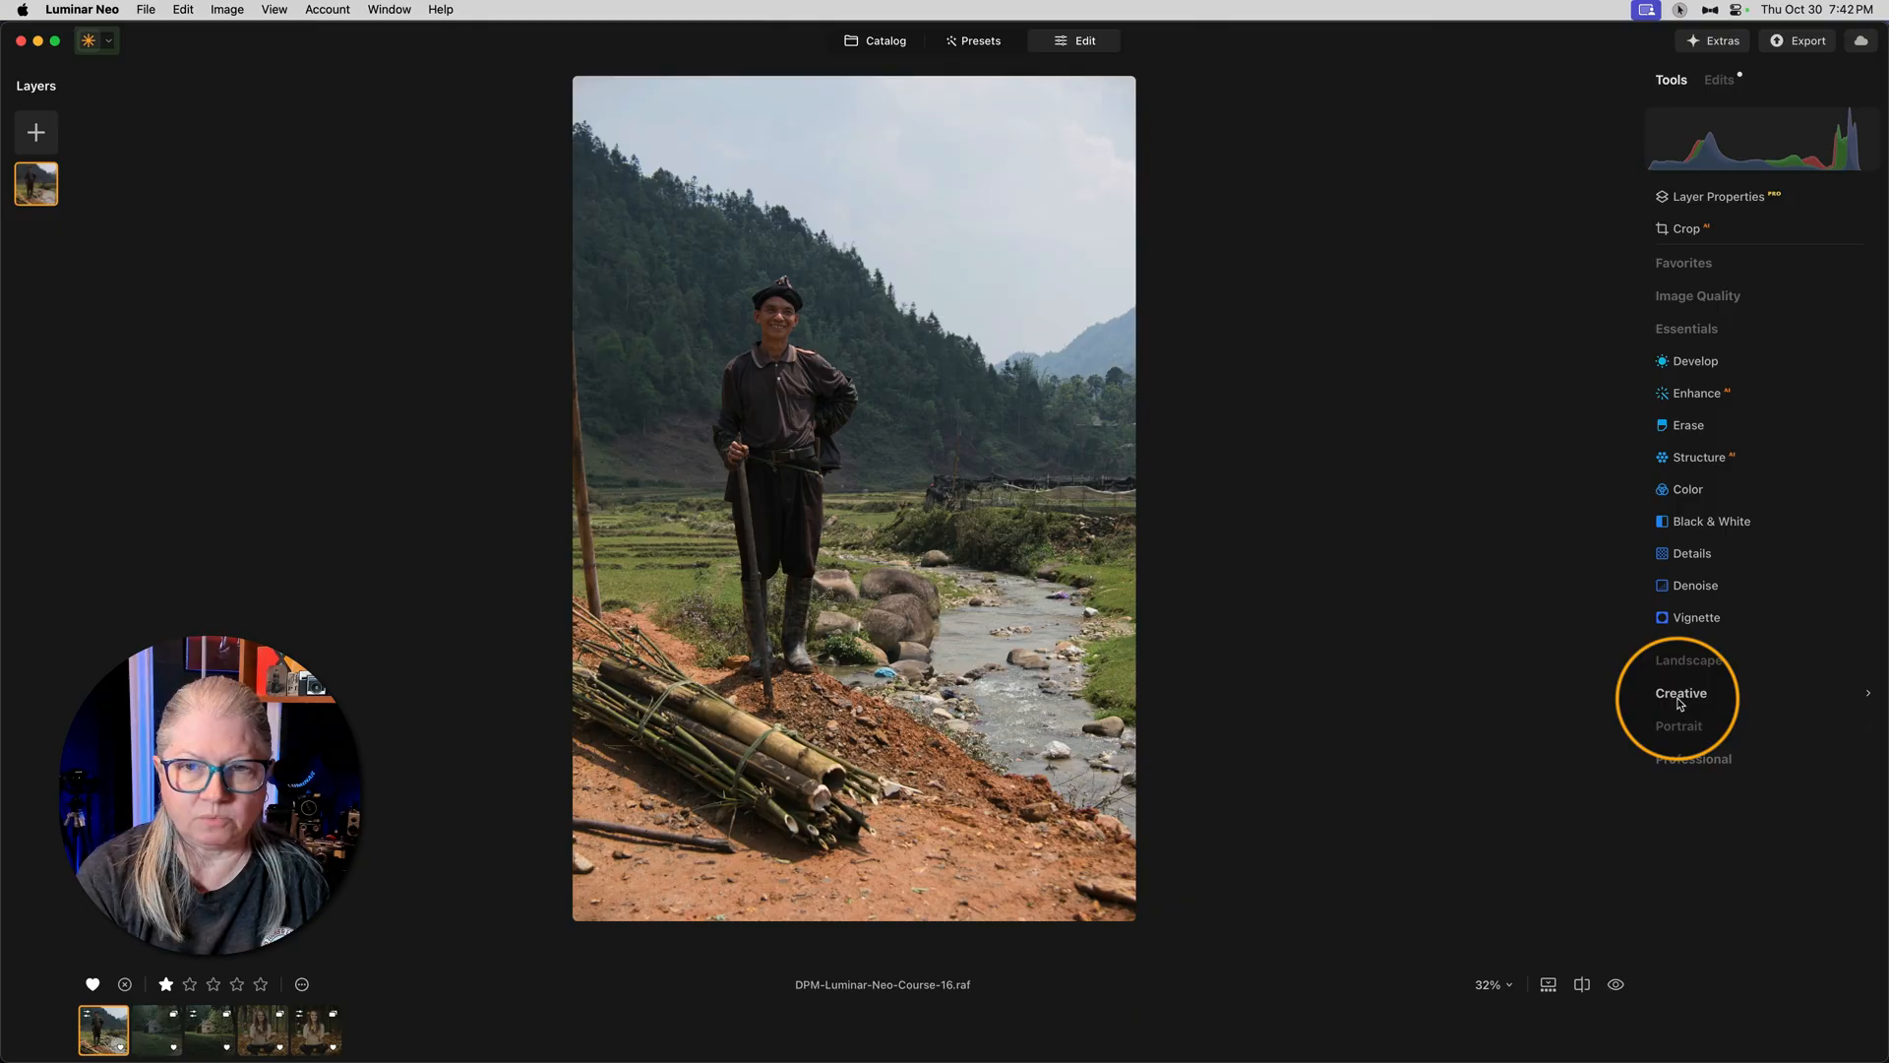
Step: In Creative > Relight, set Brightness Near 38, Brightness Far -44 and Depth 77
left_click(1680, 692)
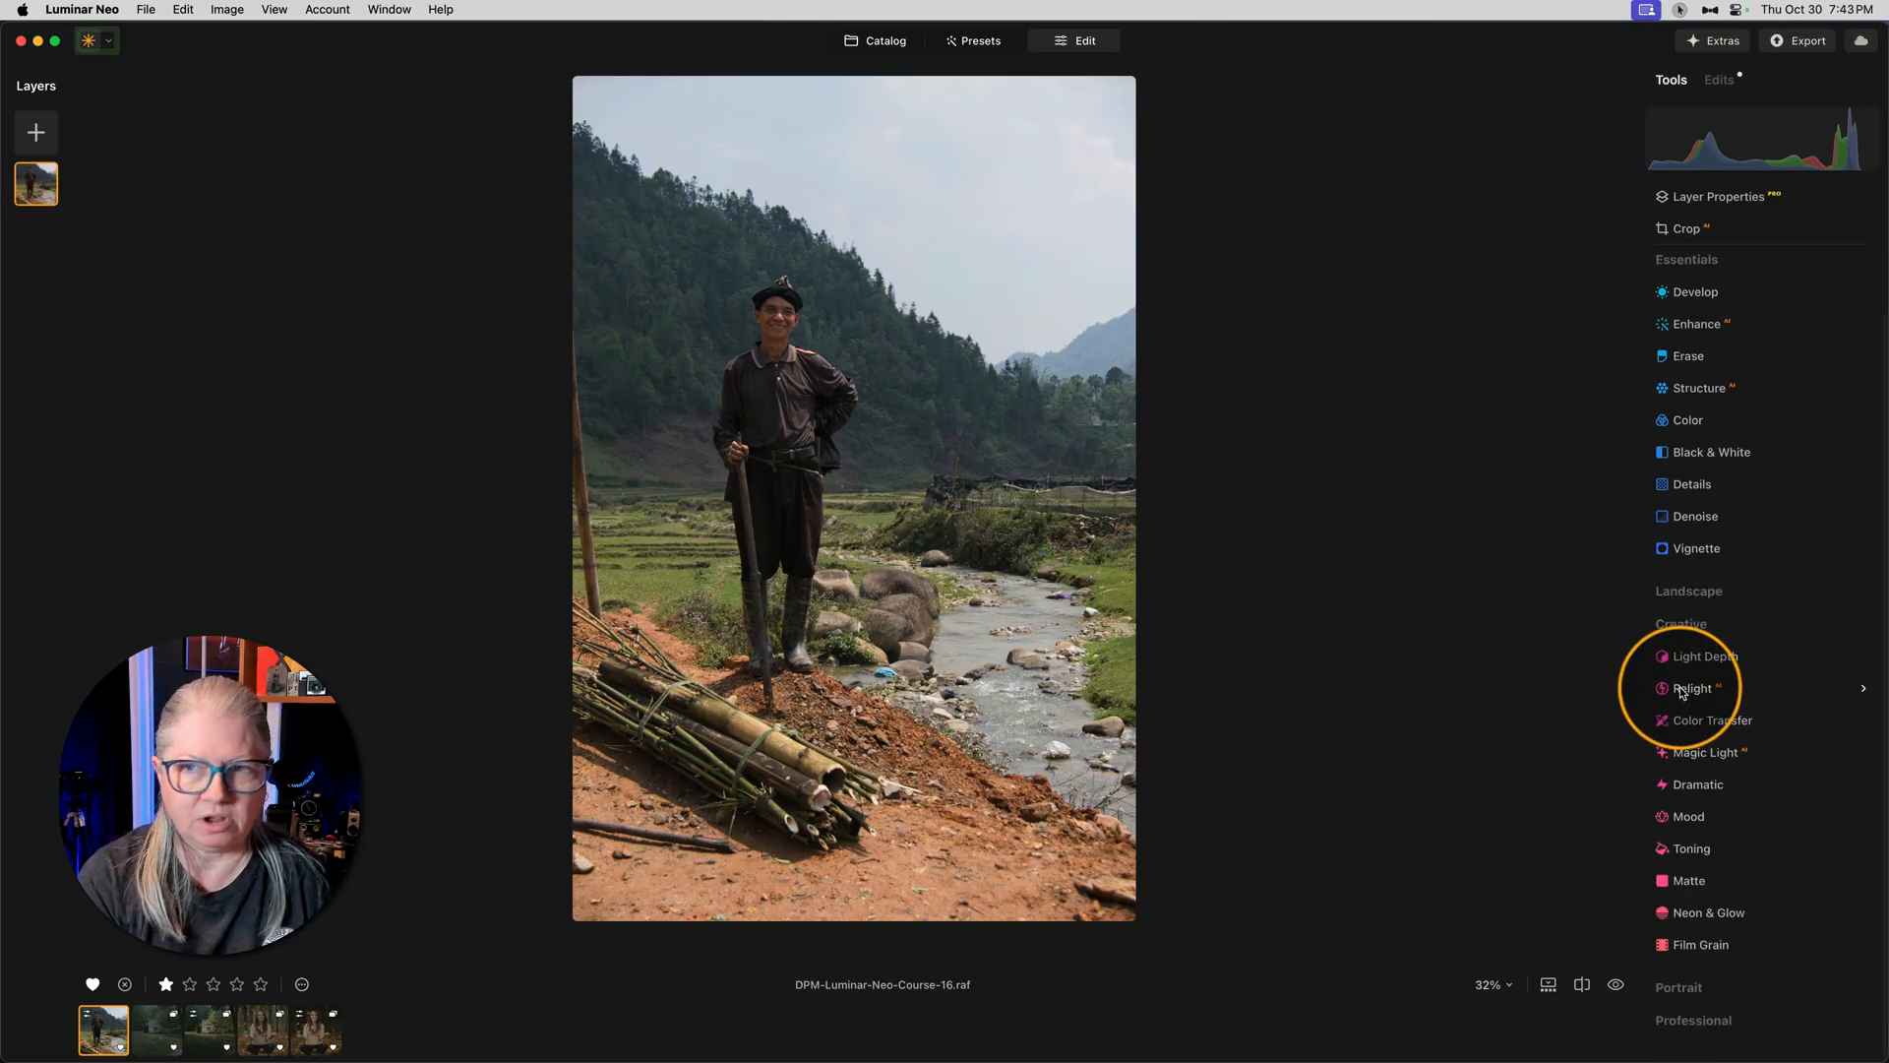
left_click(1692, 686)
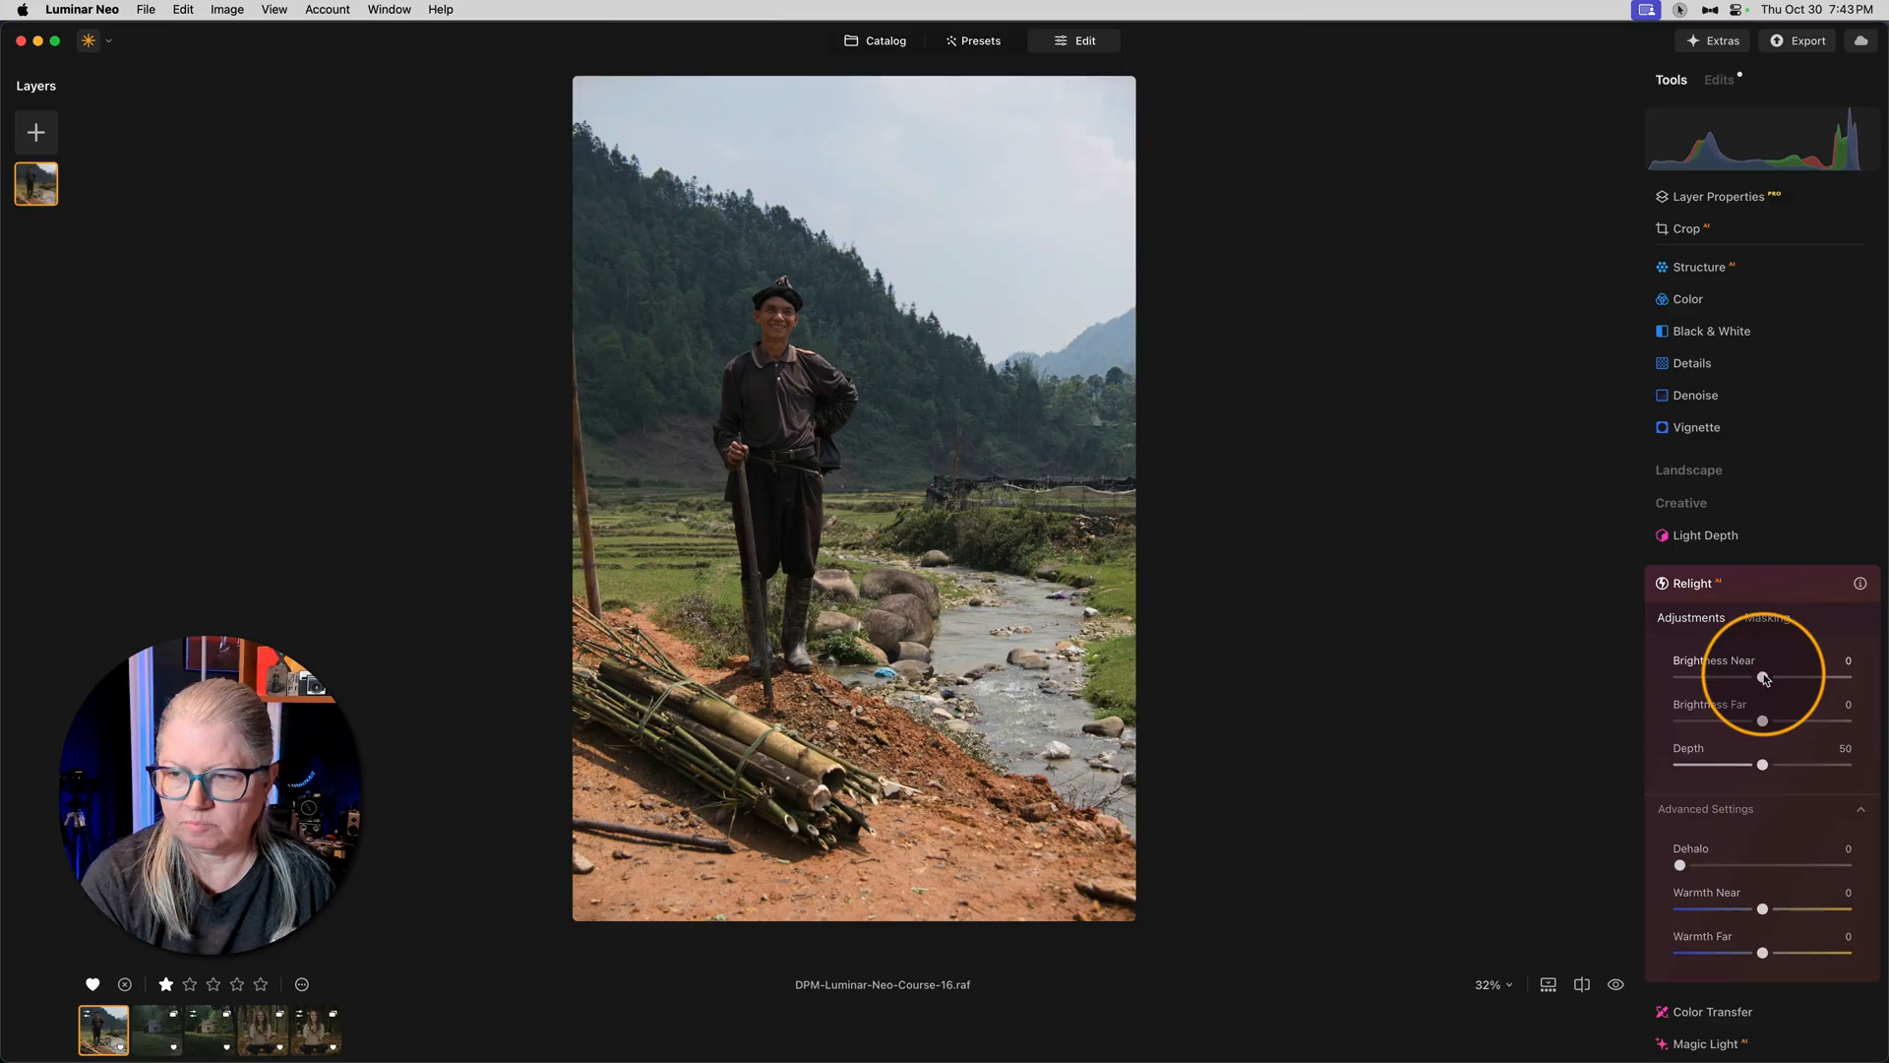
left_click_drag(1716, 675, 1794, 675)
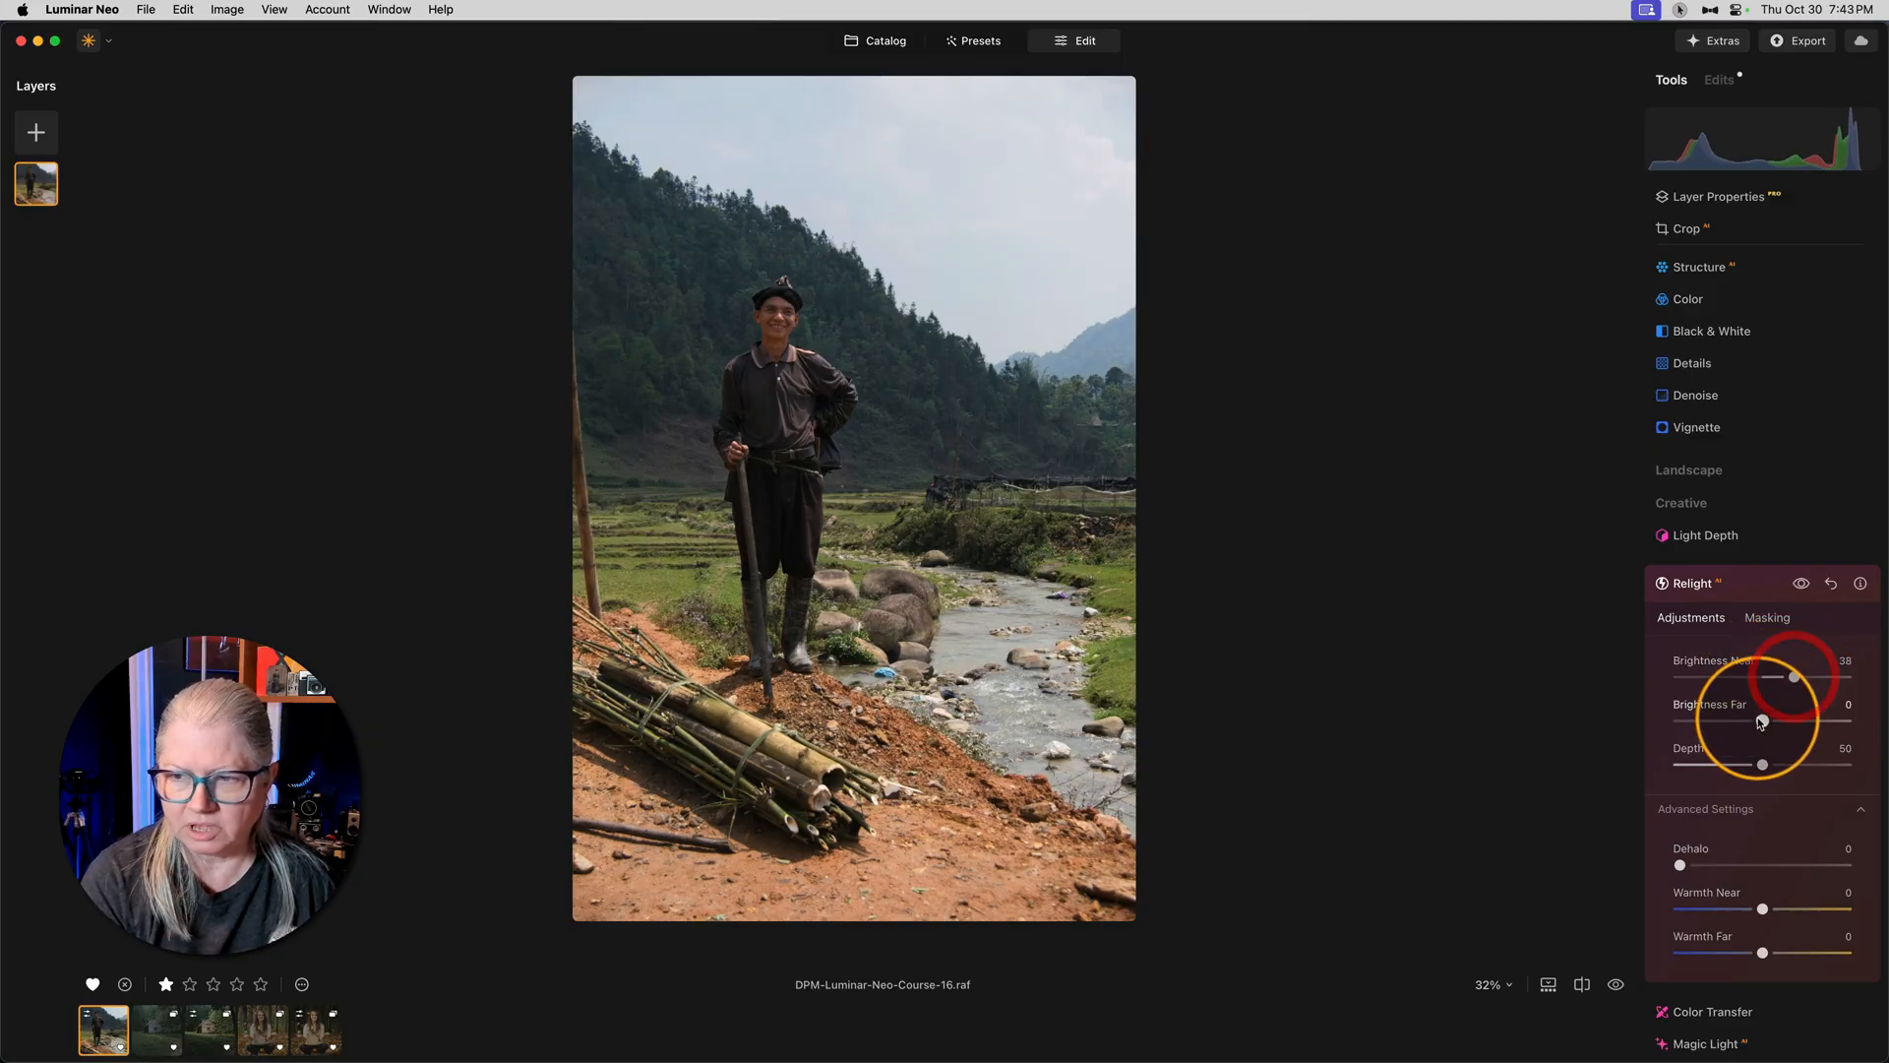
left_click_drag(1793, 720, 1725, 720)
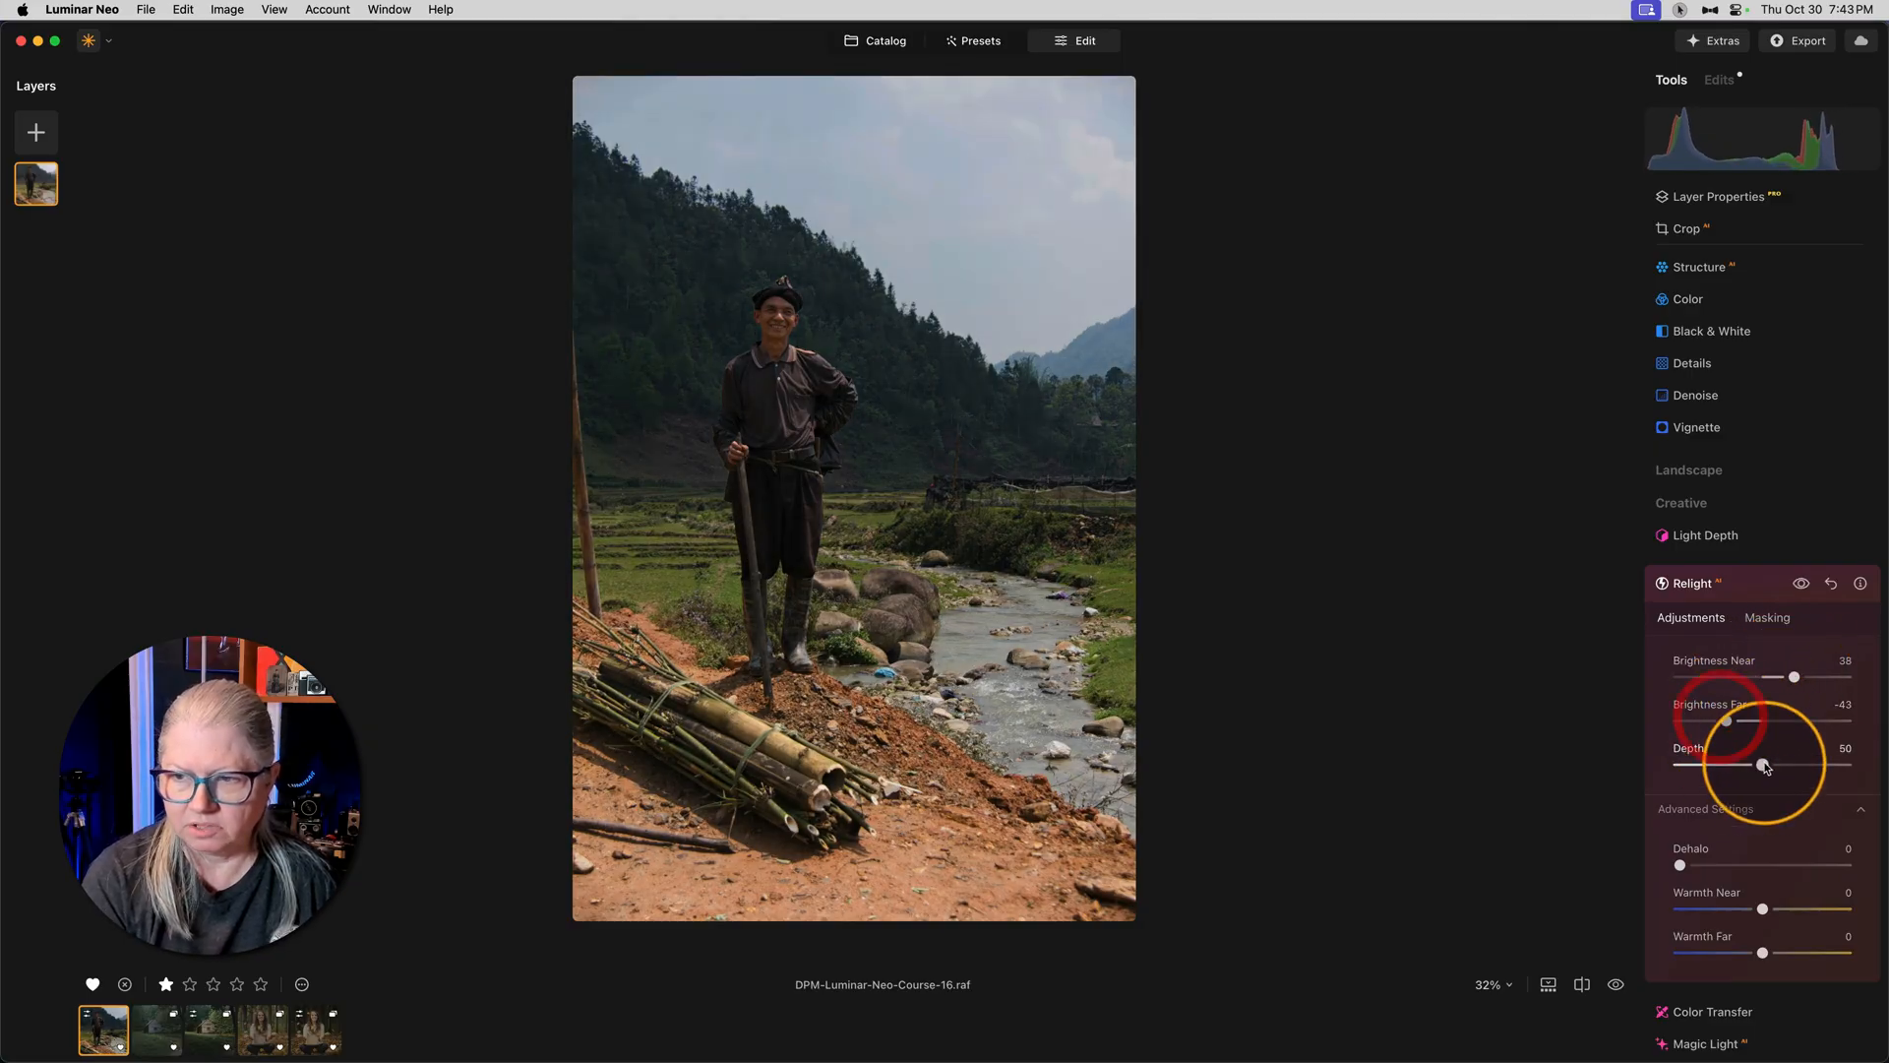
left_click_drag(1765, 766, 1692, 765)
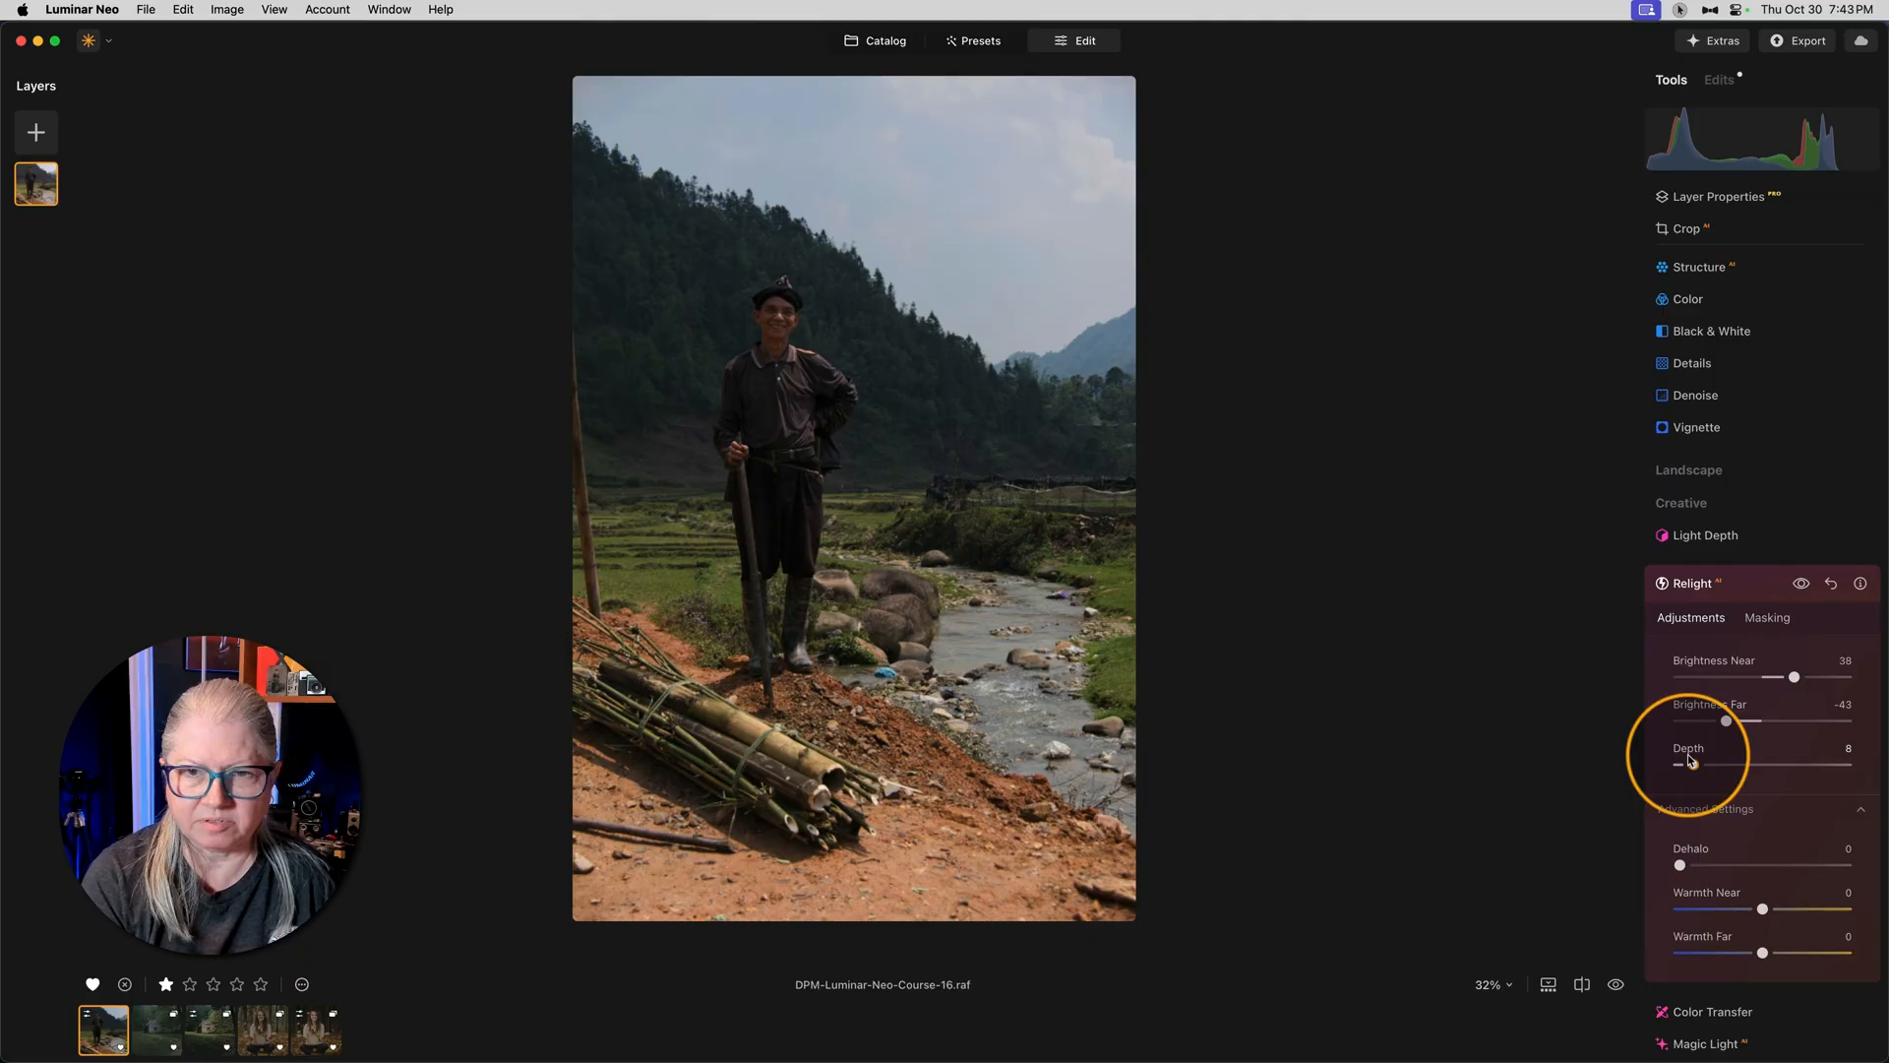
left_click_drag(1693, 763, 1844, 764)
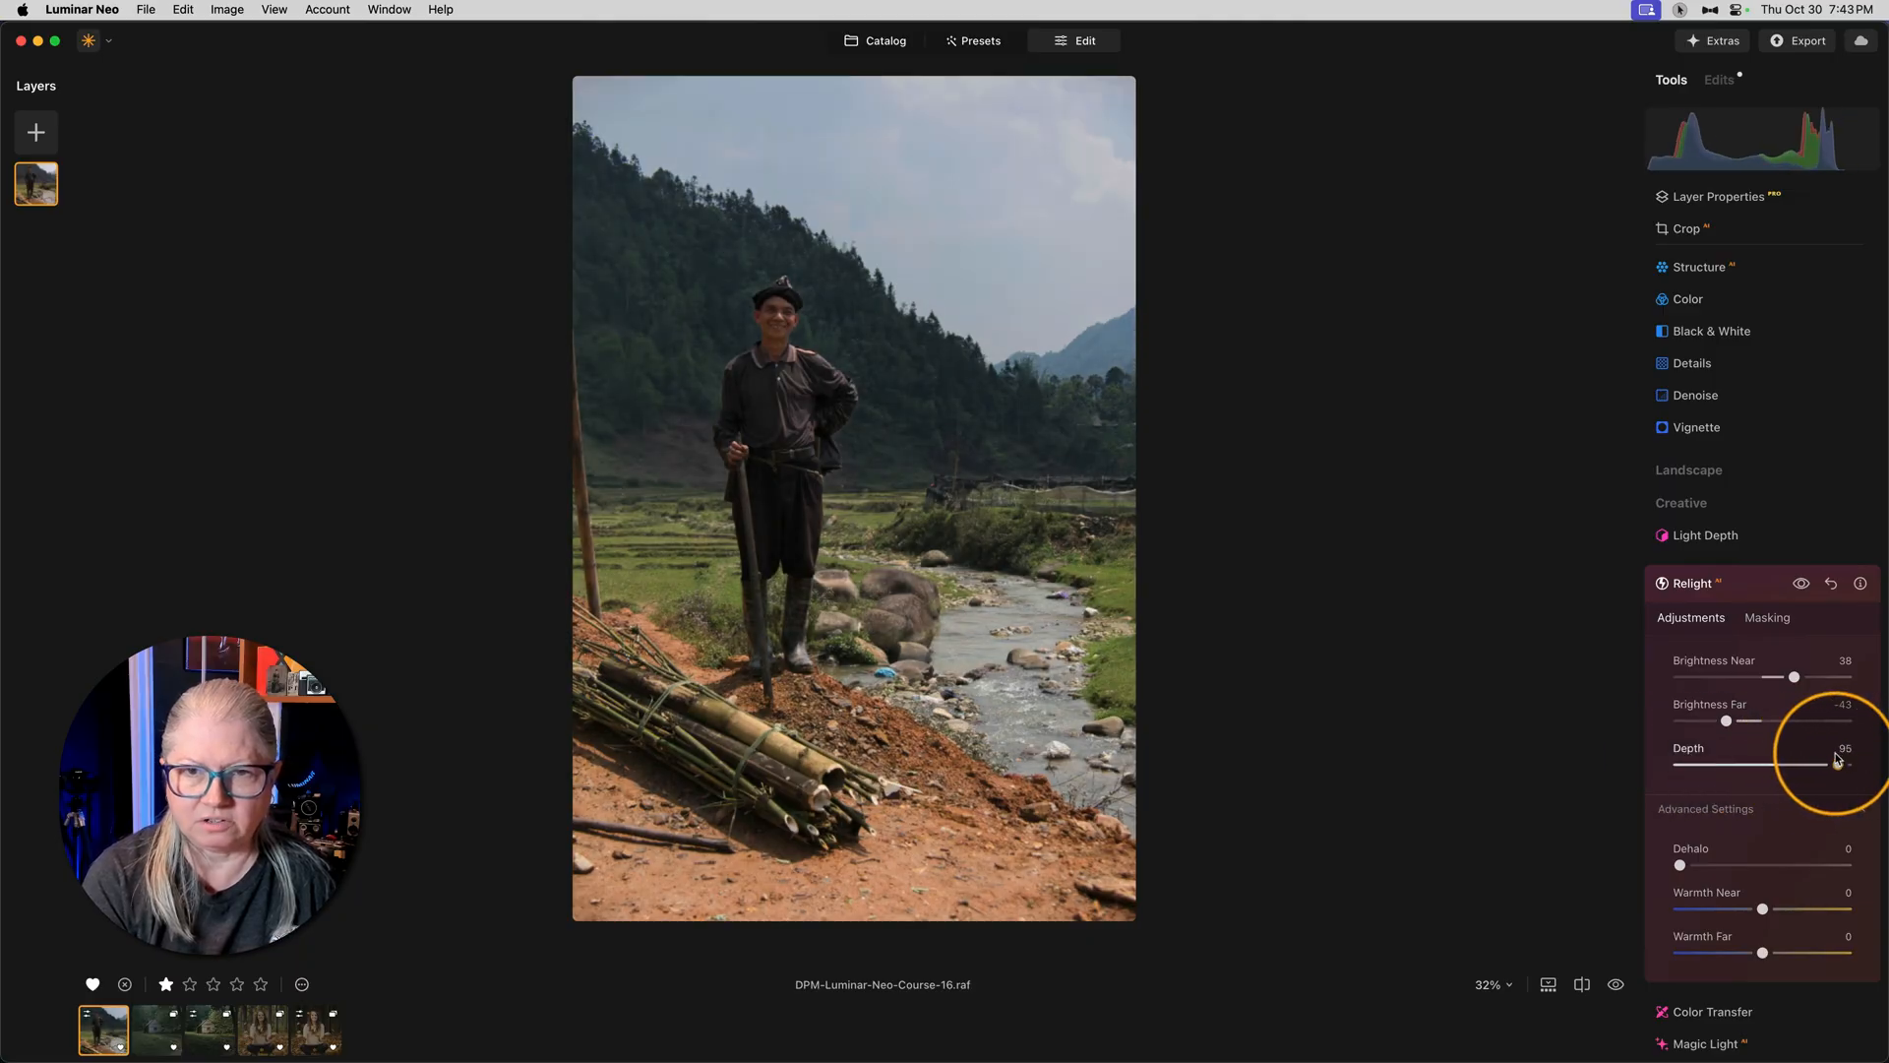
left_click_drag(1831, 763, 1794, 764)
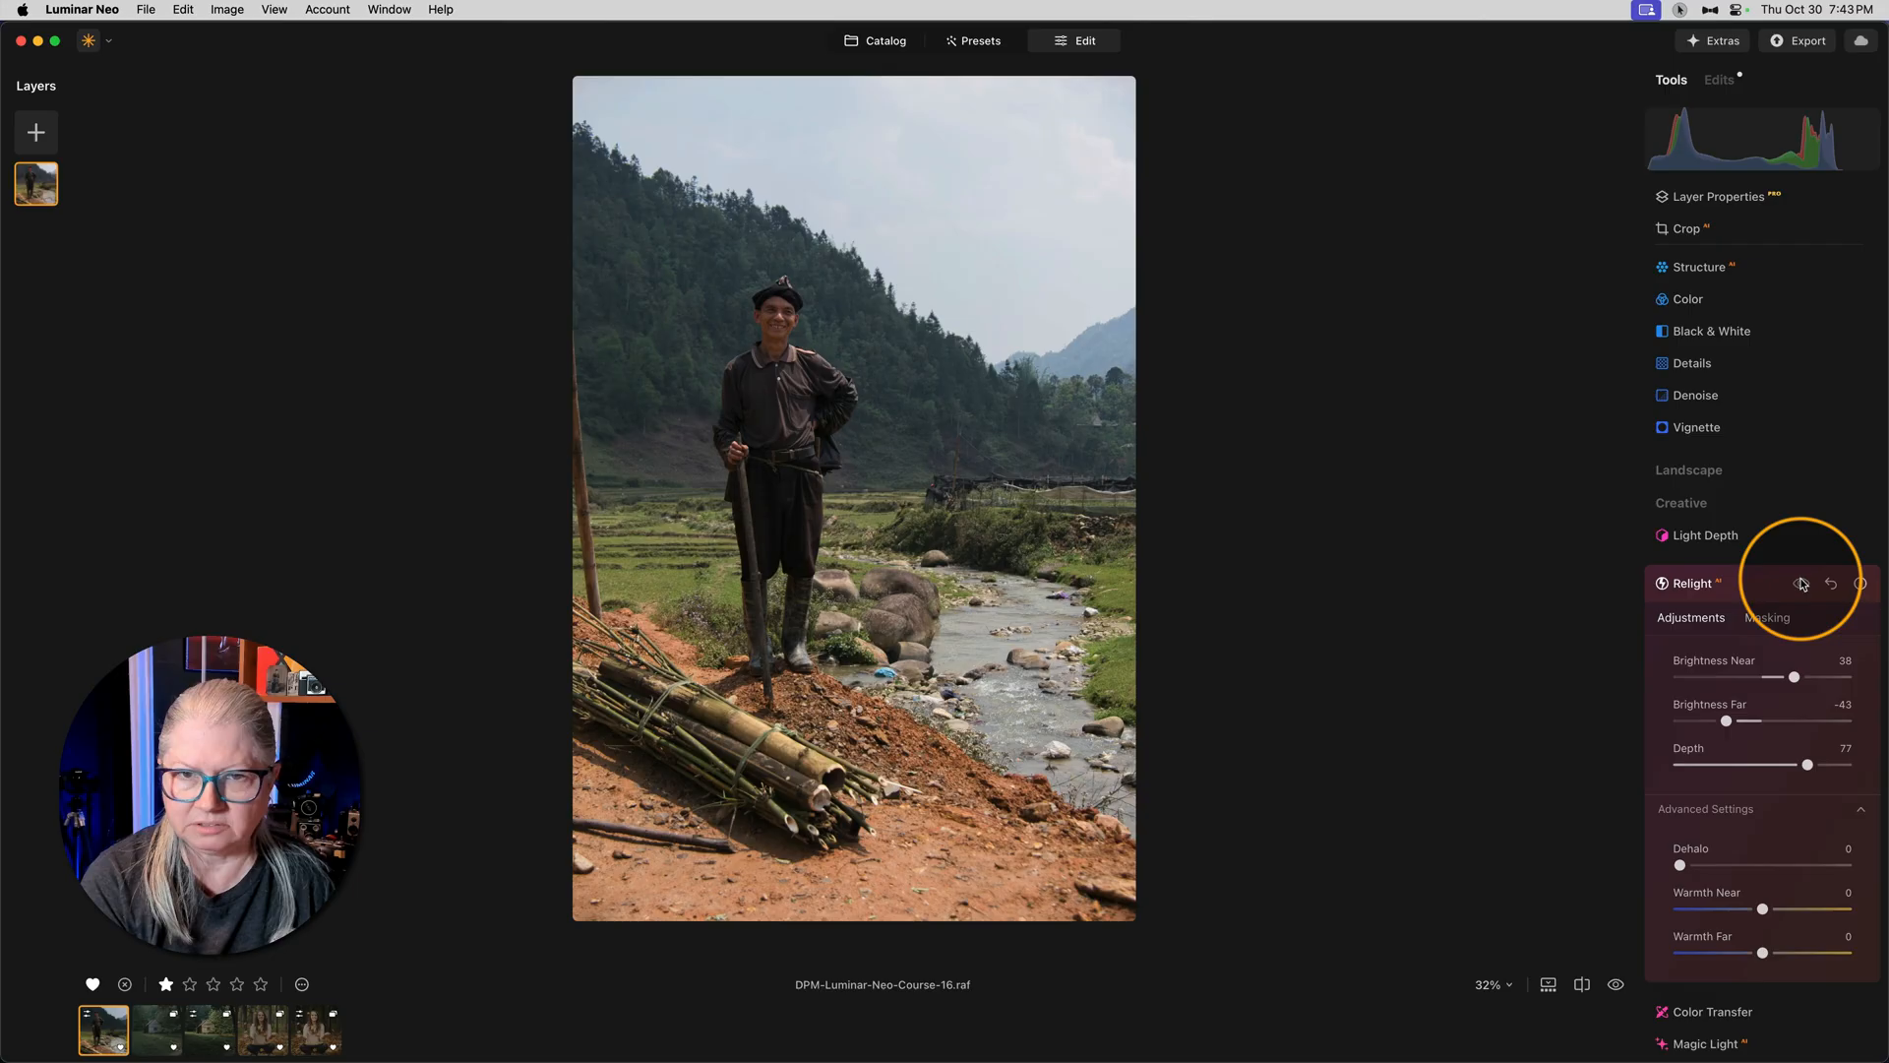
left_click_drag(1730, 720, 1725, 720)
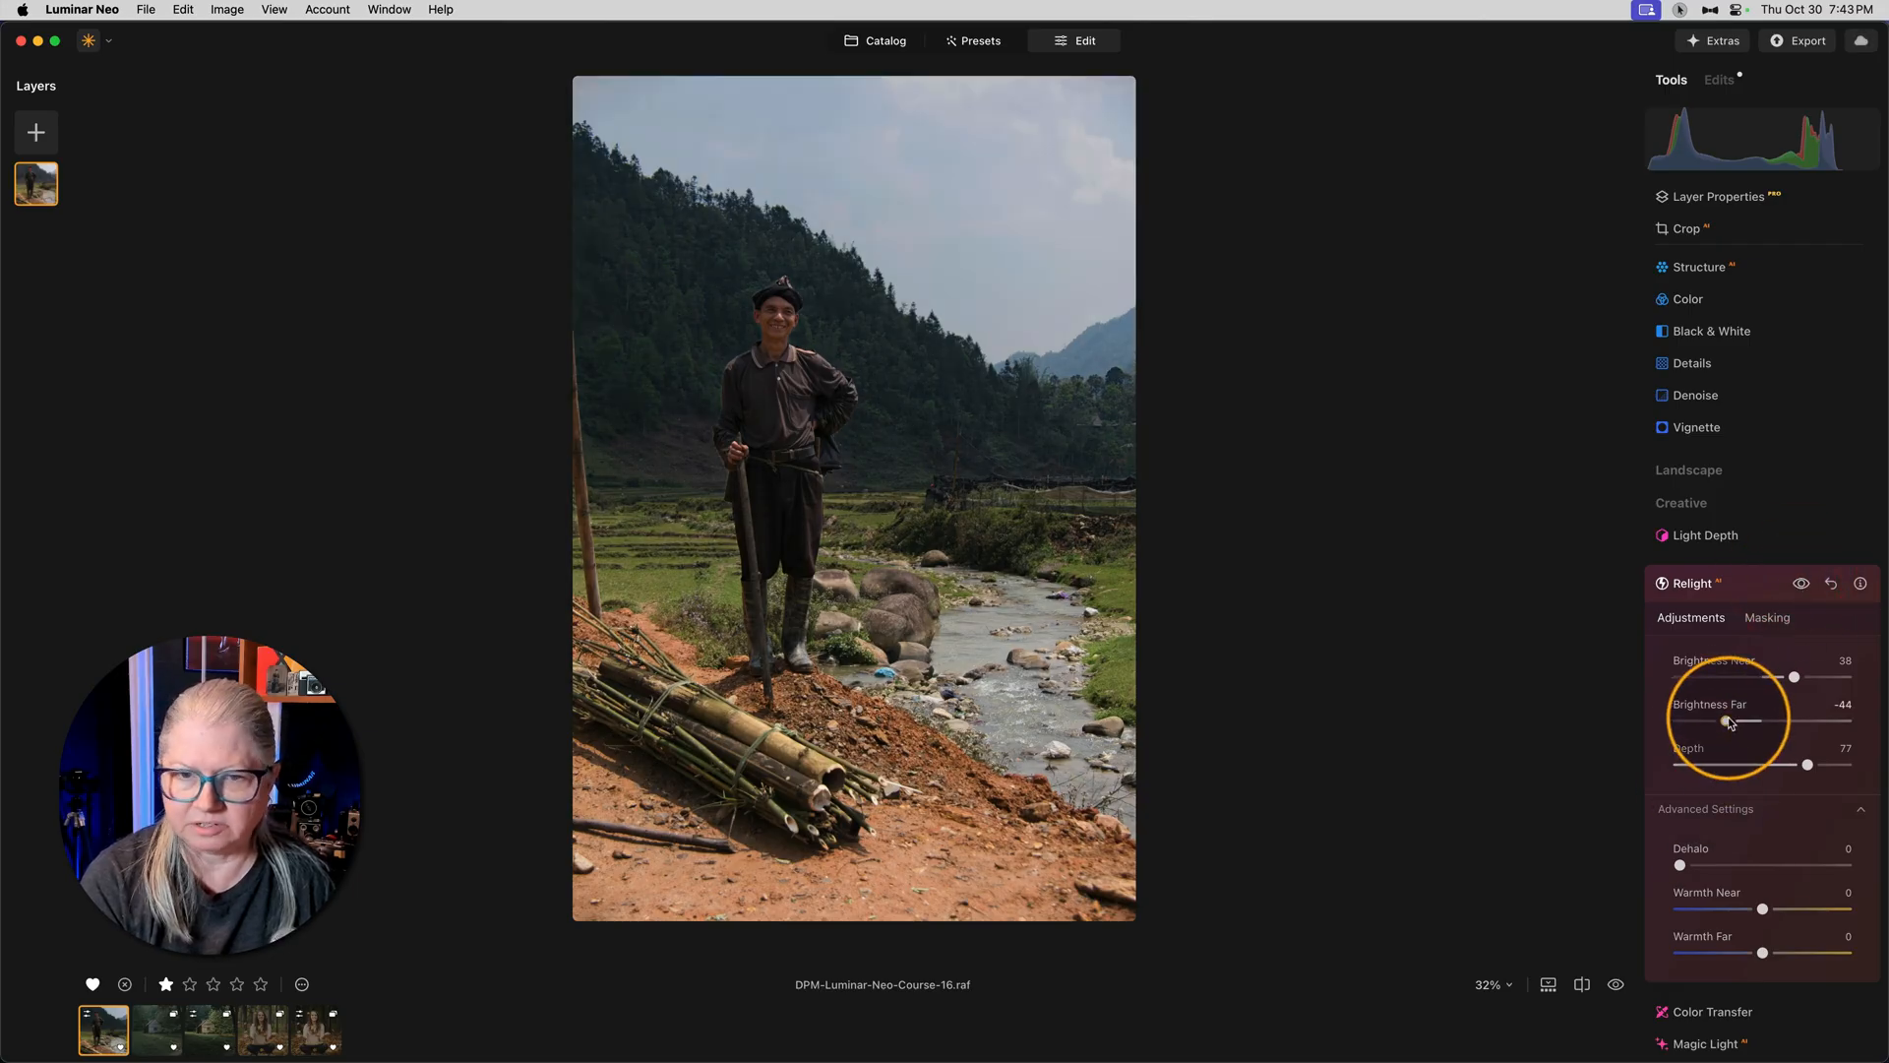
left_click_drag(1726, 720, 1730, 721)
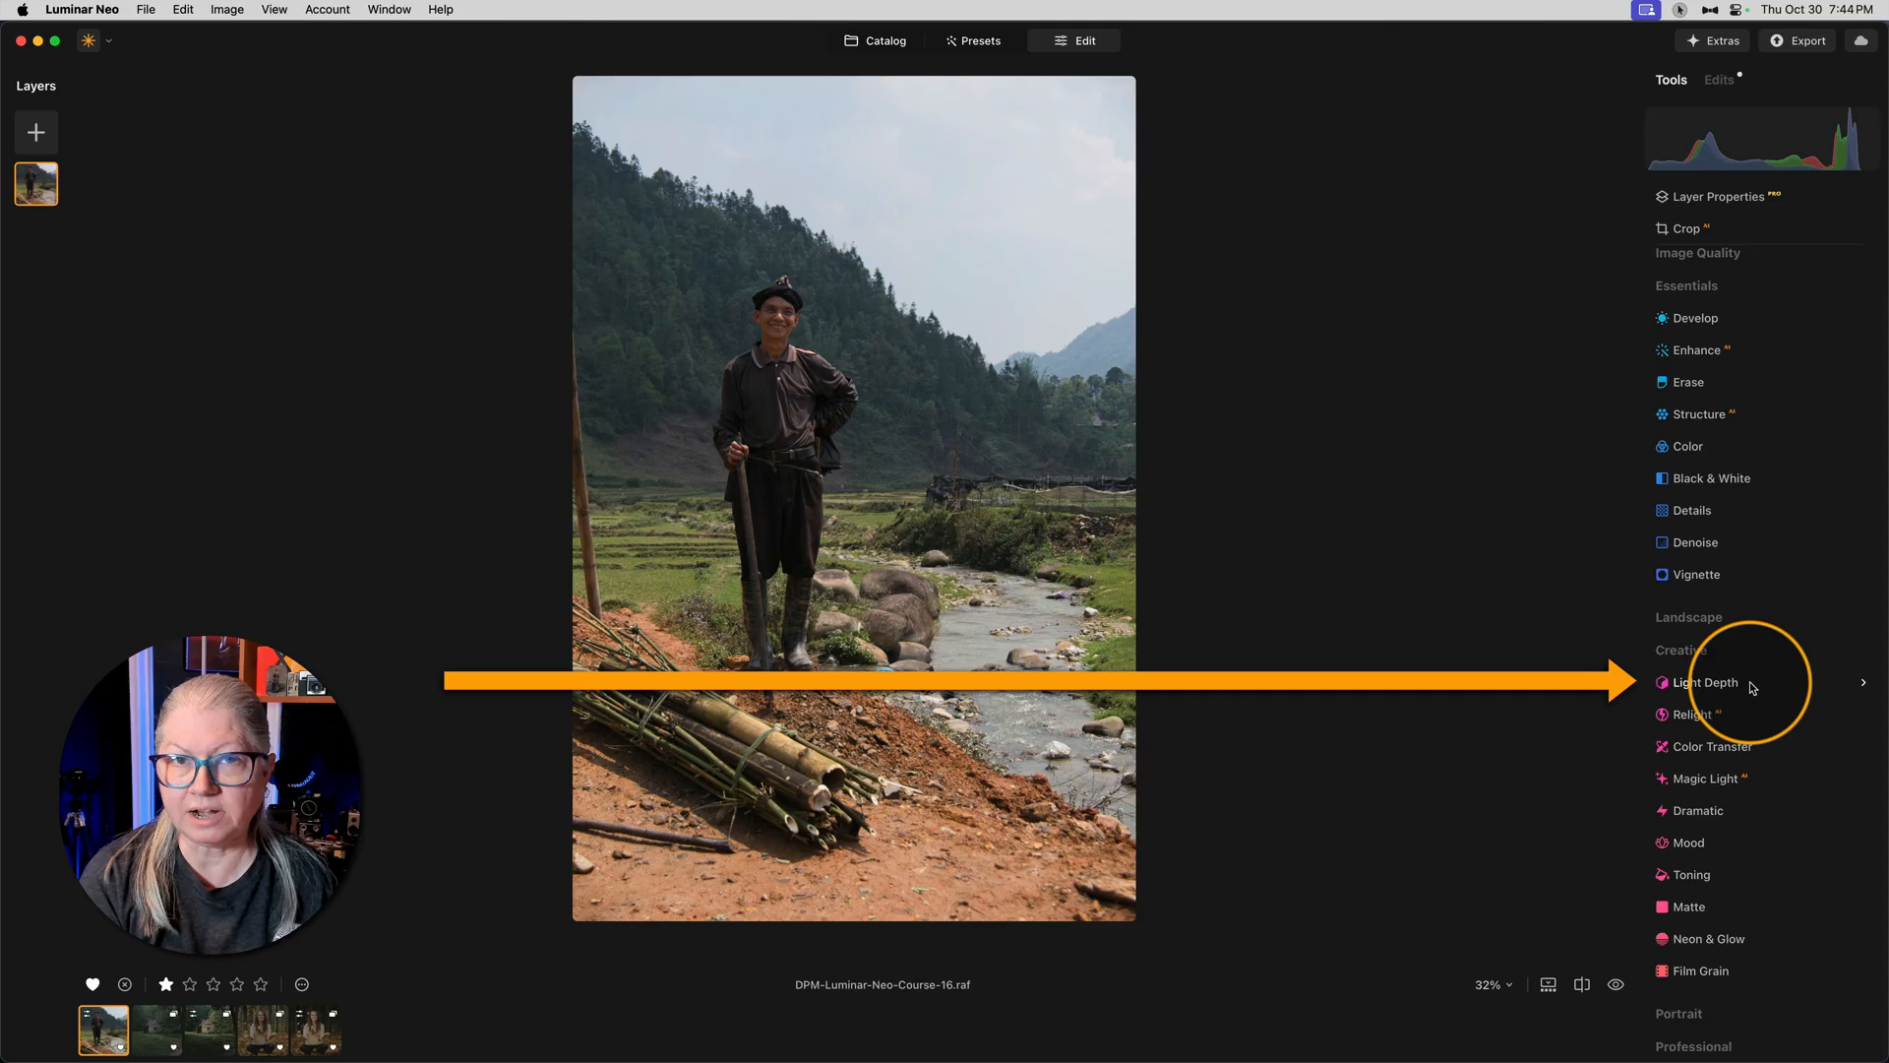
Step: In Light Depth, raise the Amount slider in stages up to about 94
left_click(1706, 683)
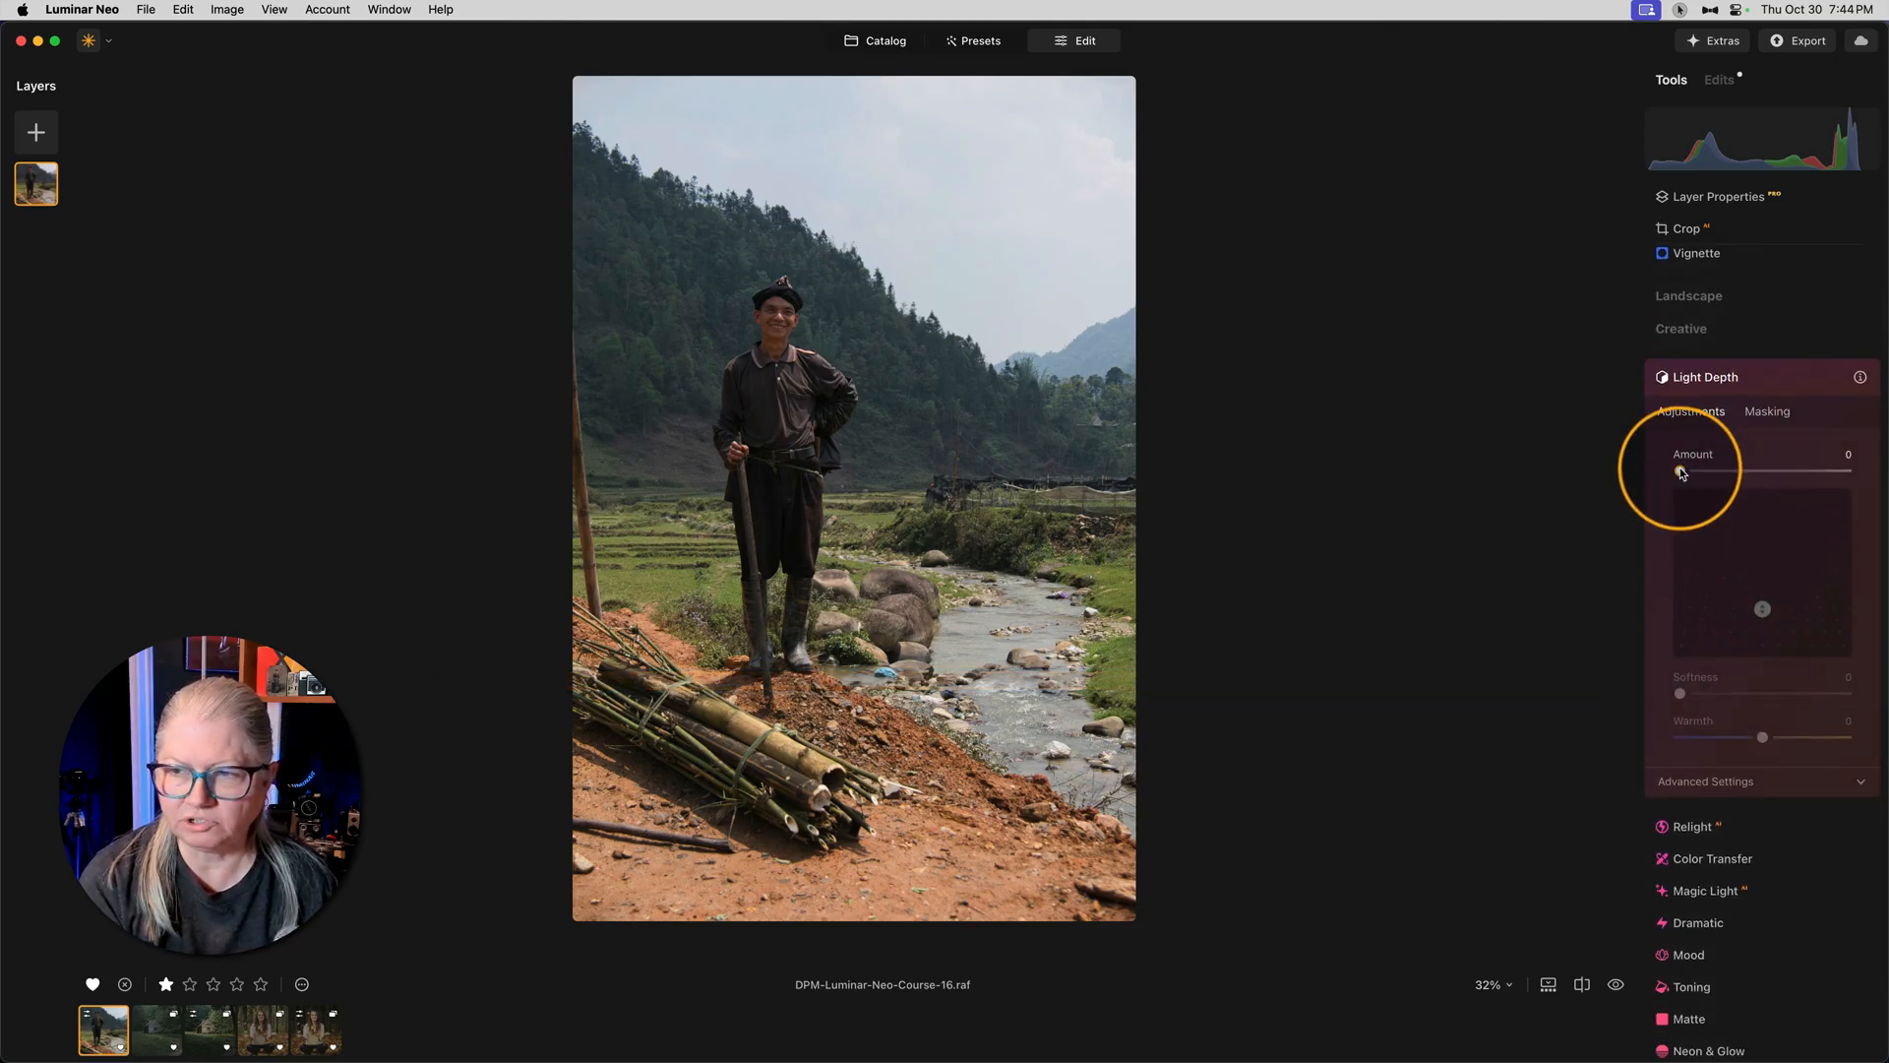
left_click_drag(1679, 470, 1786, 471)
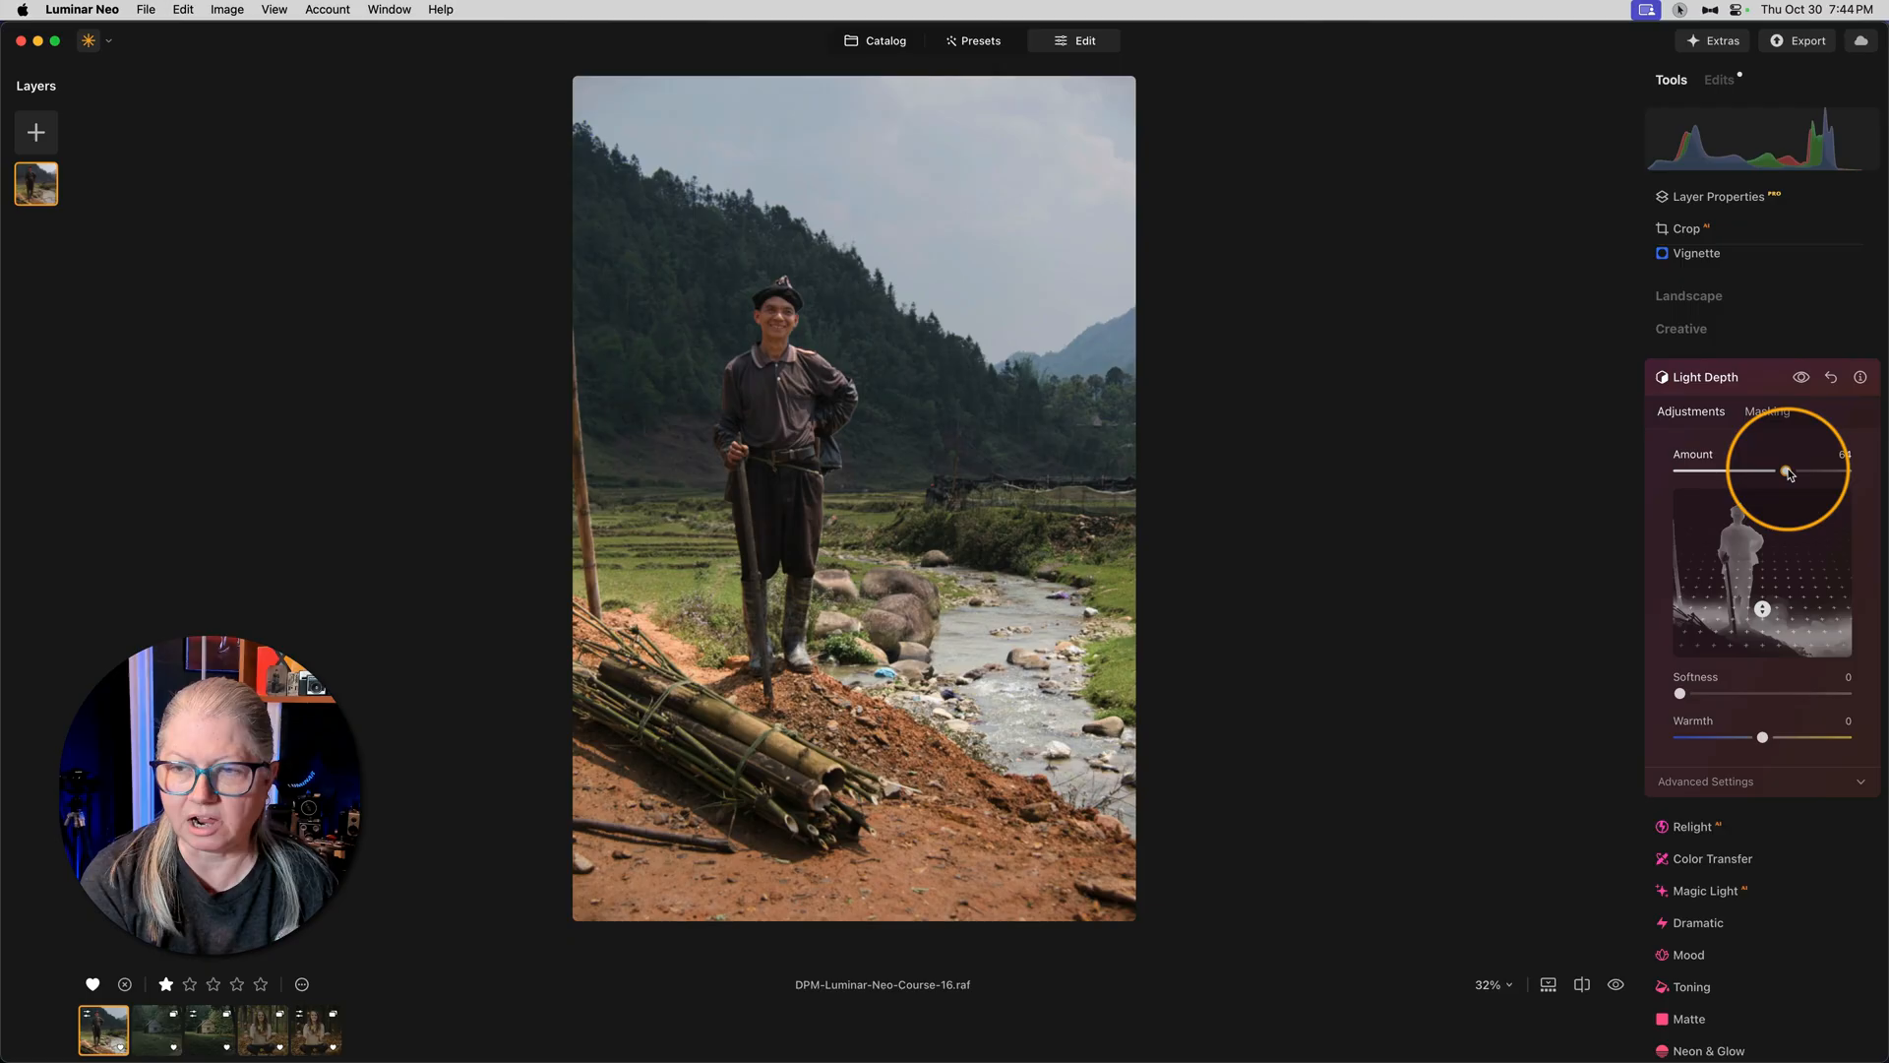
left_click_drag(1780, 470, 1788, 470)
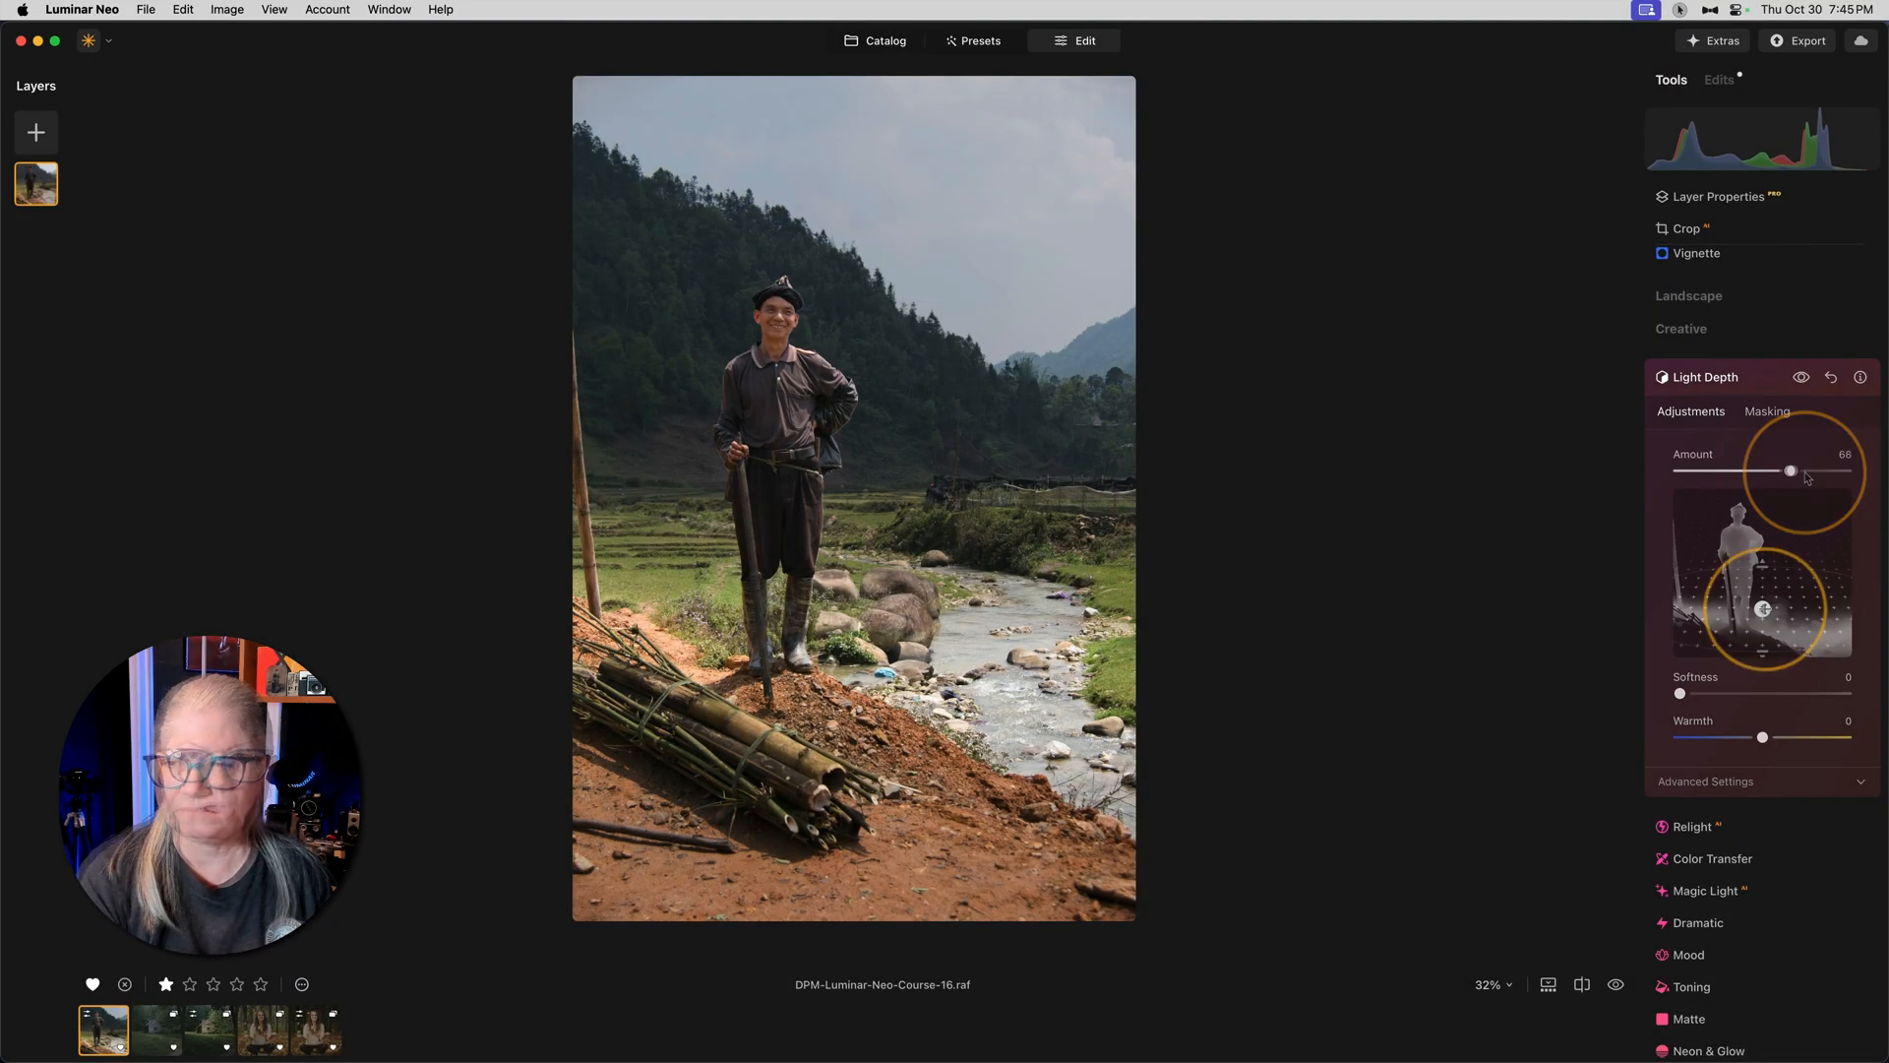
left_click_drag(1788, 470, 1804, 470)
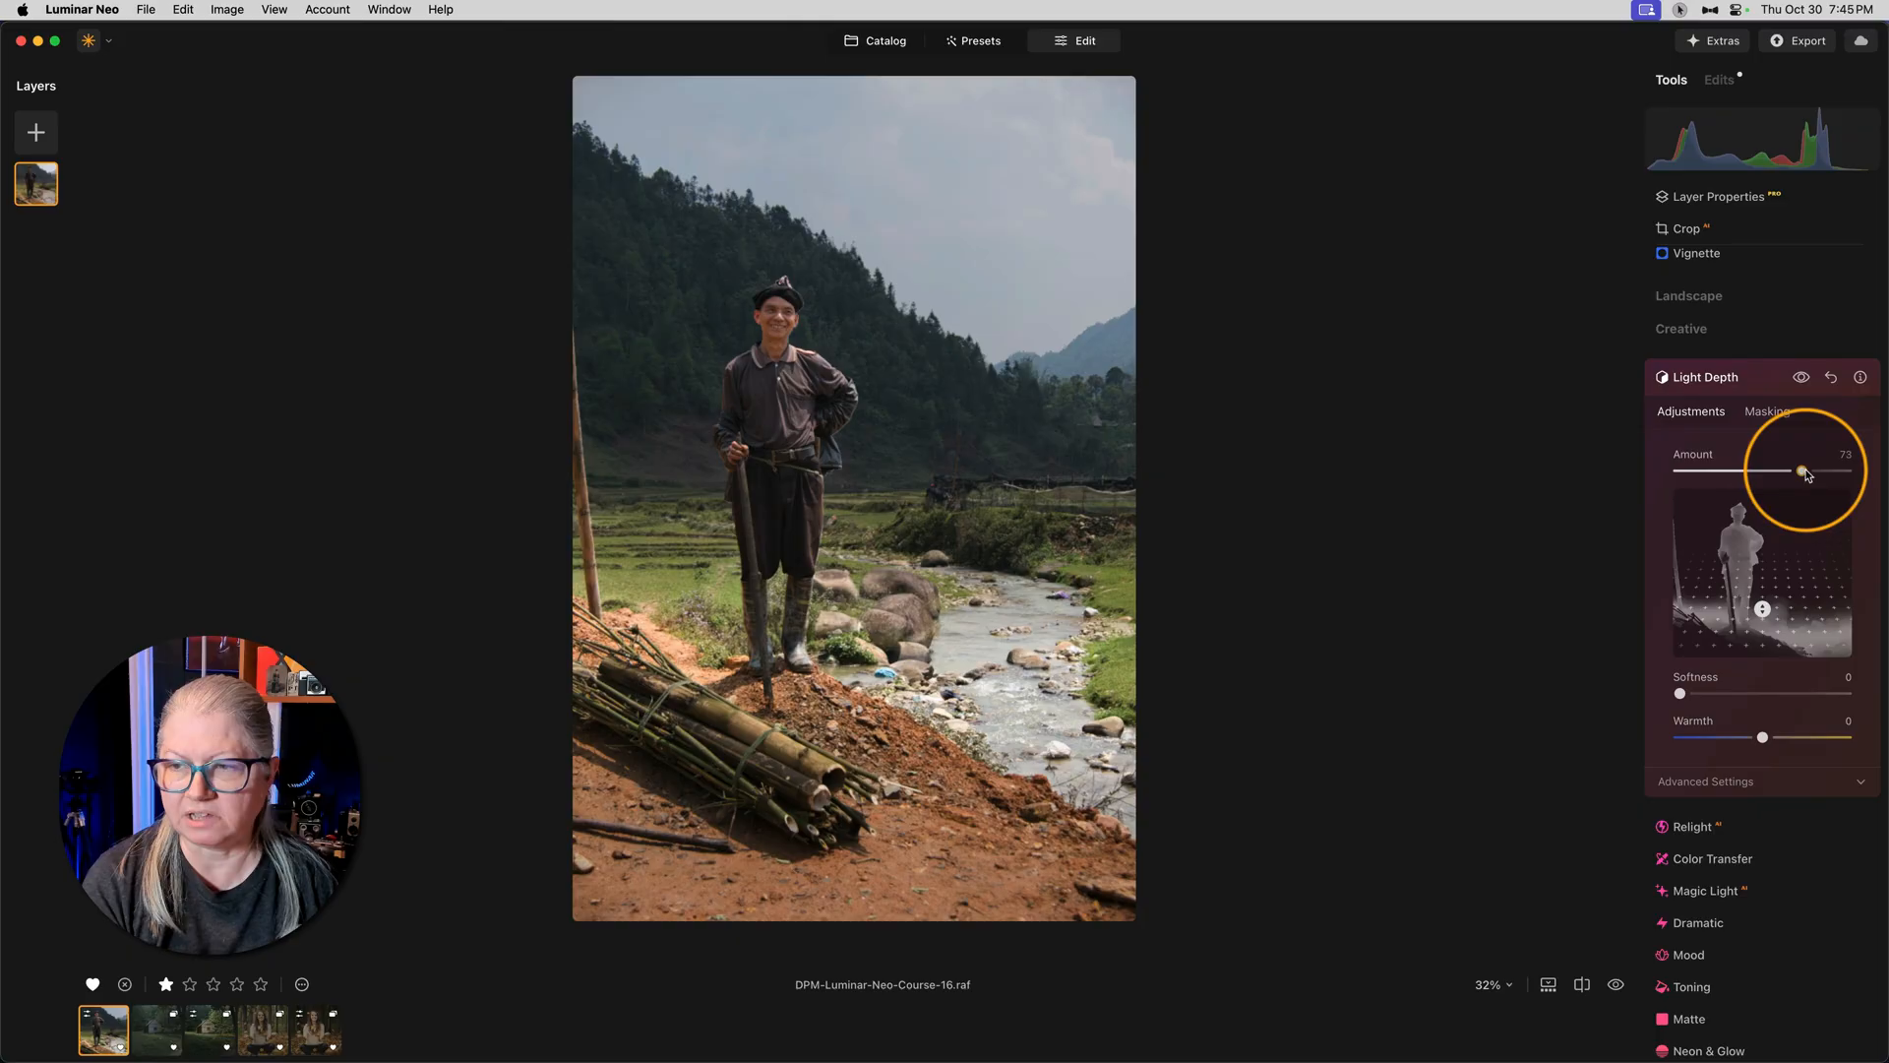
left_click_drag(1805, 470, 1836, 470)
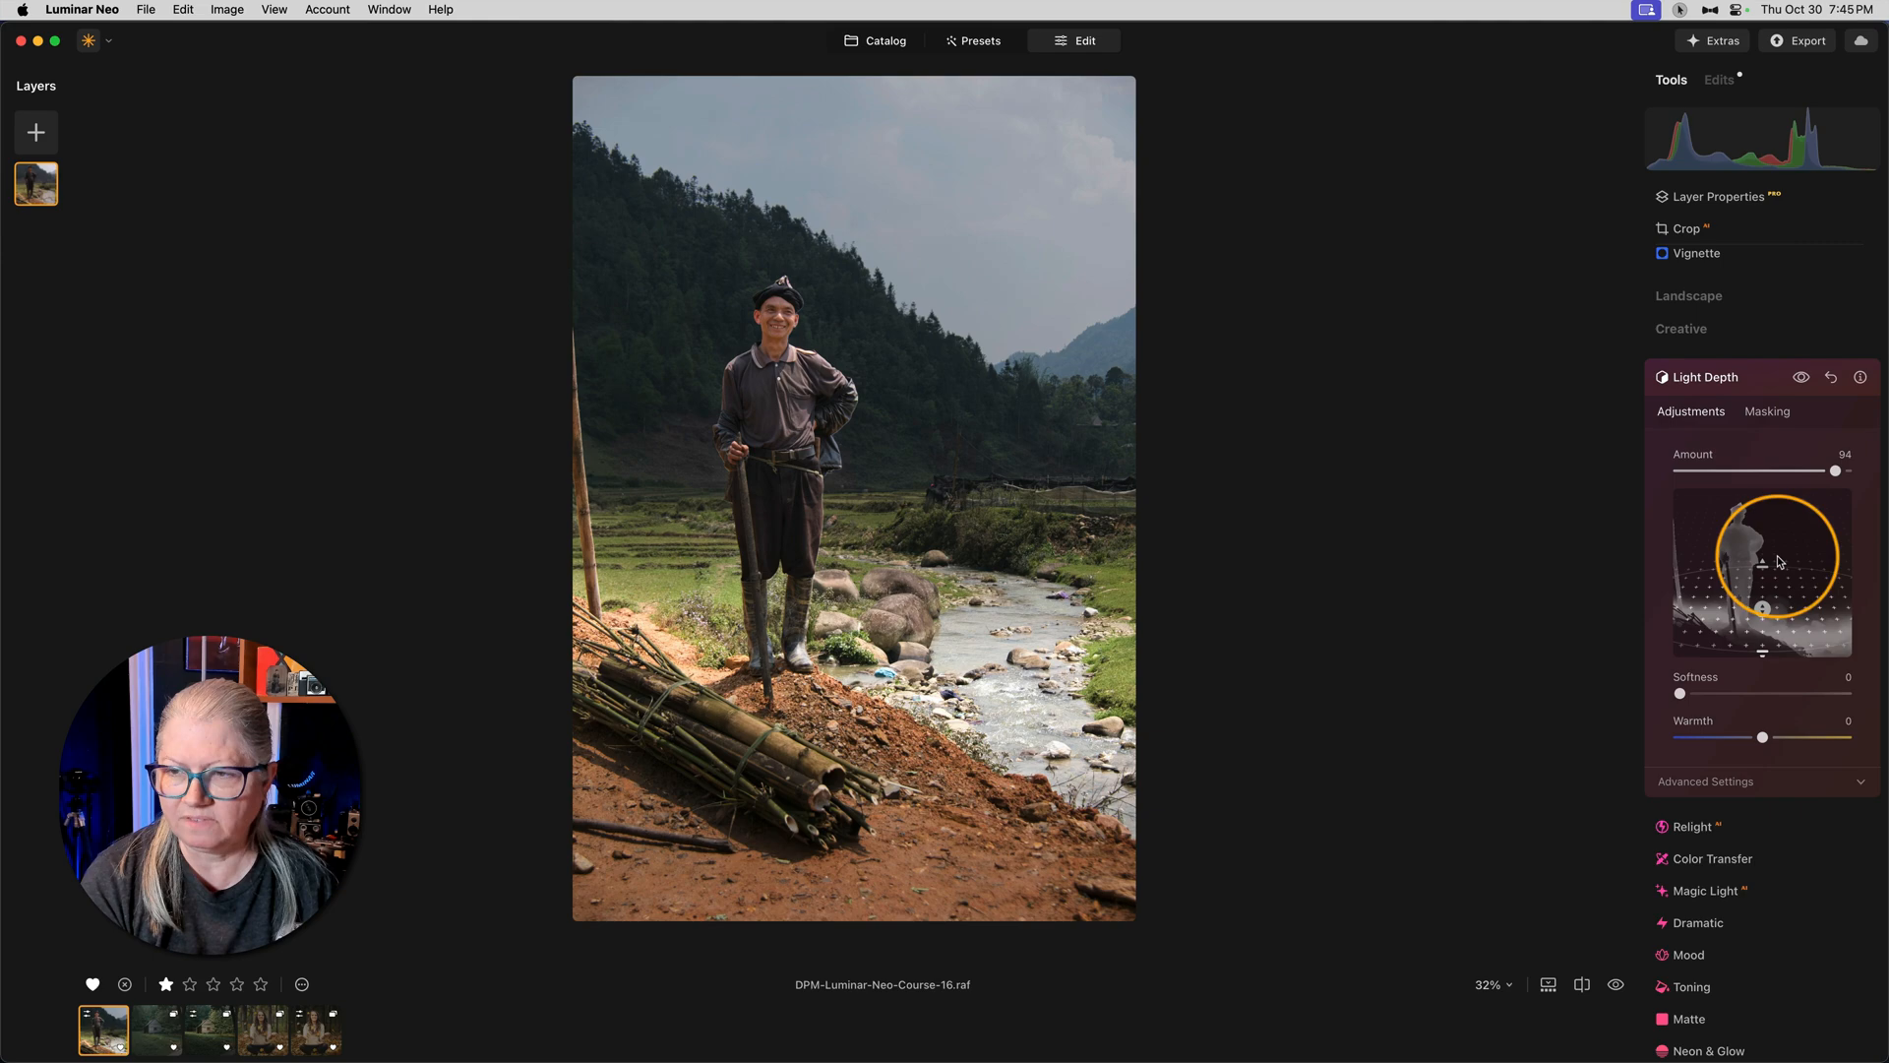
Step: Move the virtual light in the depth preview down to lower centre near the man's feet
left_click_drag(1779, 561, 1763, 620)
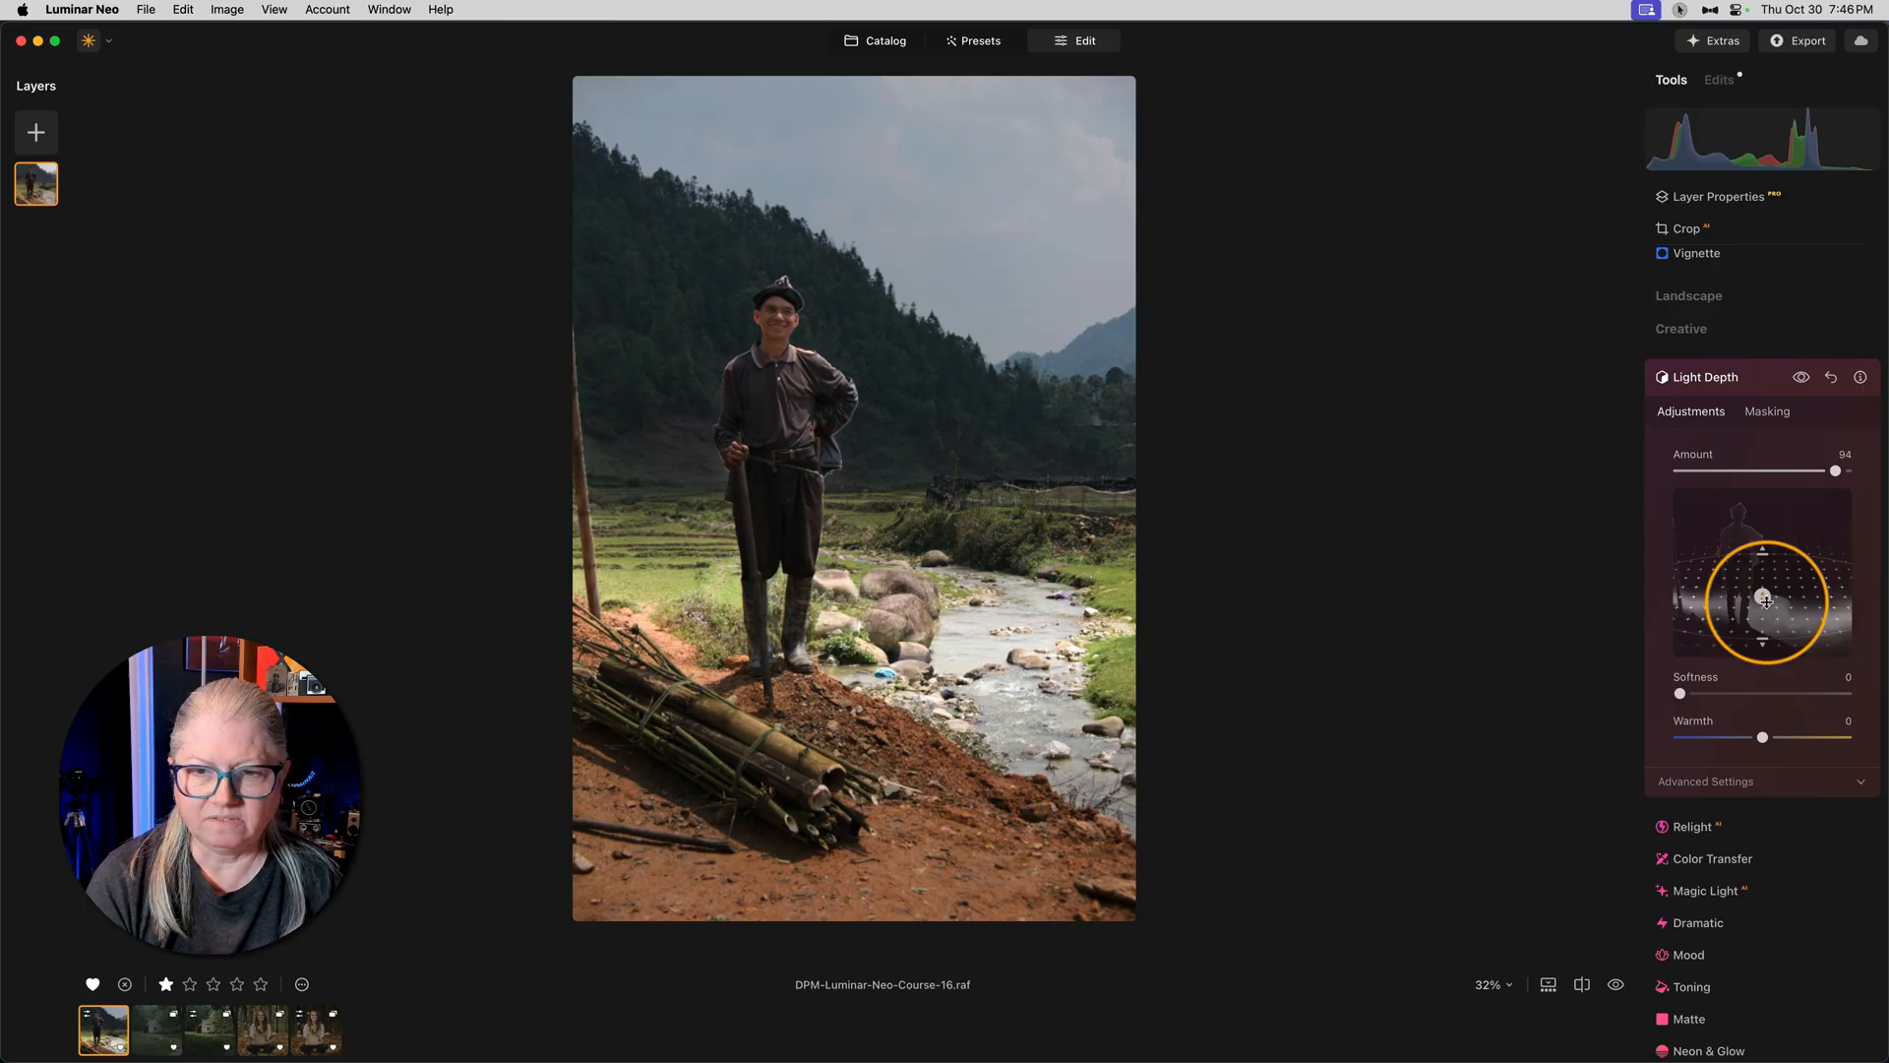
left_click_drag(1763, 602, 1763, 618)
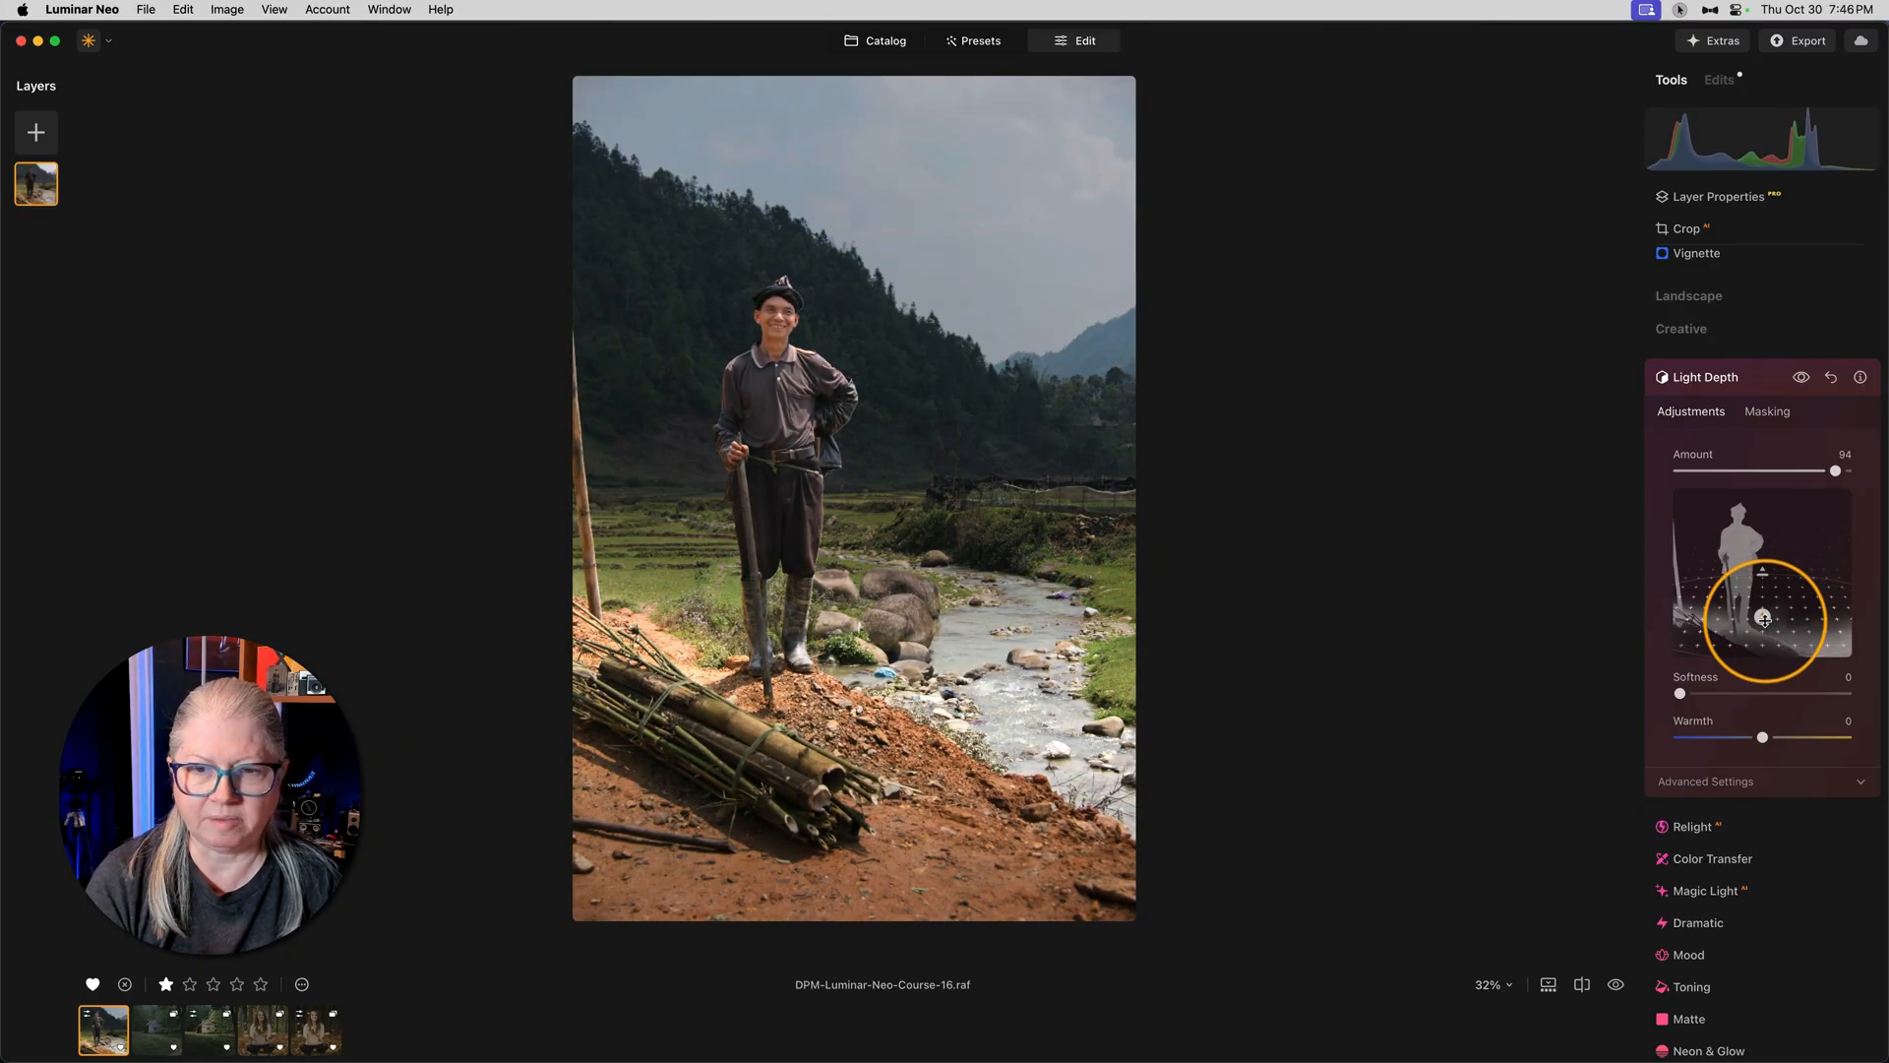
left_click_drag(1763, 618, 1763, 637)
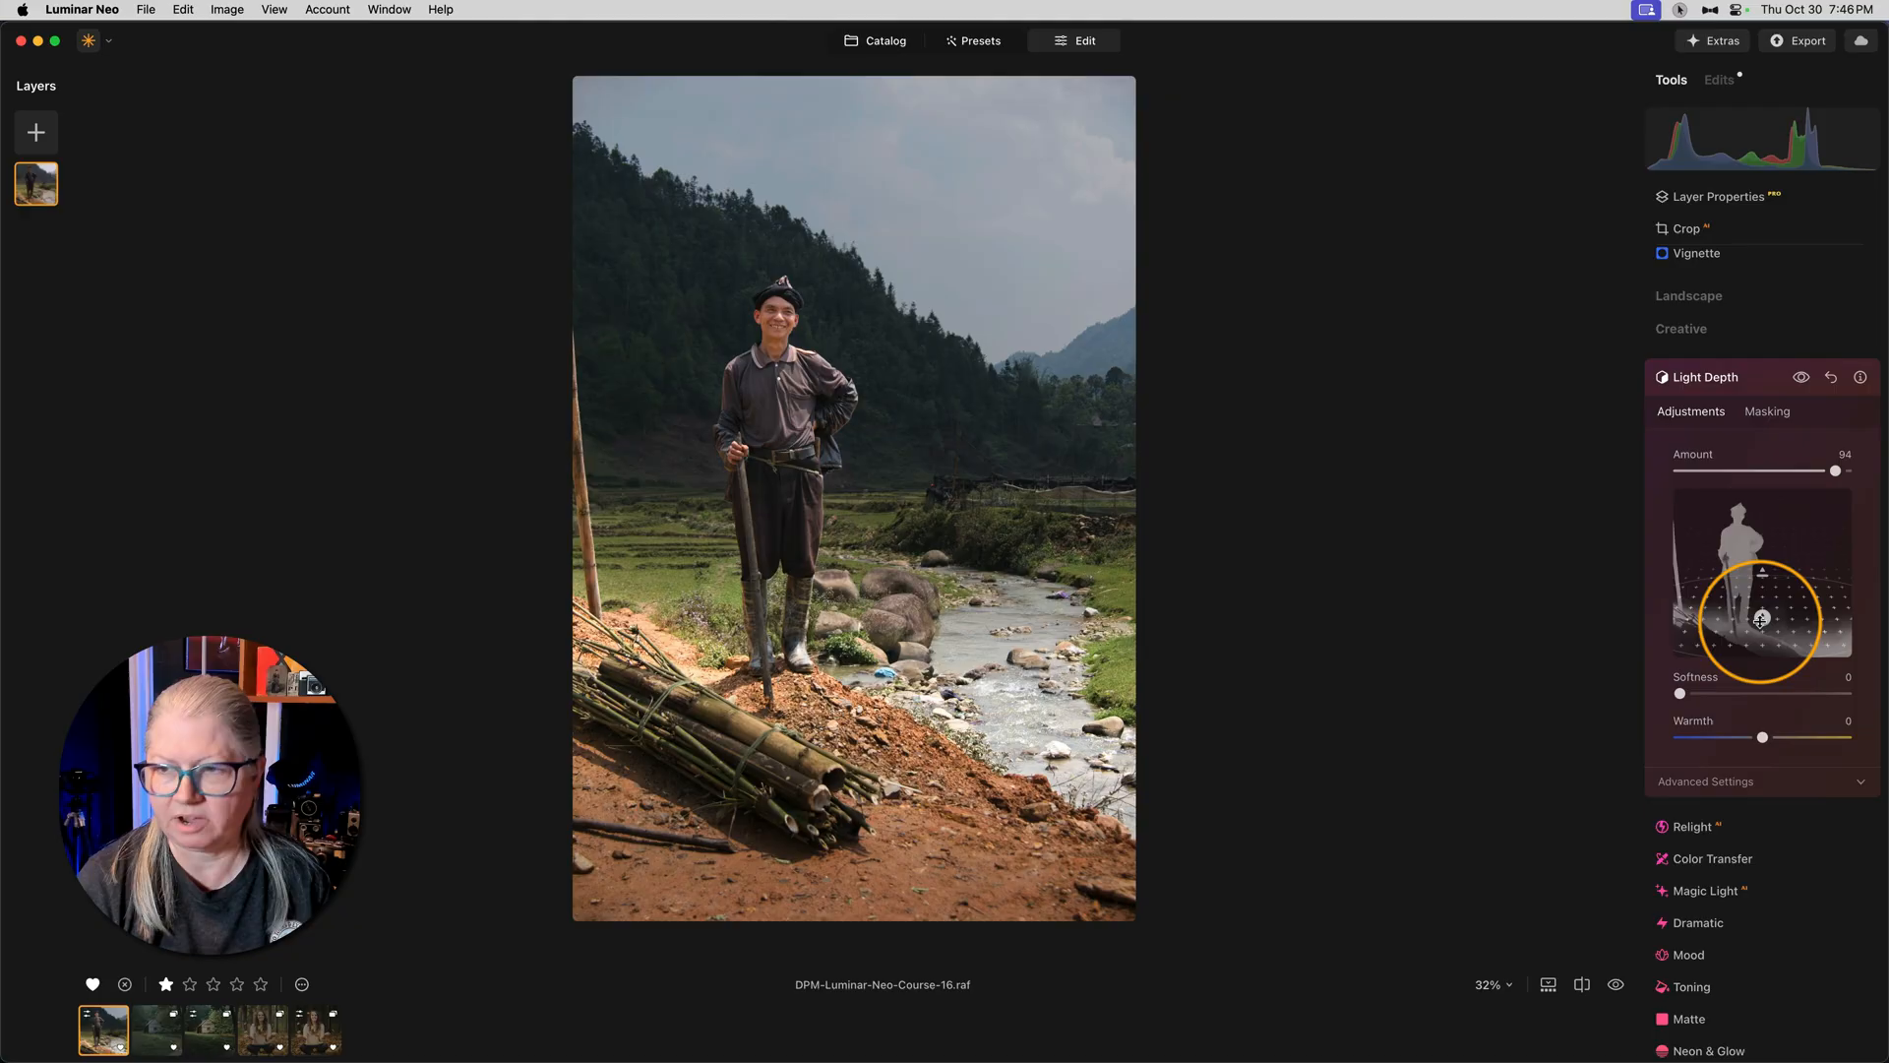
left_click_drag(1761, 618, 1761, 570)
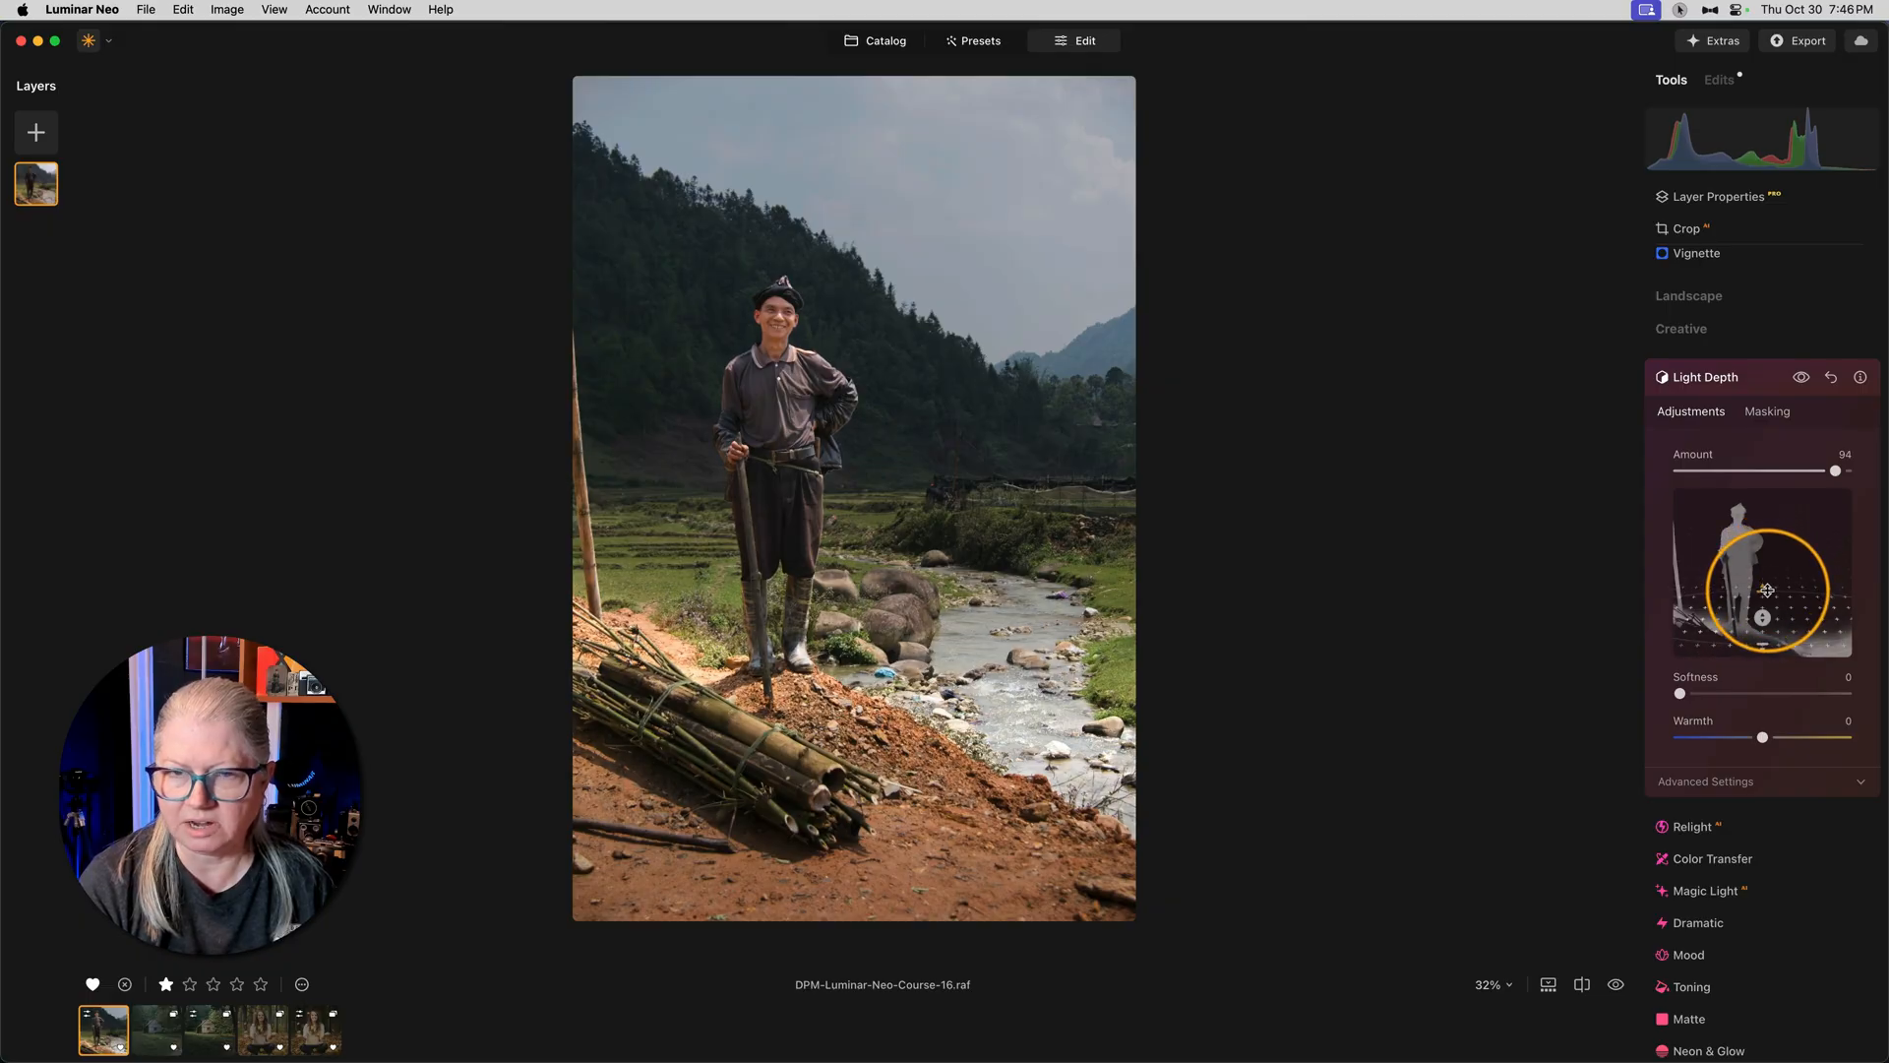
Step: Set Light Depth Softness to 23 and Warmth to 5 after trying 87 softness and -56 warmth
left_click_drag(1680, 693, 1759, 692)
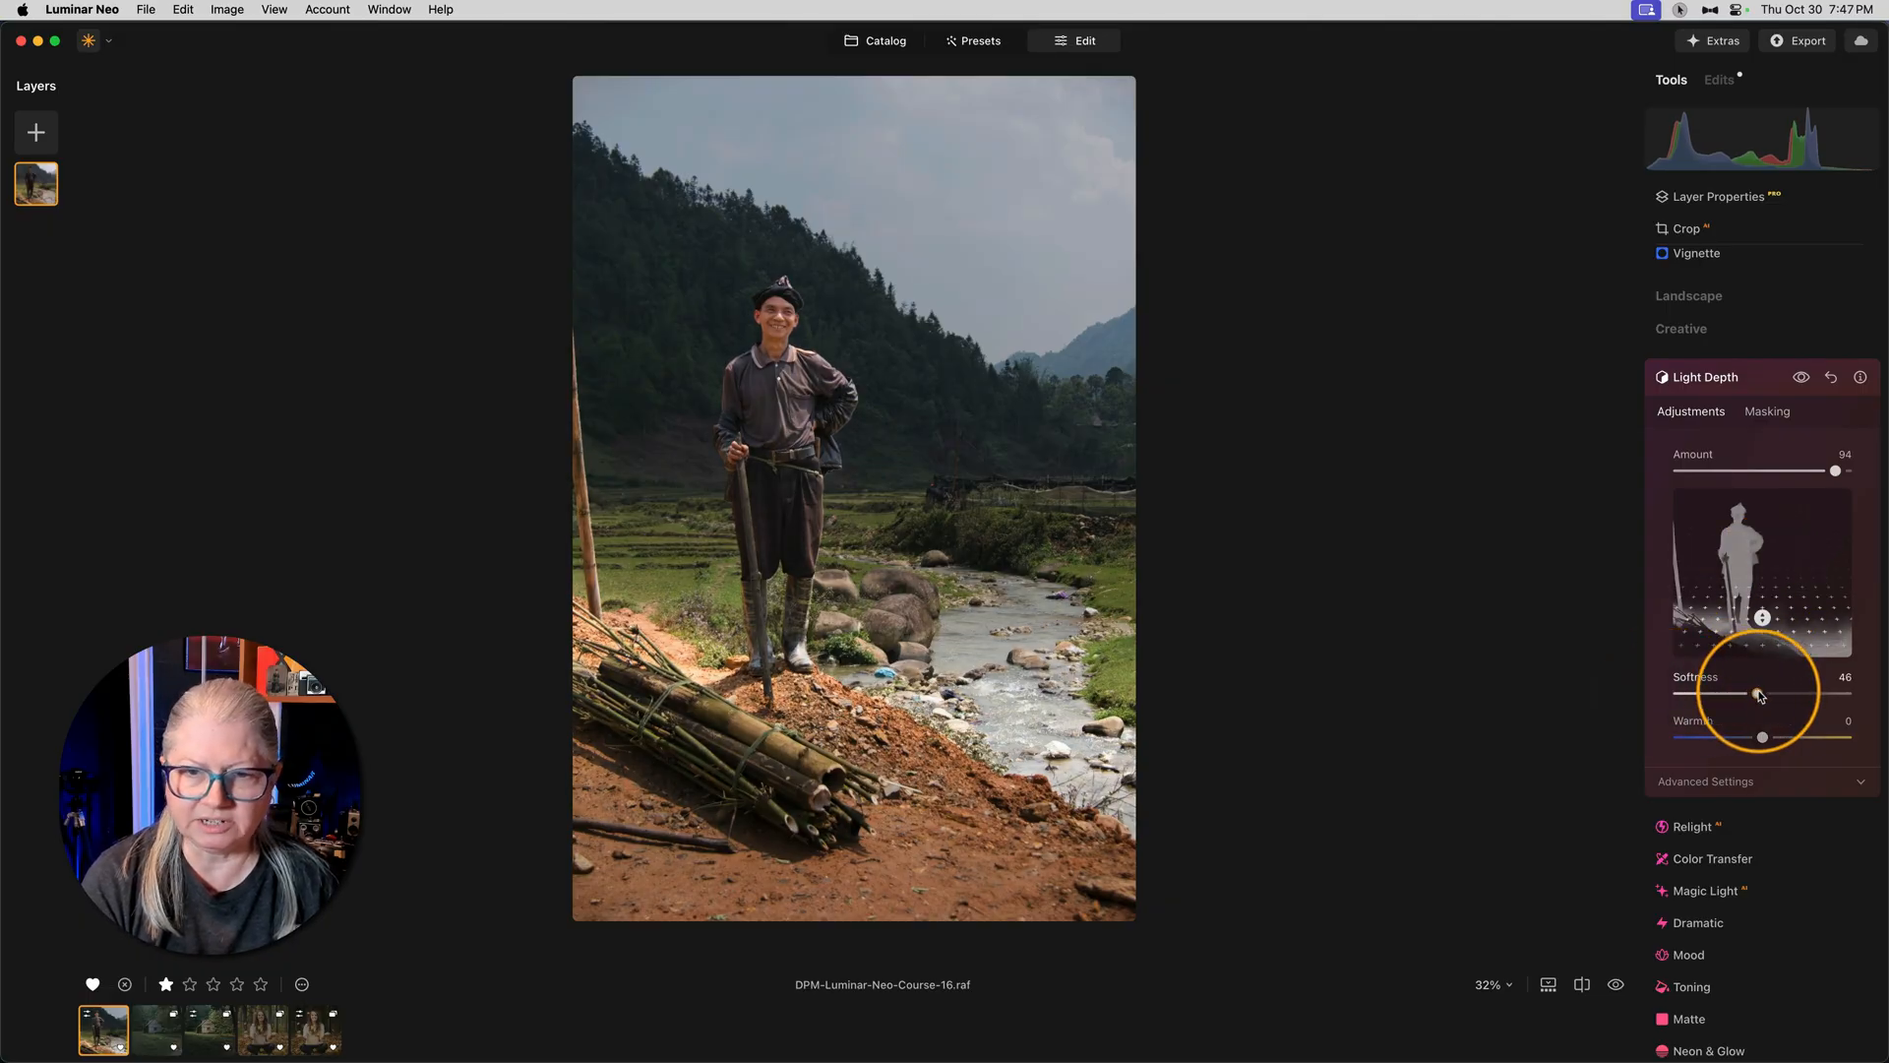
left_click_drag(1759, 694, 1822, 694)
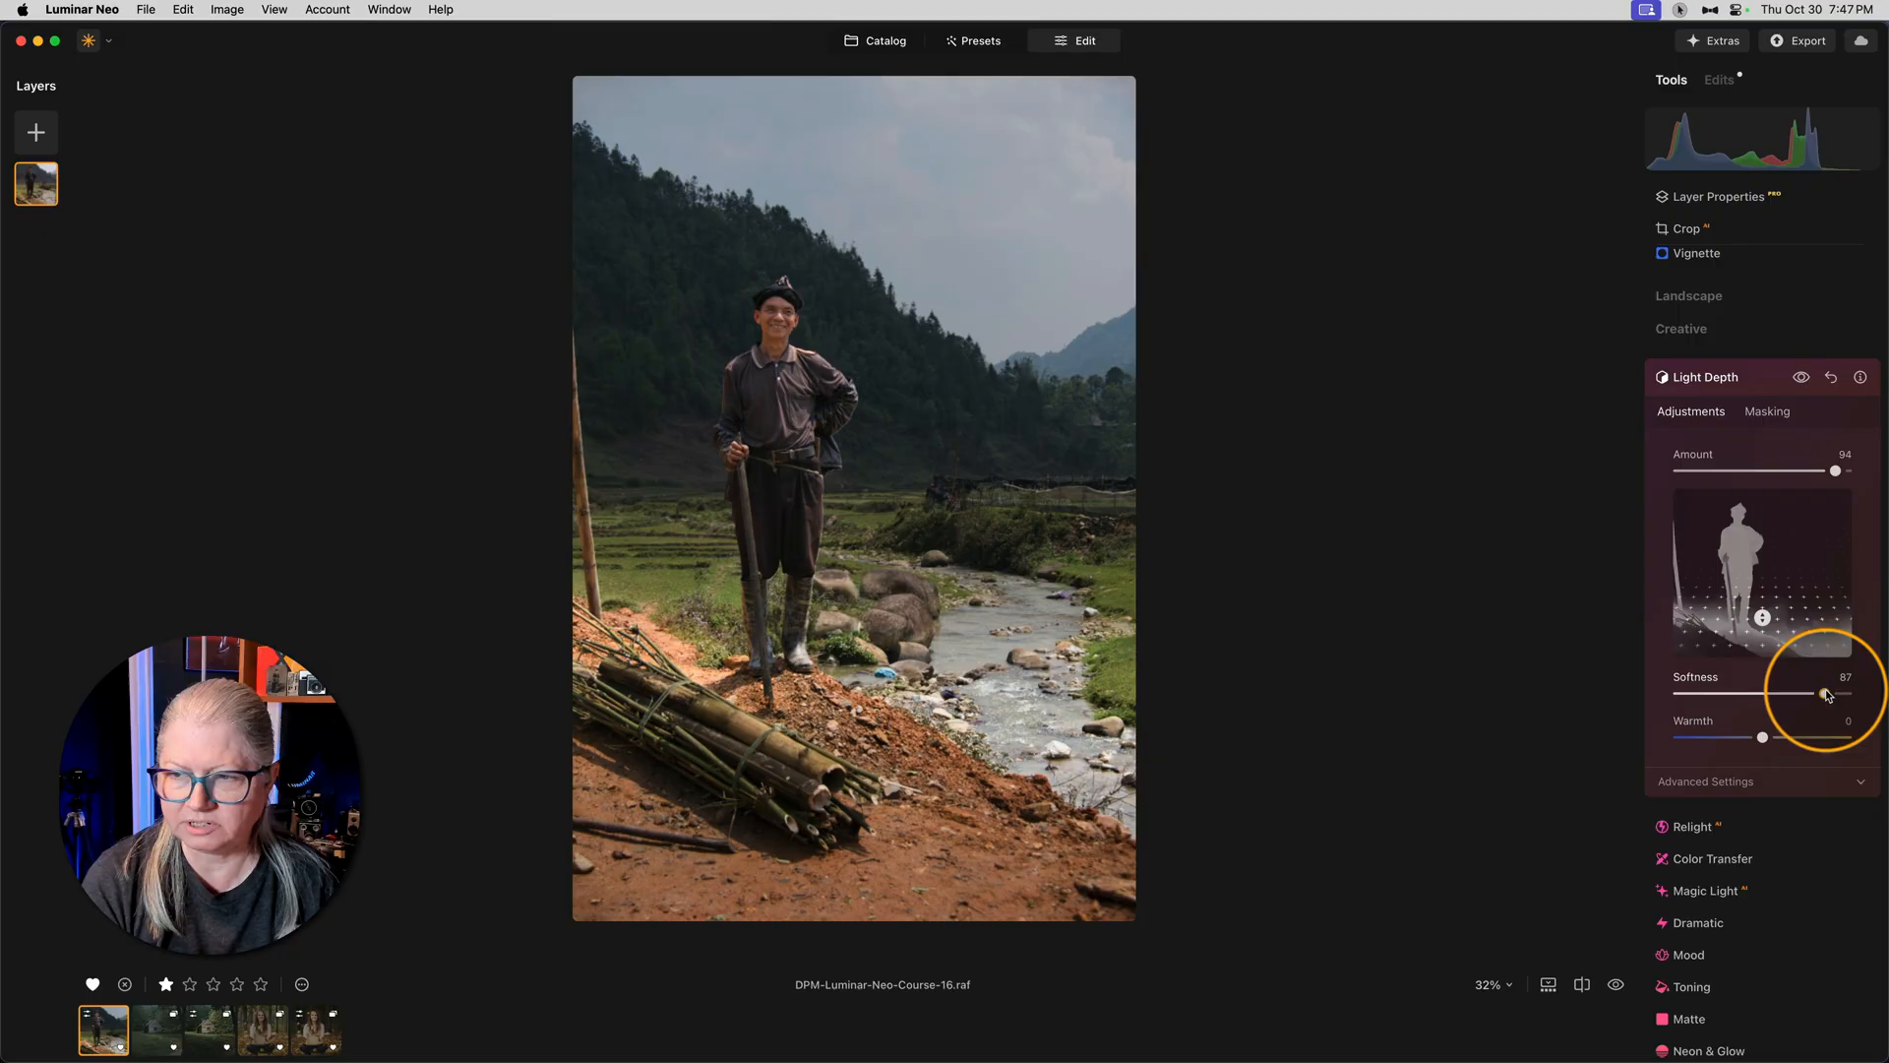
left_click_drag(1822, 695, 1720, 694)
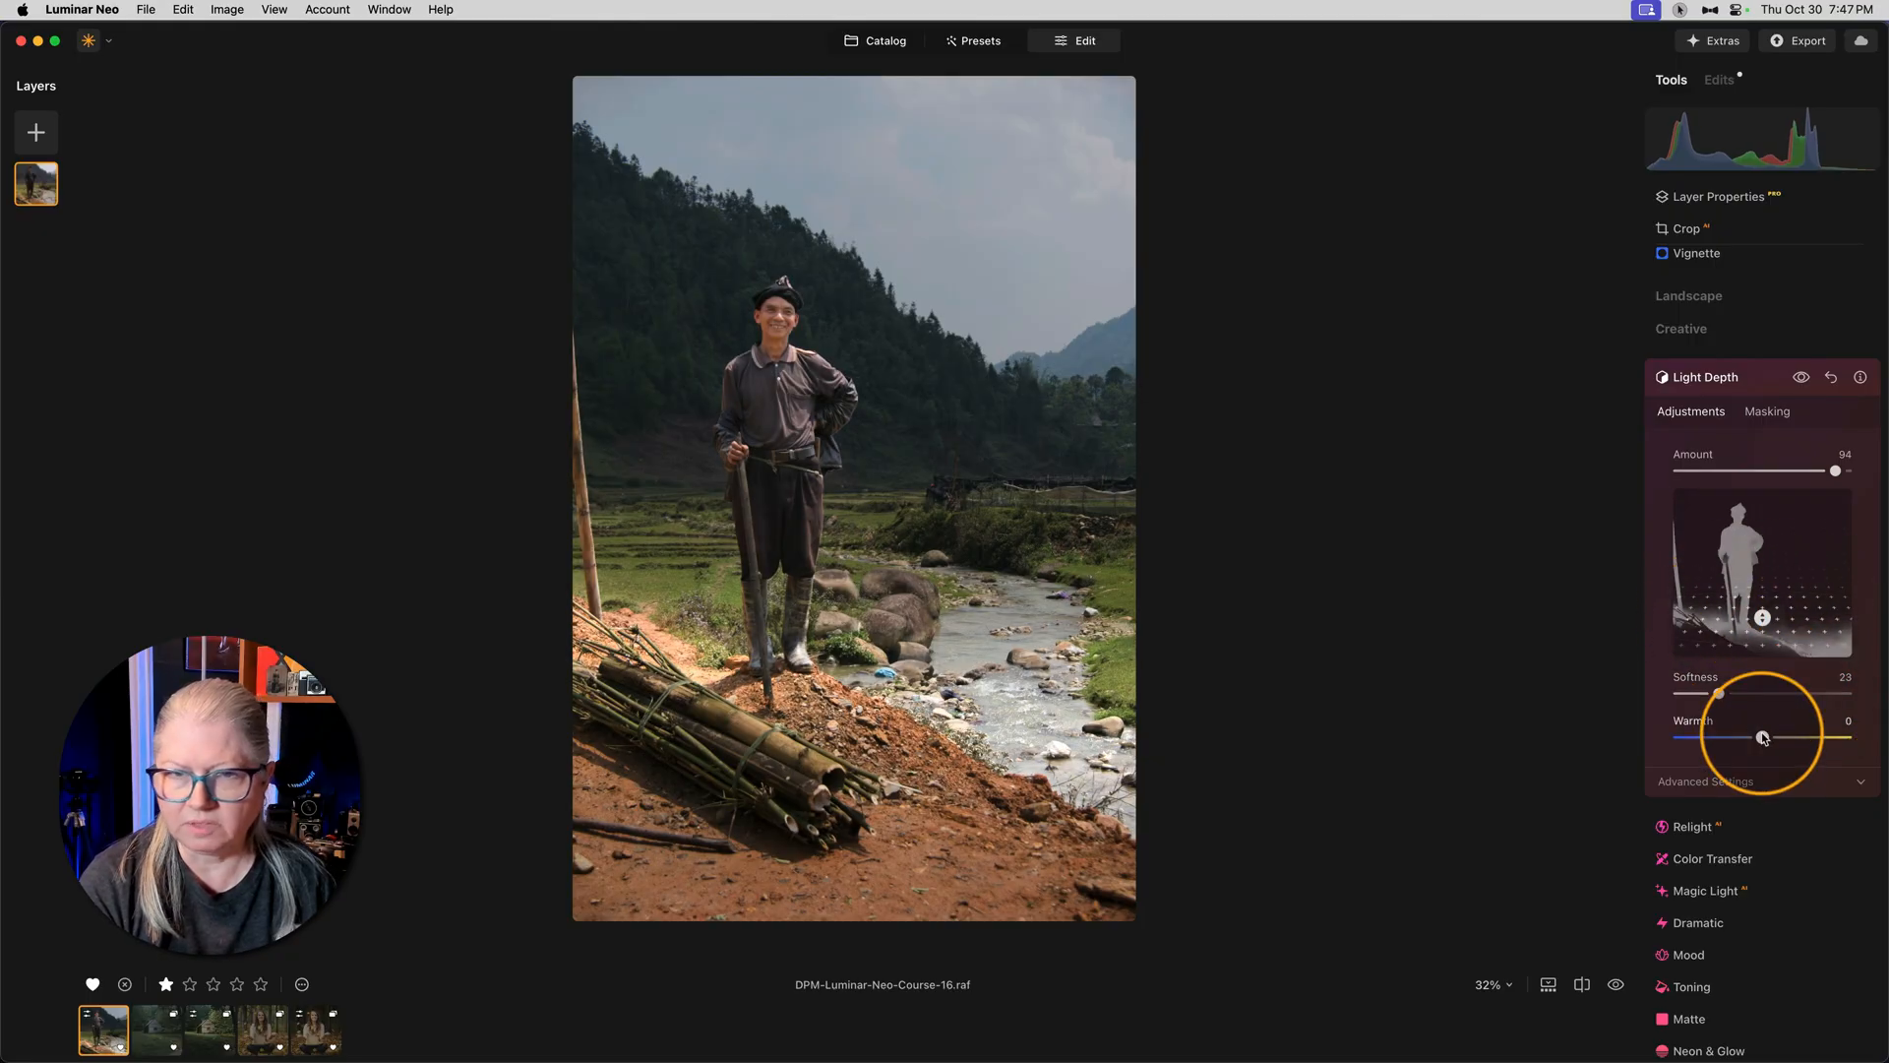
left_click_drag(1759, 738, 1767, 737)
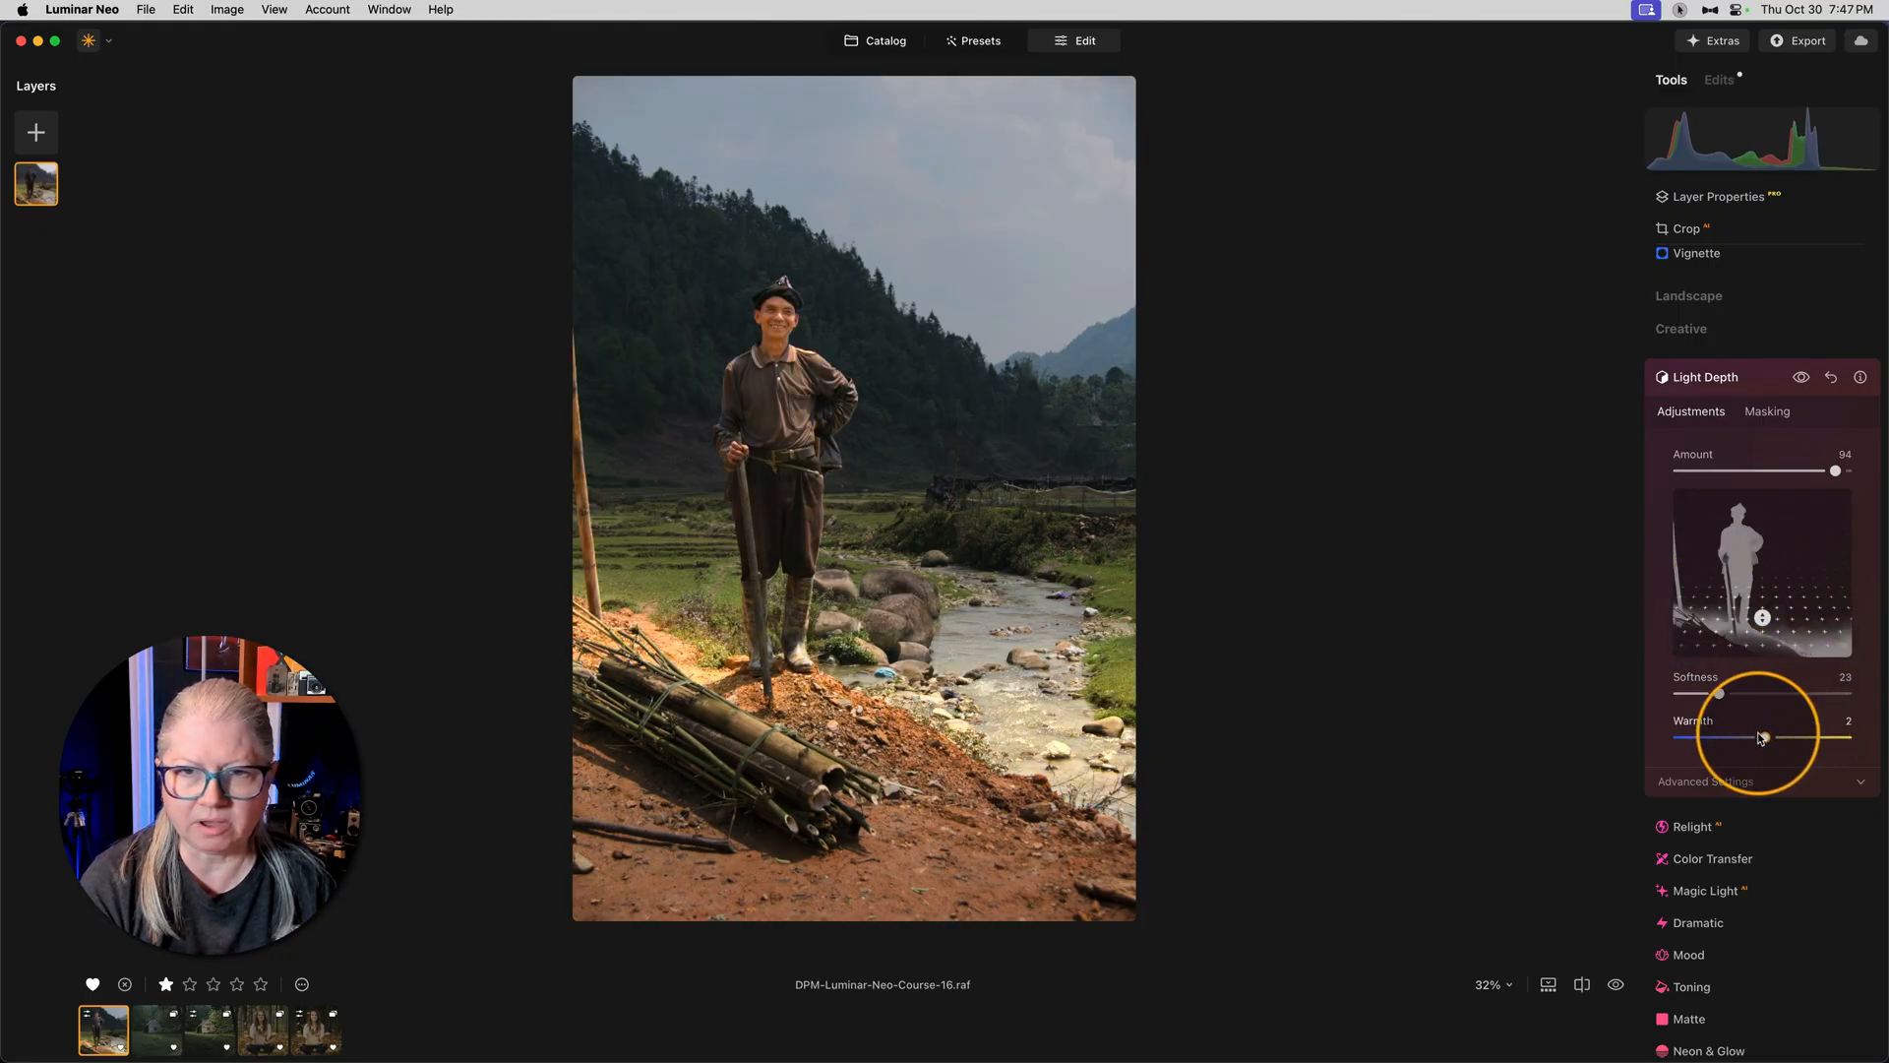
left_click_drag(1761, 738, 1710, 738)
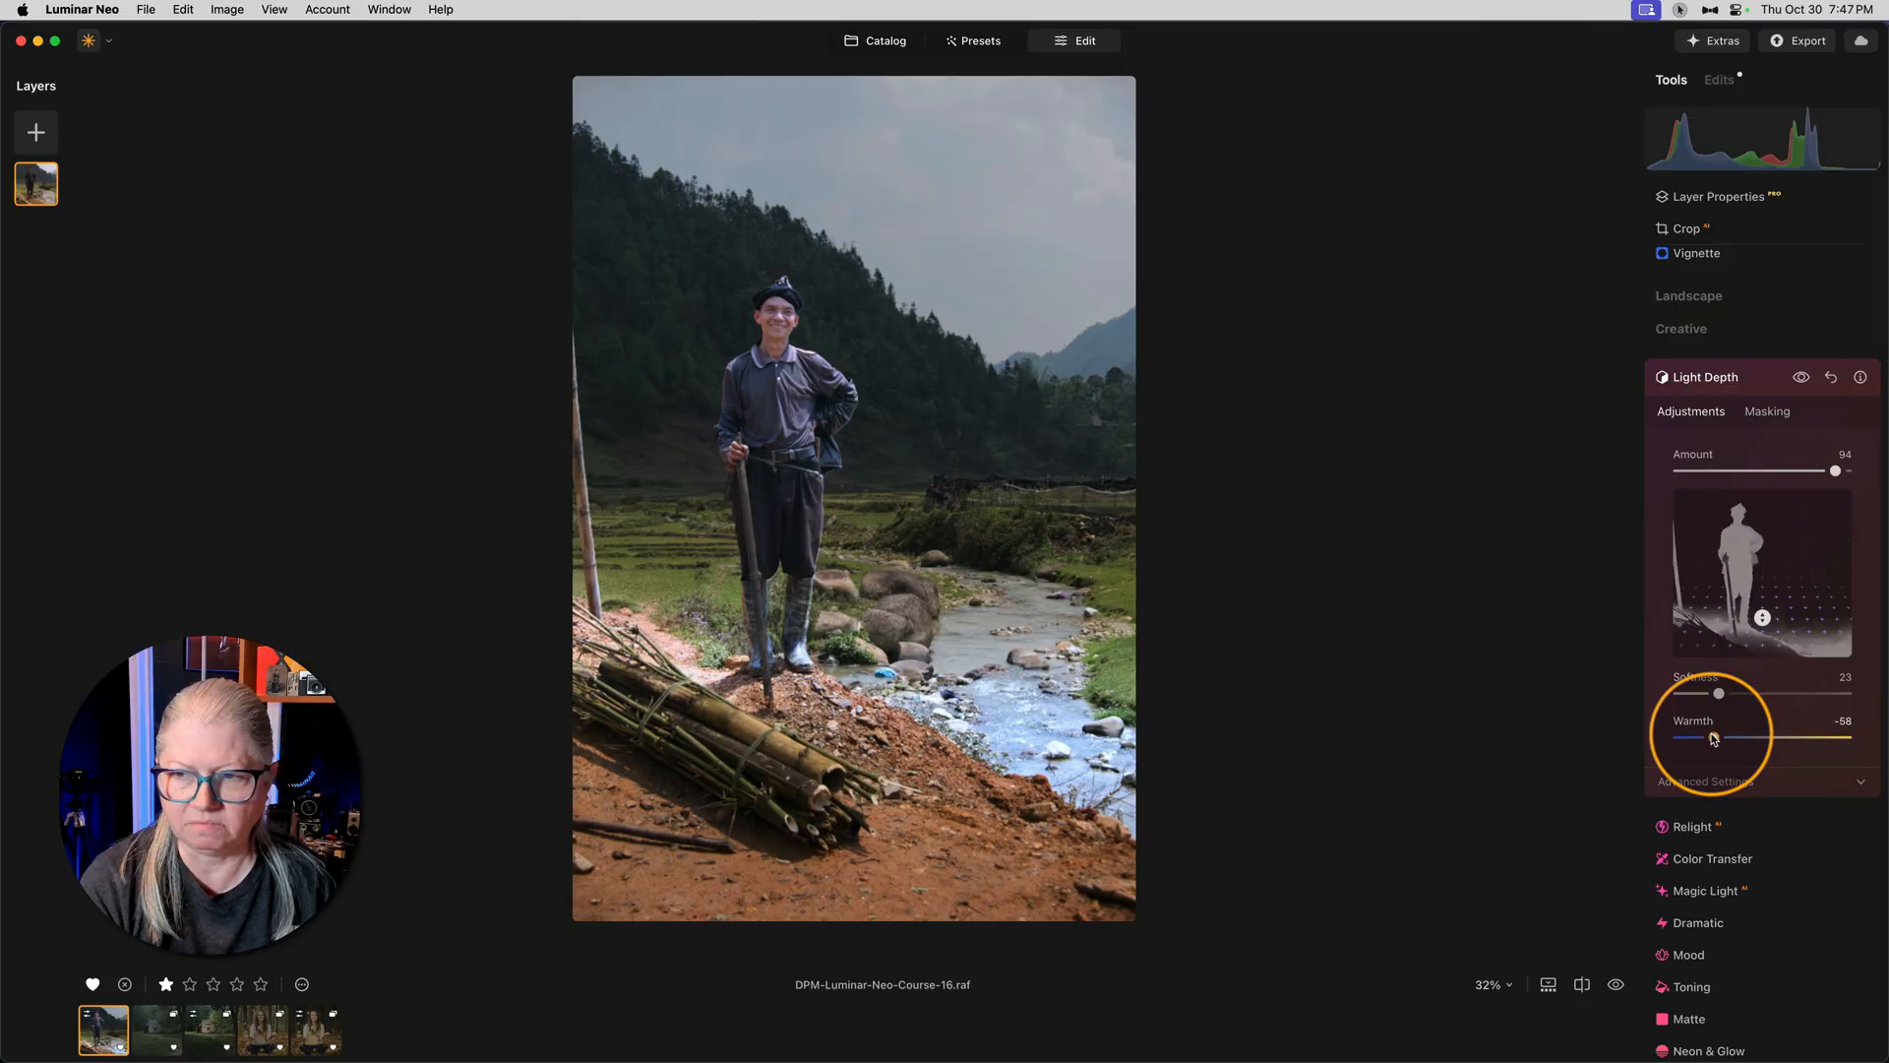
left_click_drag(1714, 738, 1767, 738)
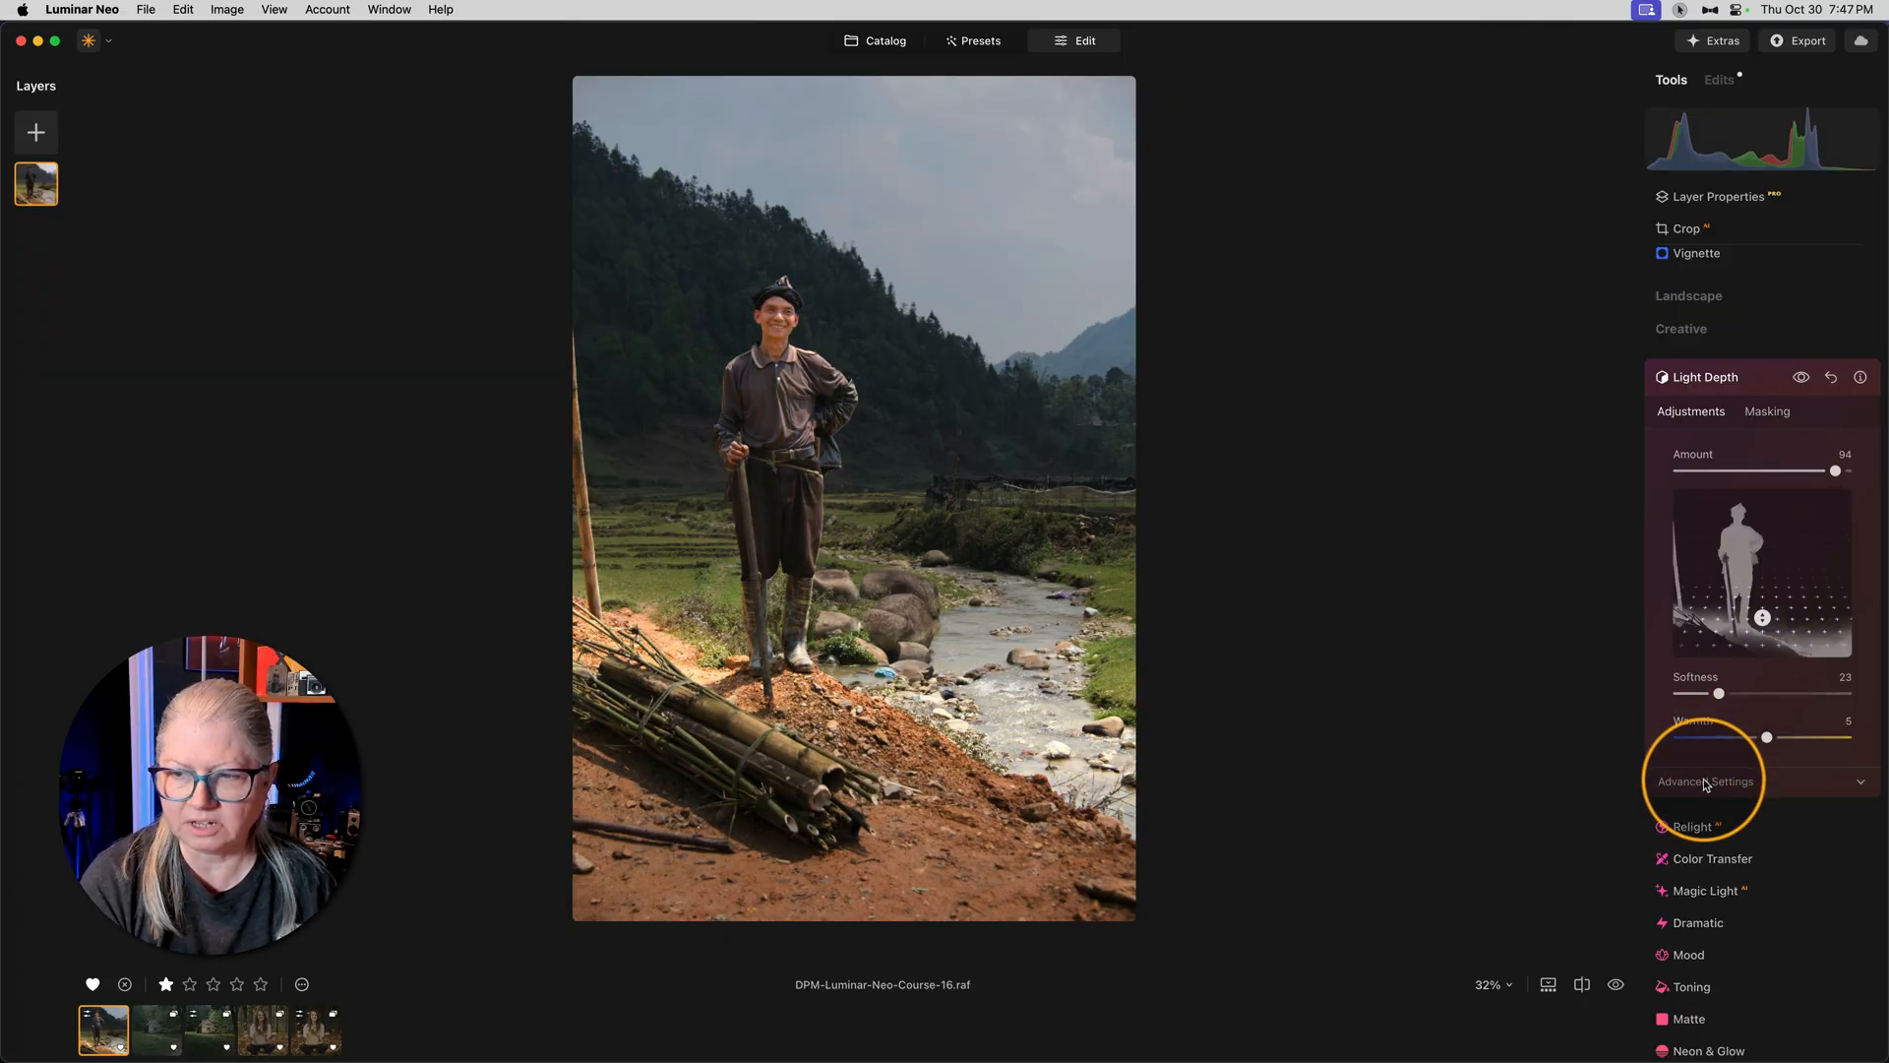
Step: In Advanced Settings, set Brightness Near to -77 and Brightness Far to -39
left_click(1705, 781)
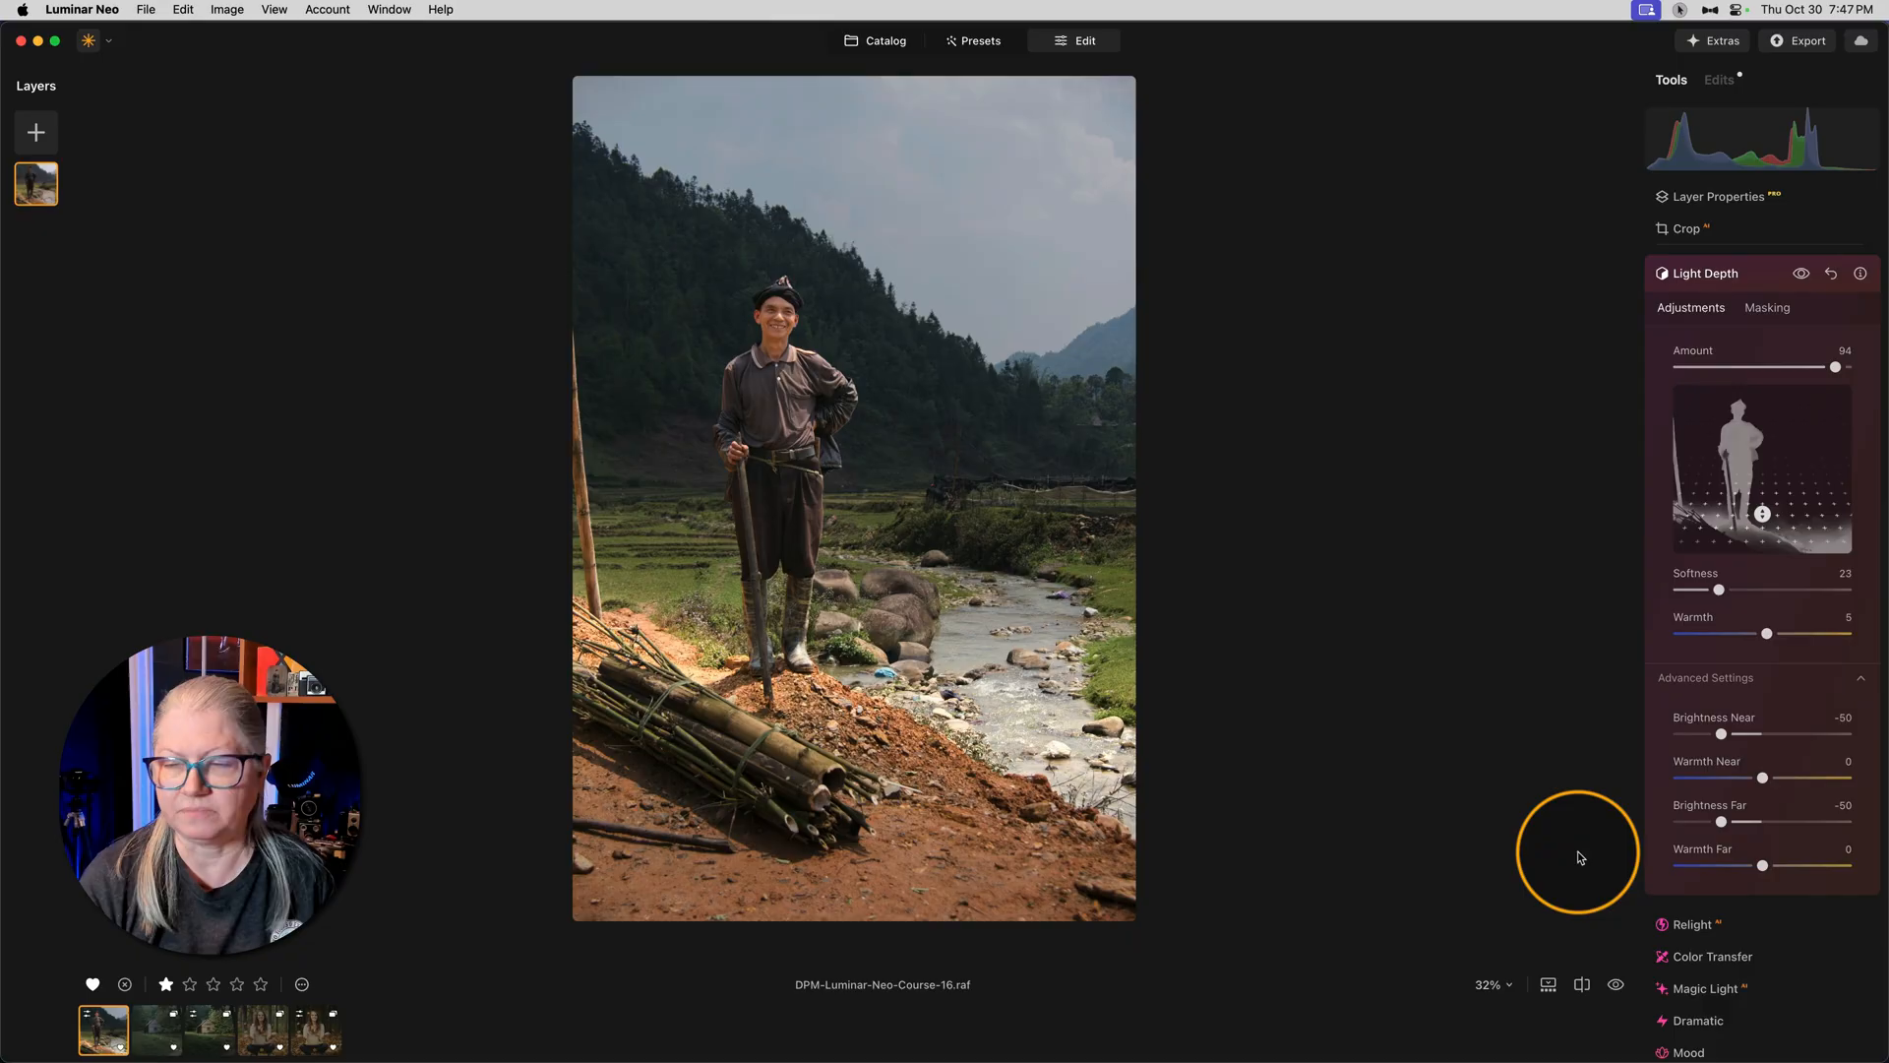
left_click_drag(1721, 734, 1704, 734)
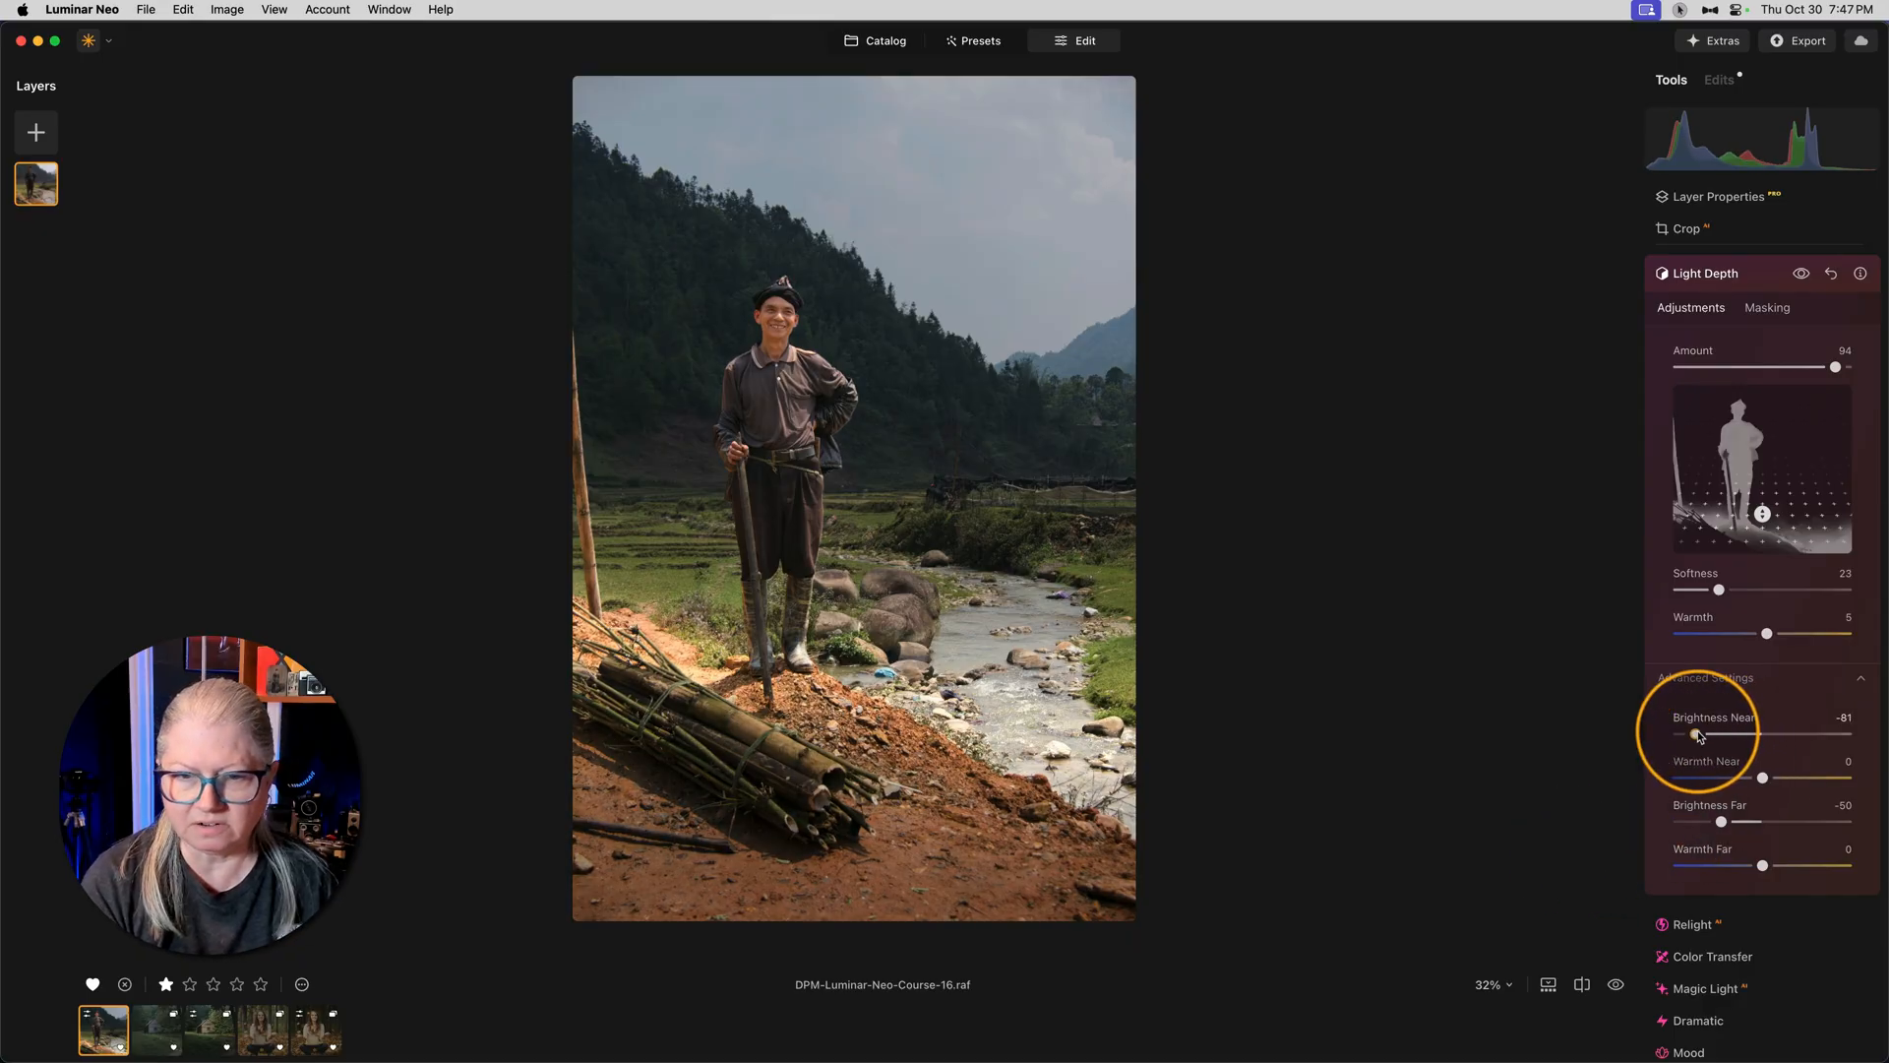
left_click_drag(1677, 734, 1704, 734)
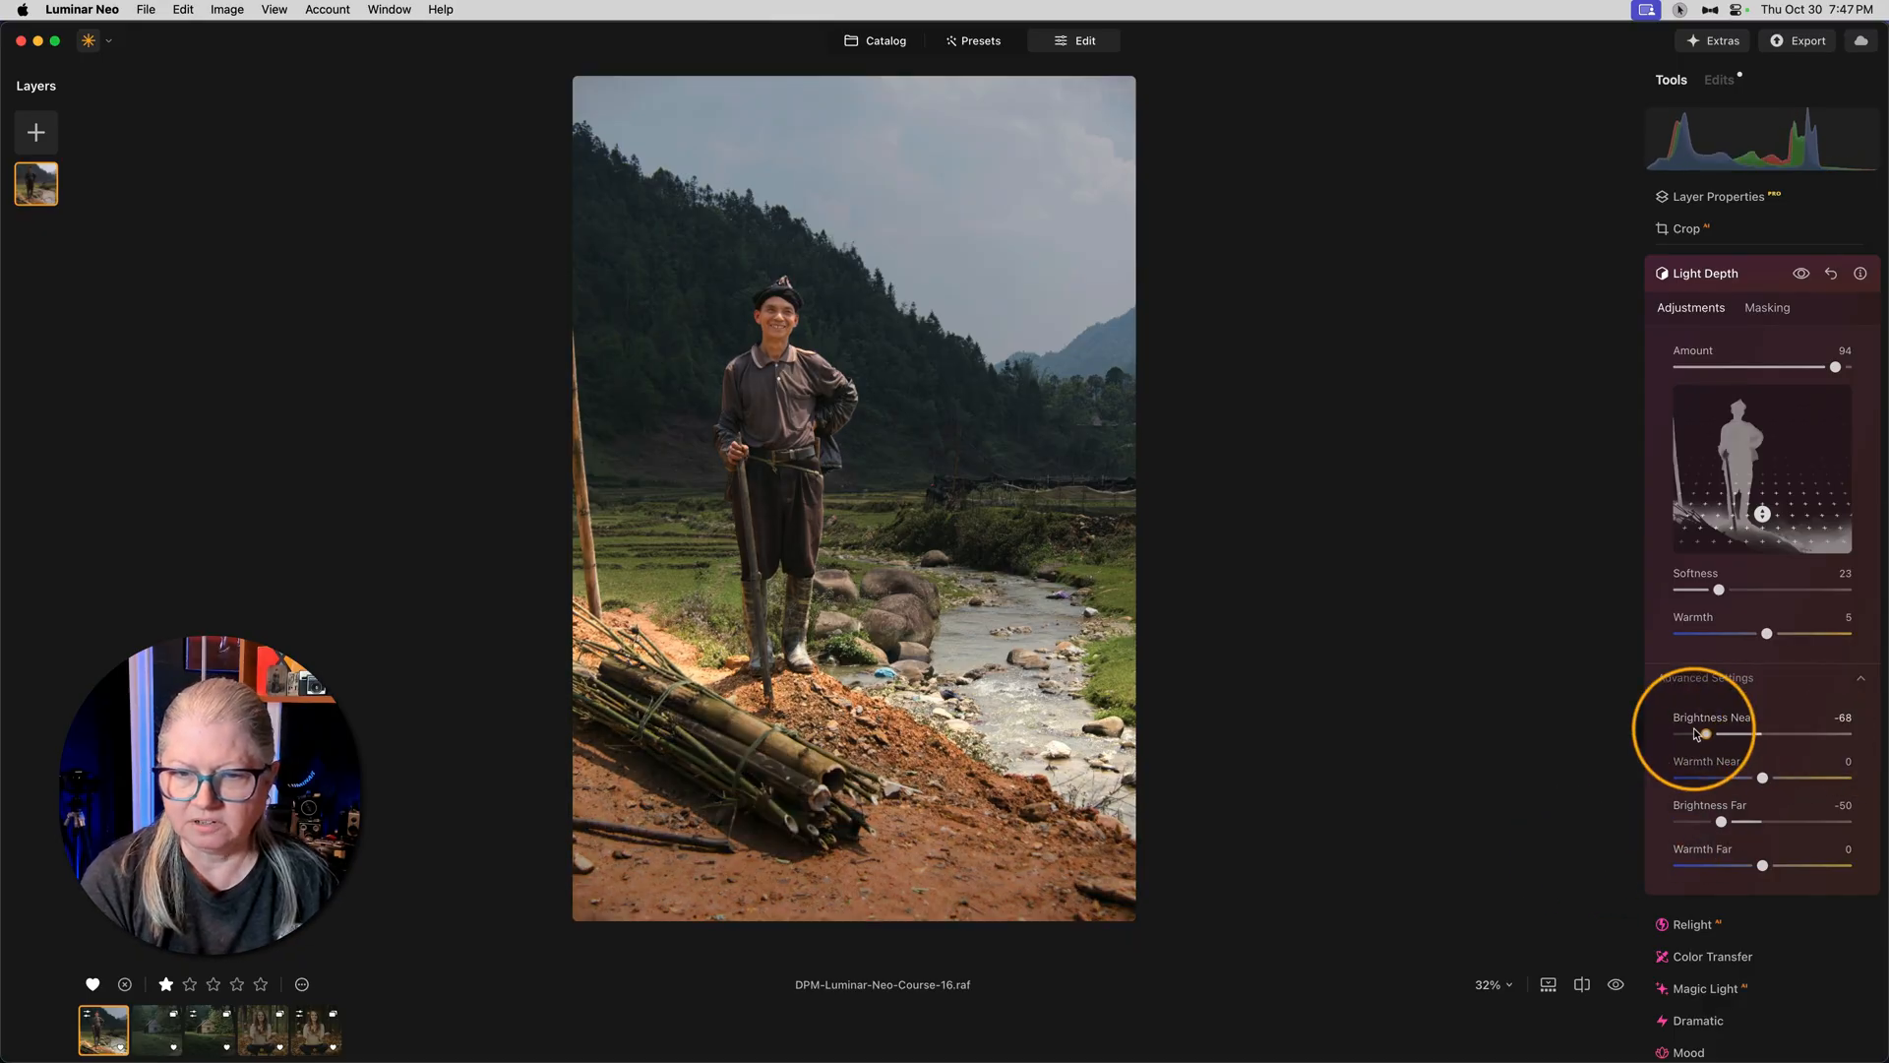
left_click_drag(1708, 734, 1698, 734)
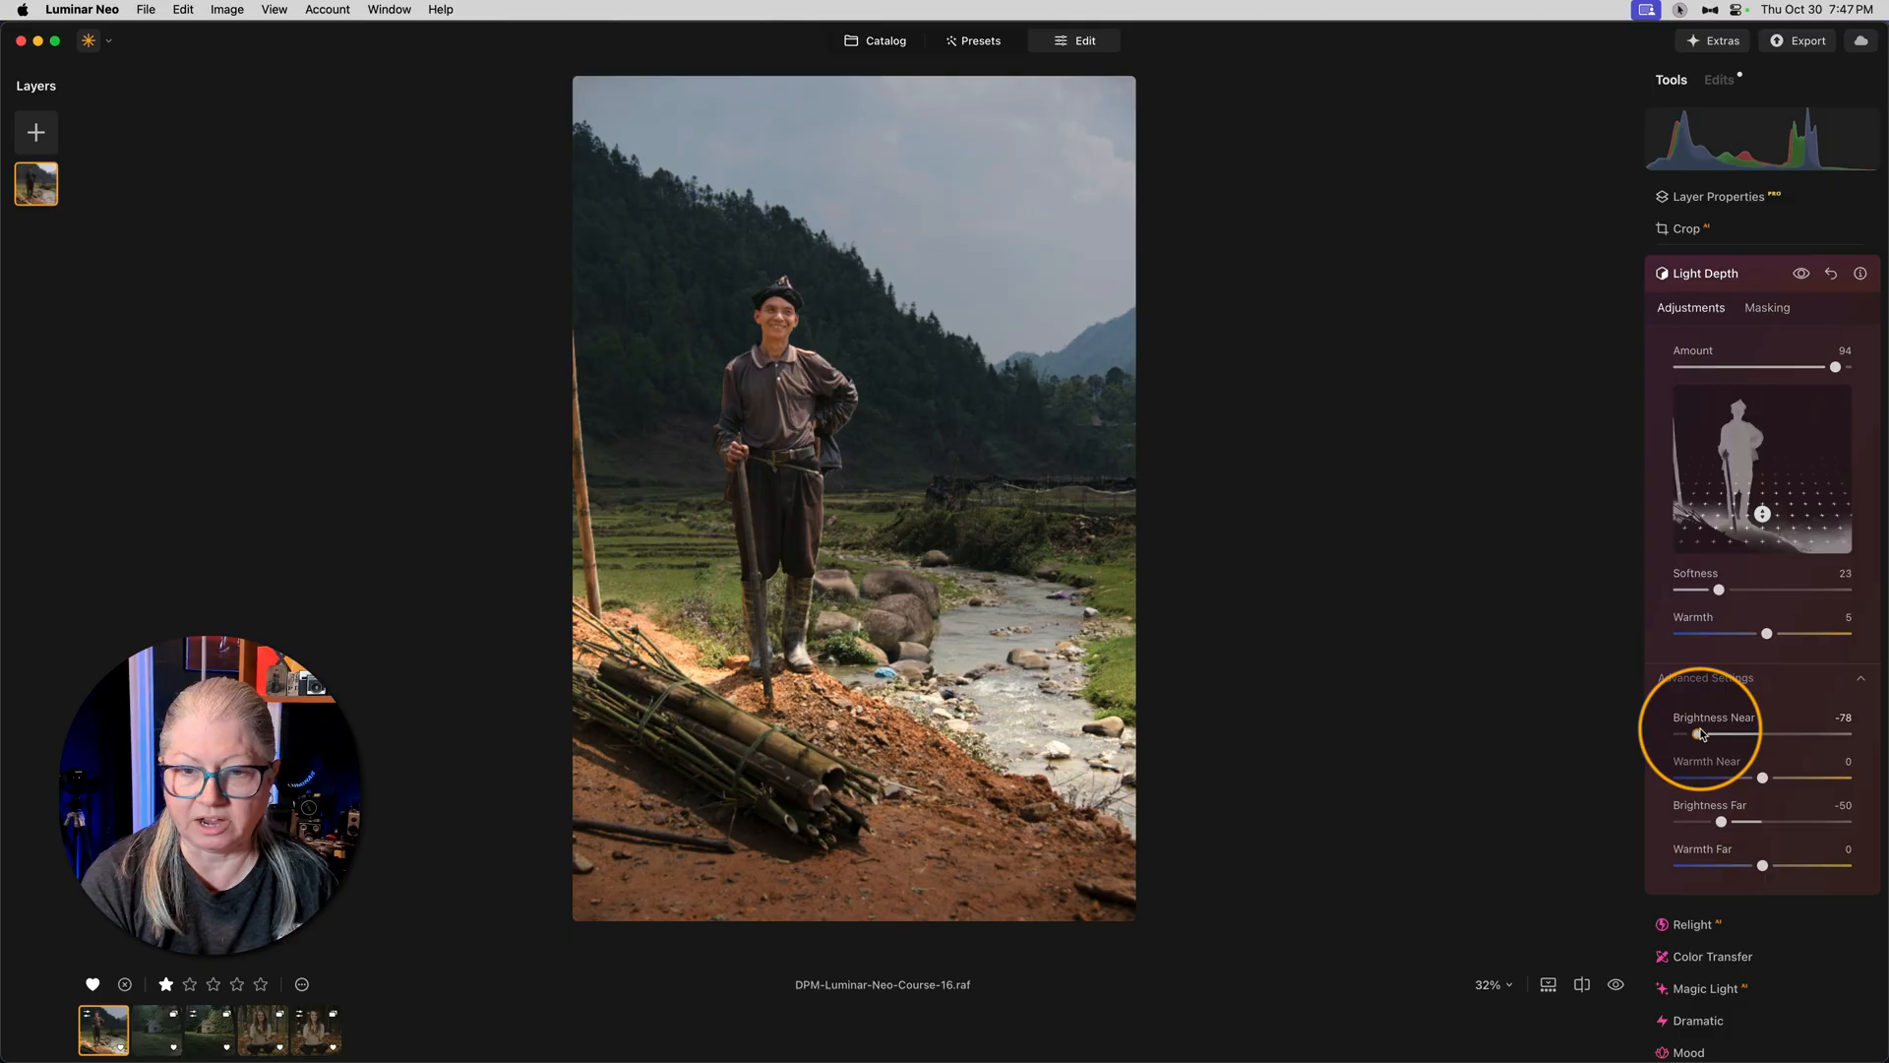
left_click_drag(1719, 820, 1739, 821)
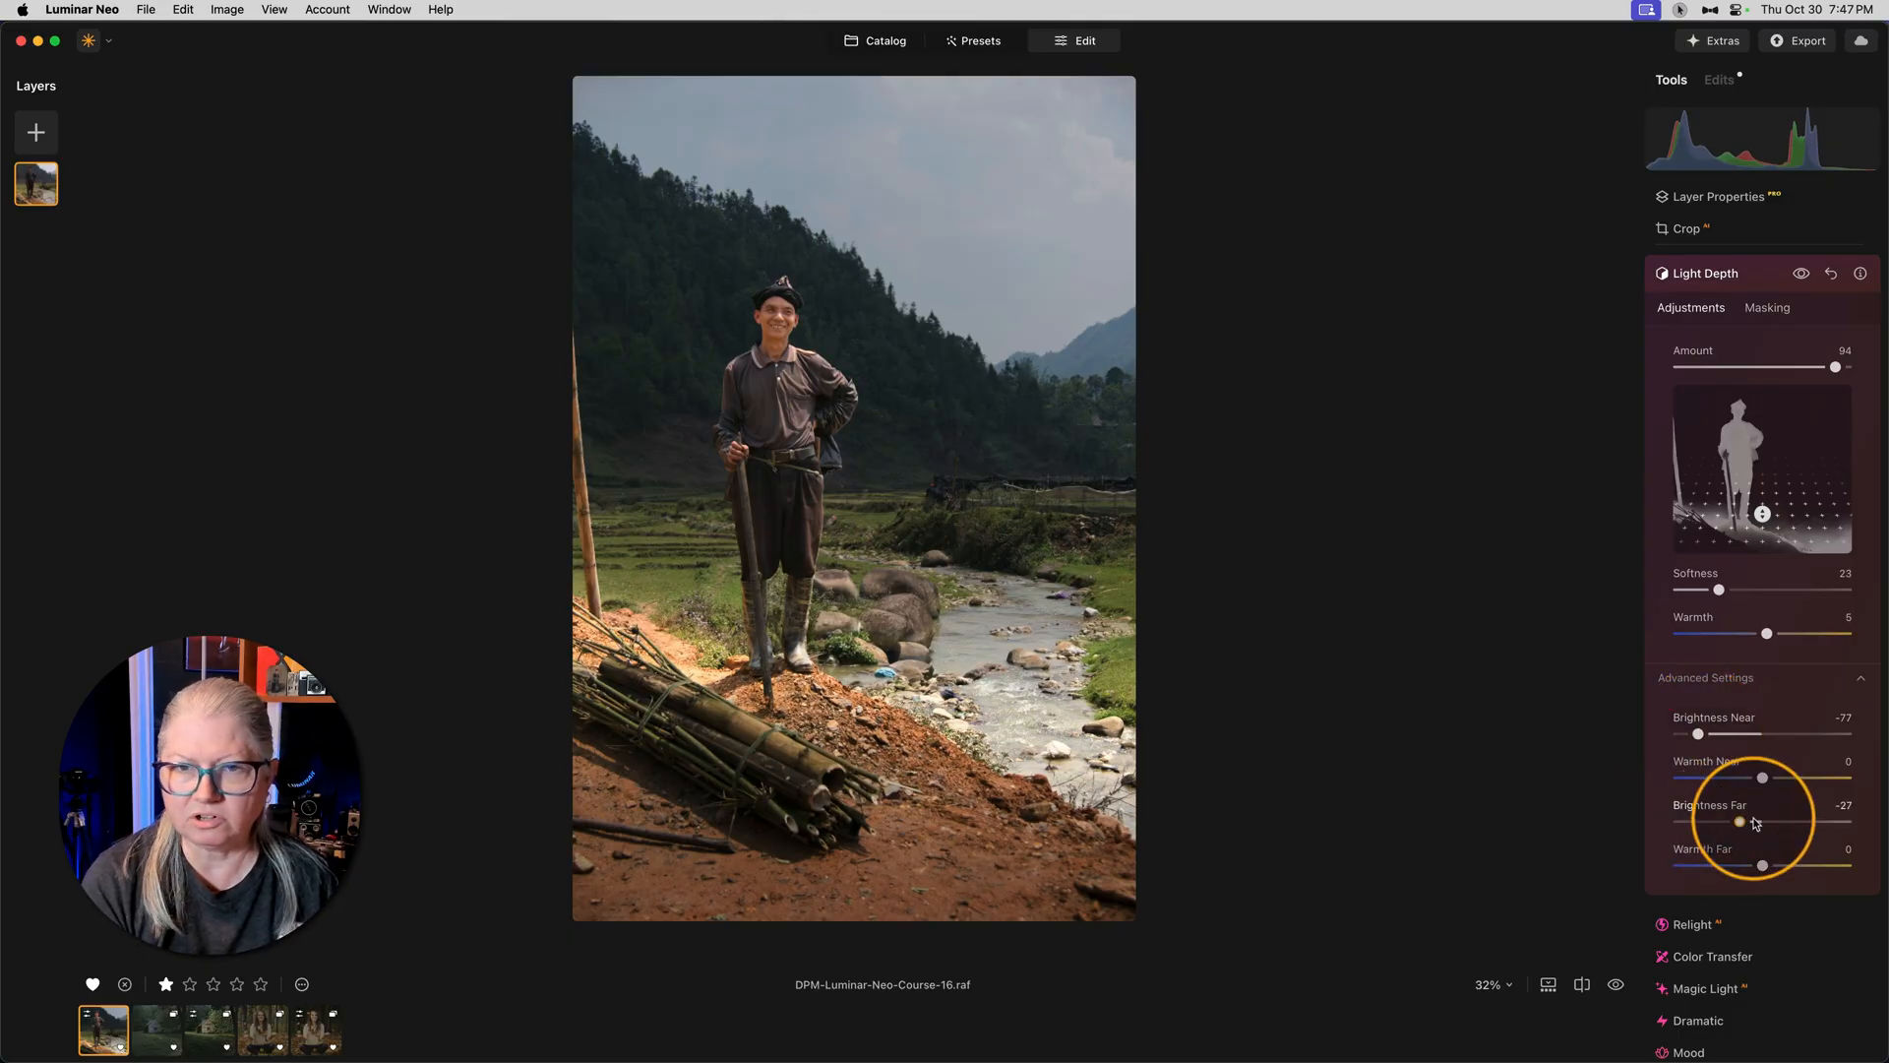
left_click_drag(1739, 821, 1822, 820)
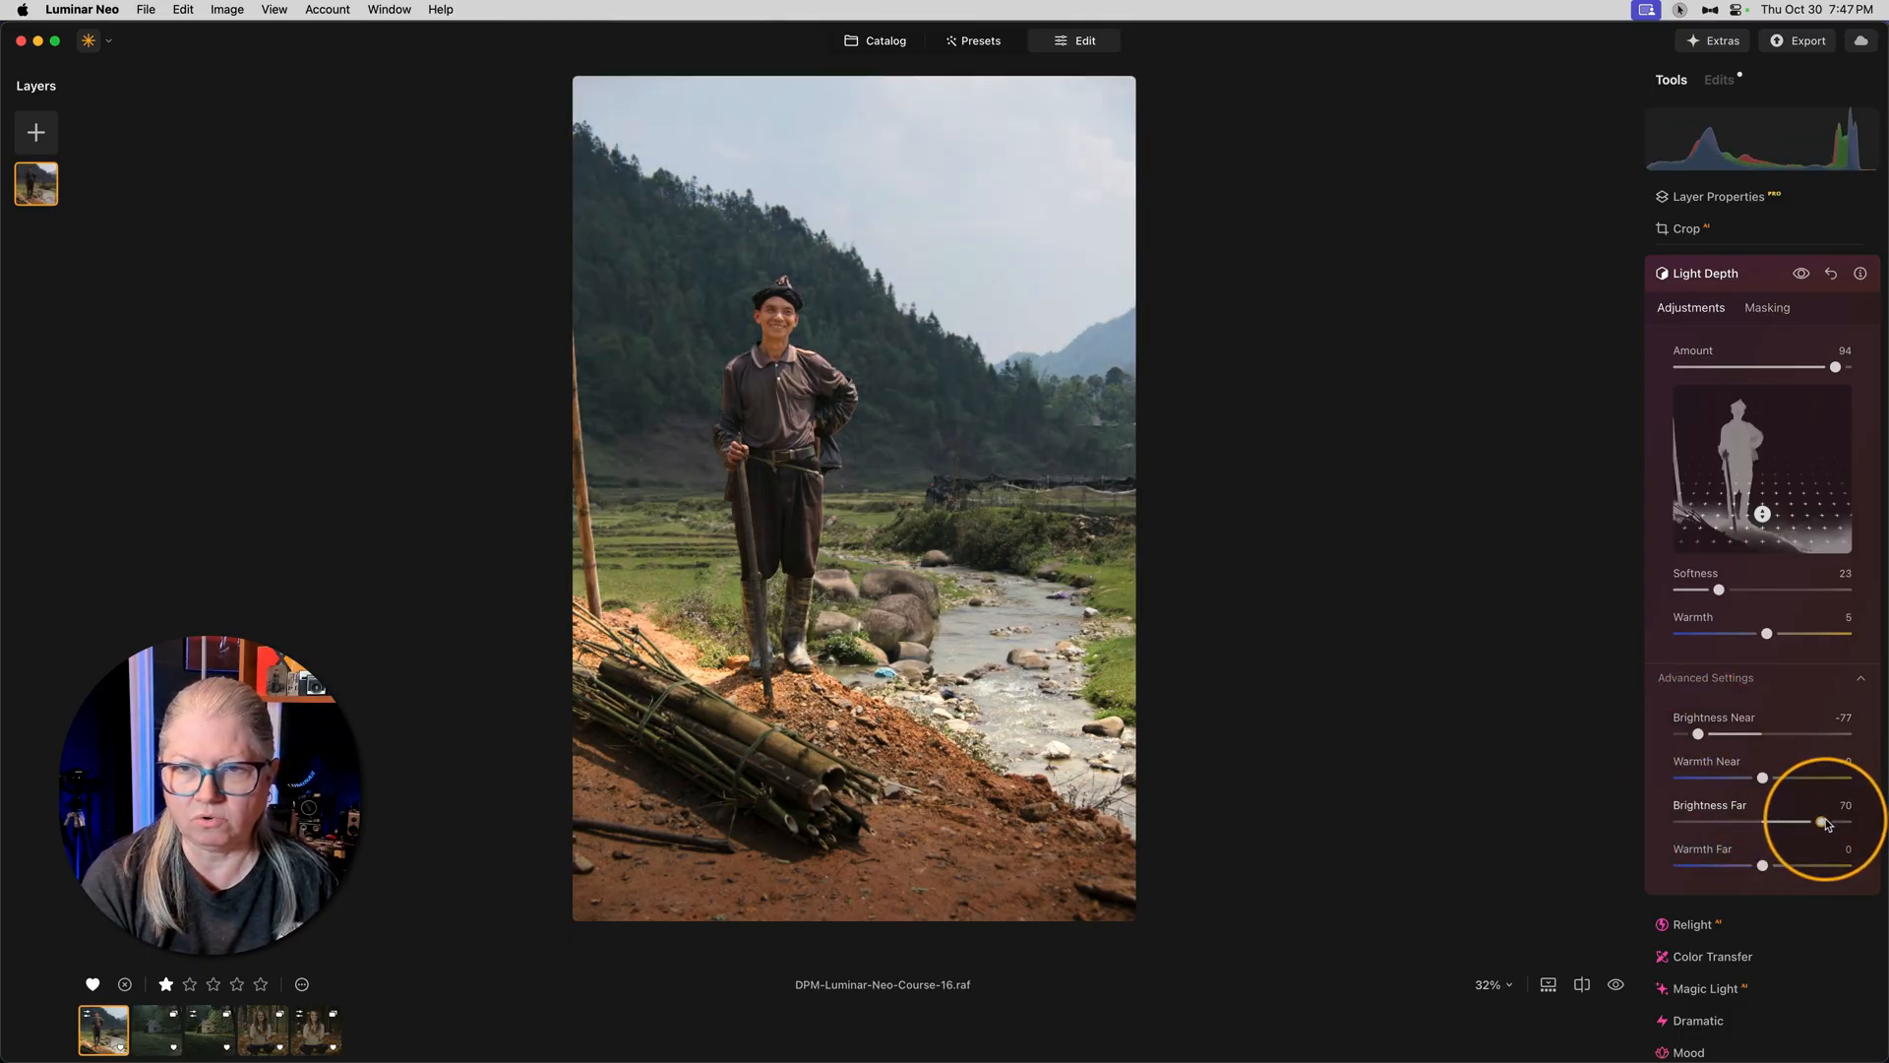
left_click_drag(1822, 822, 1725, 822)
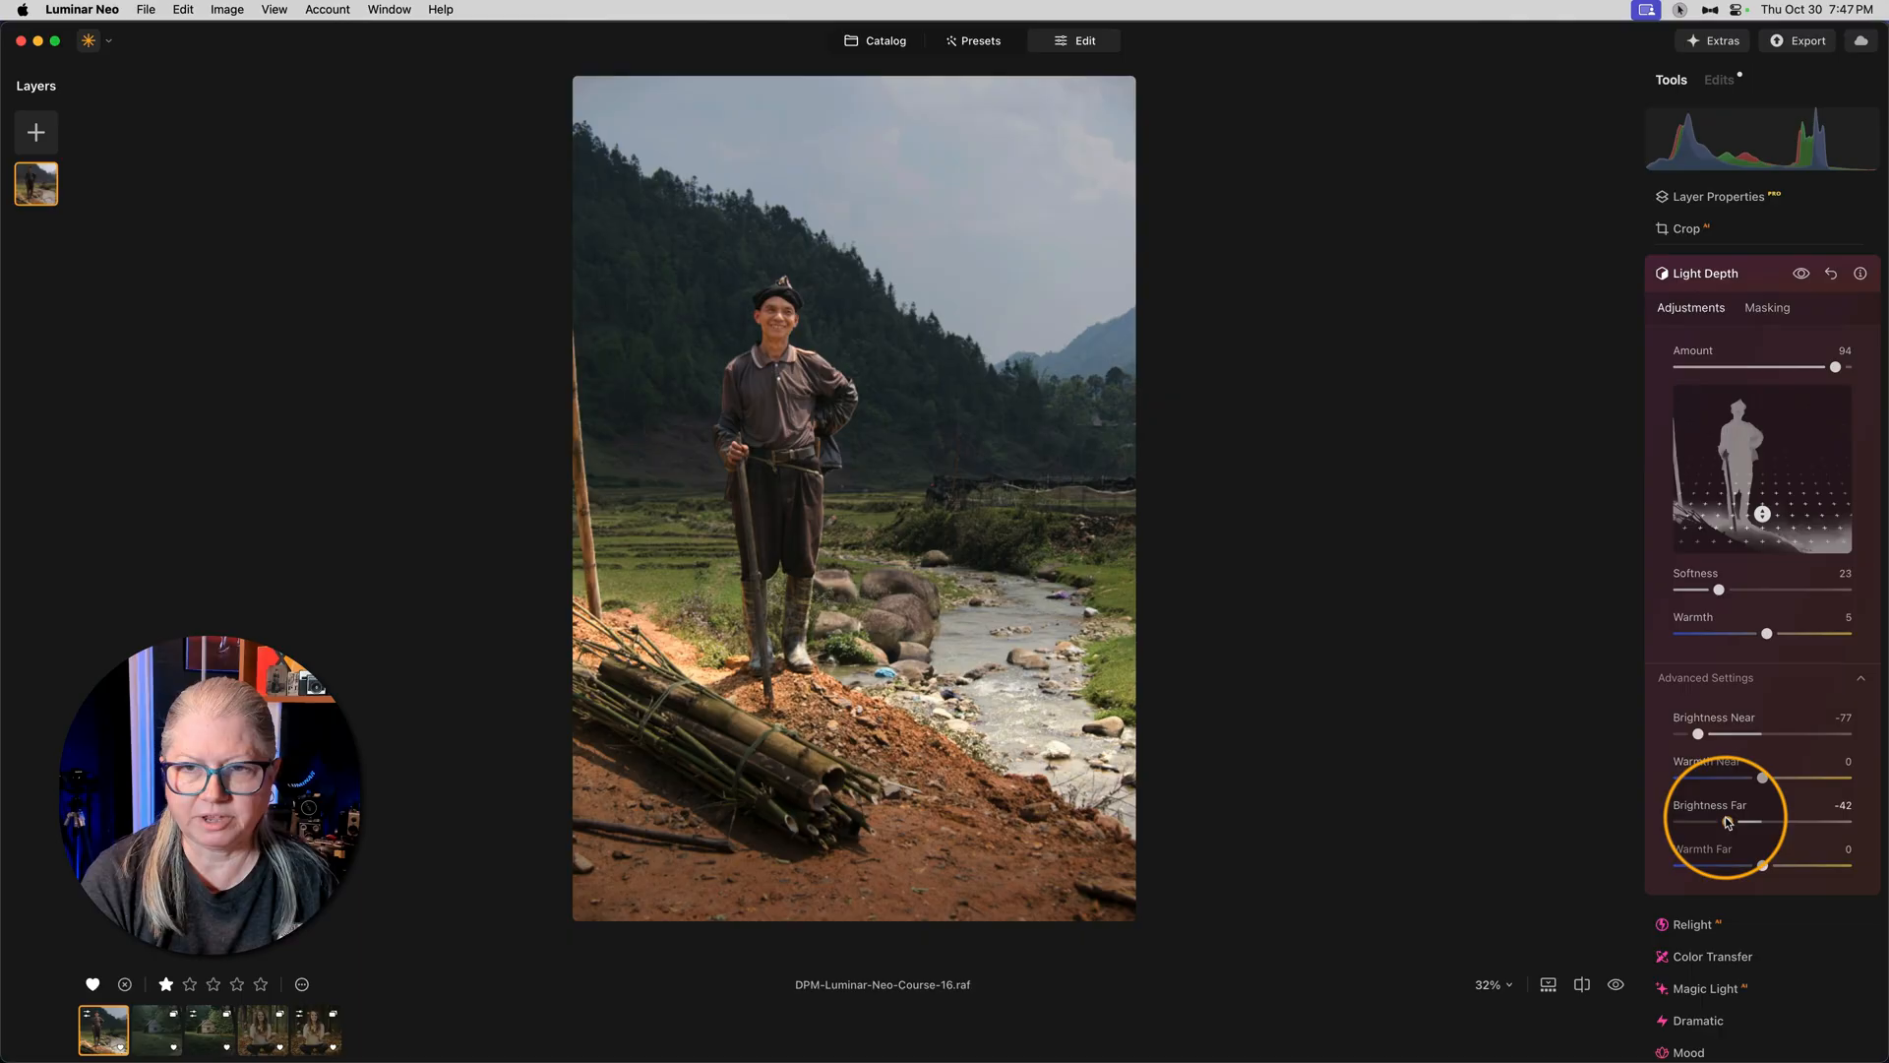
left_click_drag(1725, 820, 1795, 821)
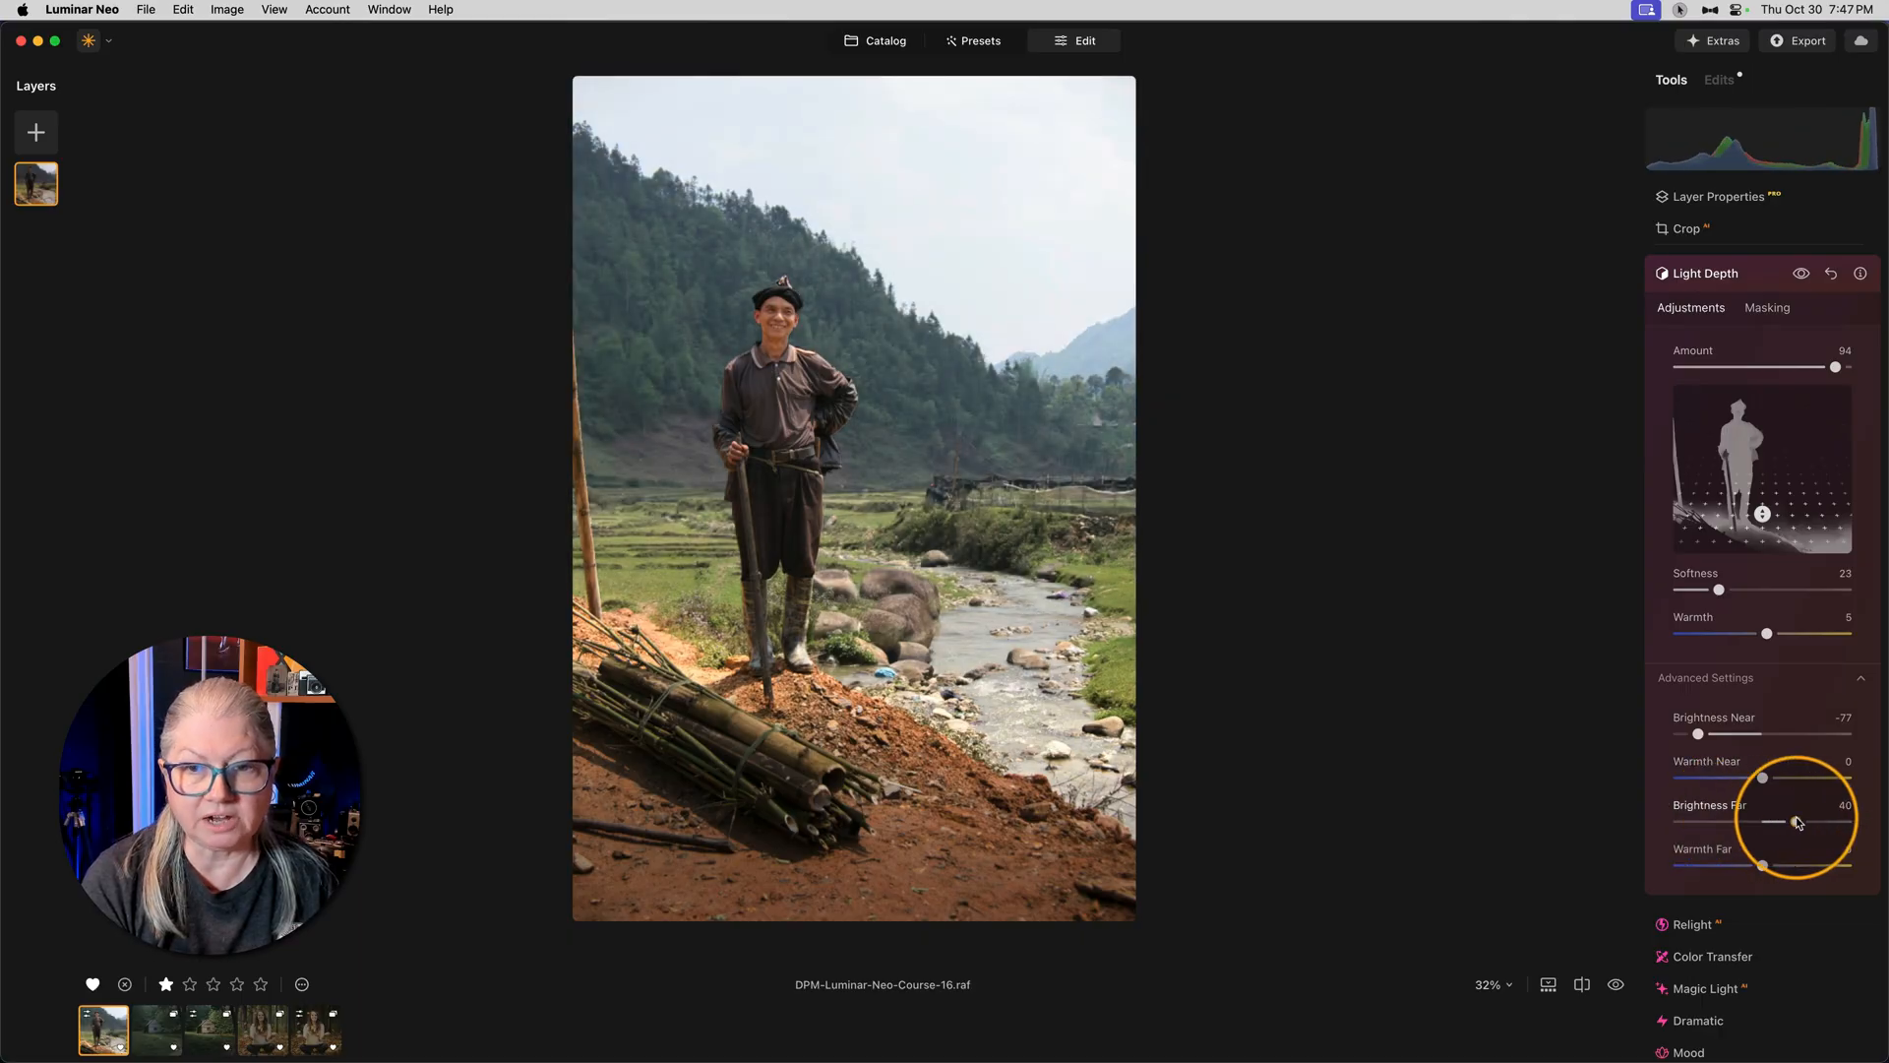
left_click_drag(1797, 823, 1740, 818)
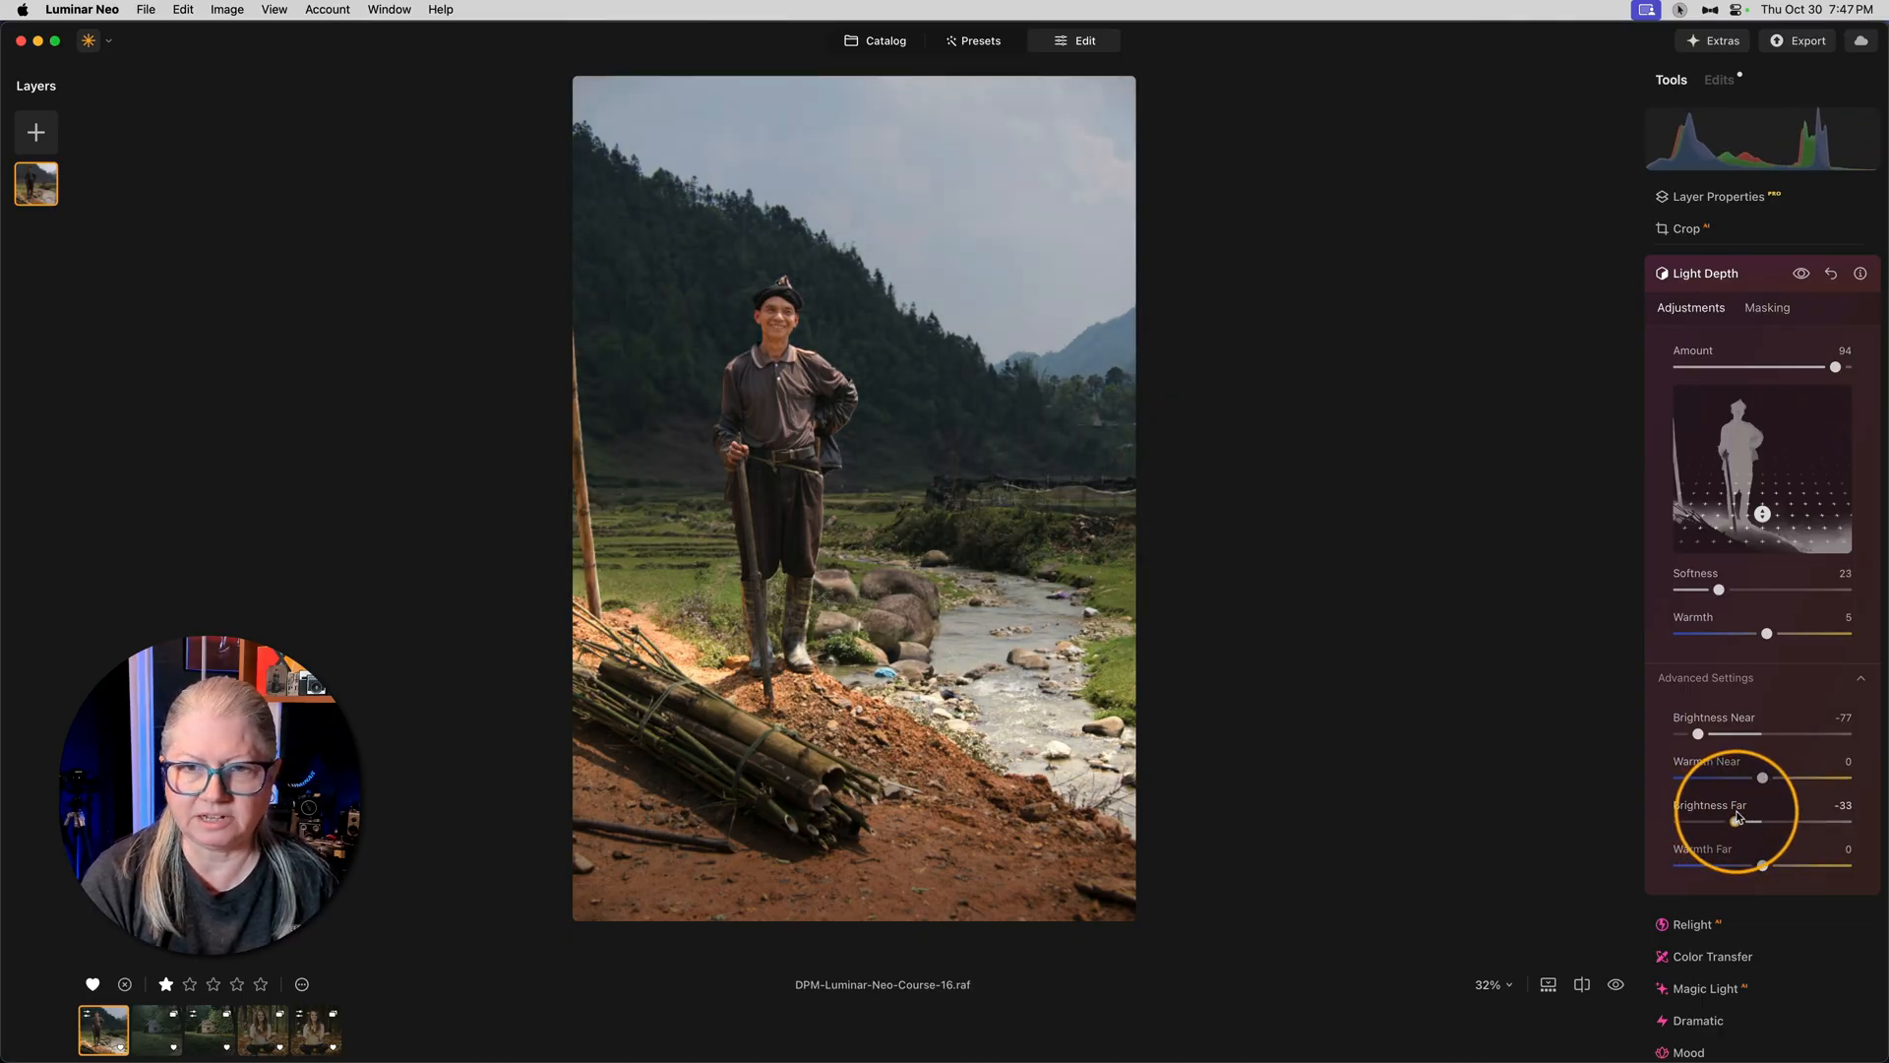
Step: Set Warmth Far -7, Warmth Near 10, and ease the Light Depth Amount to 84
left_click_drag(1735, 818, 1728, 818)
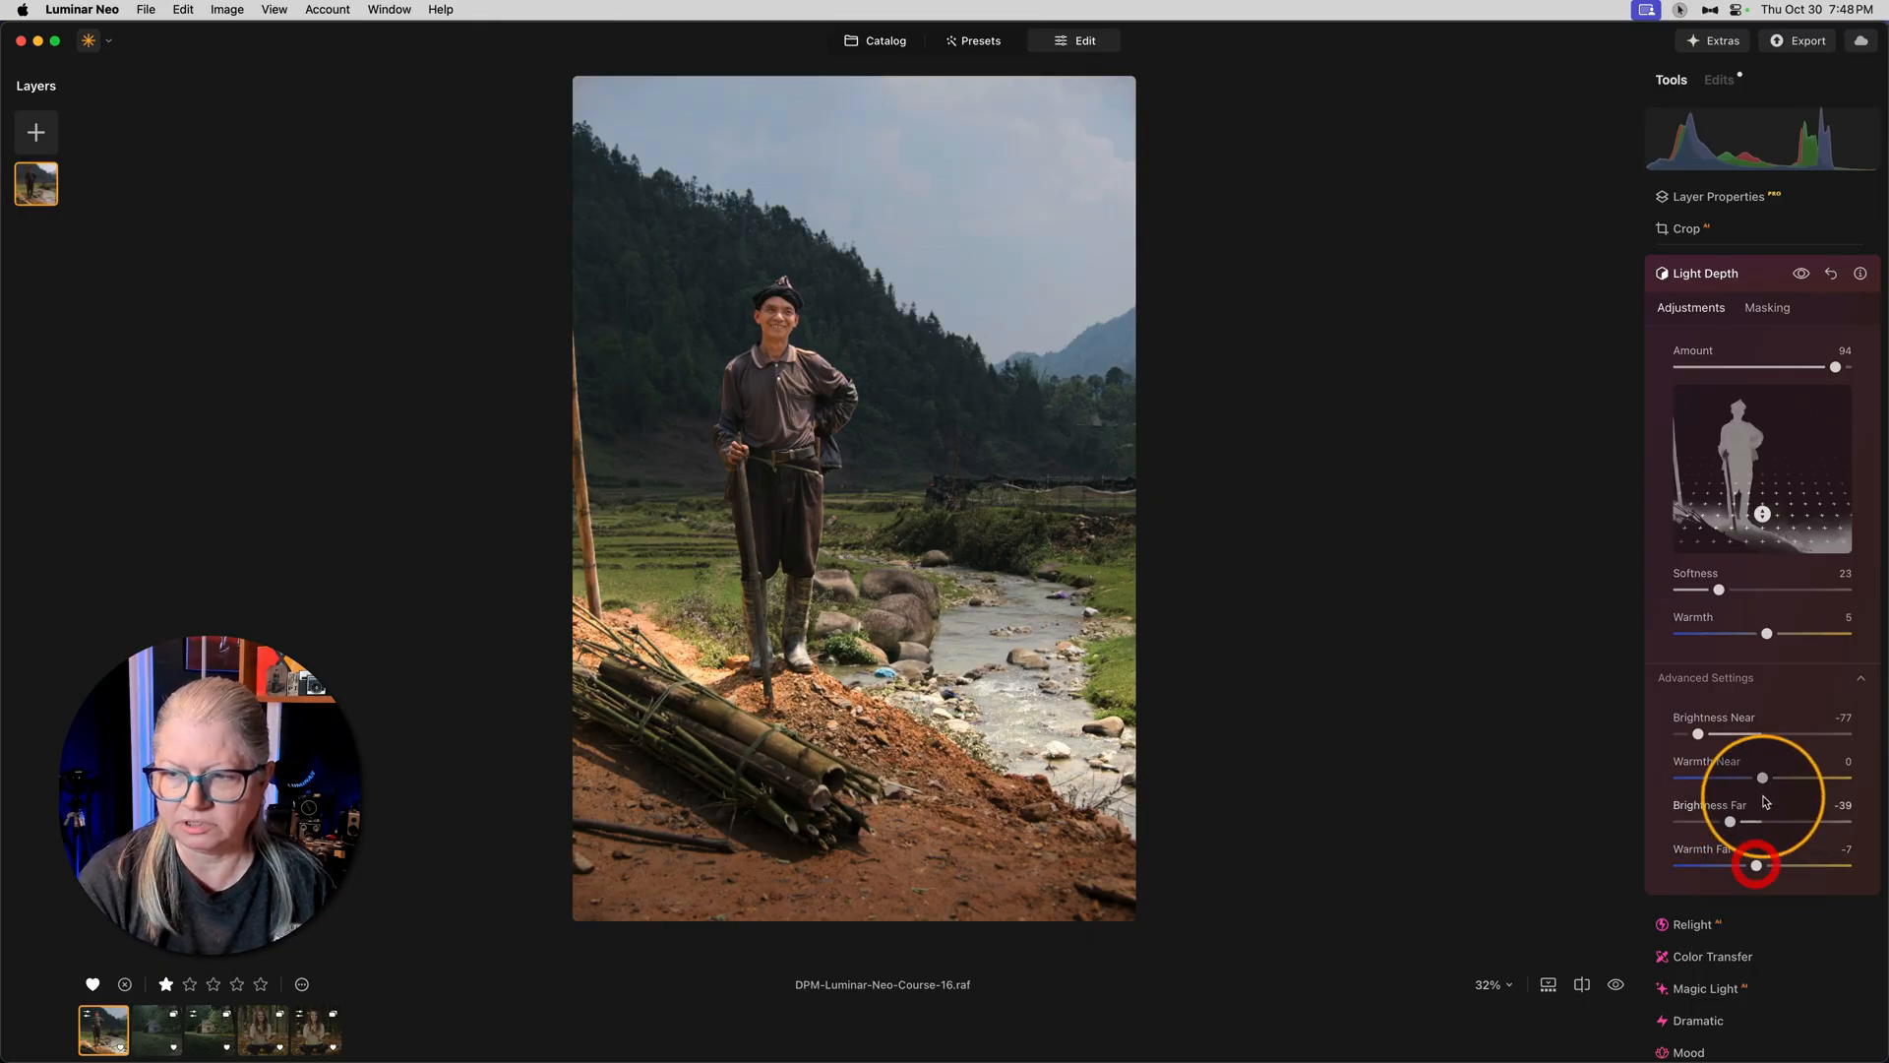
left_click_drag(1763, 777, 1769, 777)
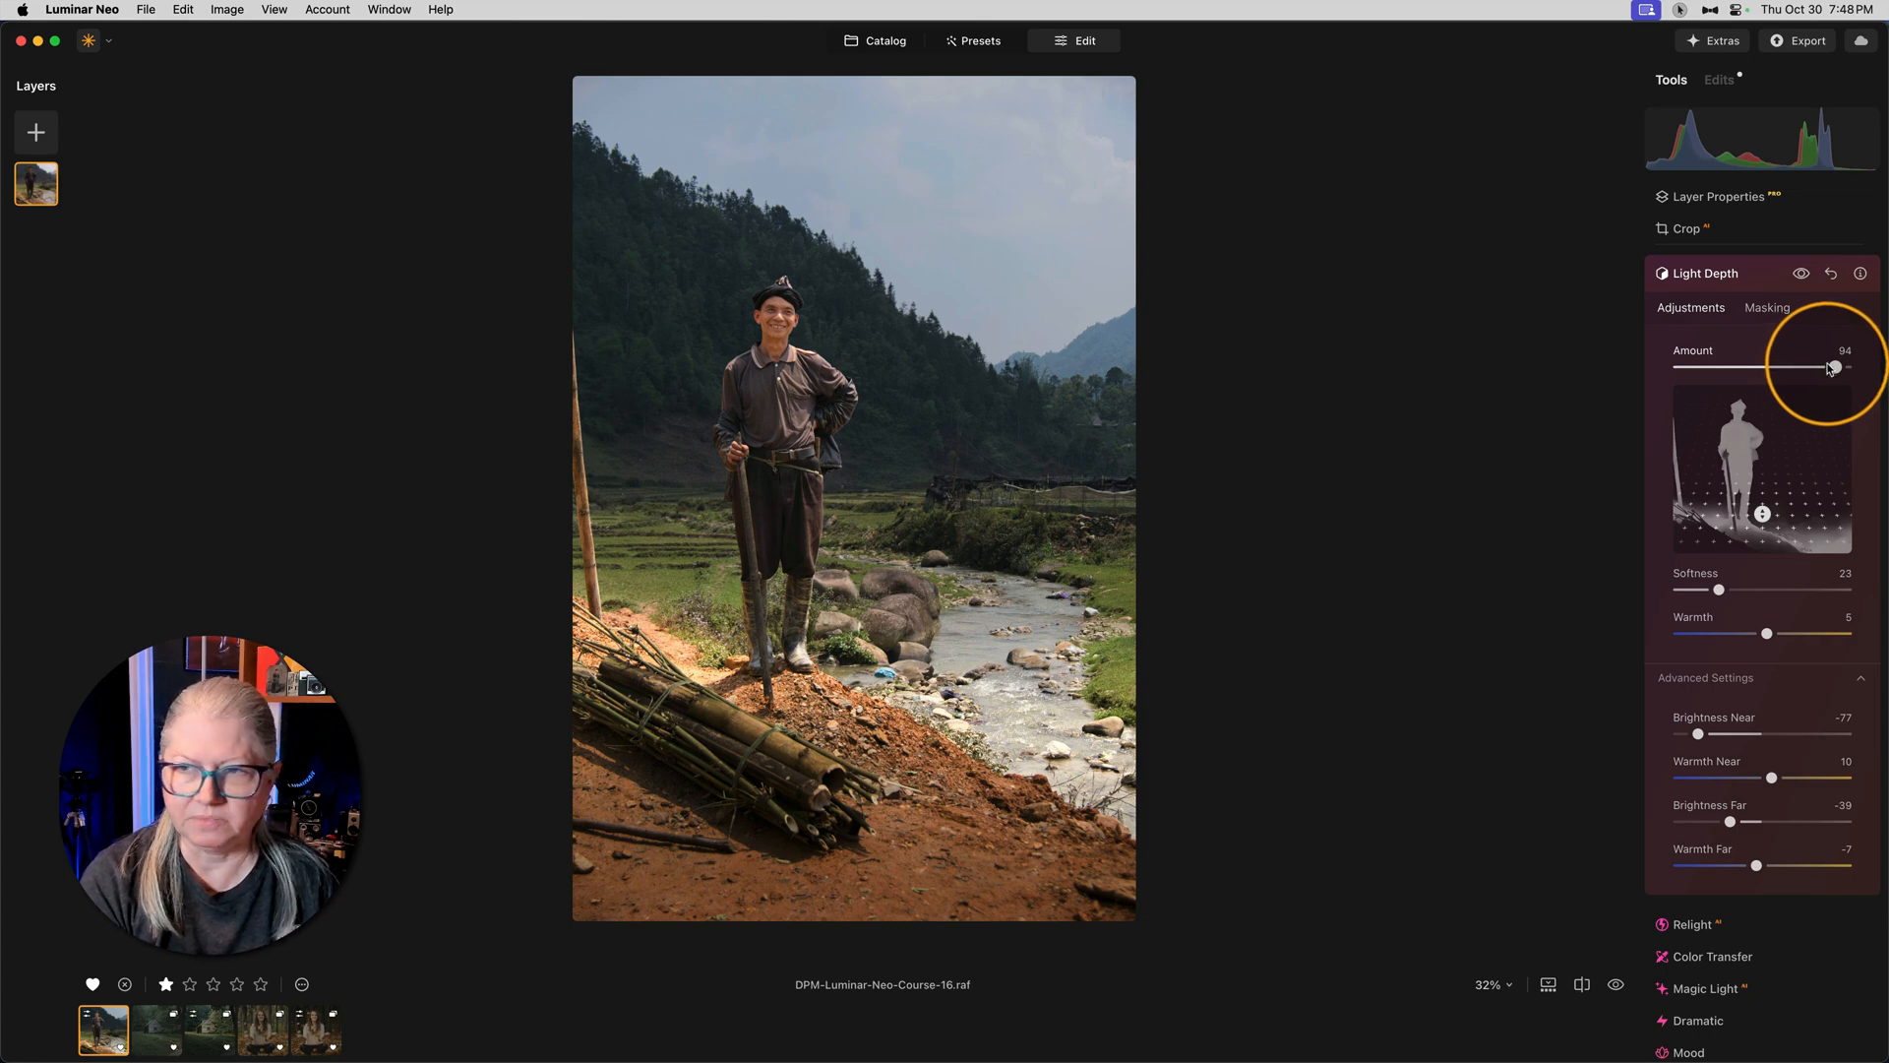
left_click_drag(1827, 368, 1811, 368)
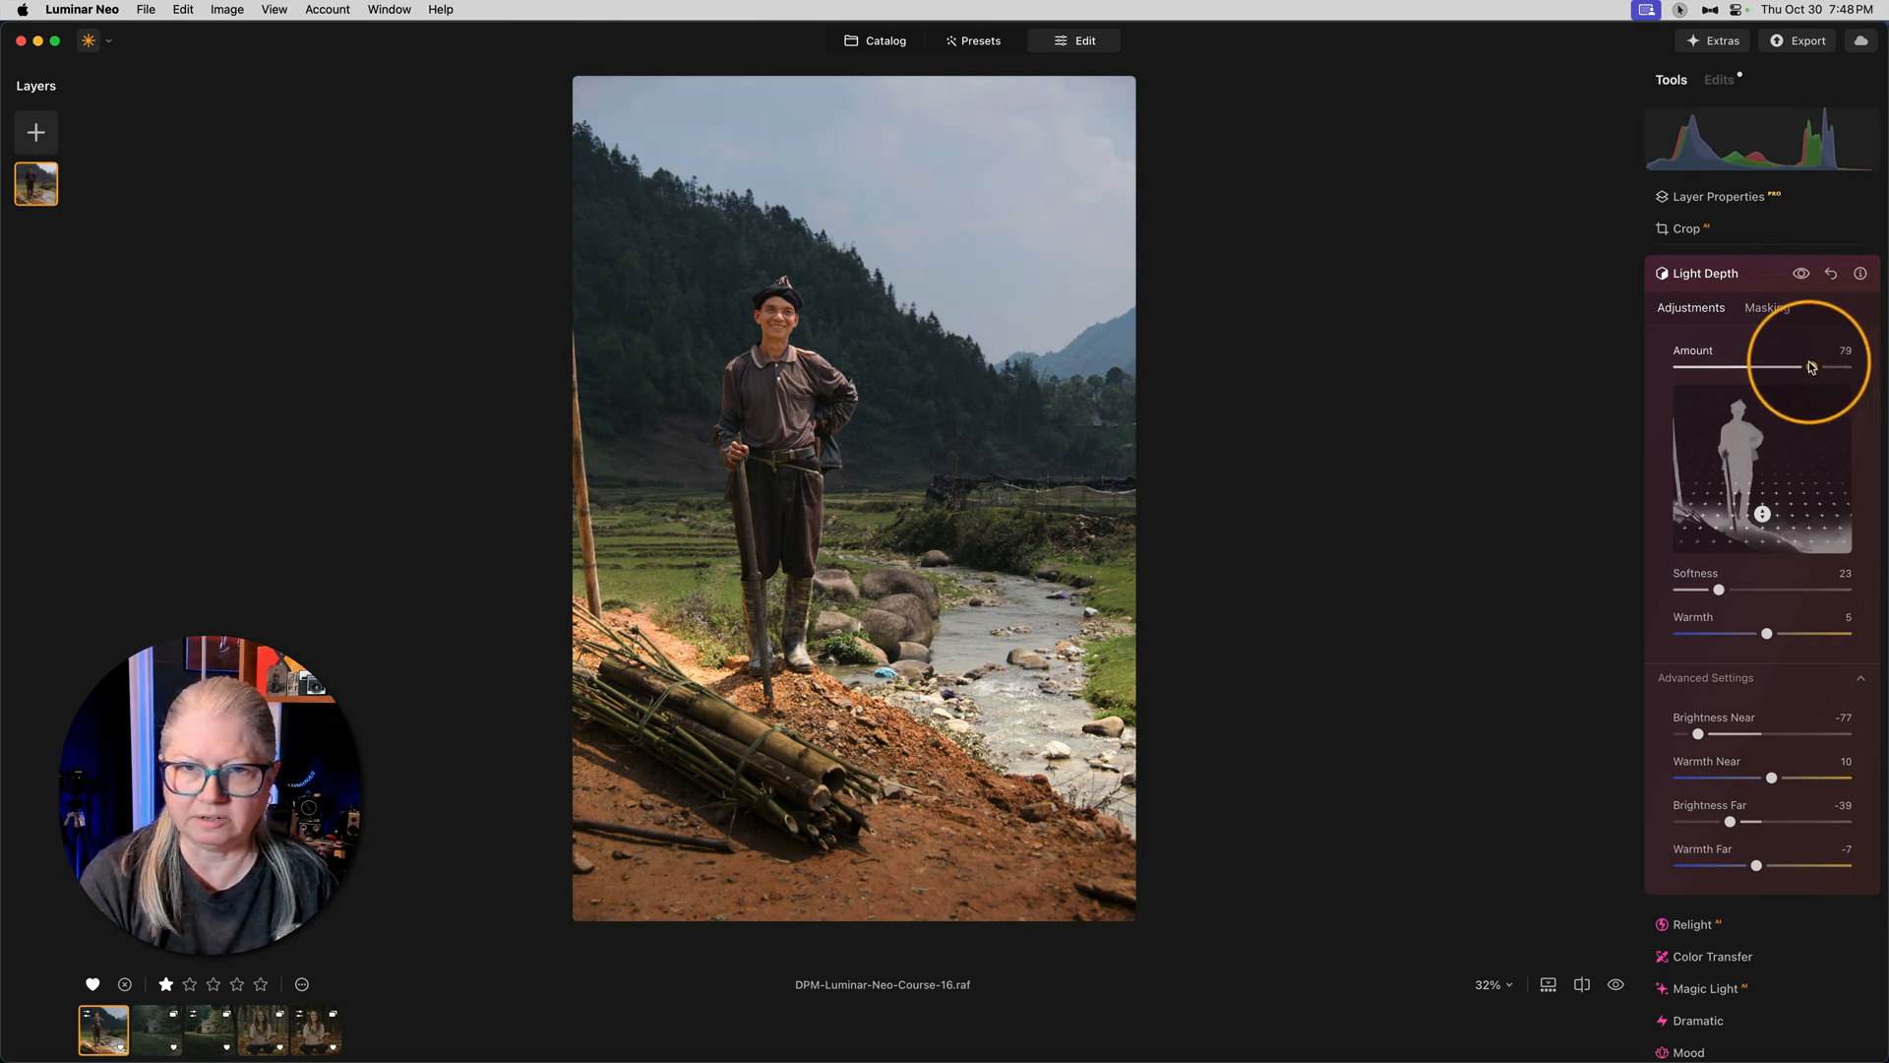
left_click_drag(1806, 368, 1820, 368)
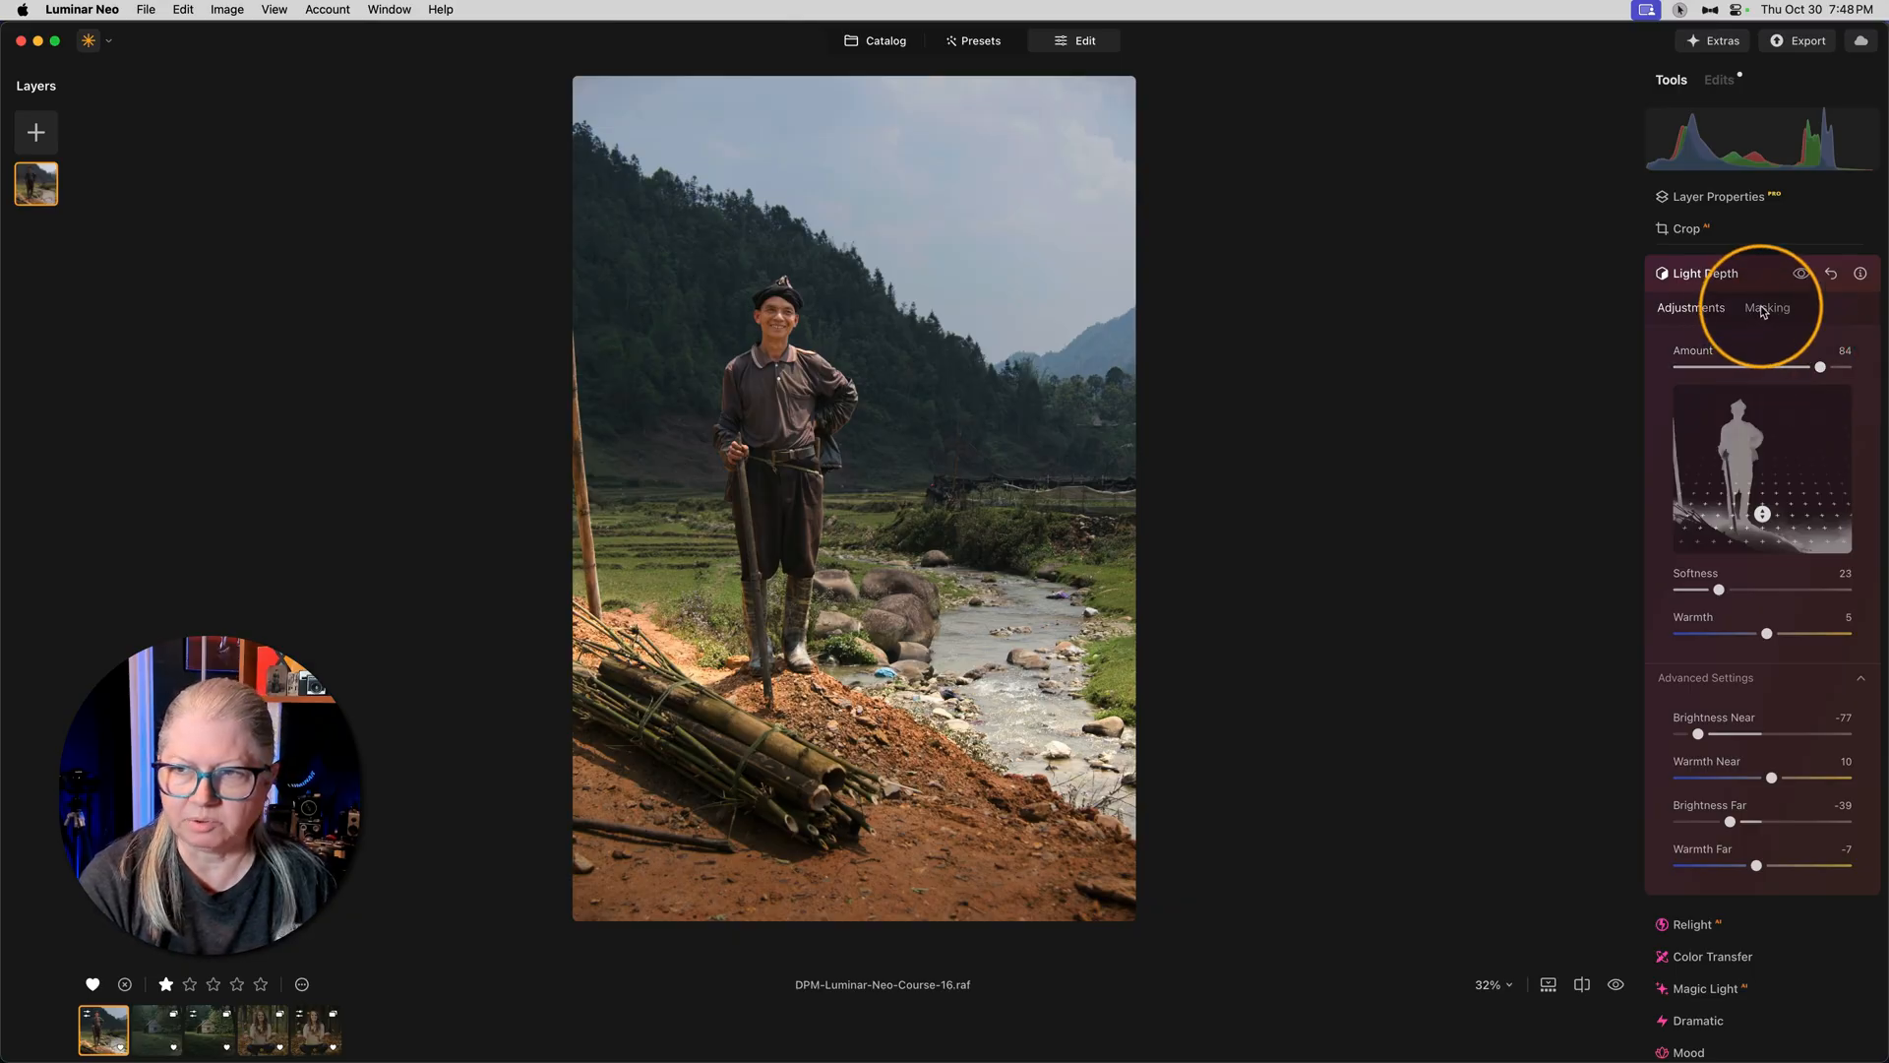
left_click(1766, 307)
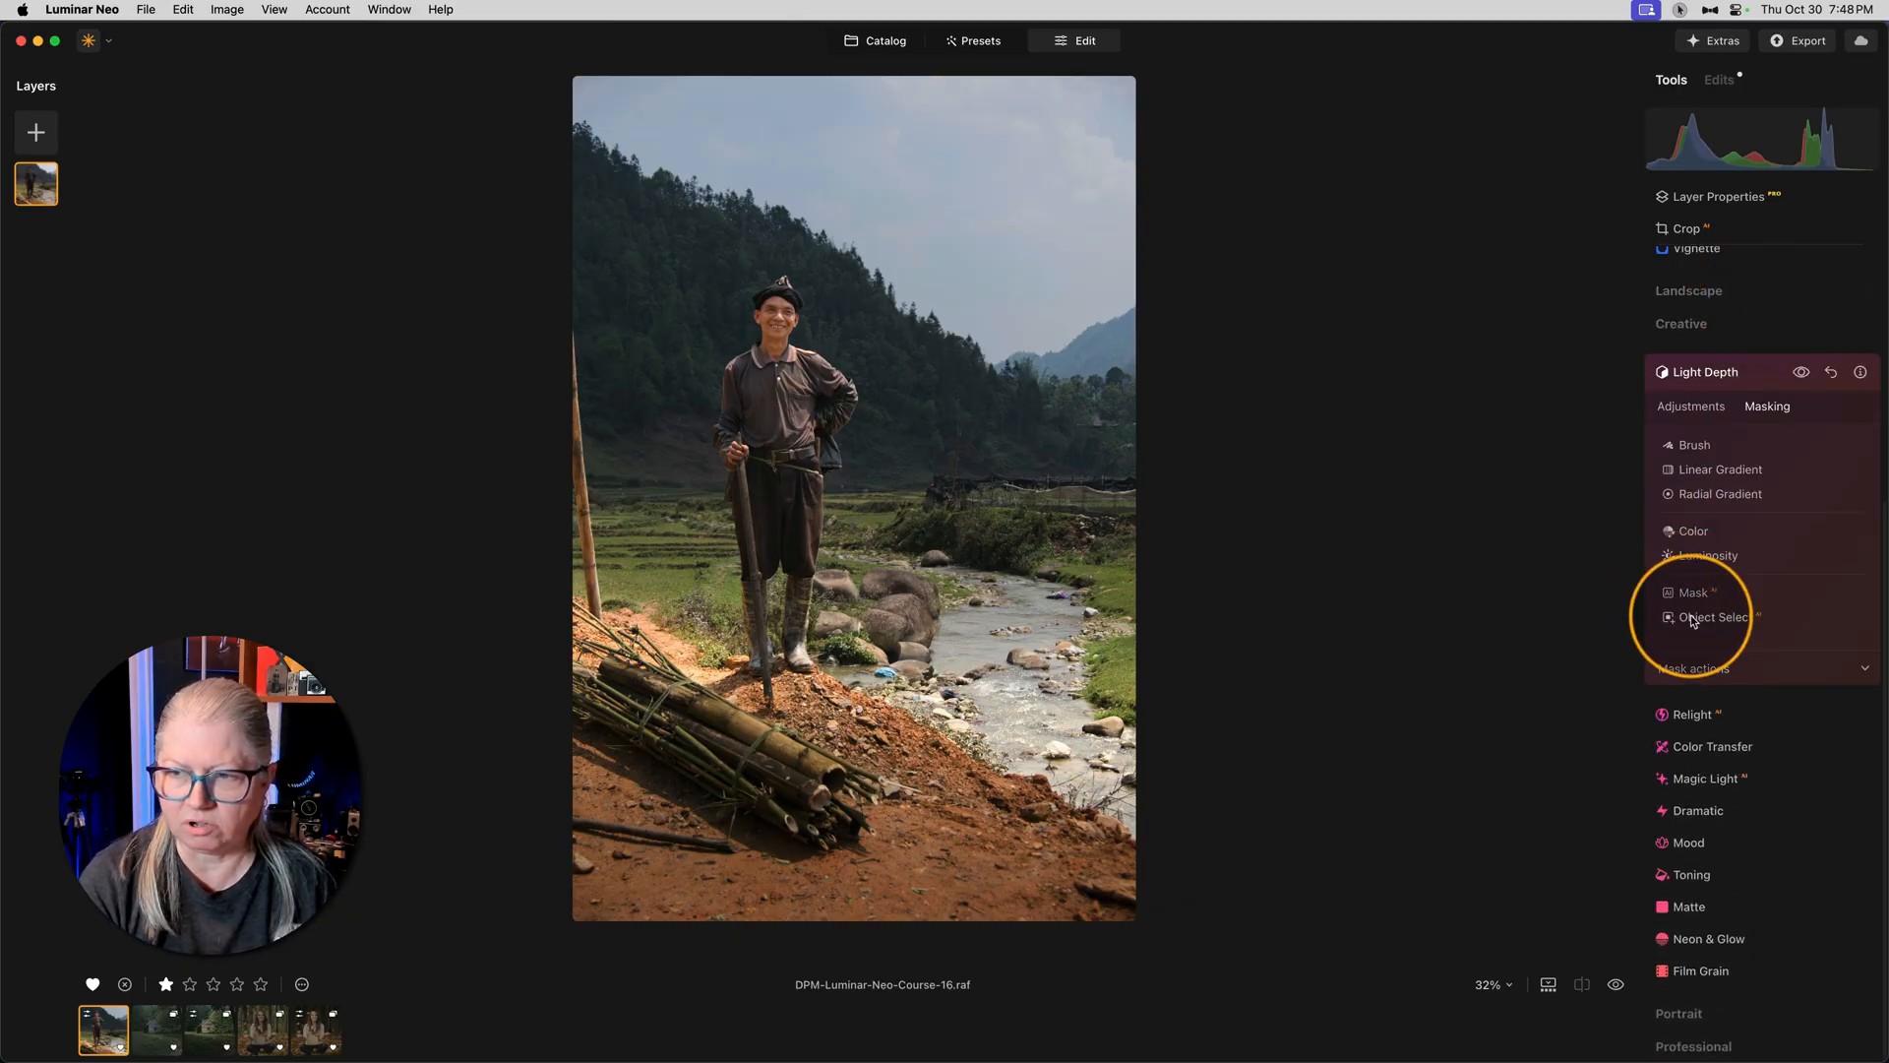
left_click(1726, 616)
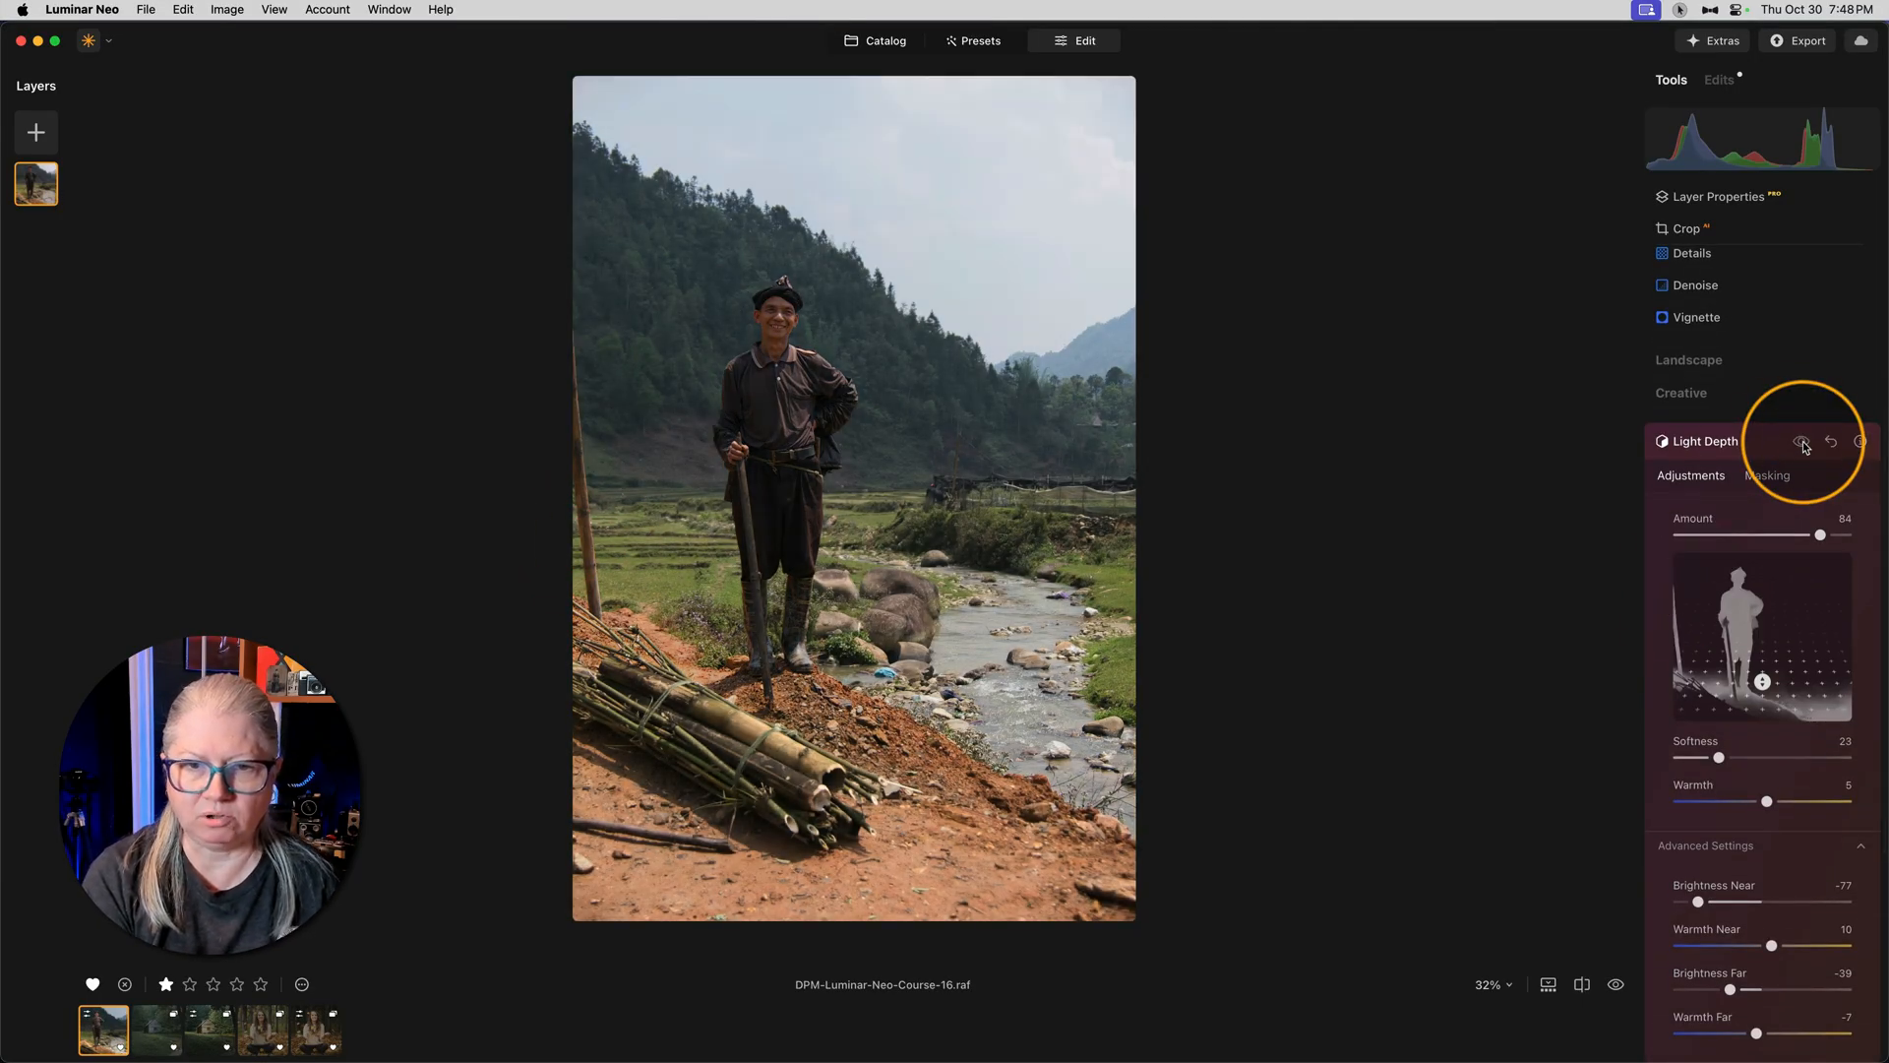
left_click(1767, 474)
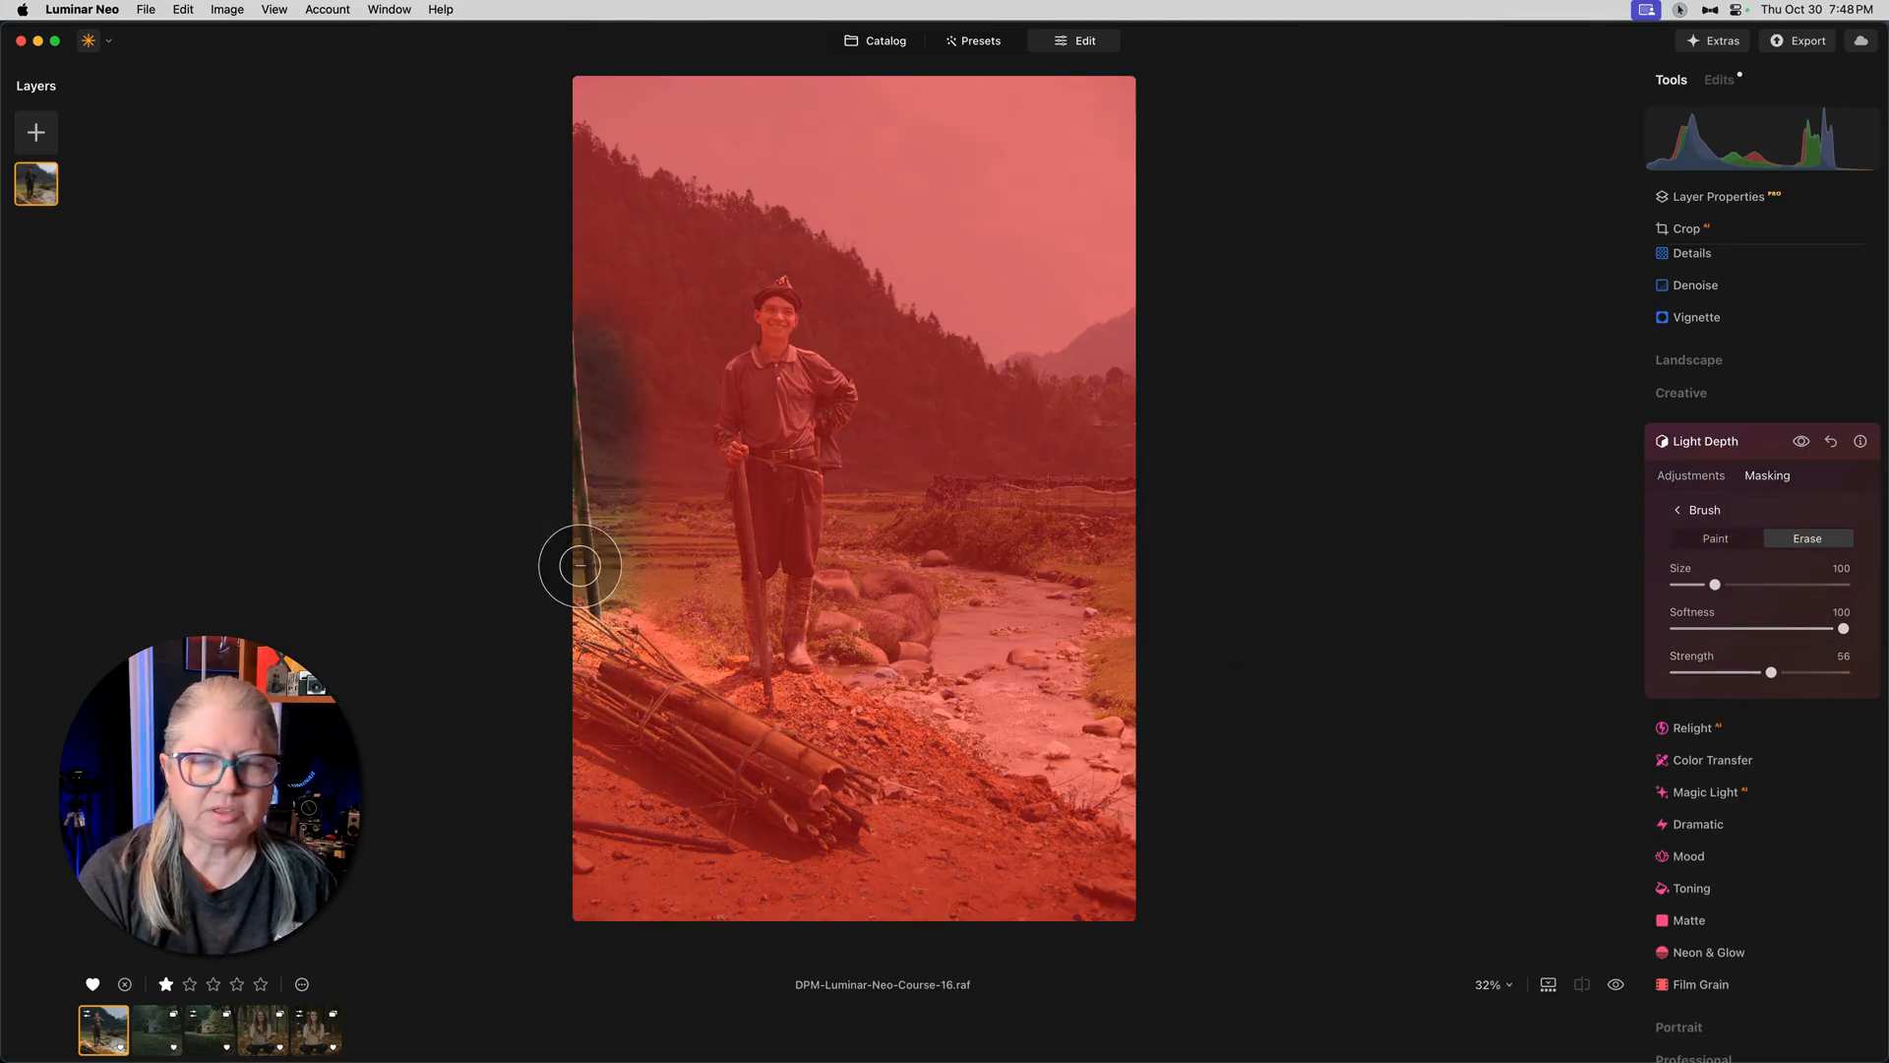
left_click(1691, 474)
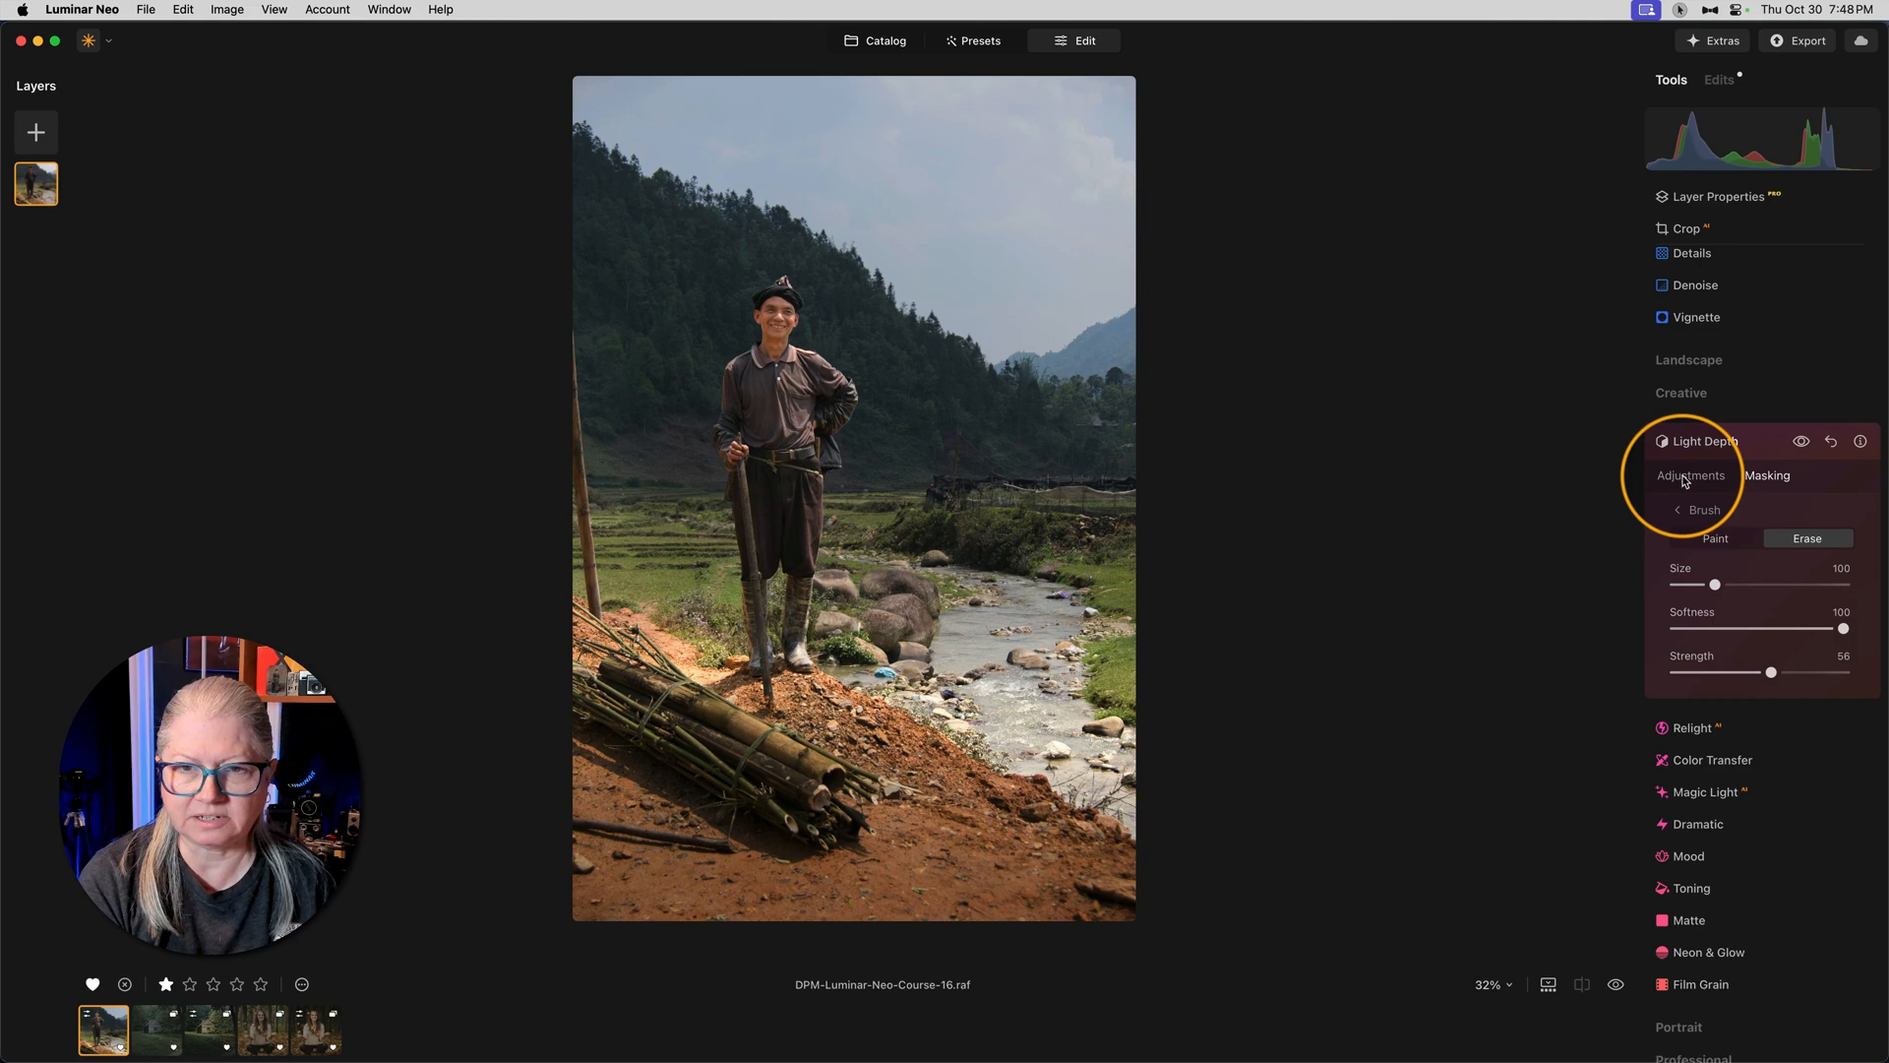
left_click(1690, 474)
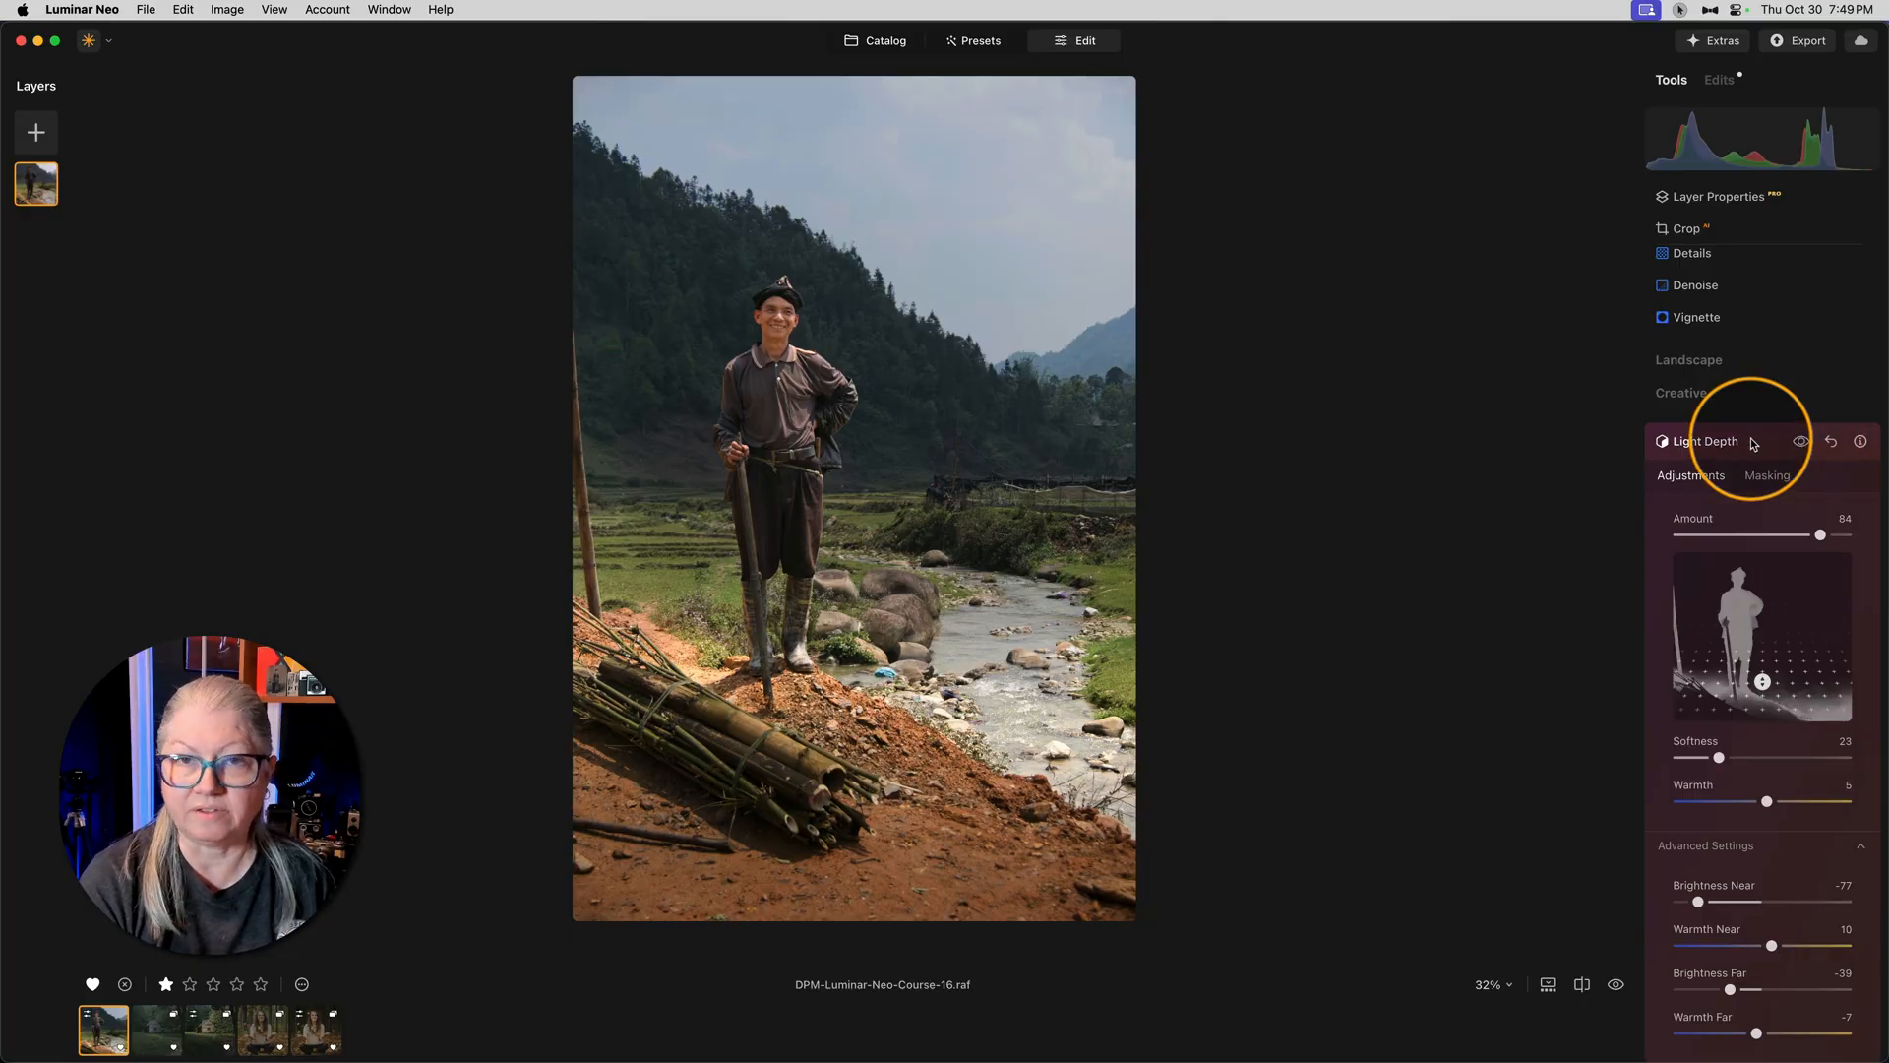
Step: On the cabin photo, add strong Light Depth and place the light near the cabin at middle depth
left_click(155, 1029)
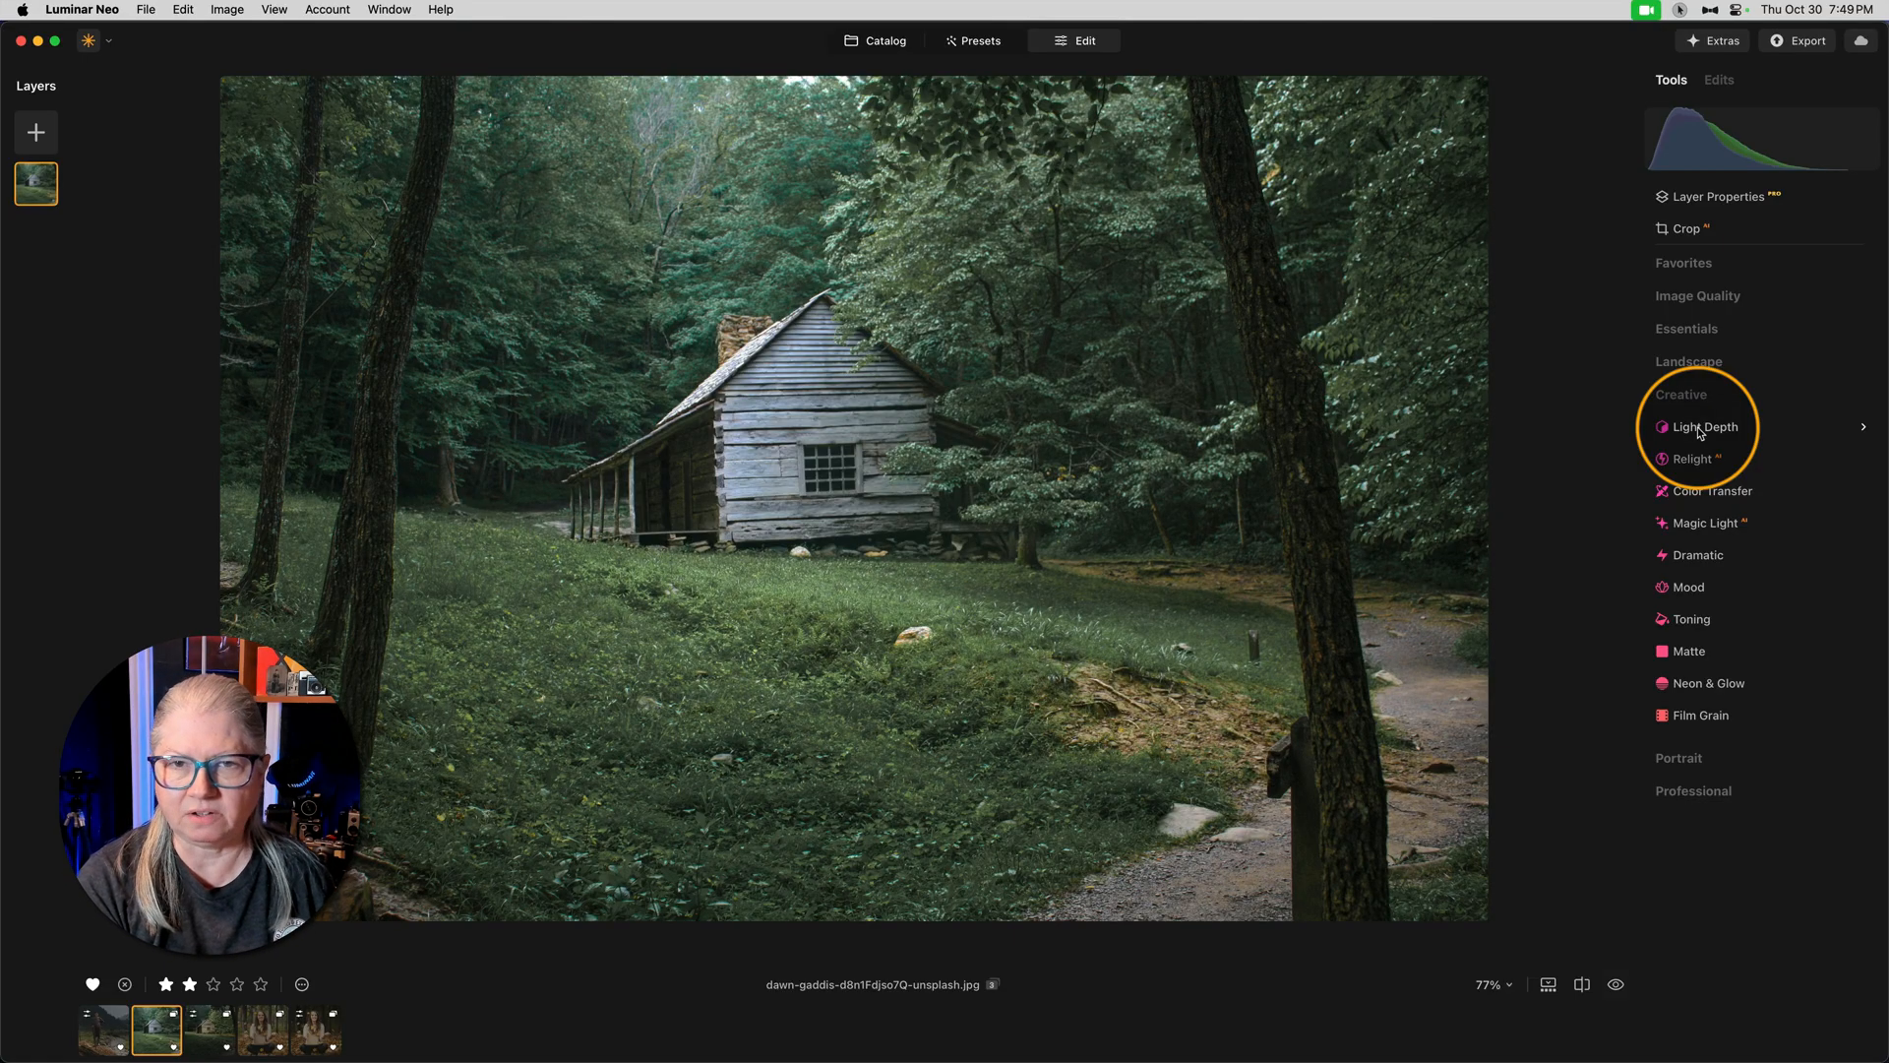
left_click(1704, 427)
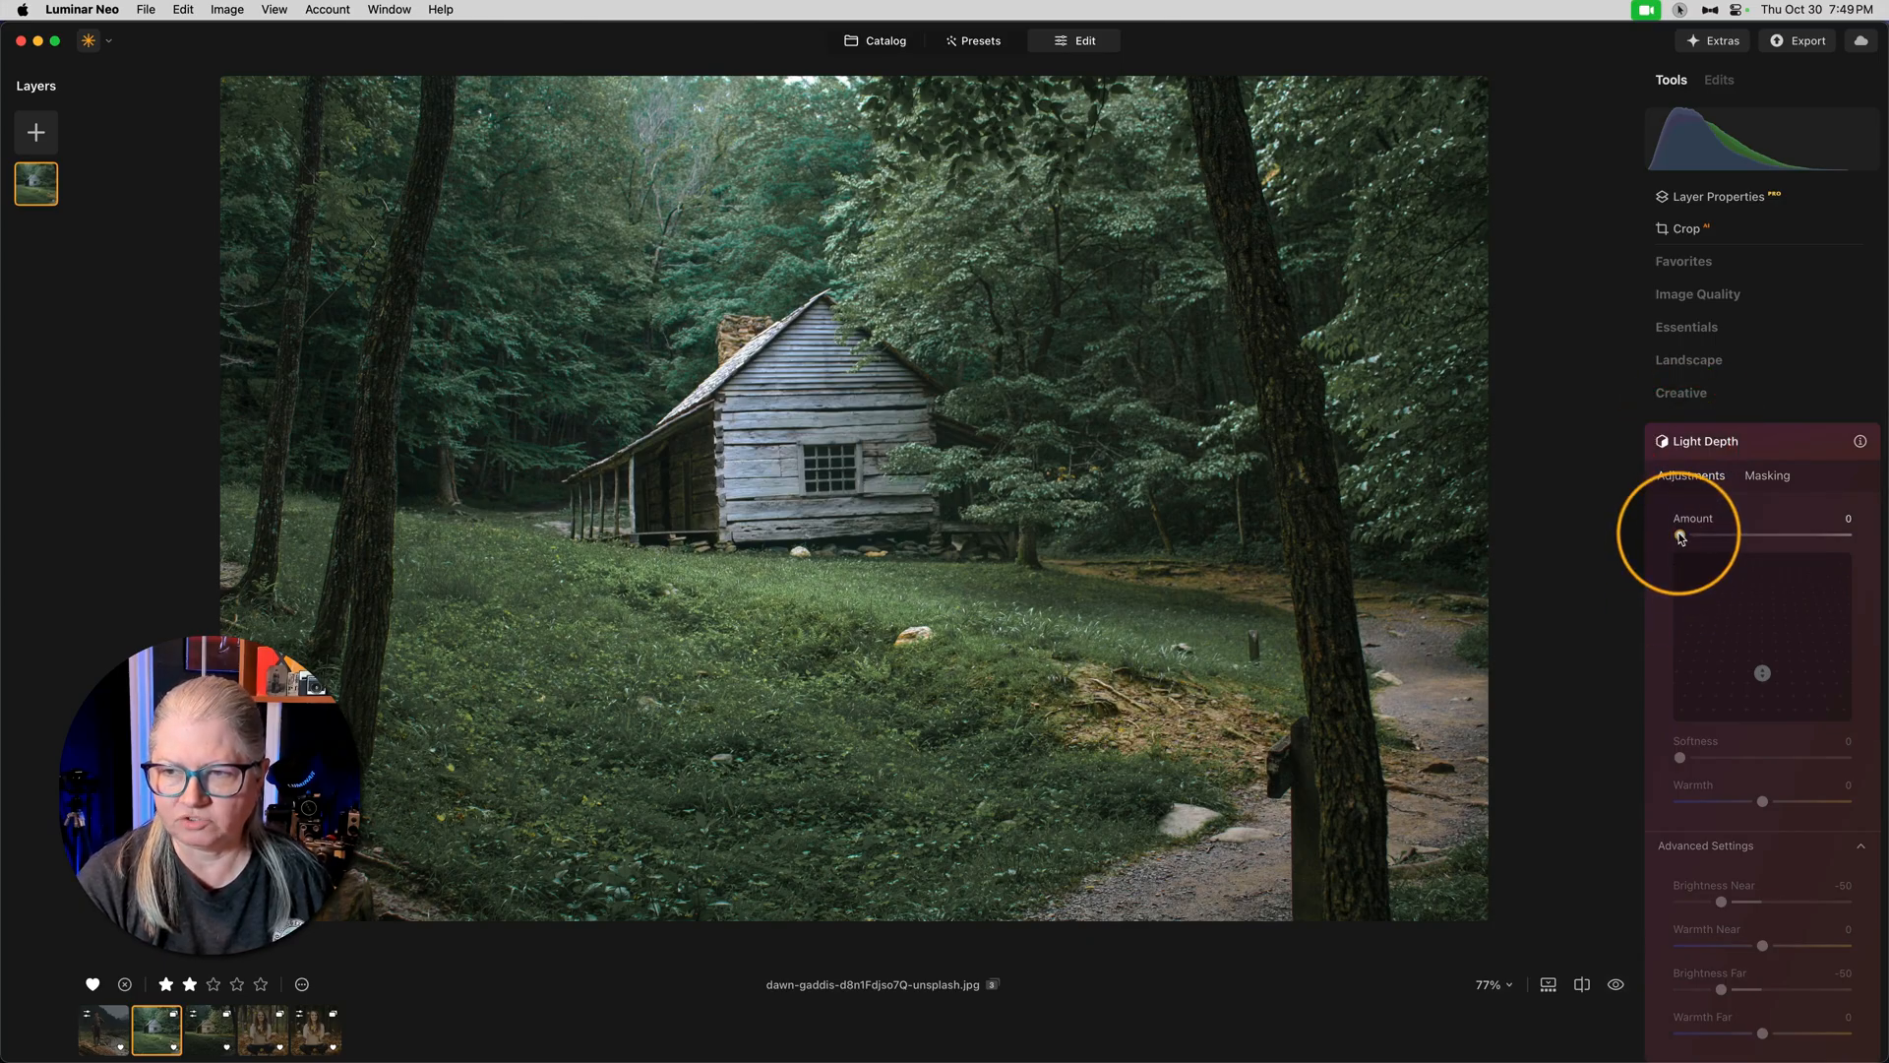
left_click_drag(1679, 536, 1828, 535)
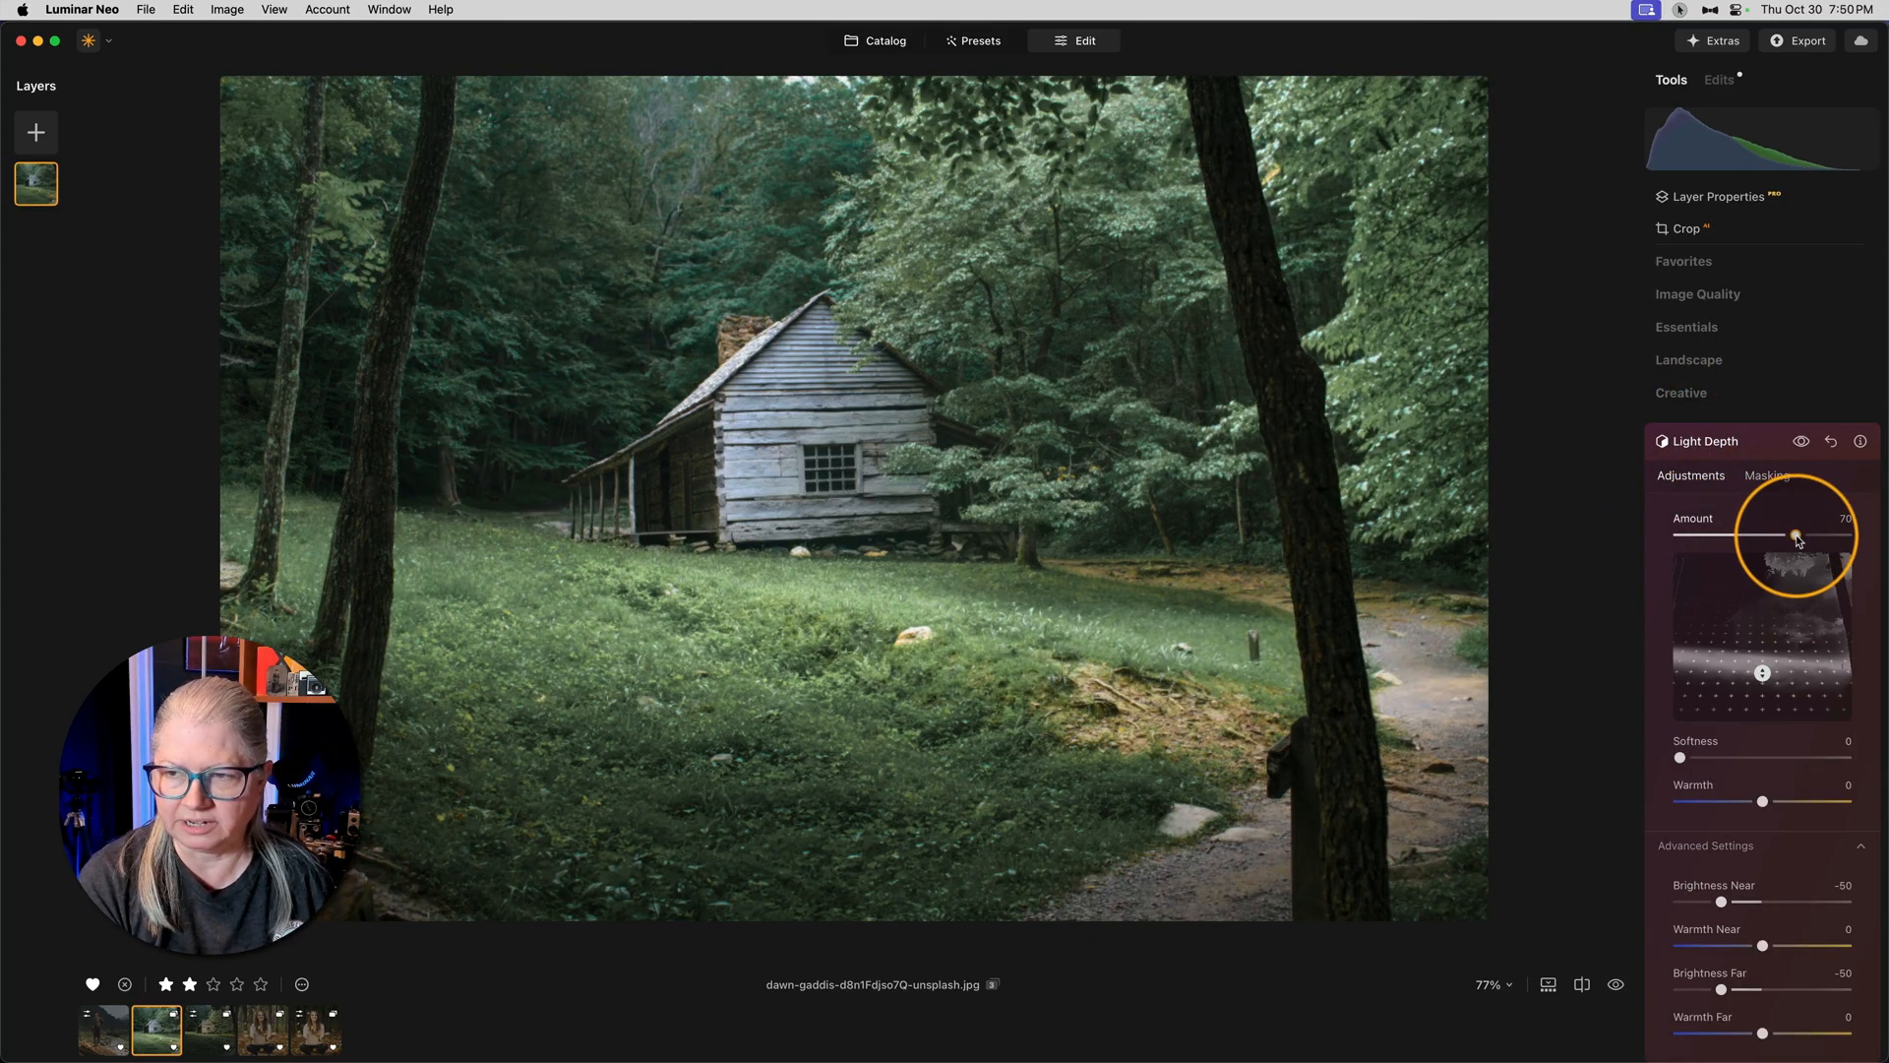
left_click_drag(1794, 535, 1832, 535)
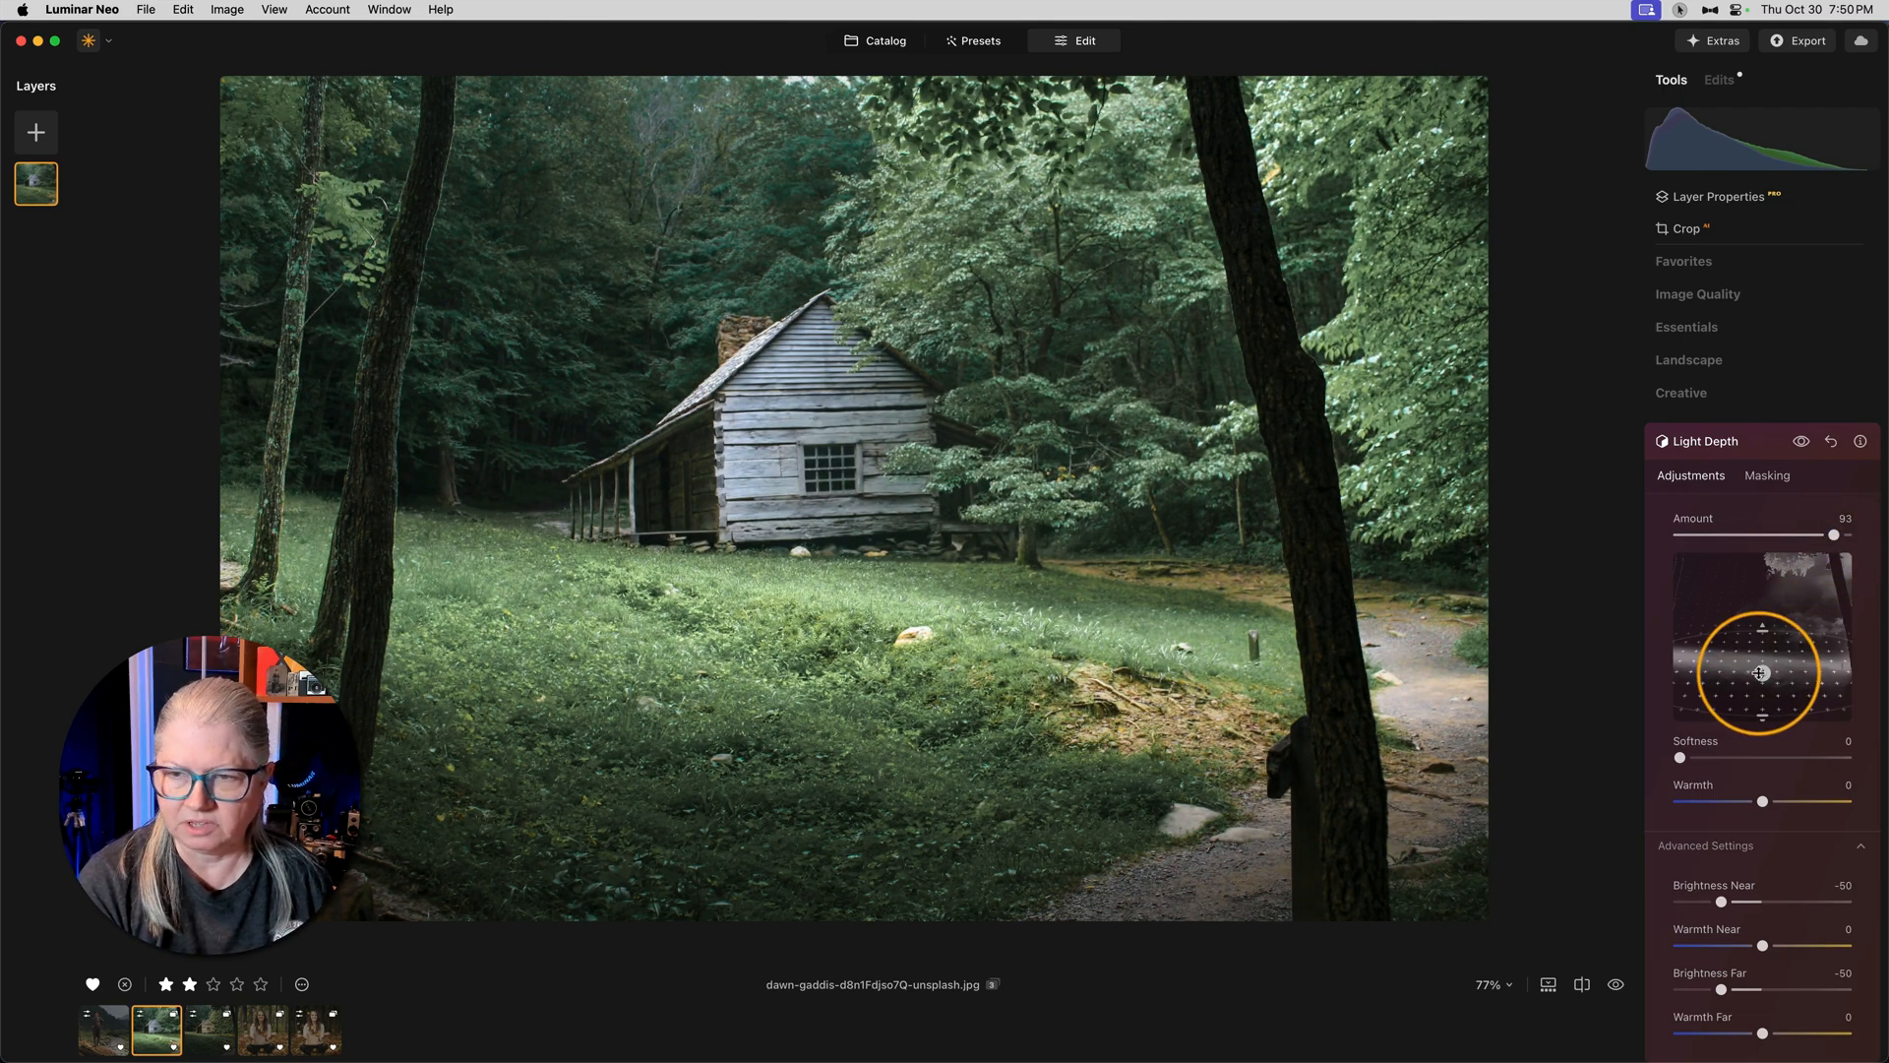
left_click_drag(1759, 675, 1755, 633)
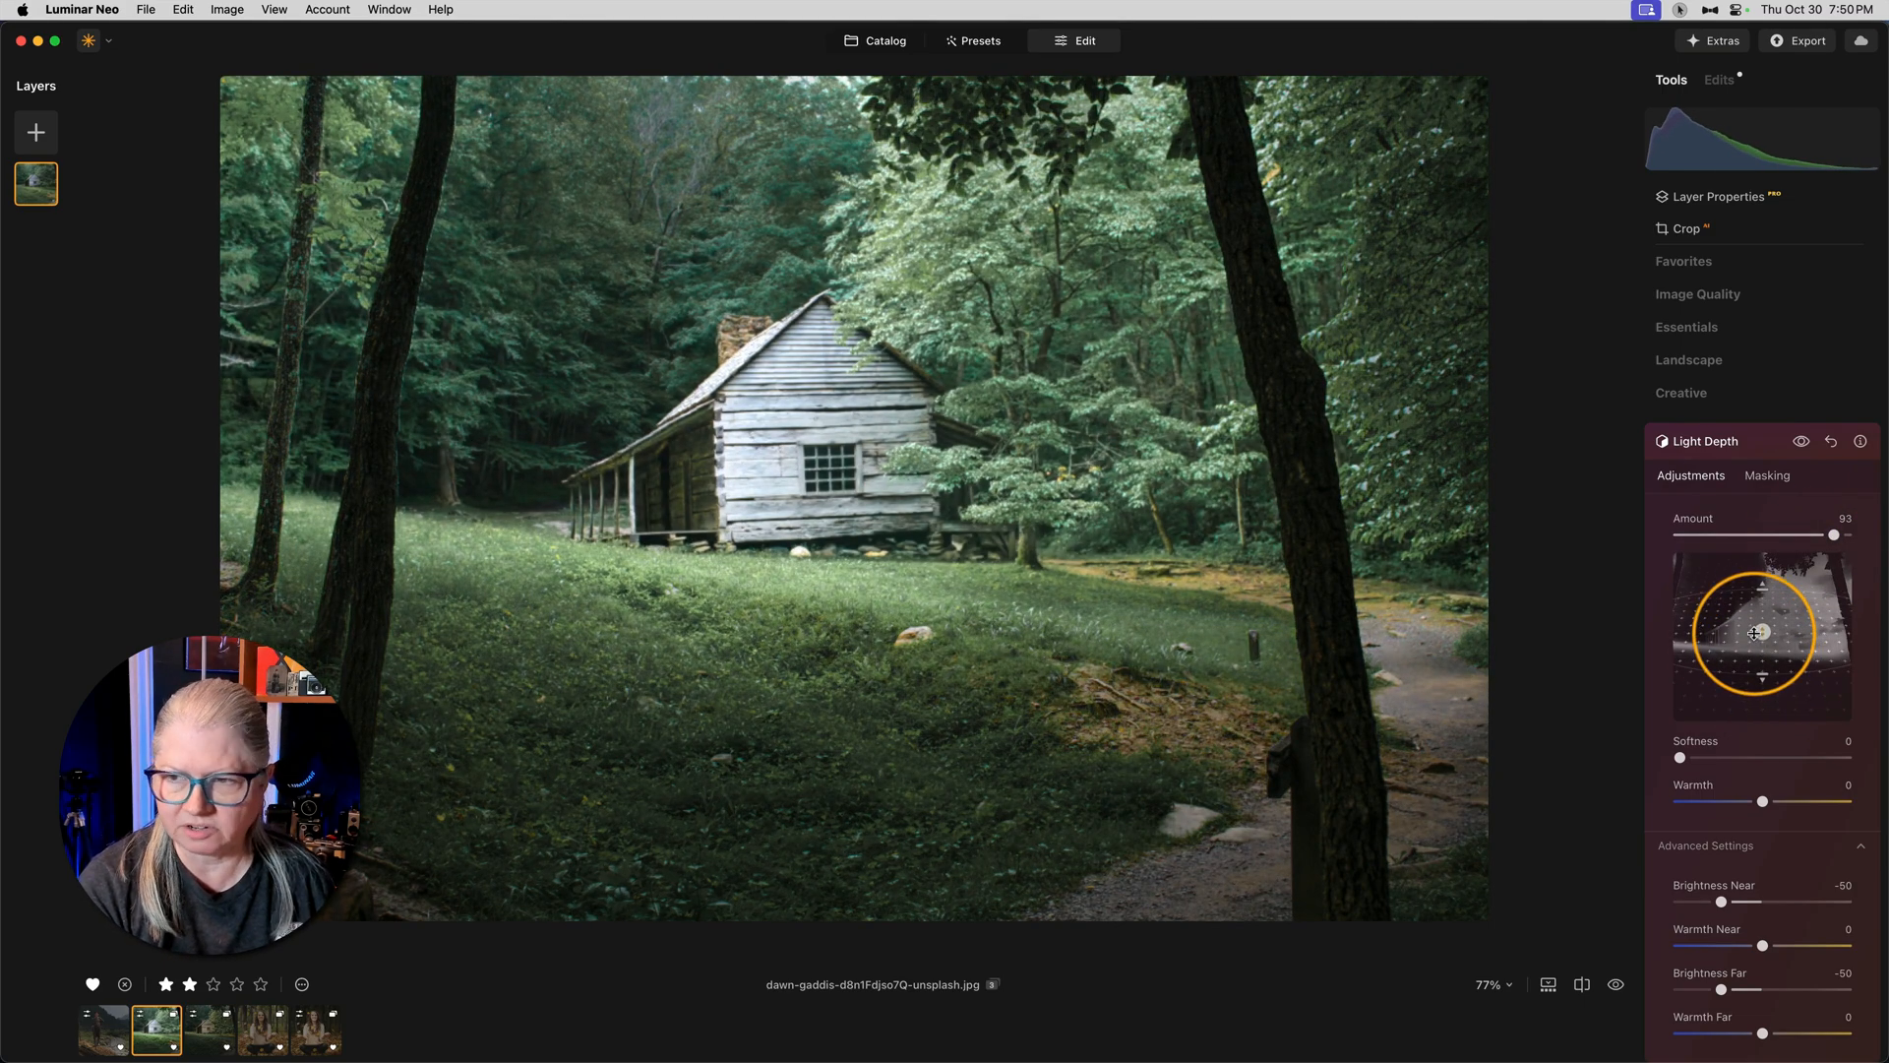
left_click_drag(1757, 635, 1749, 608)
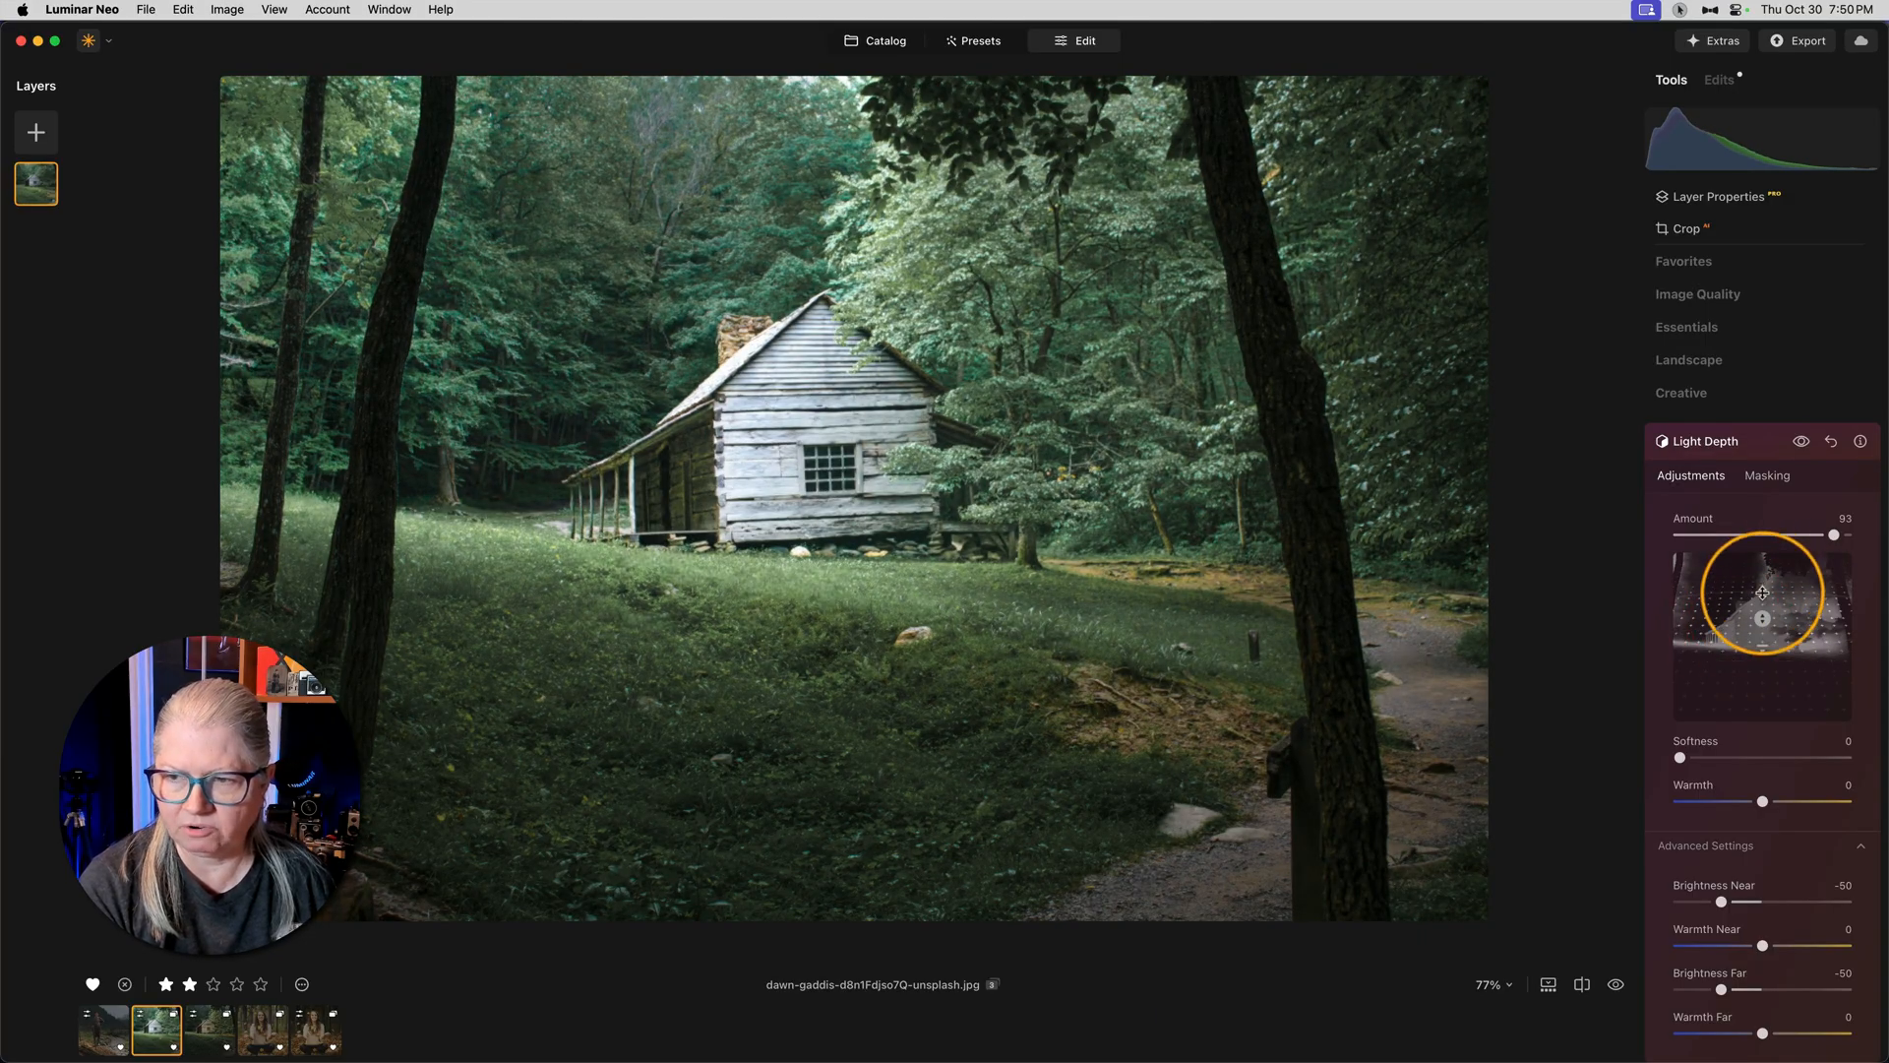
left_click_drag(1761, 592, 1761, 642)
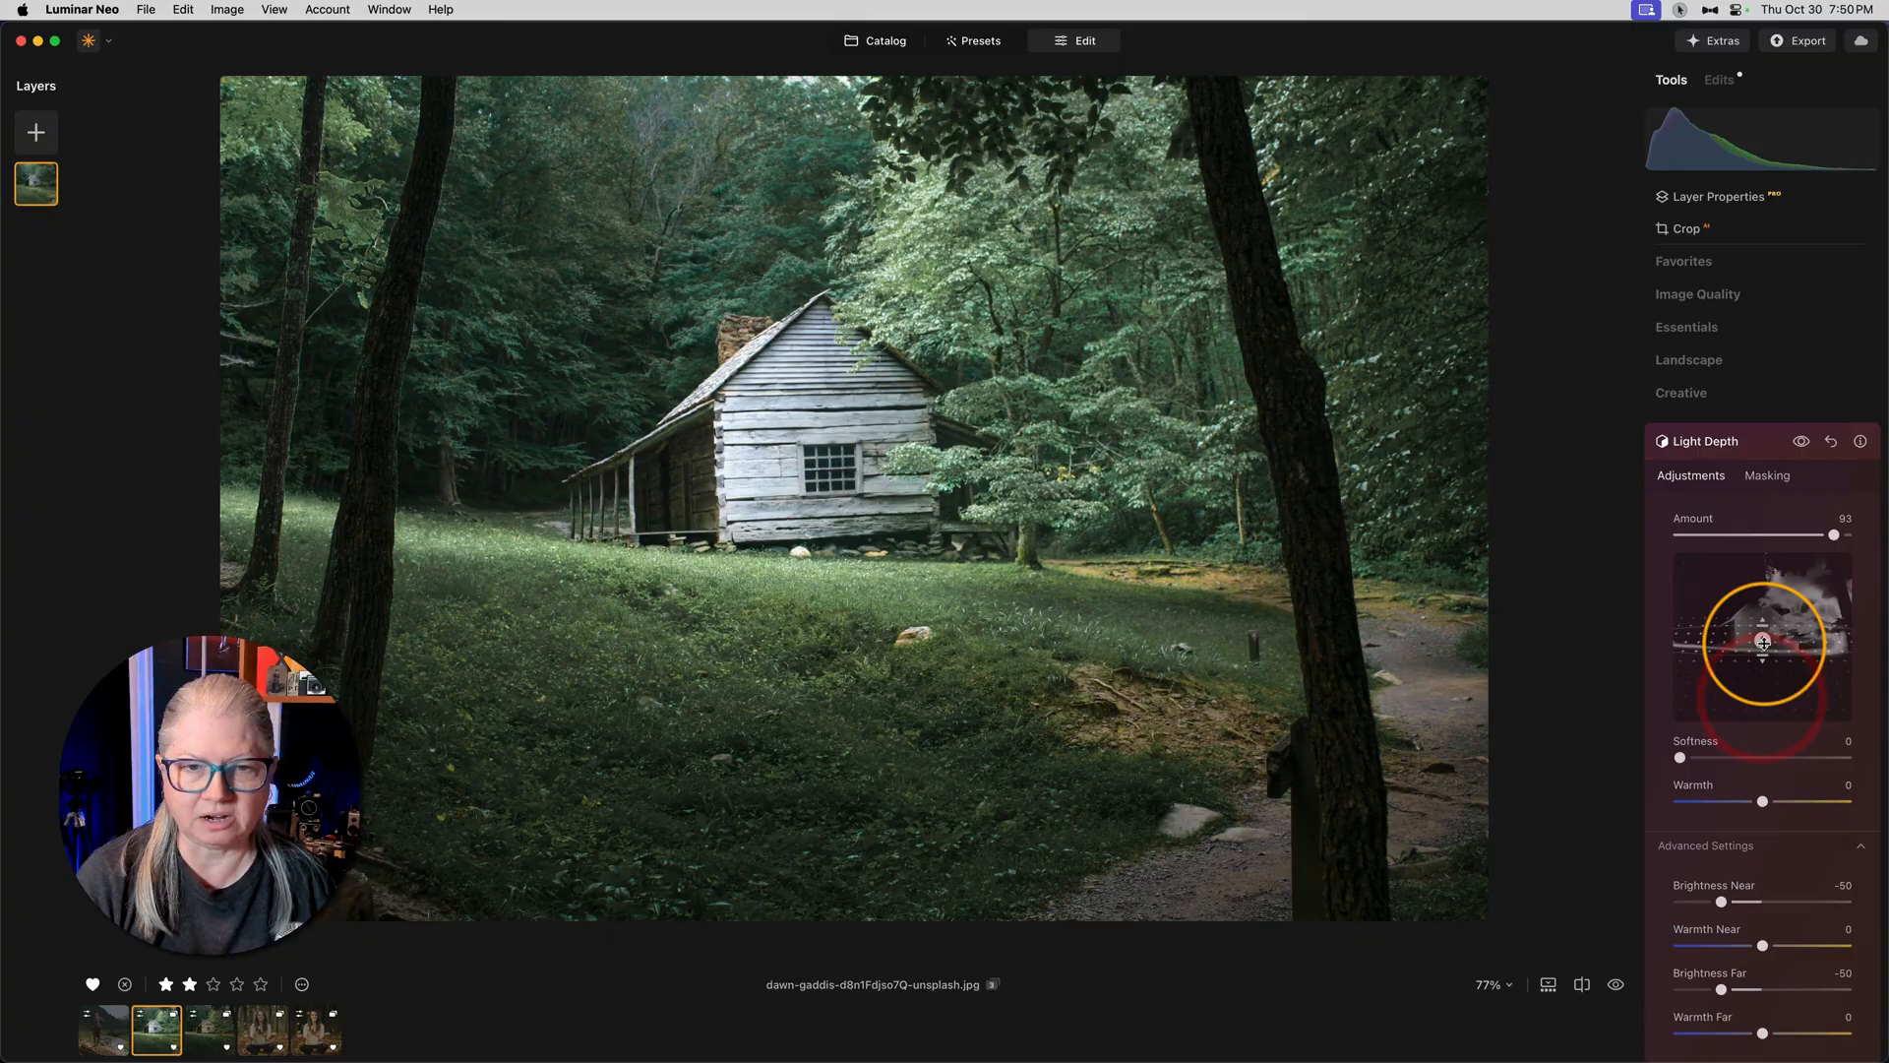
left_click_drag(1759, 801, 1777, 801)
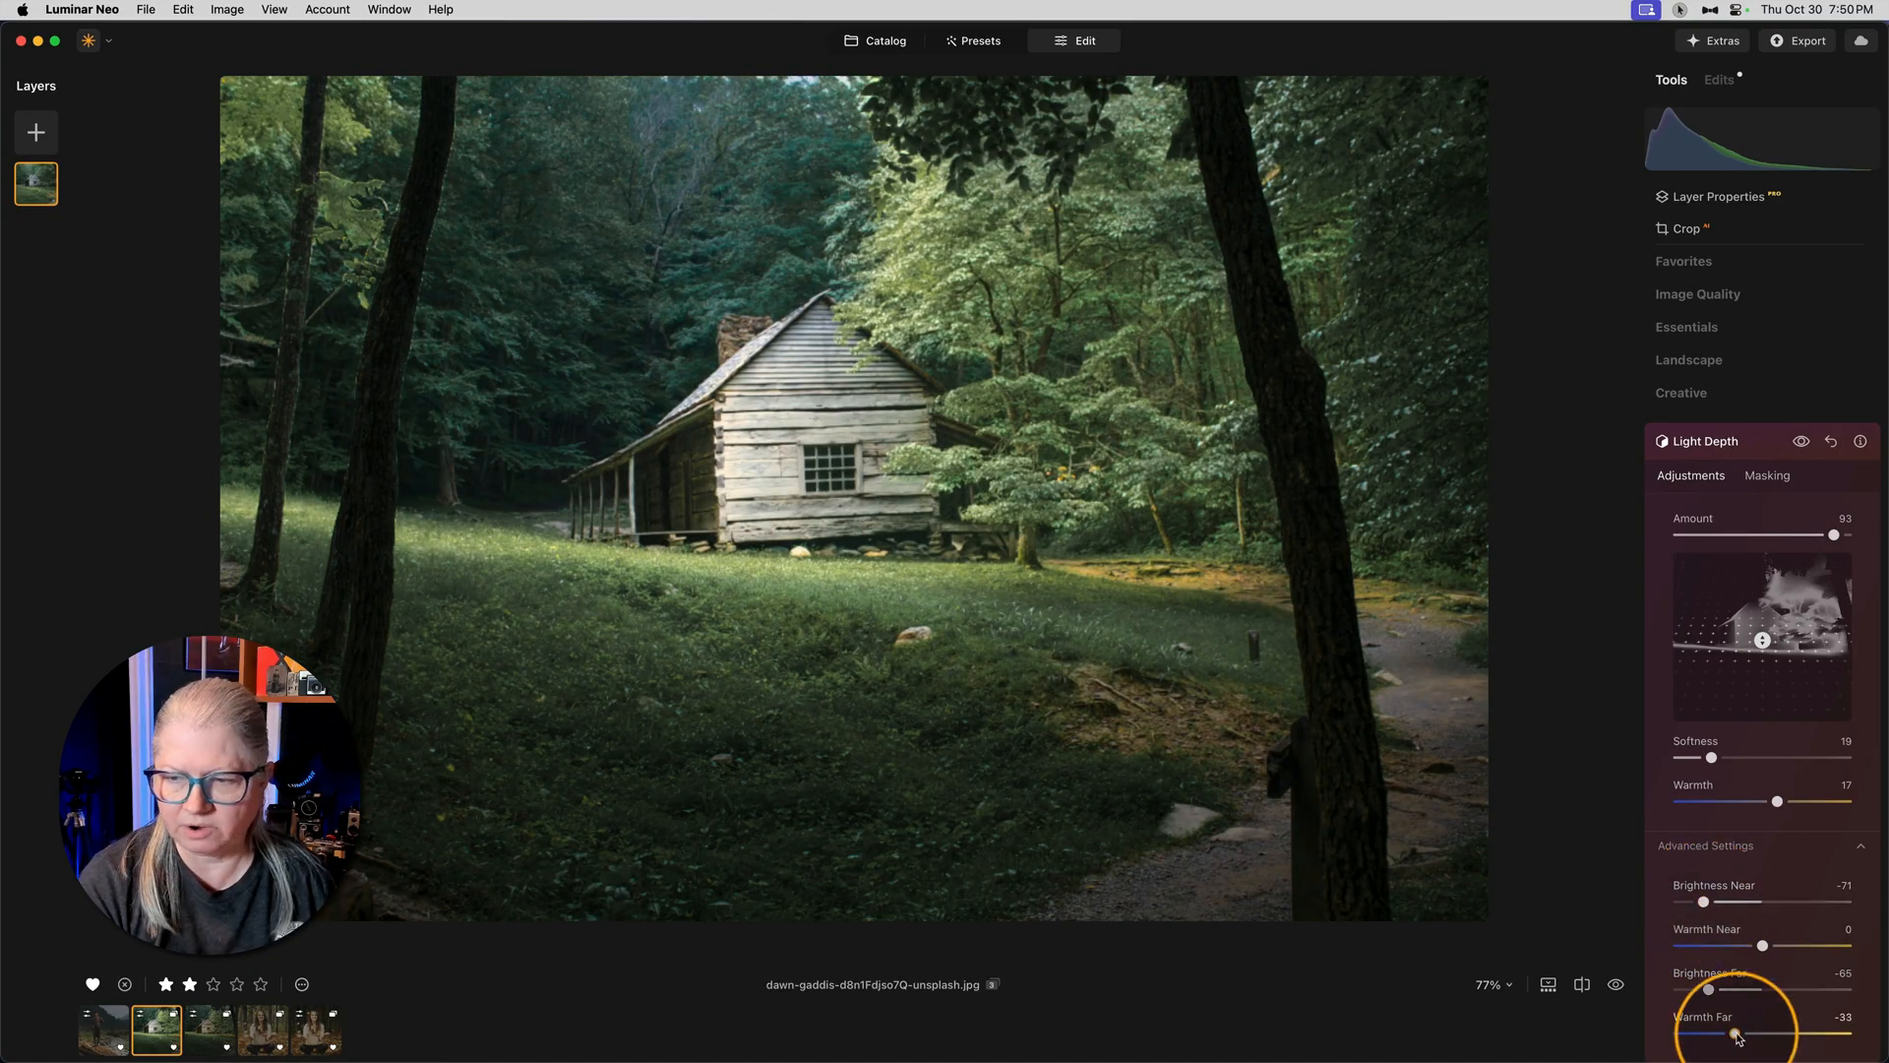
Step: Set Warmth Far to about -12 and Warmth Near to 14, then compare with the original
left_click_drag(1736, 1033, 1753, 1033)
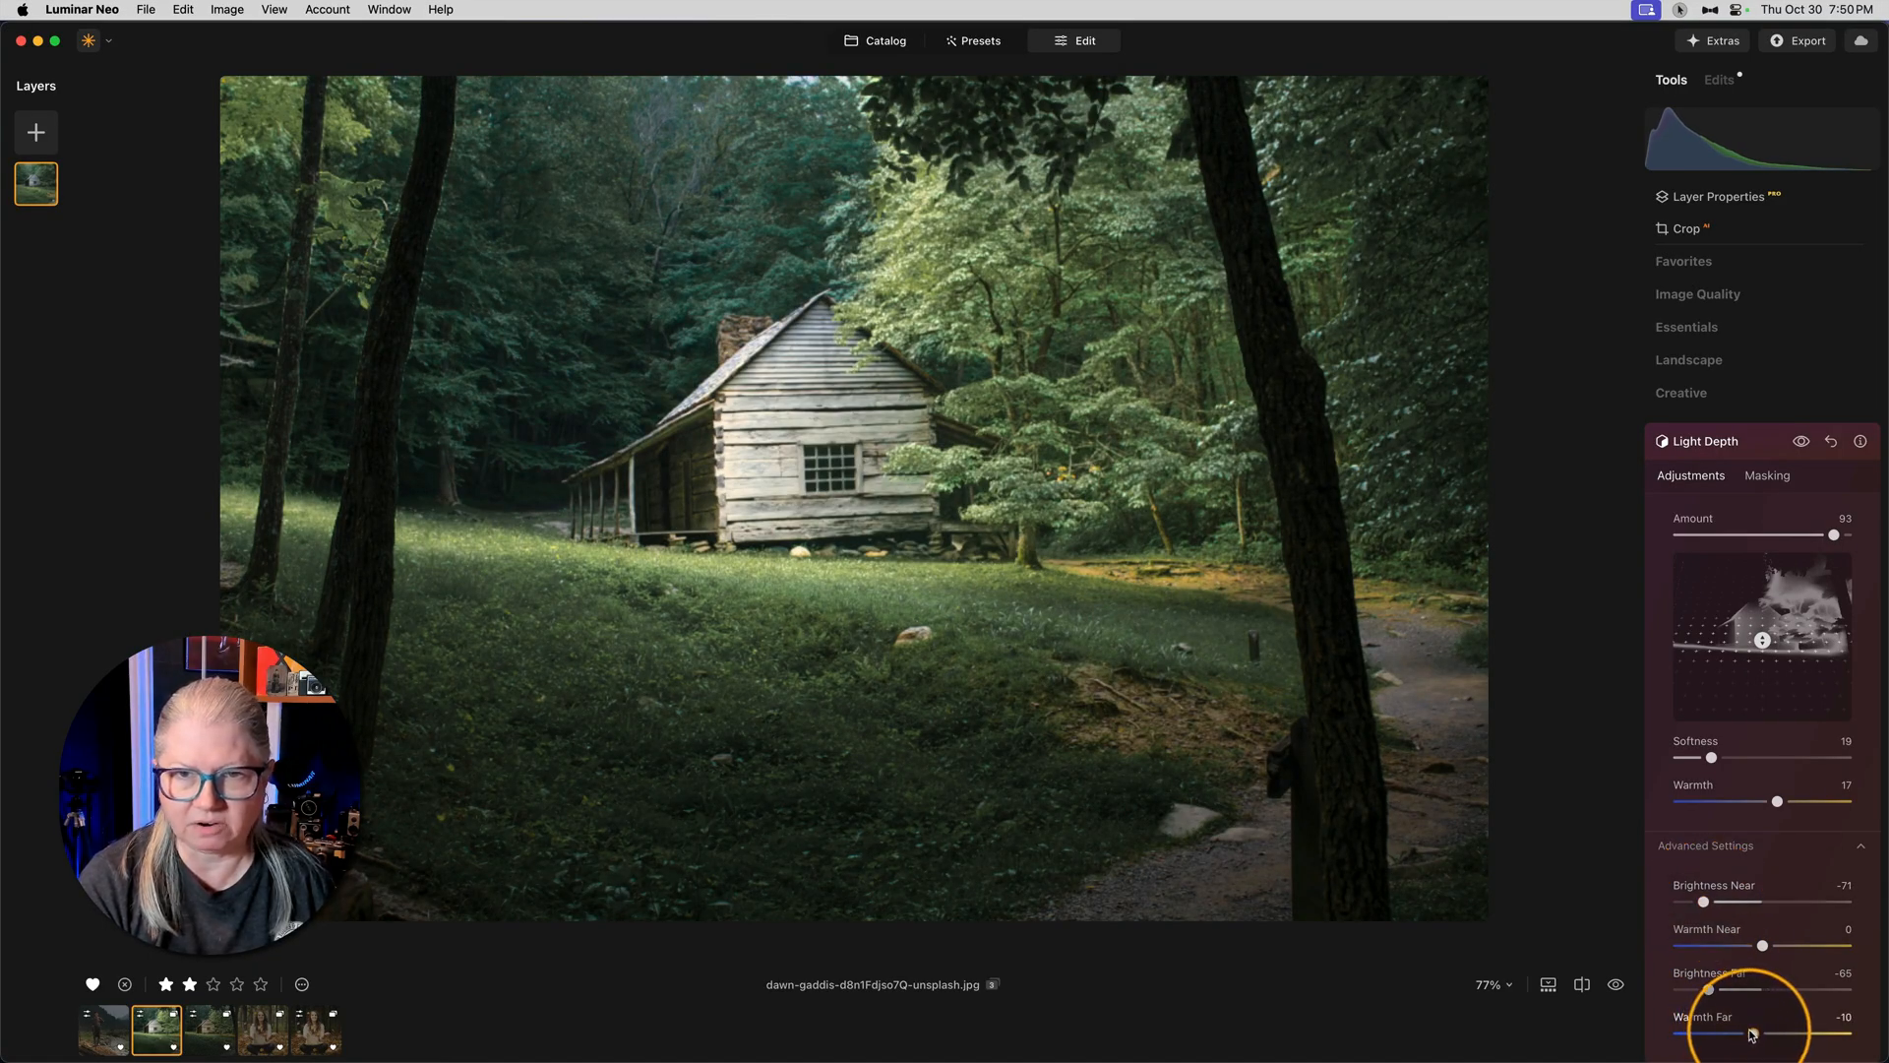
left_click_drag(1761, 945, 1774, 945)
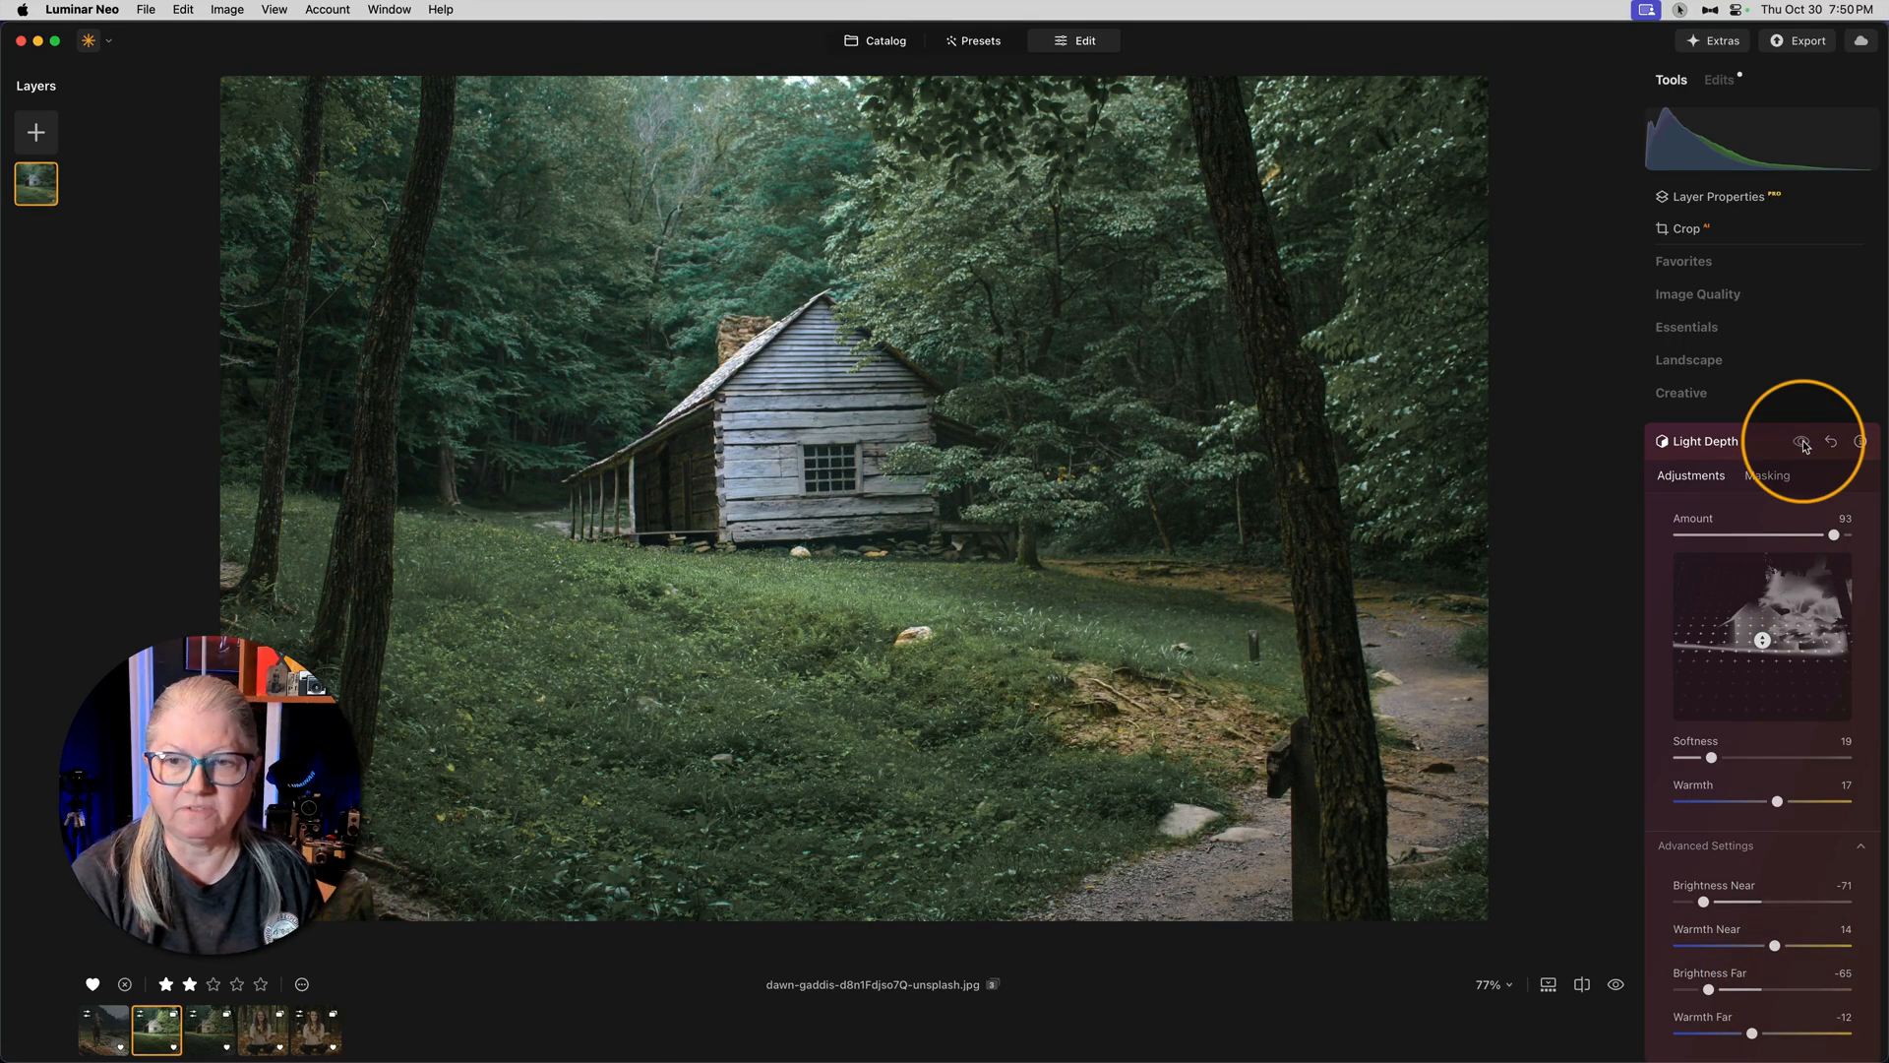
left_click(1803, 440)
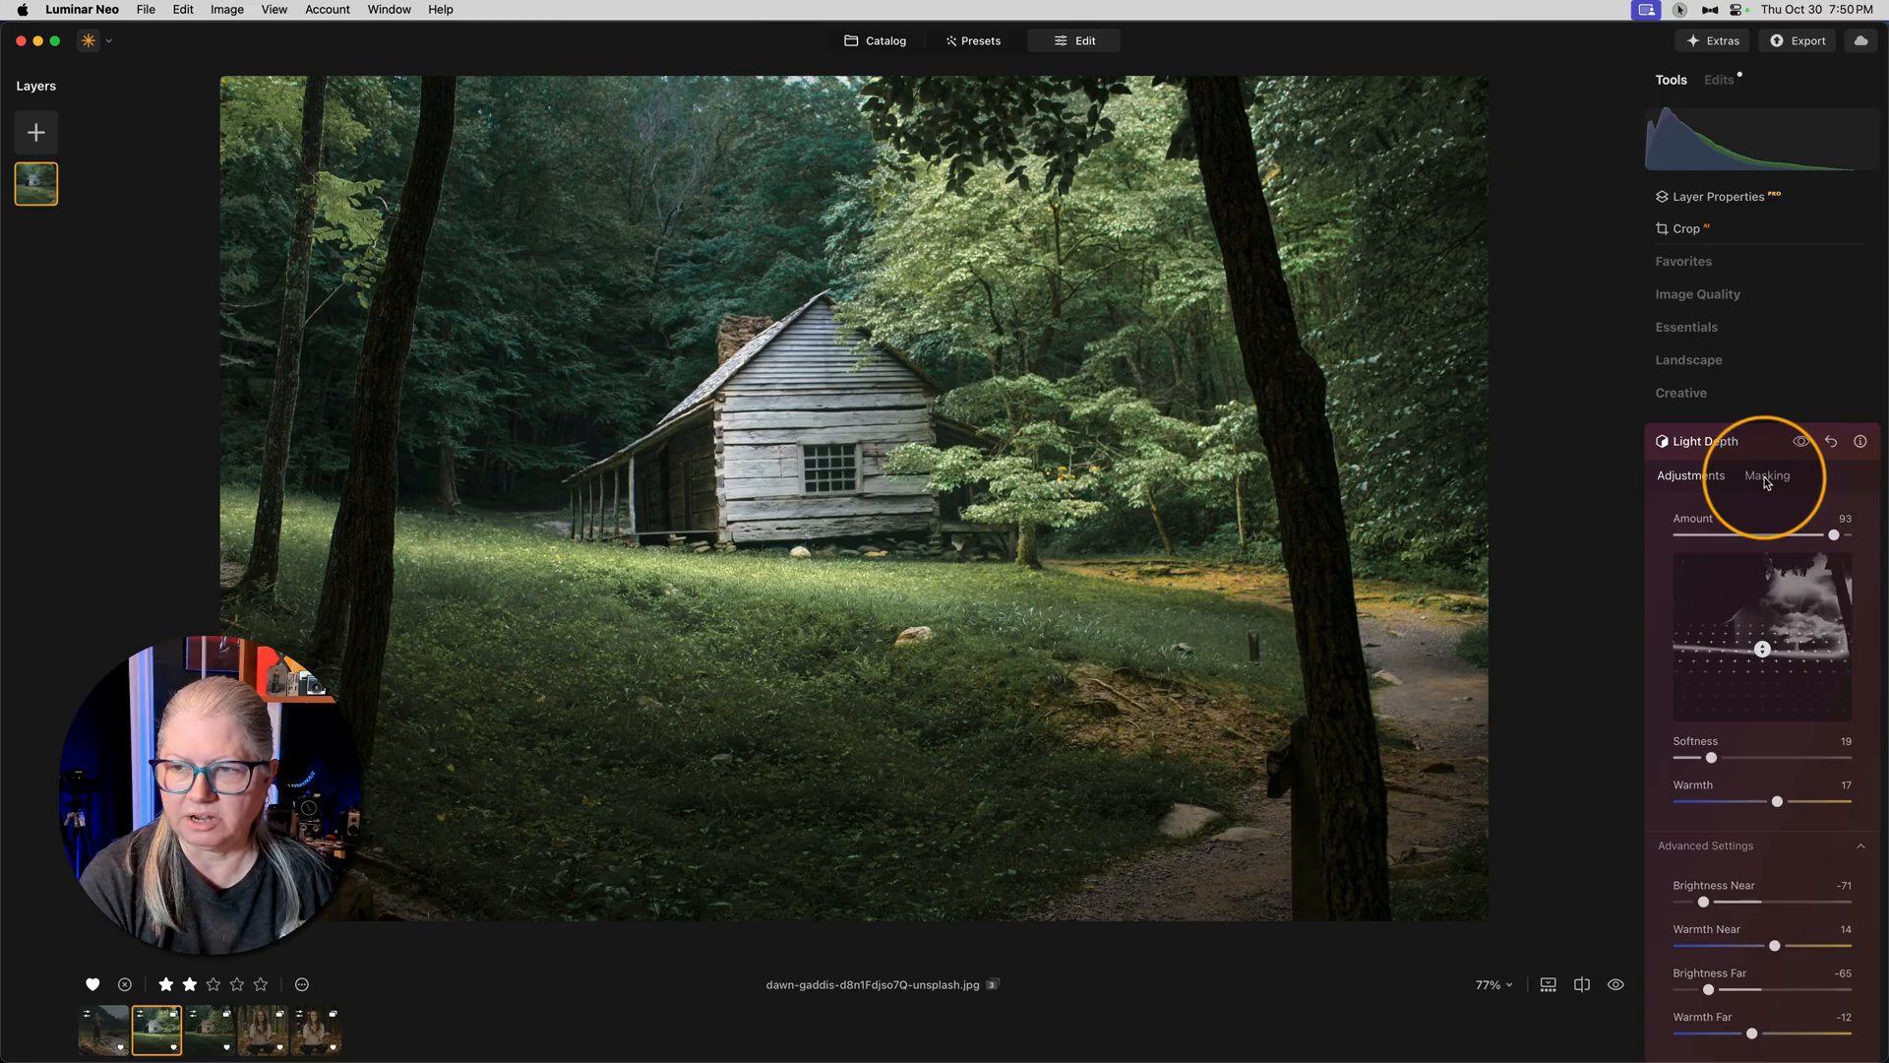
Step: Add a Linear Gradient mask pushed to the photo's far left edge, then return to Adjustments
left_click(1767, 474)
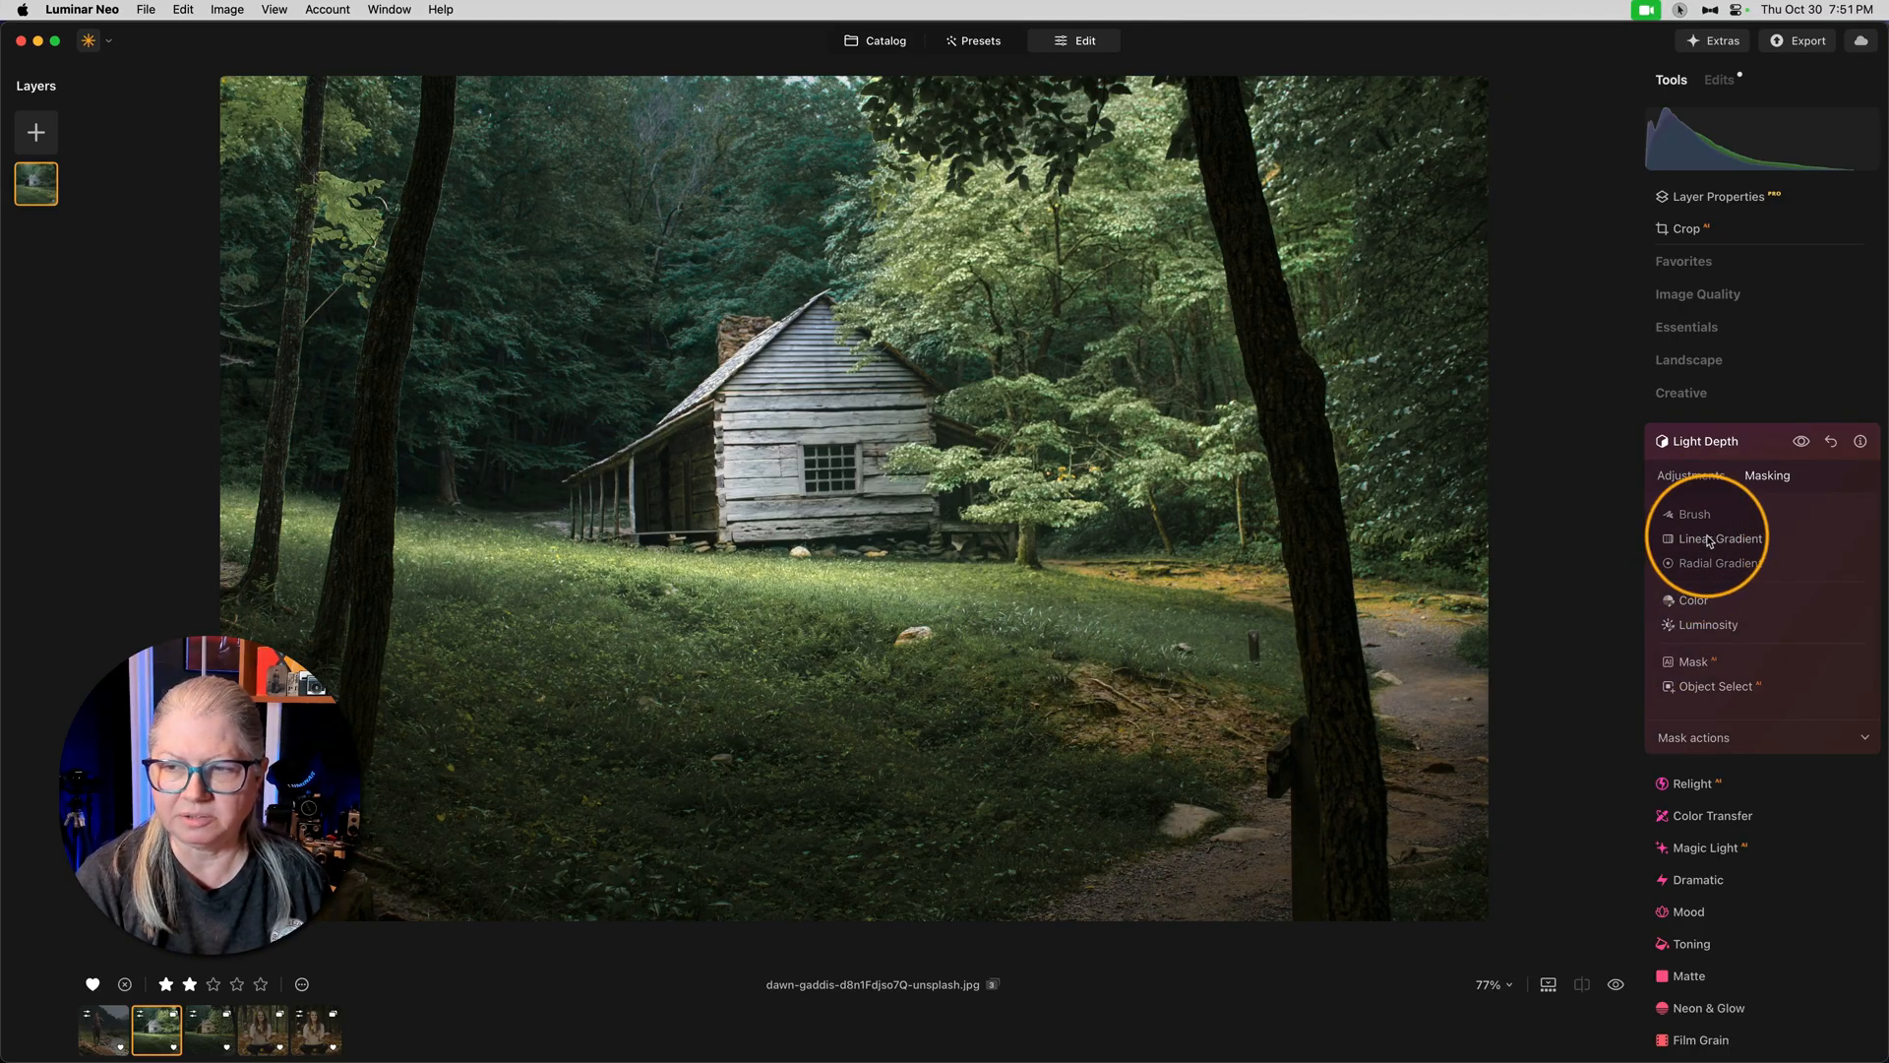
left_click(1720, 539)
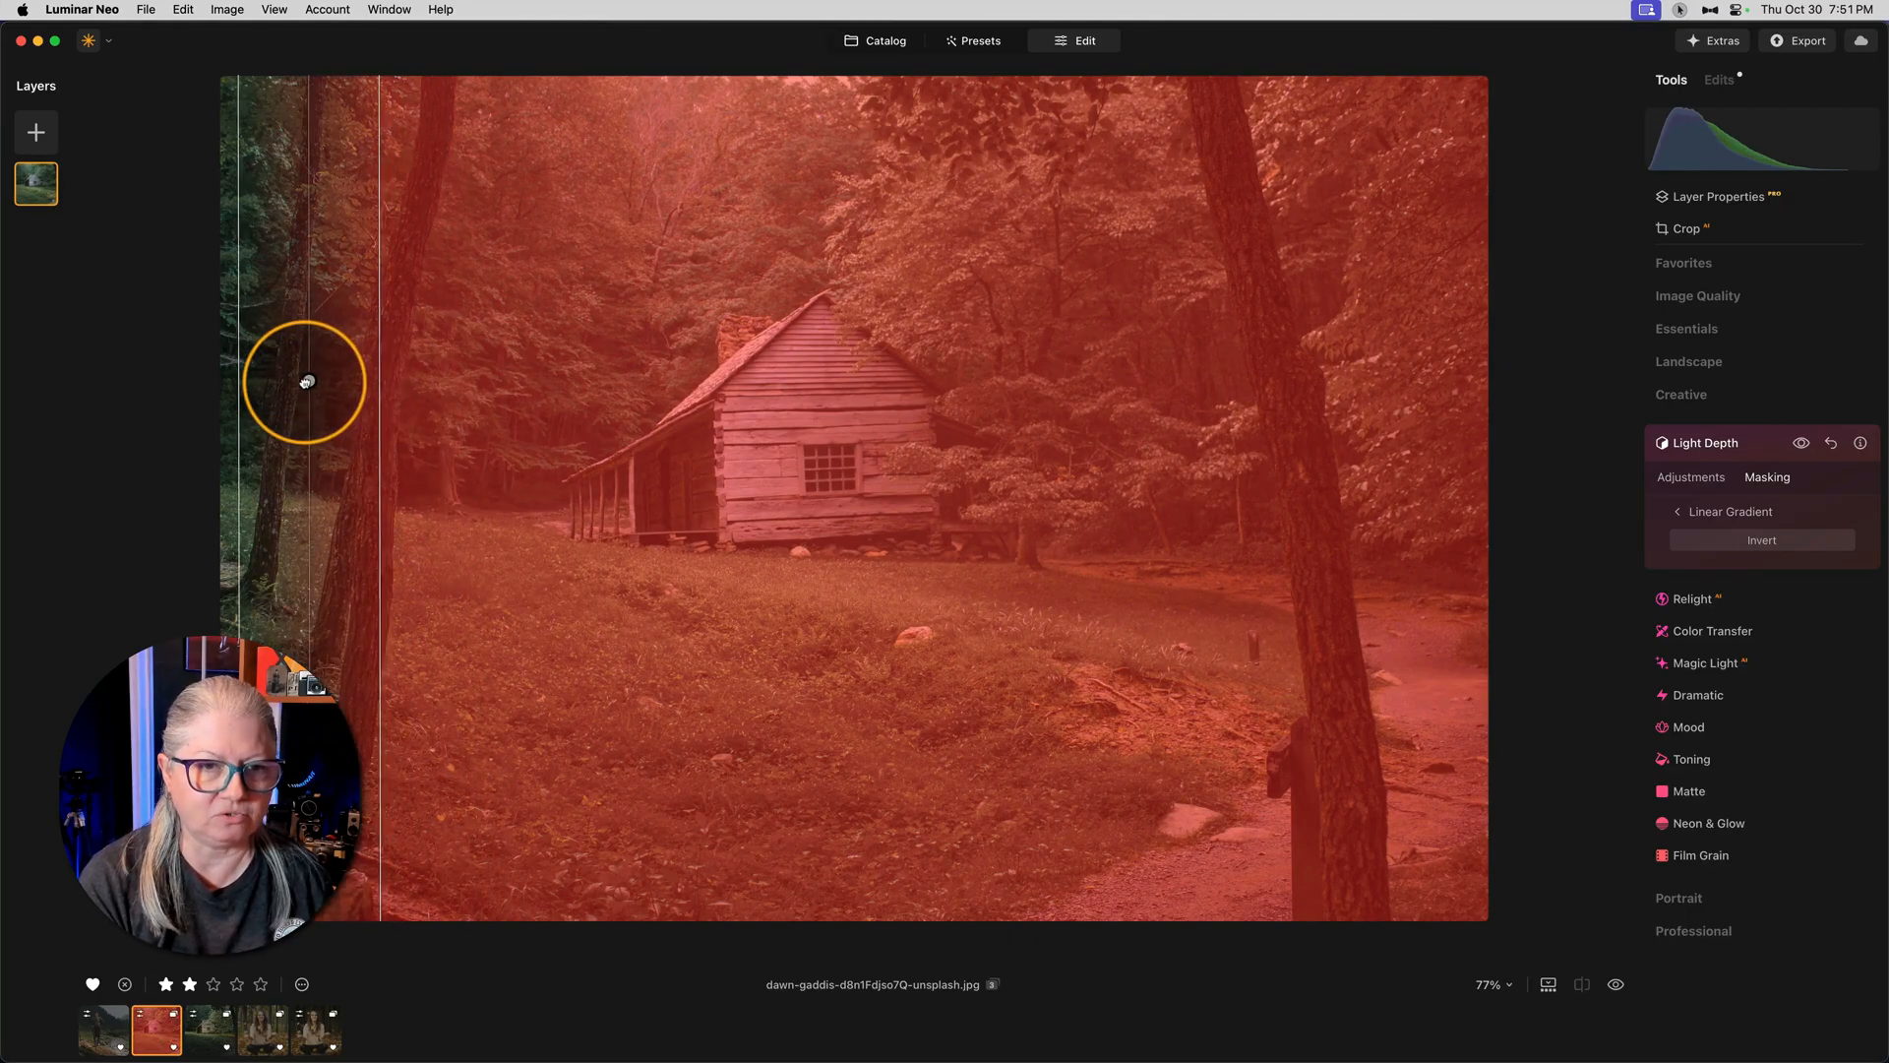
left_click_drag(305, 381, 253, 382)
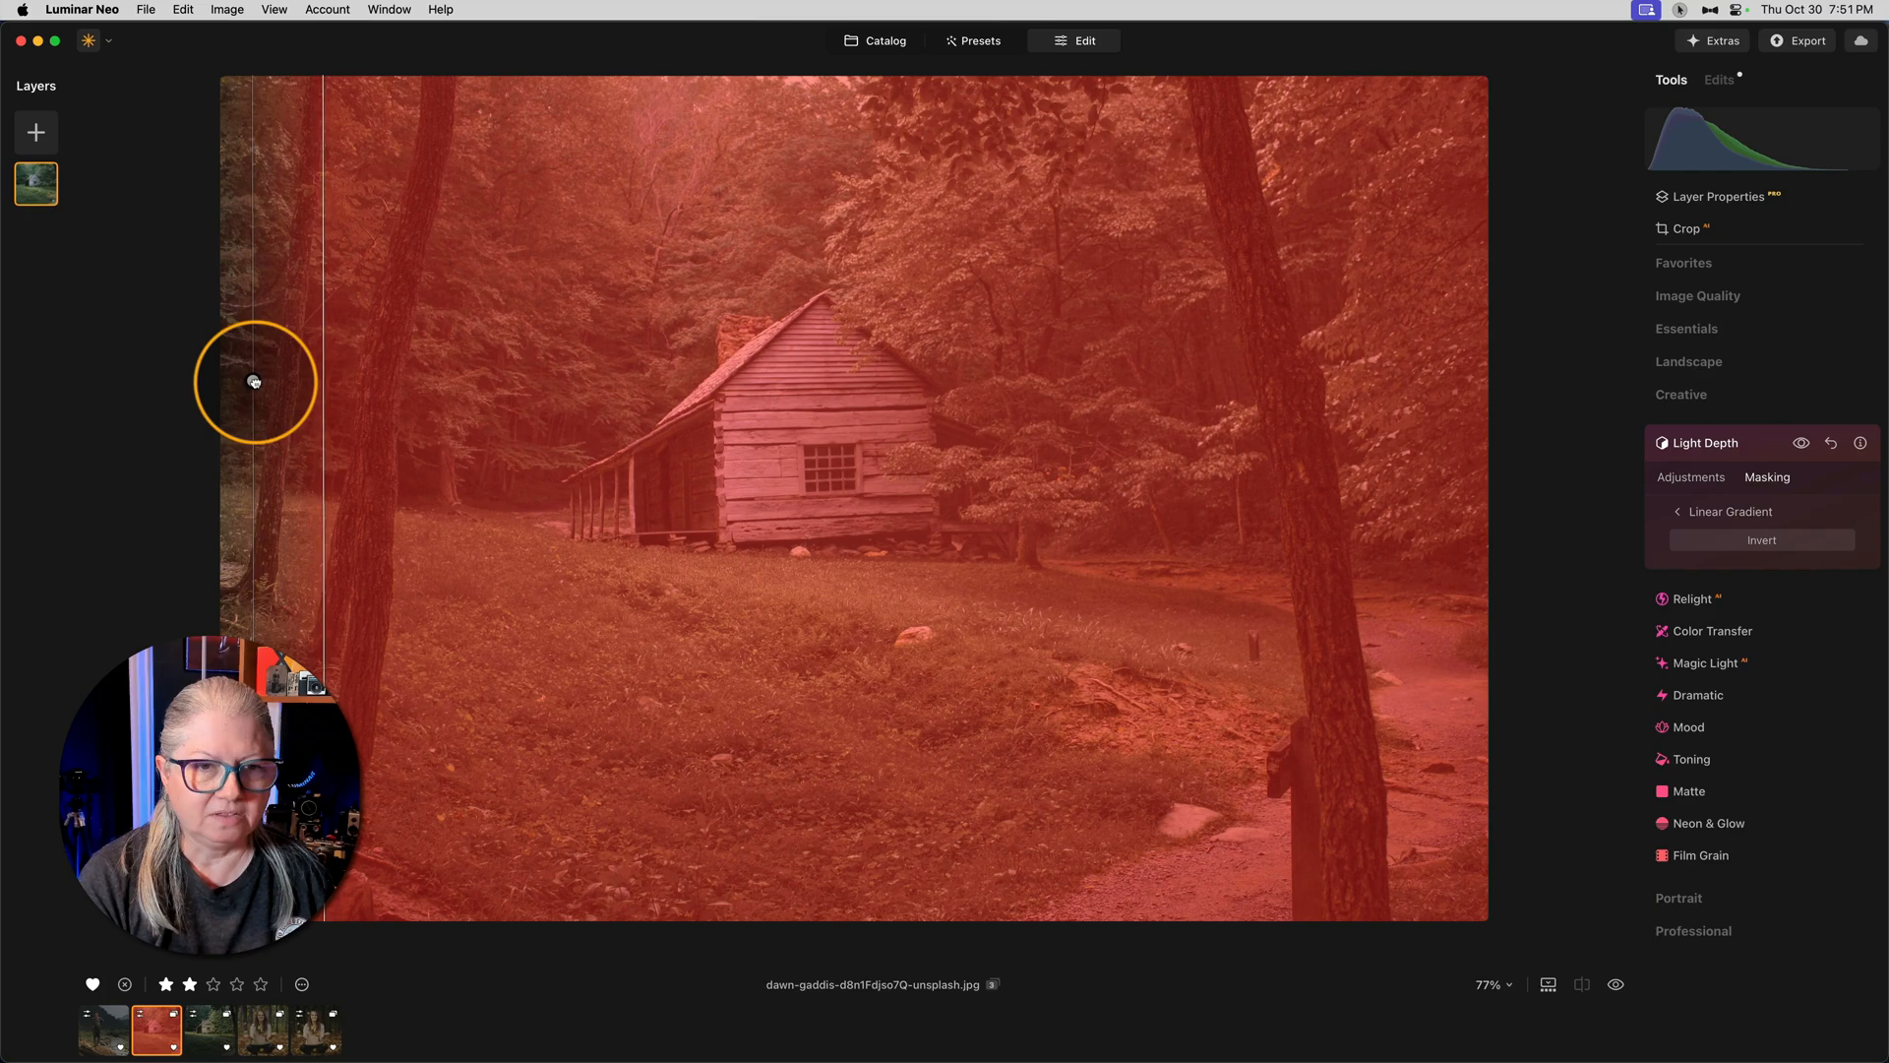
left_click_drag(253, 383, 235, 446)
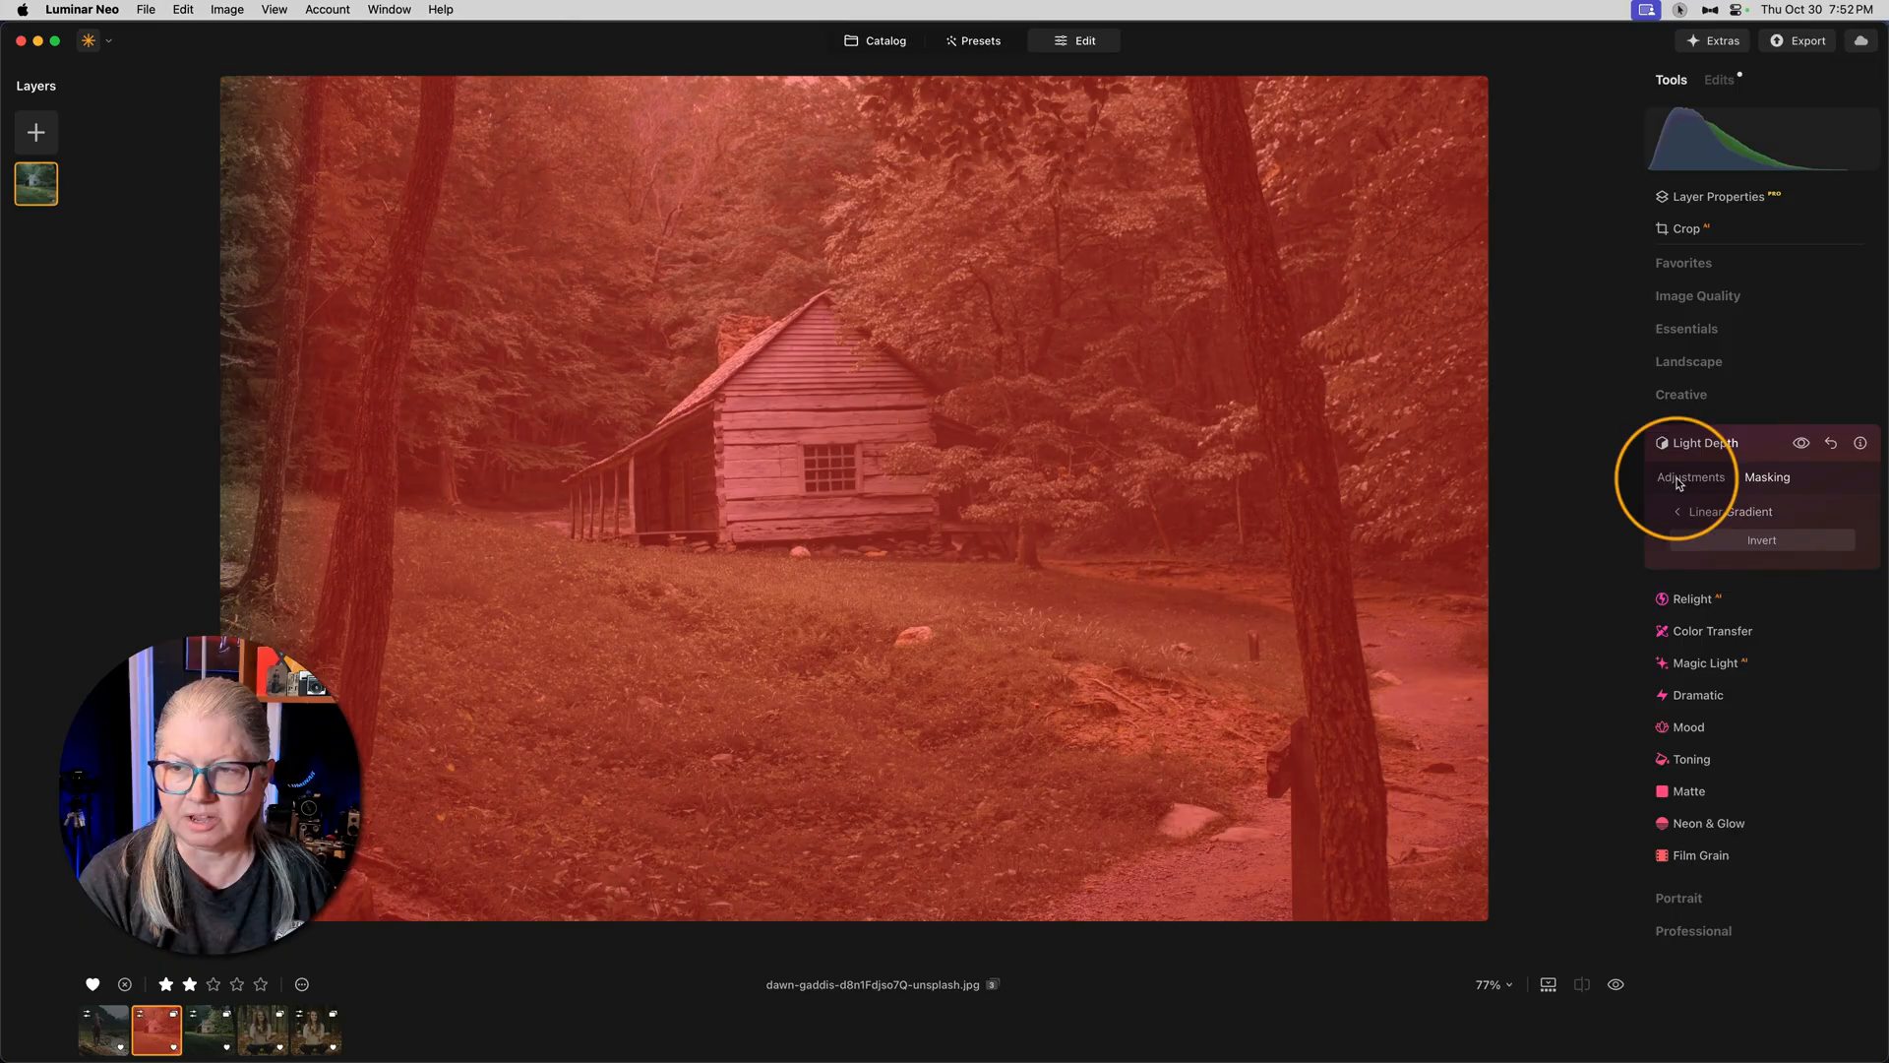
left_click(1800, 443)
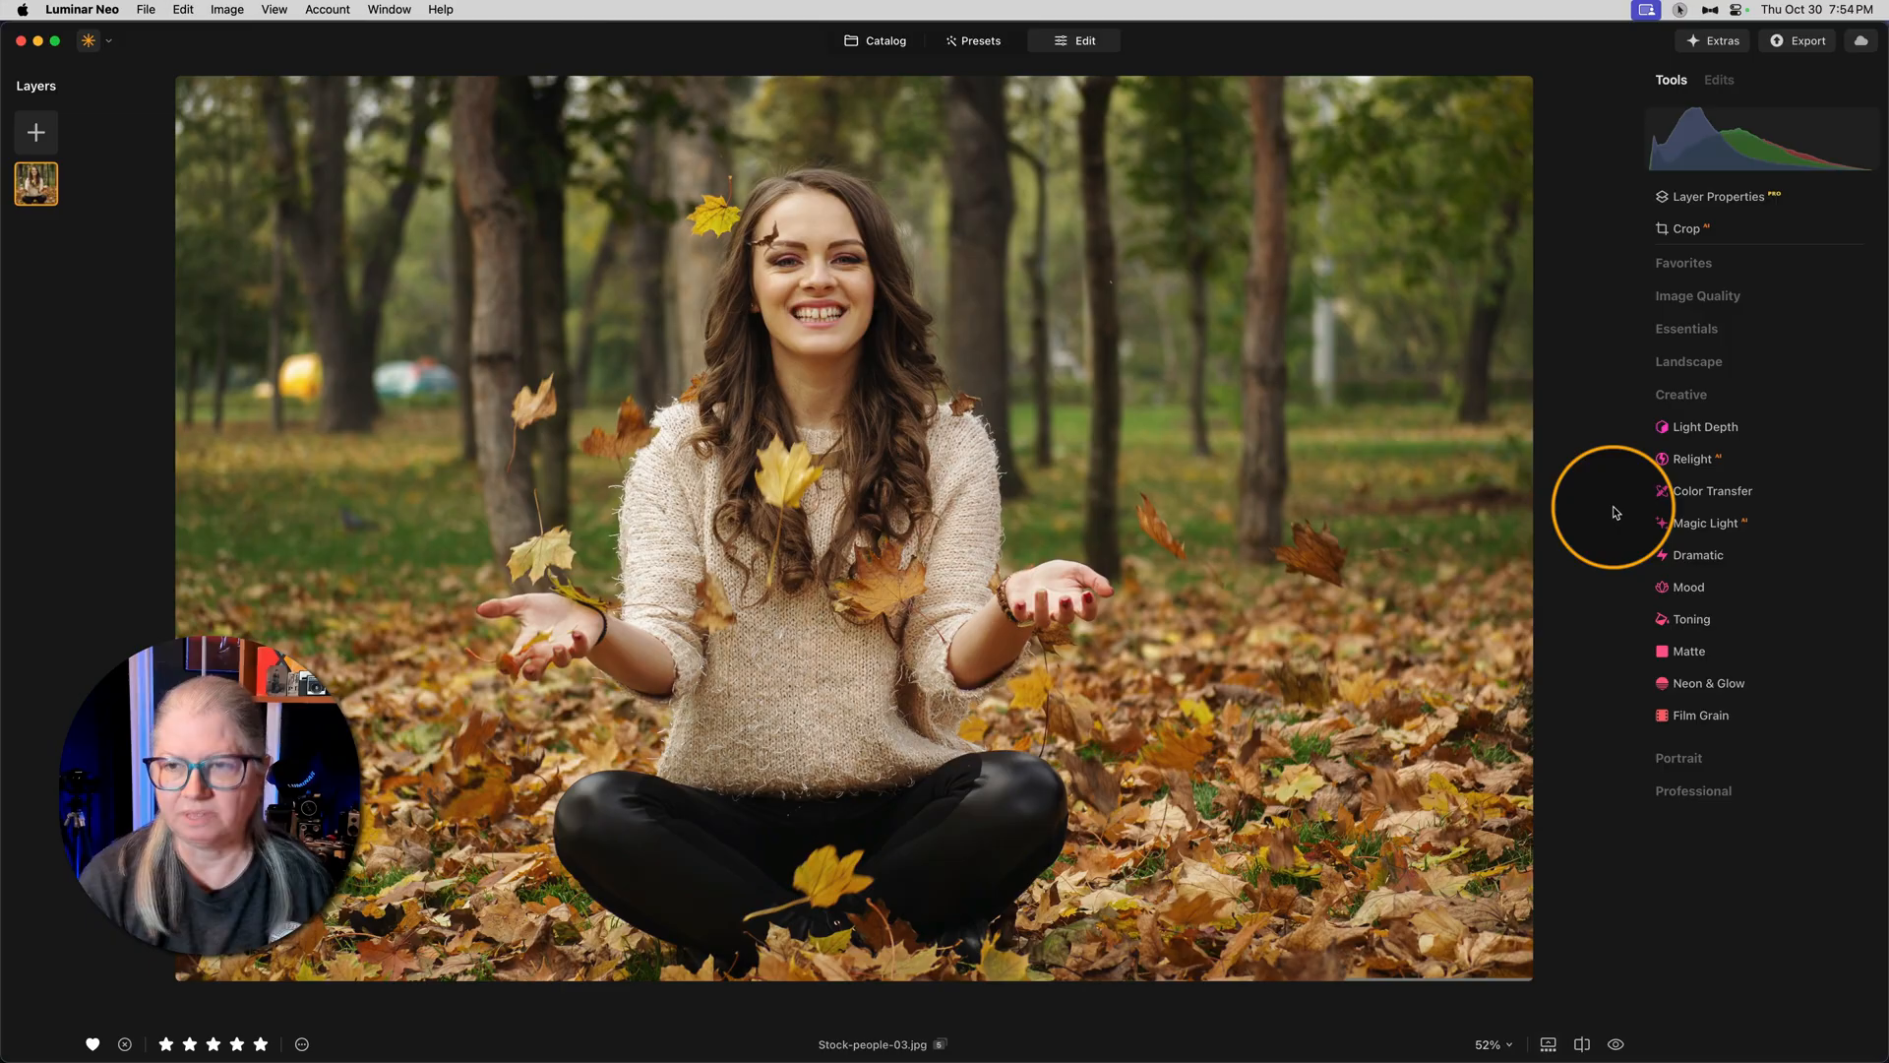
Step: Apply Light Depth around 71 to the woman in leaves, darken the far park, and compare with original
left_click(1704, 427)
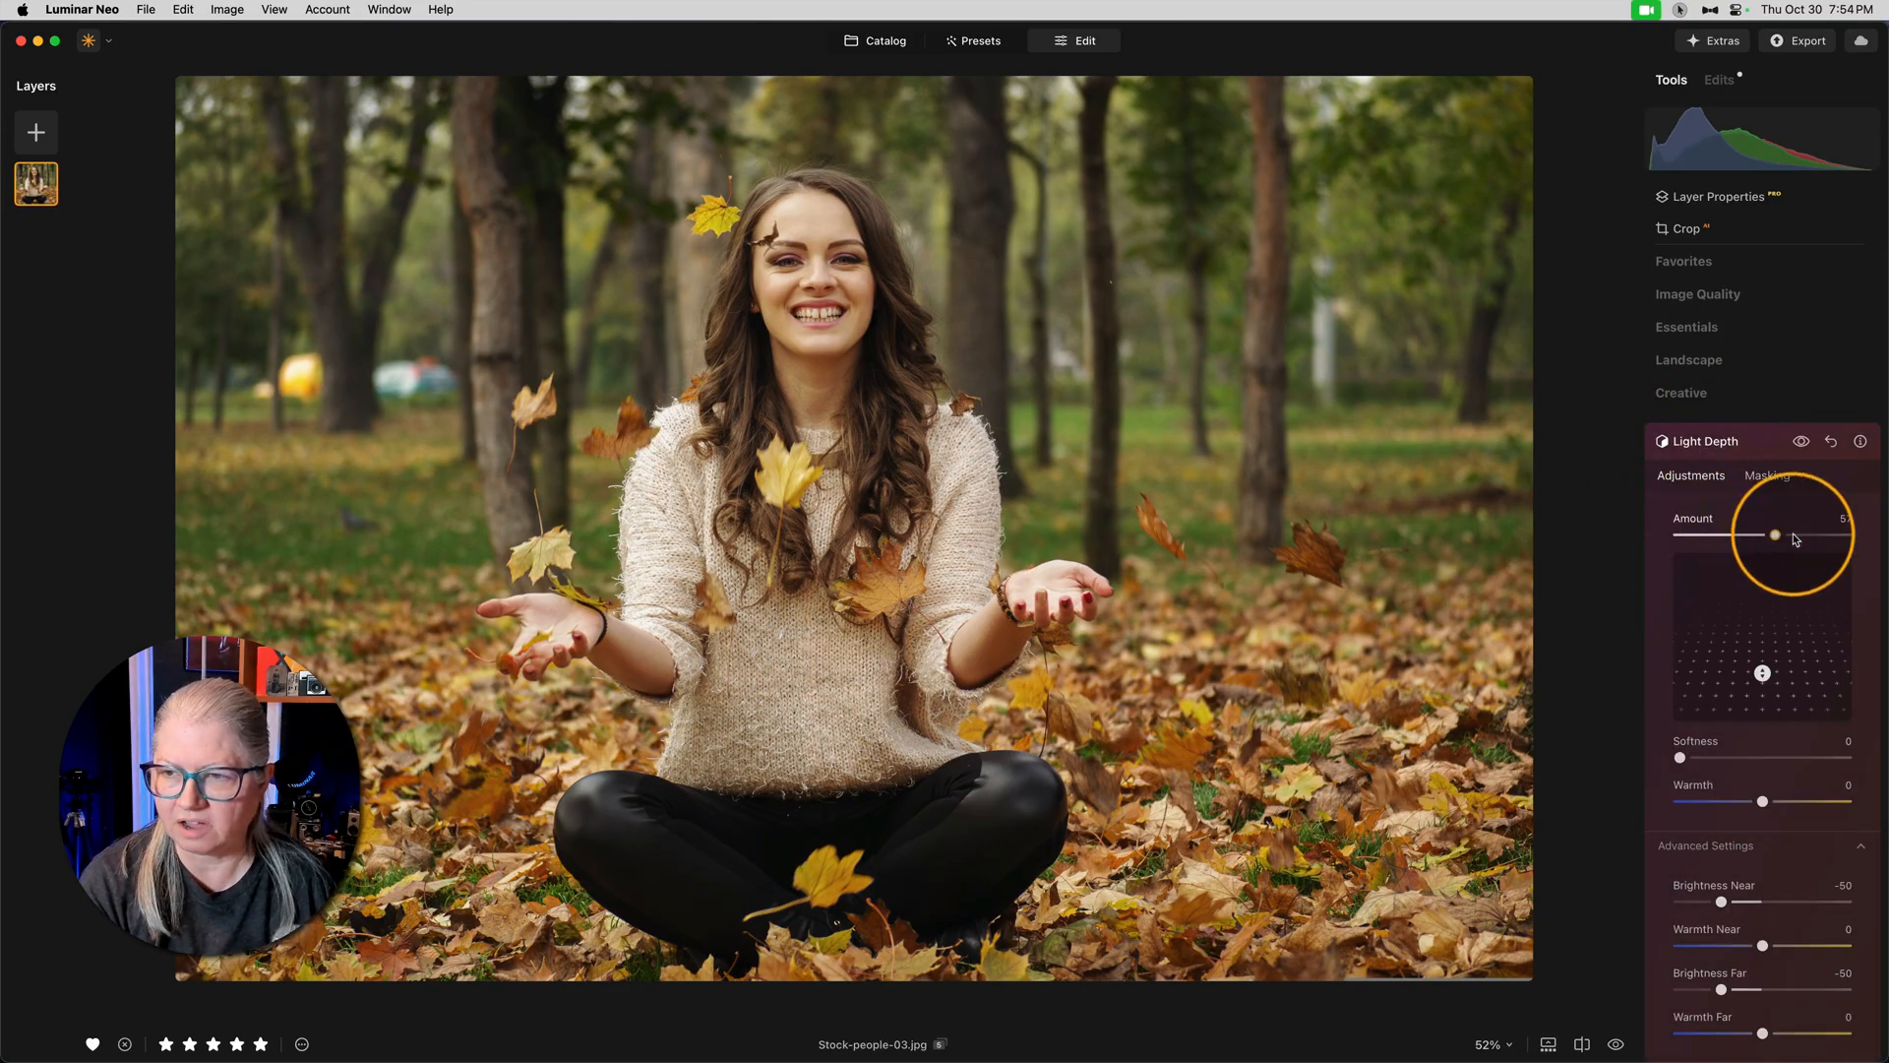
left_click_drag(1774, 535, 1822, 535)
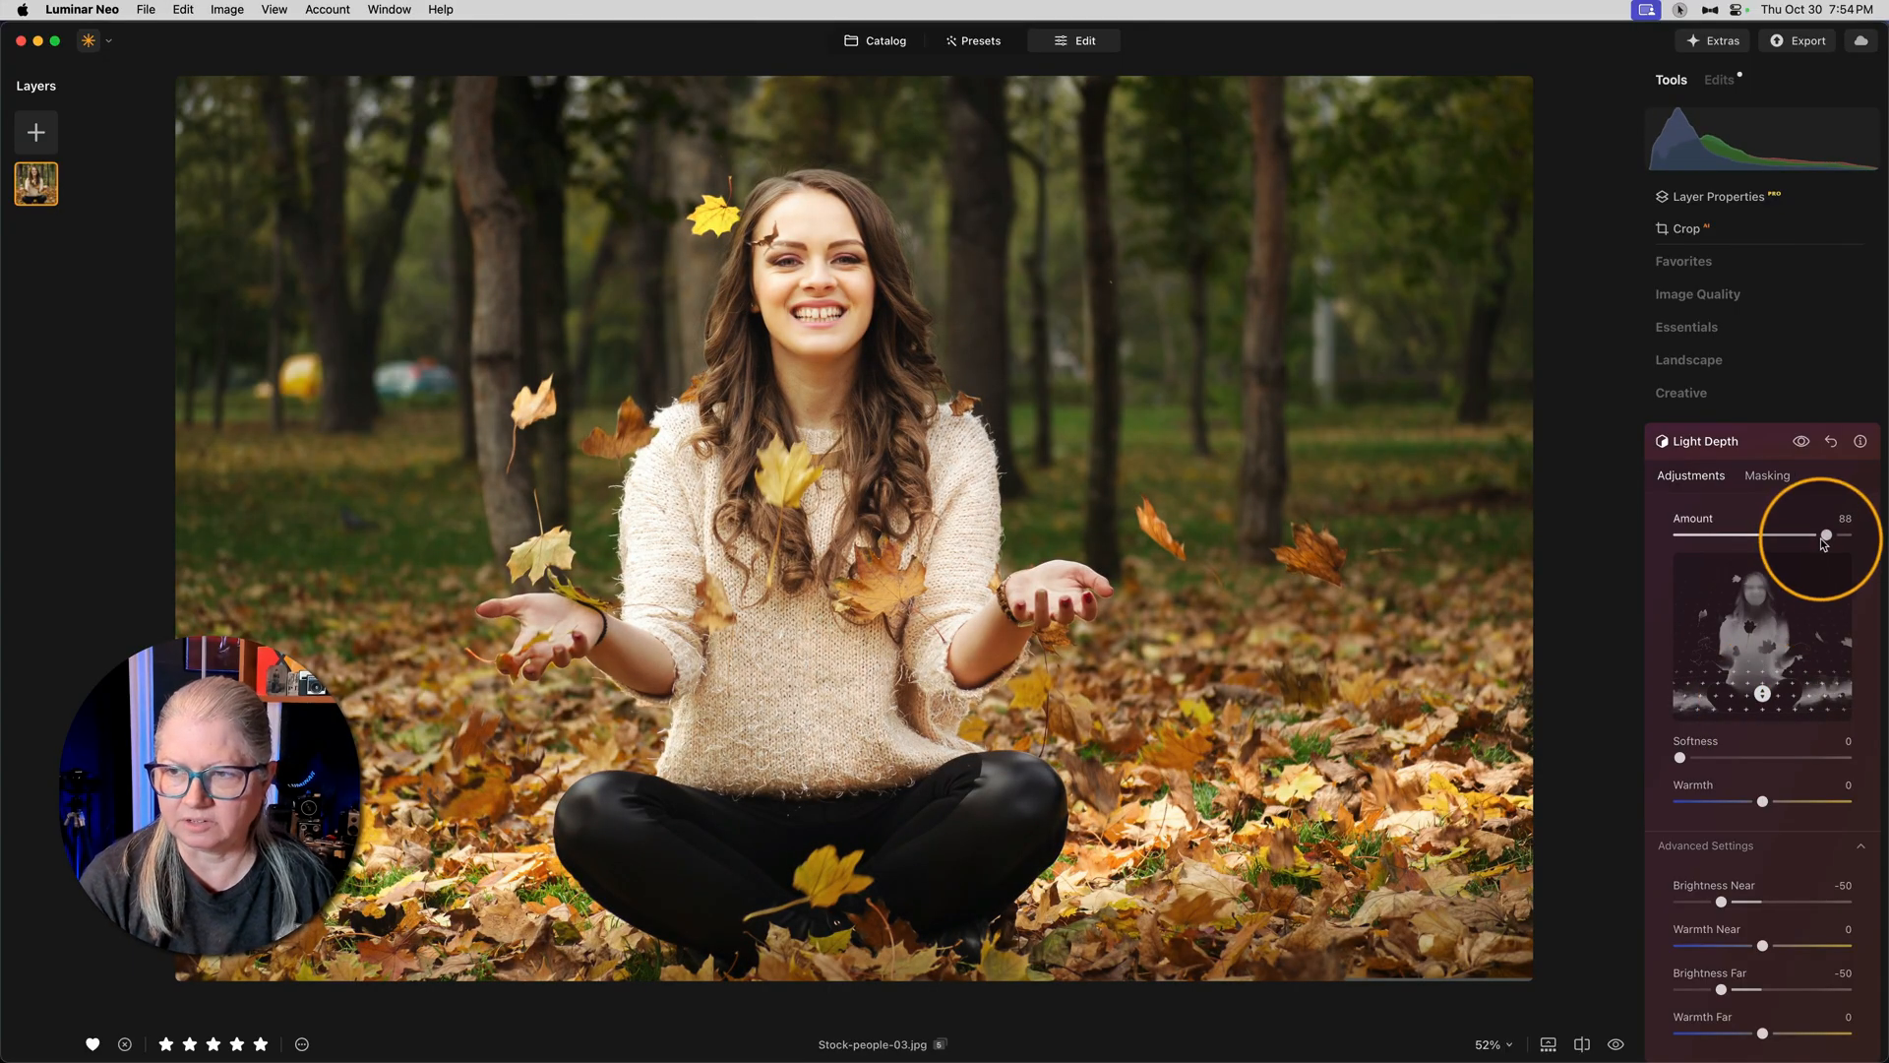
left_click_drag(1826, 535, 1796, 406)
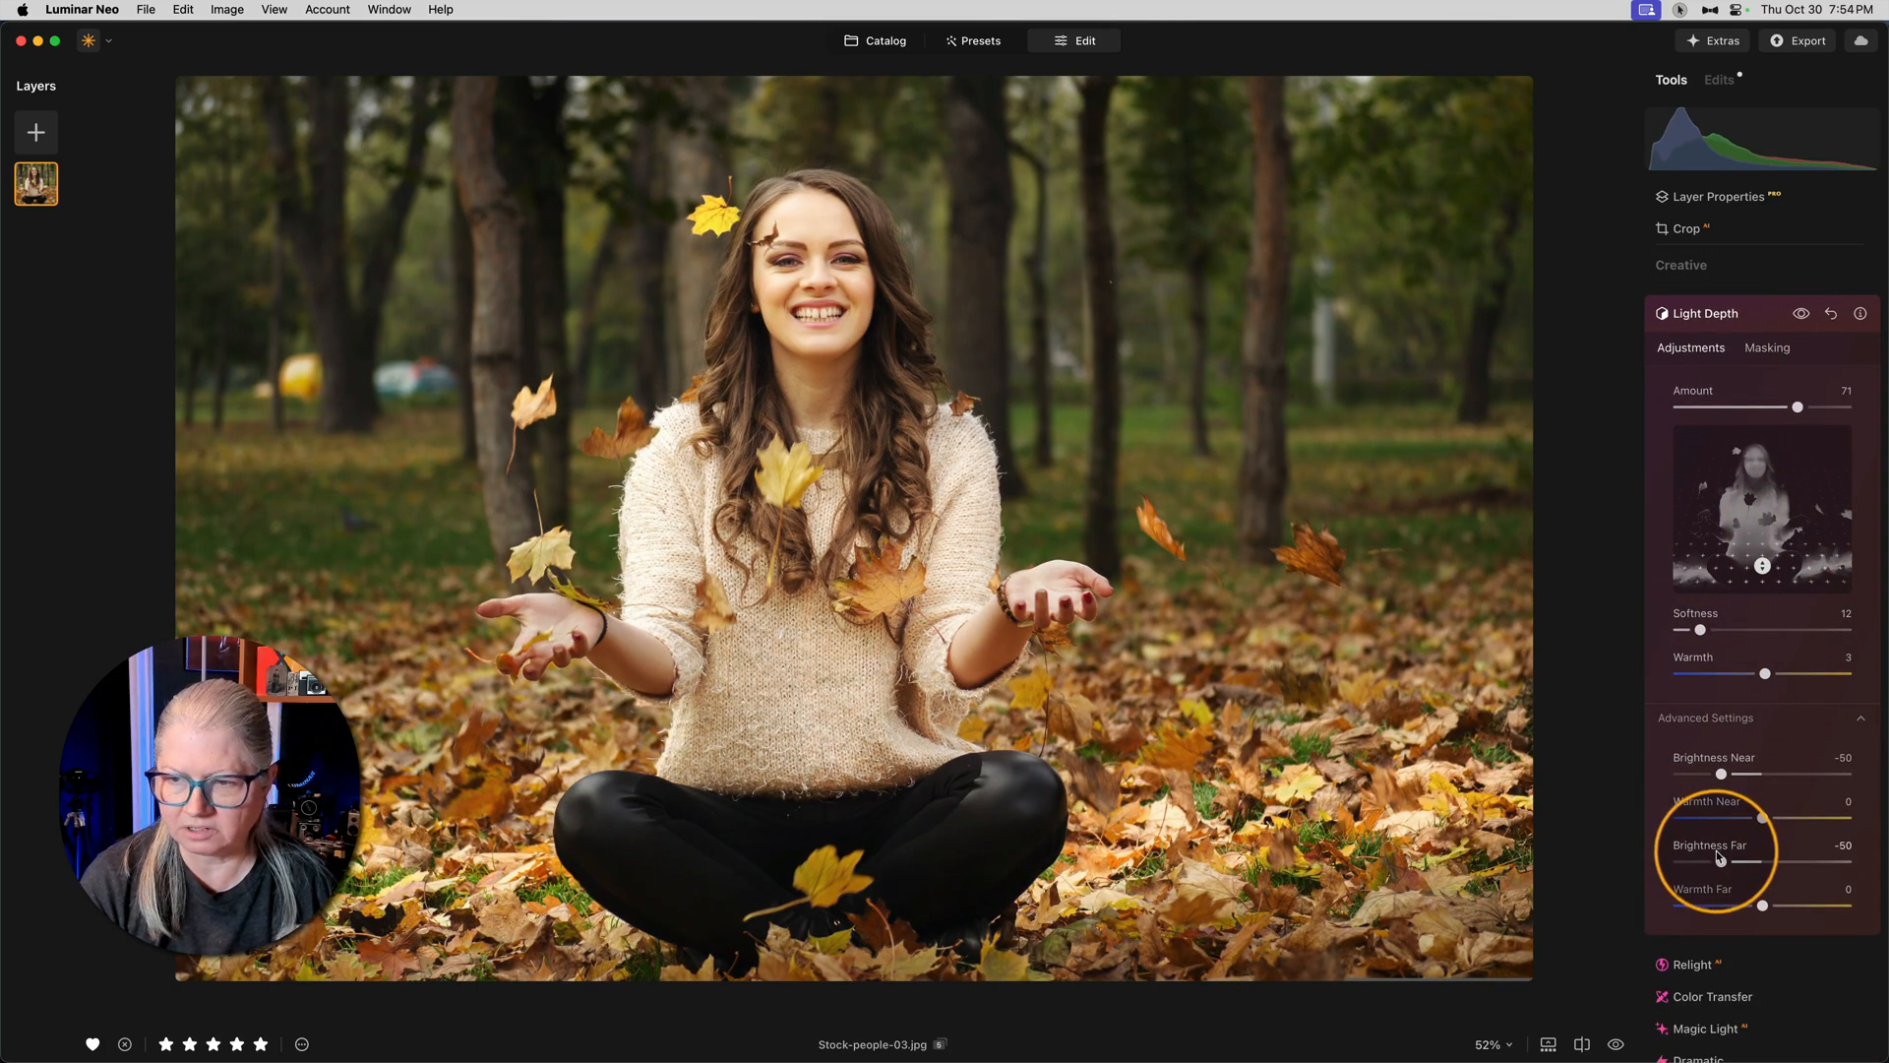
left_click_drag(1719, 773, 1696, 774)
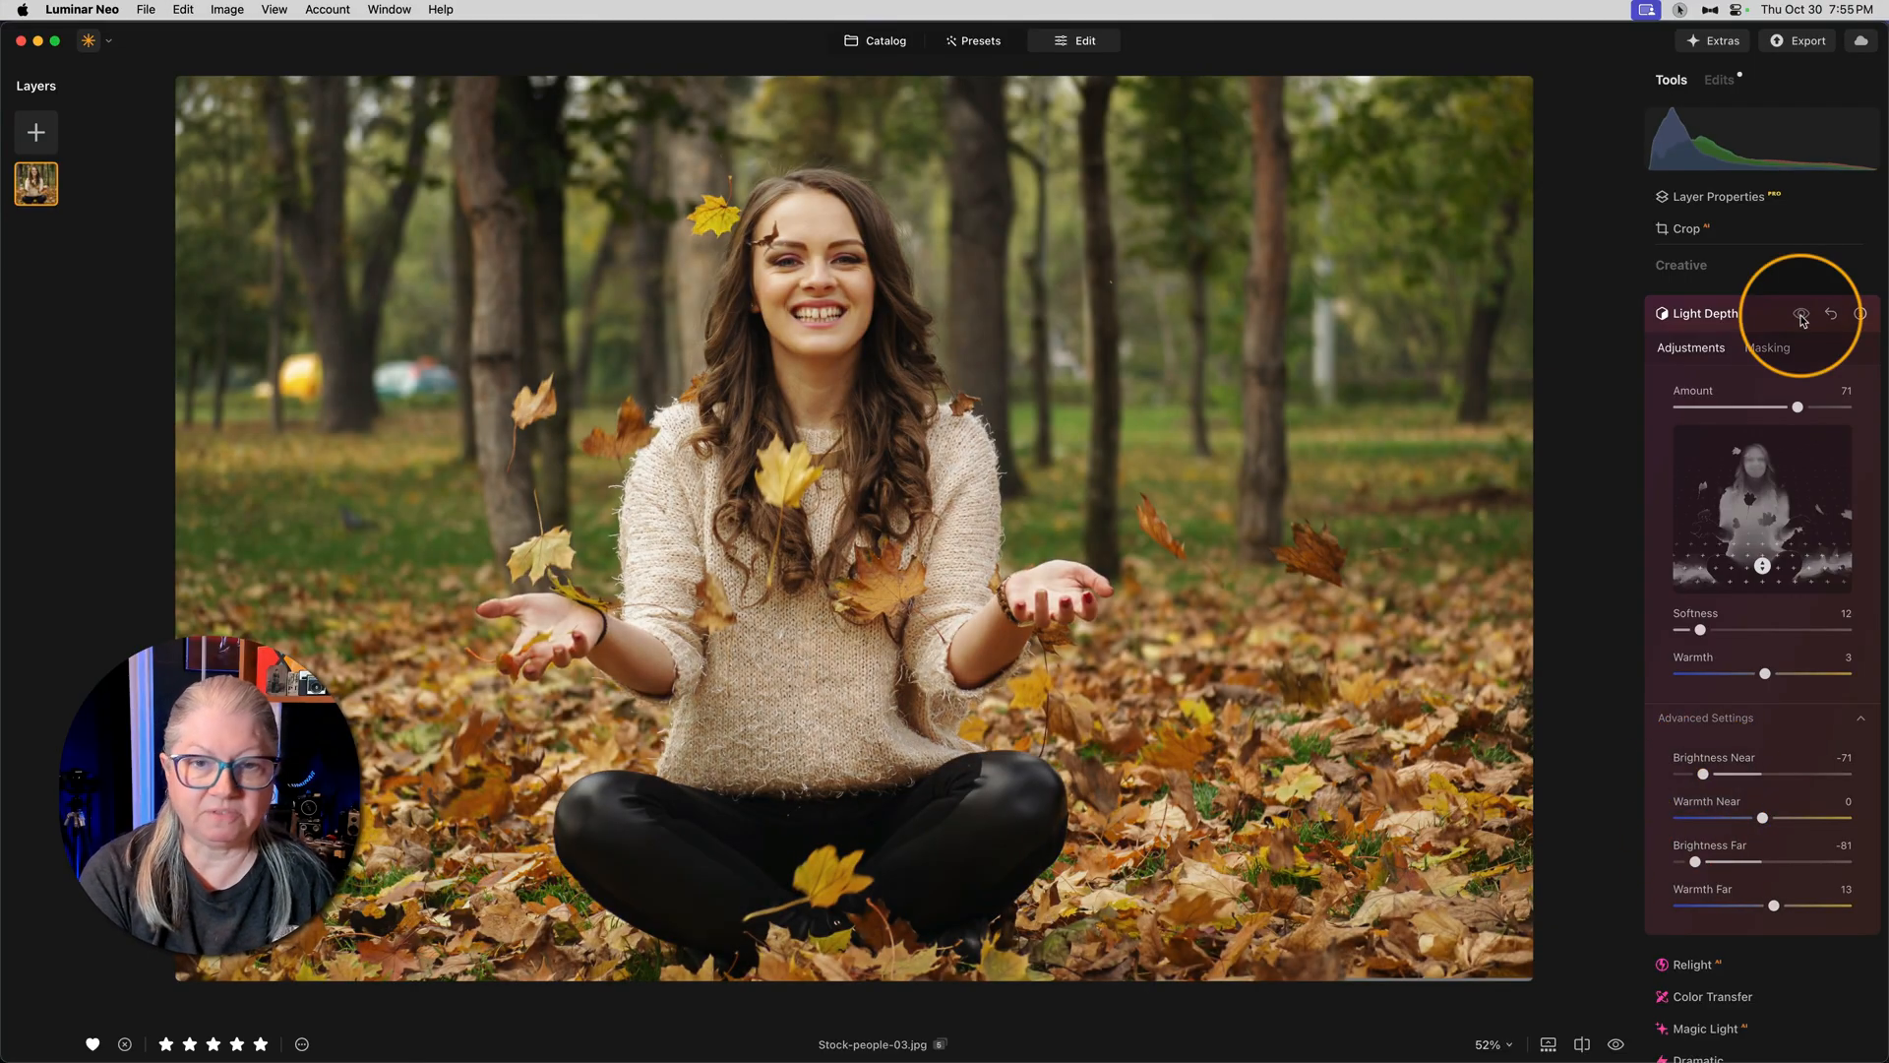
left_click(1802, 314)
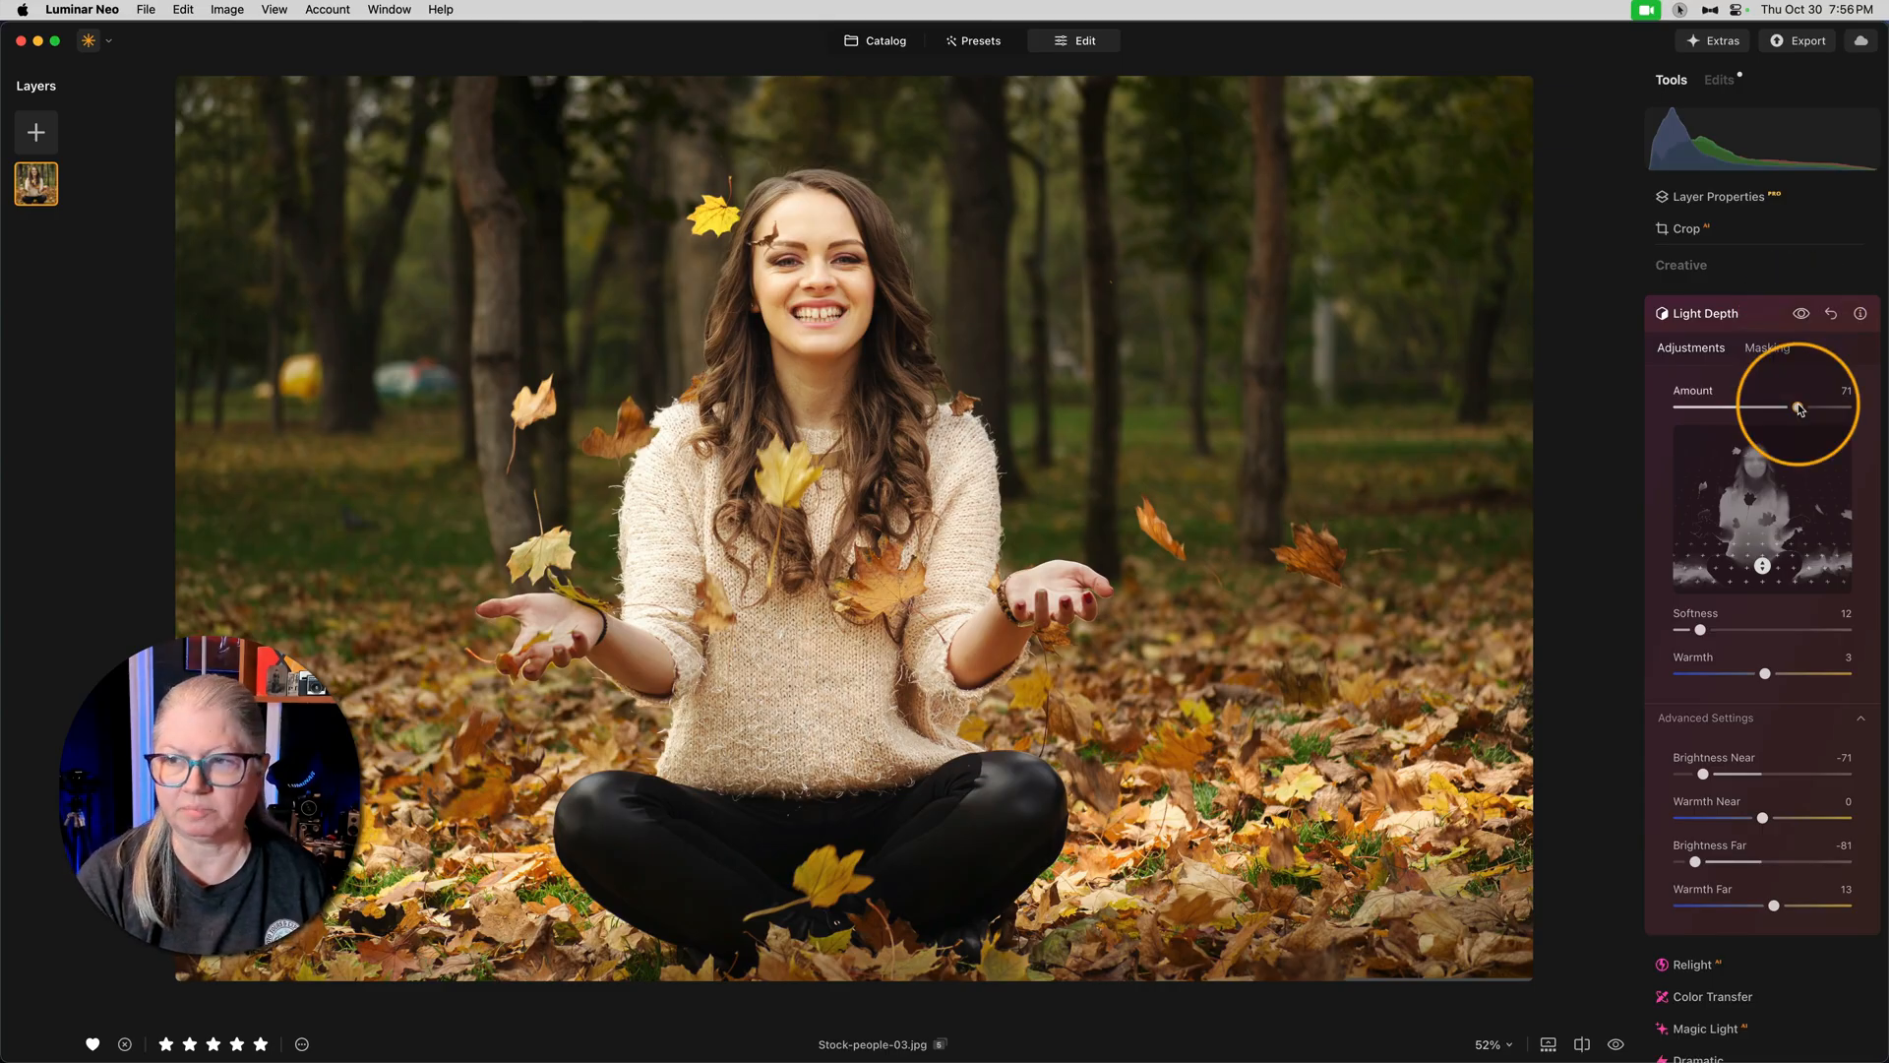
Step: Push Light Depth Amount to 100 to reveal sweater clipping, then back it off to 83
left_click_drag(1796, 407, 1855, 407)
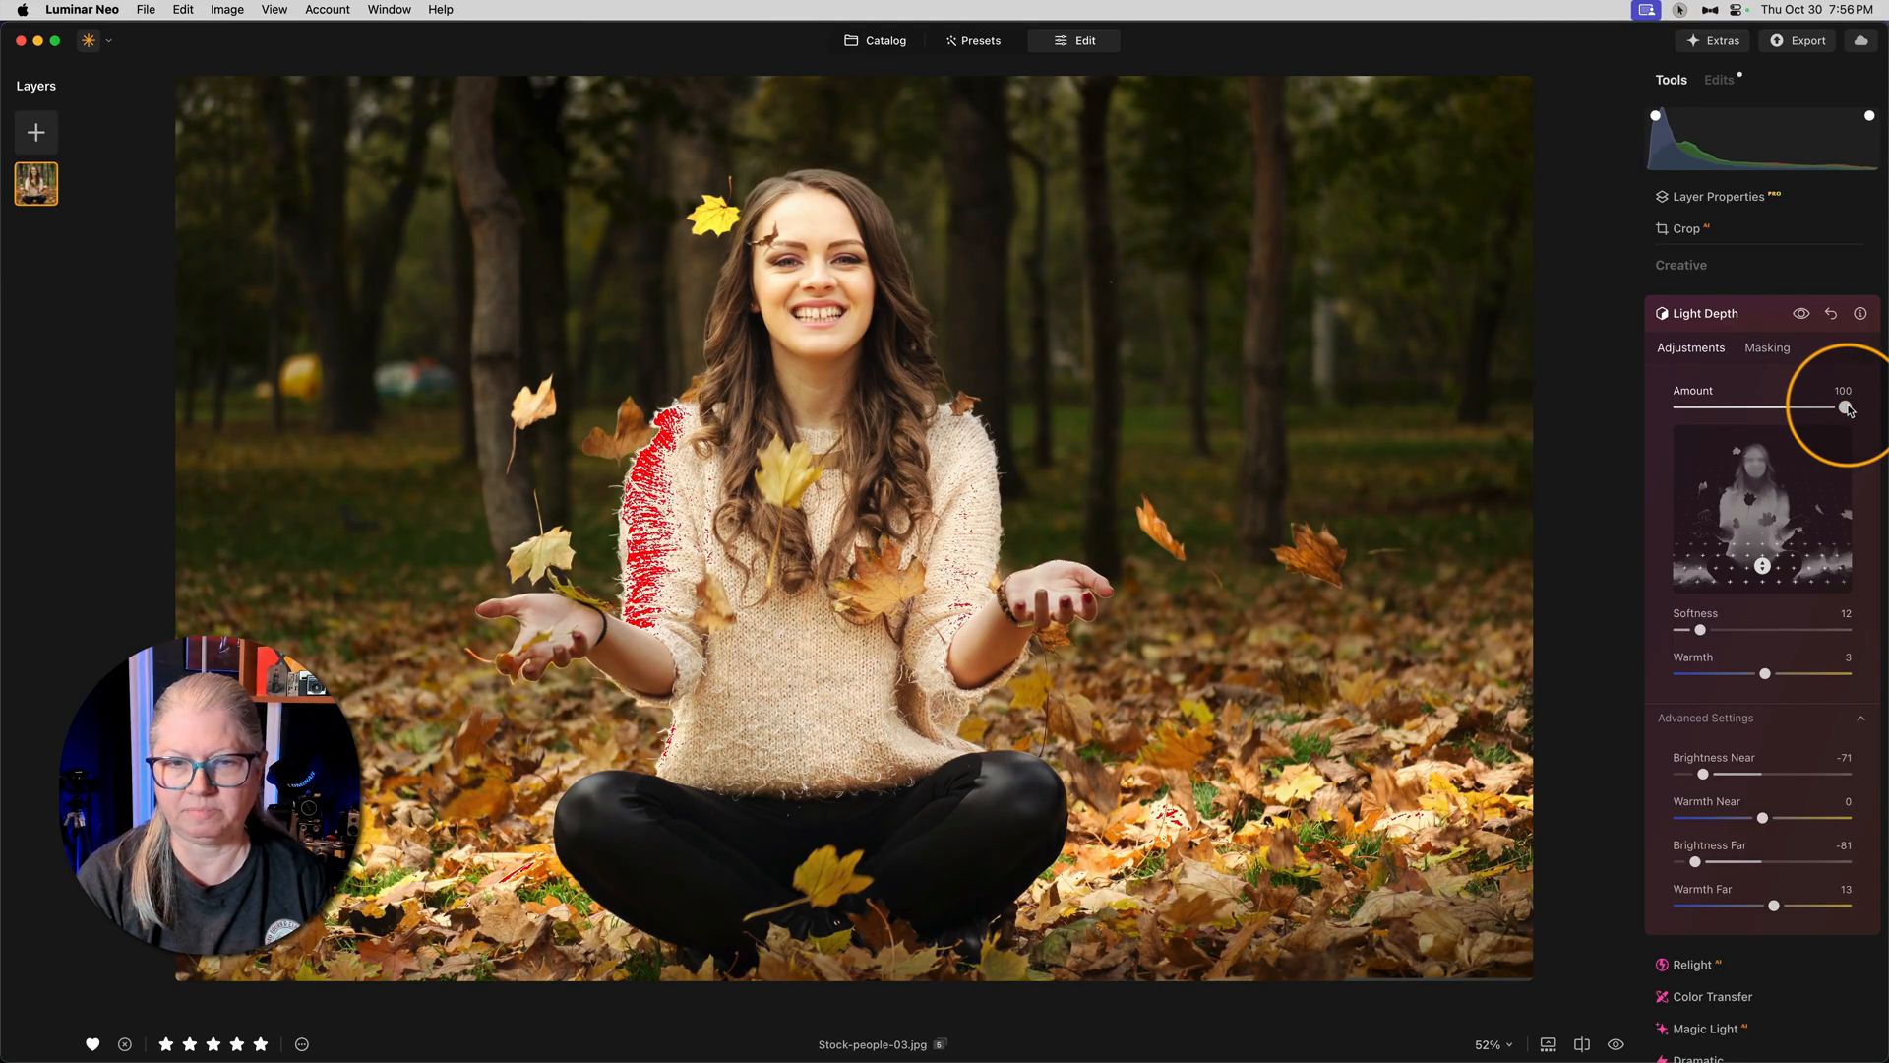
left_click(1803, 313)
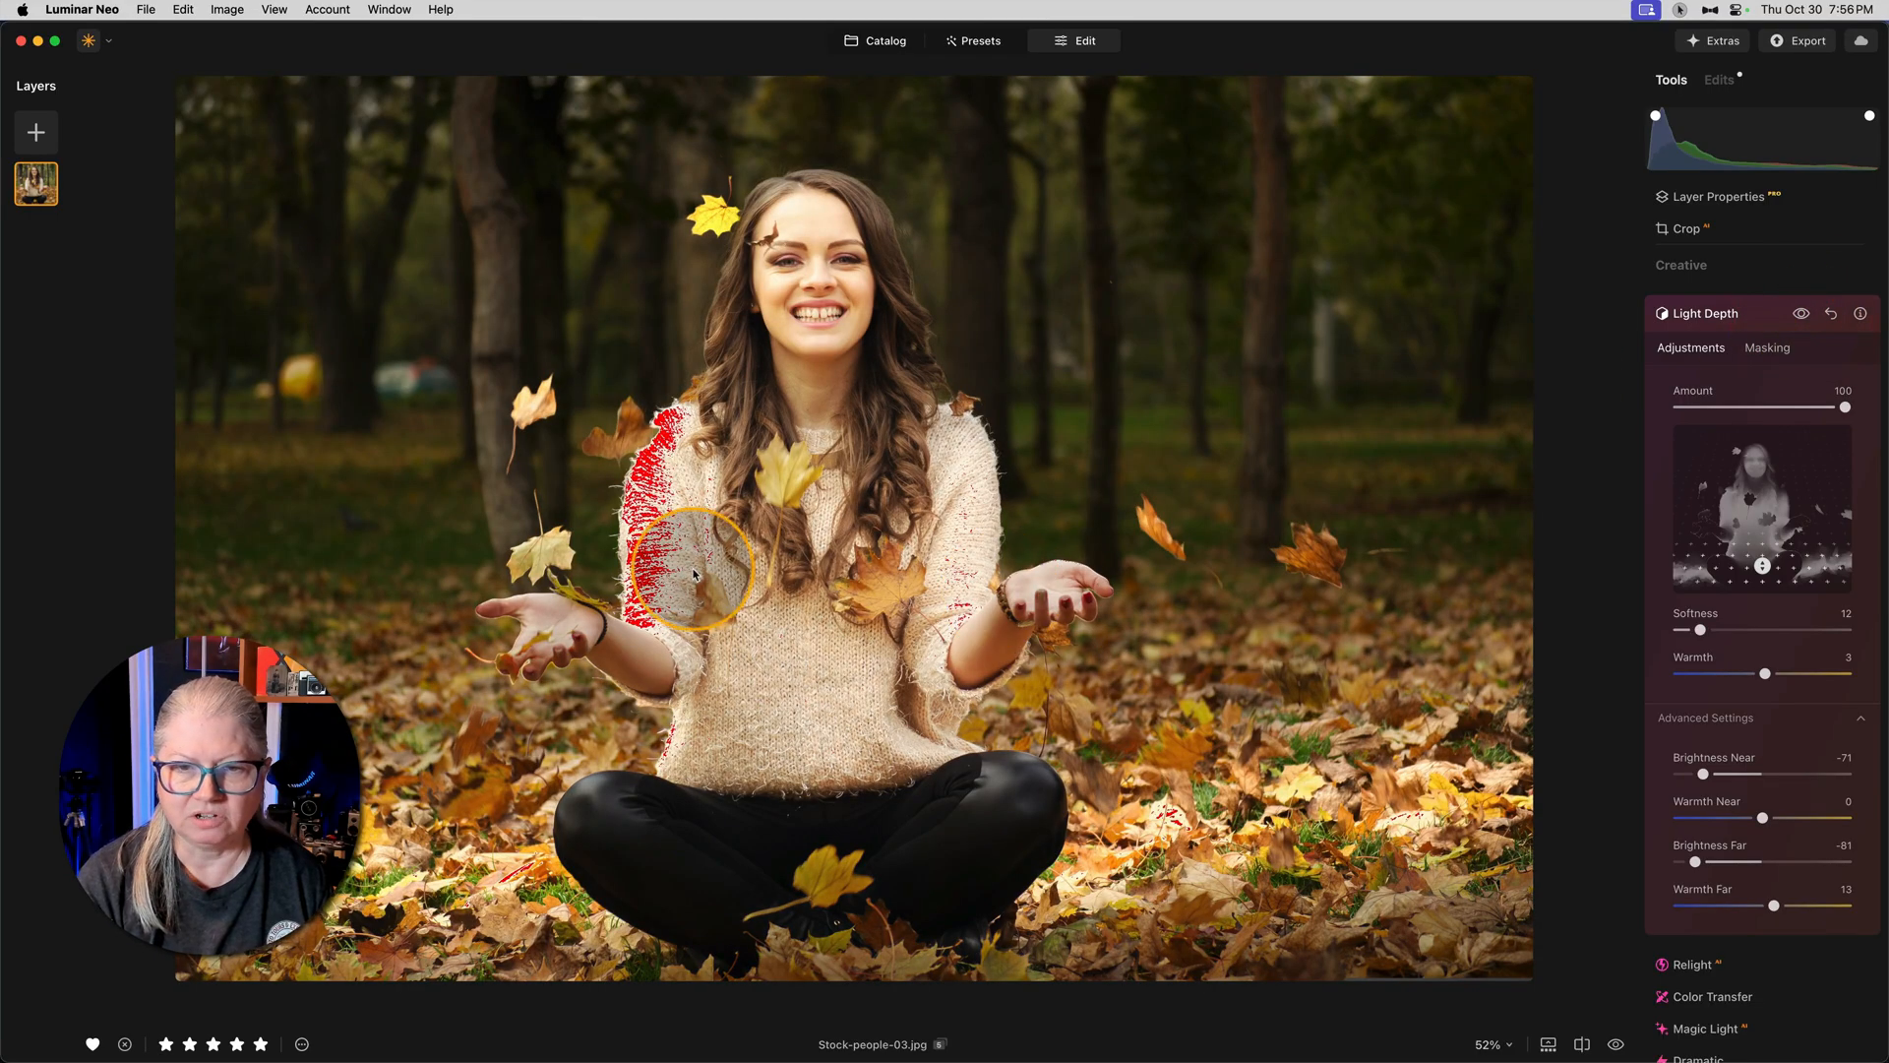
mouse_move(1572, 399)
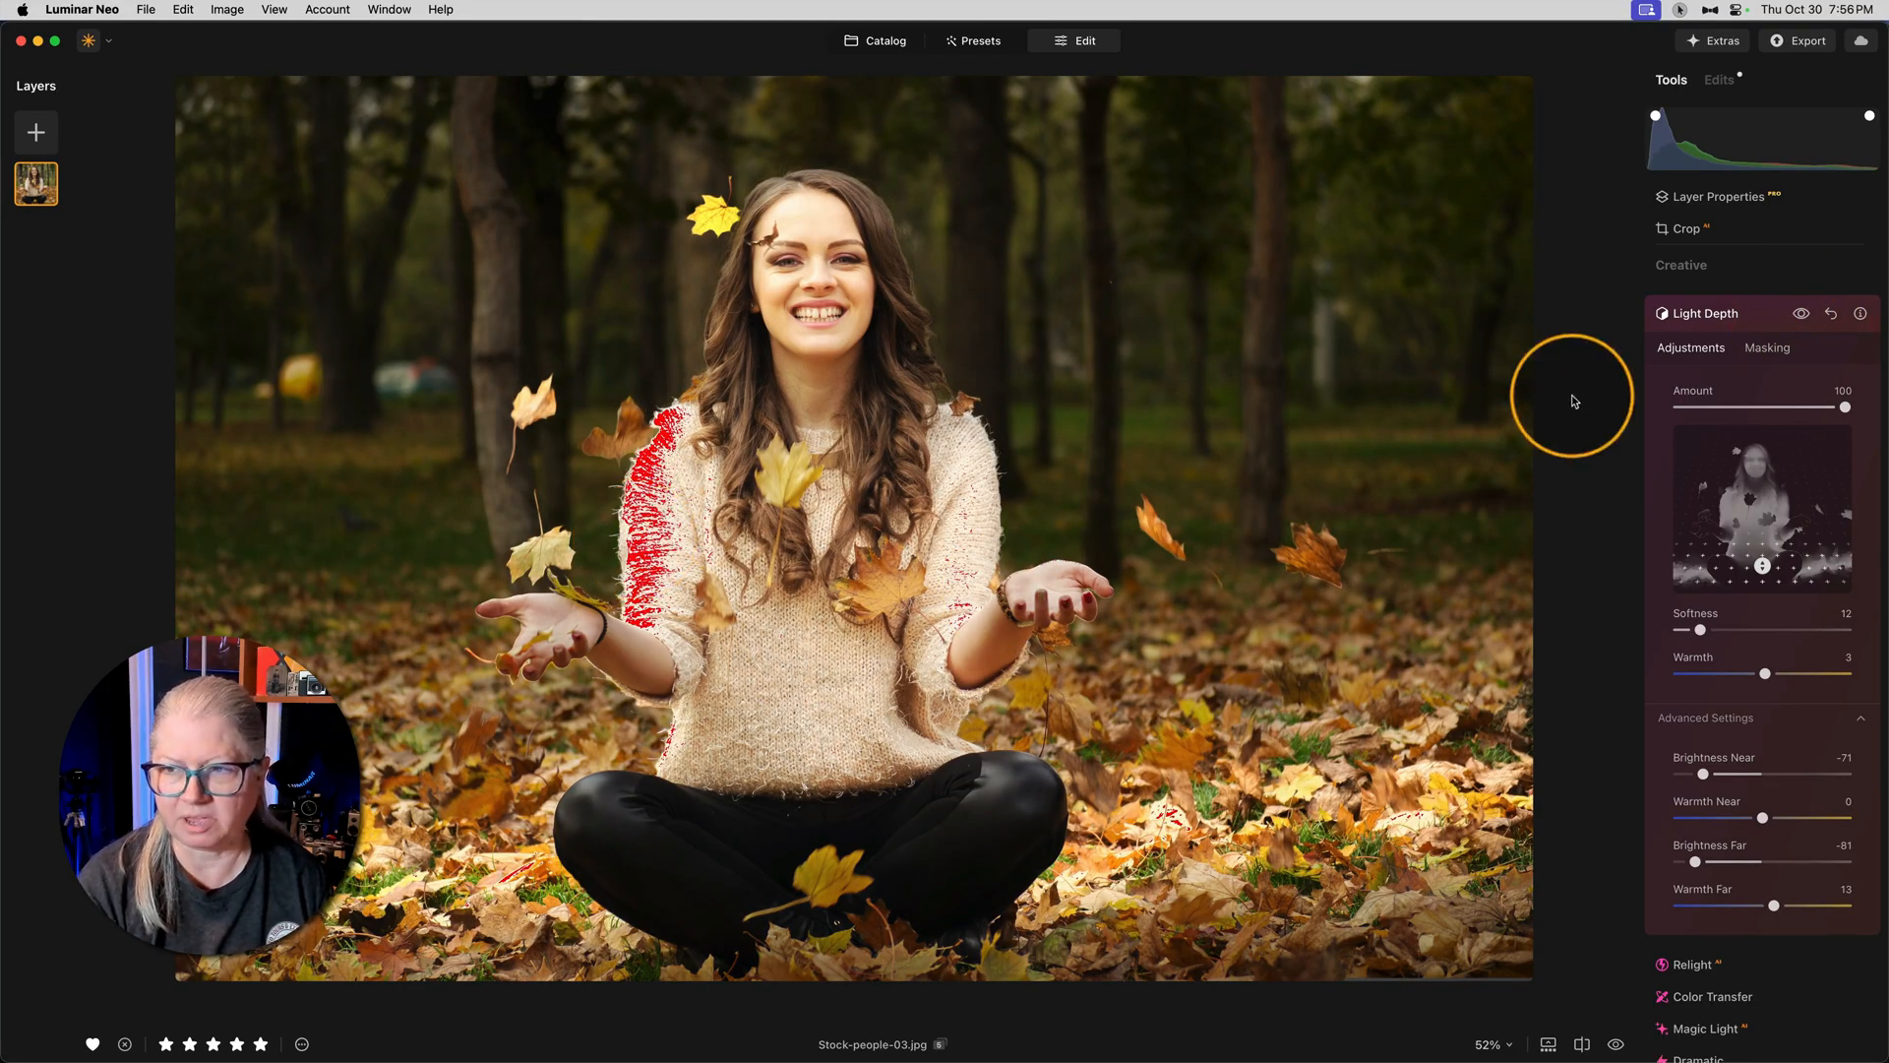
left_click_drag(1856, 406, 1822, 405)
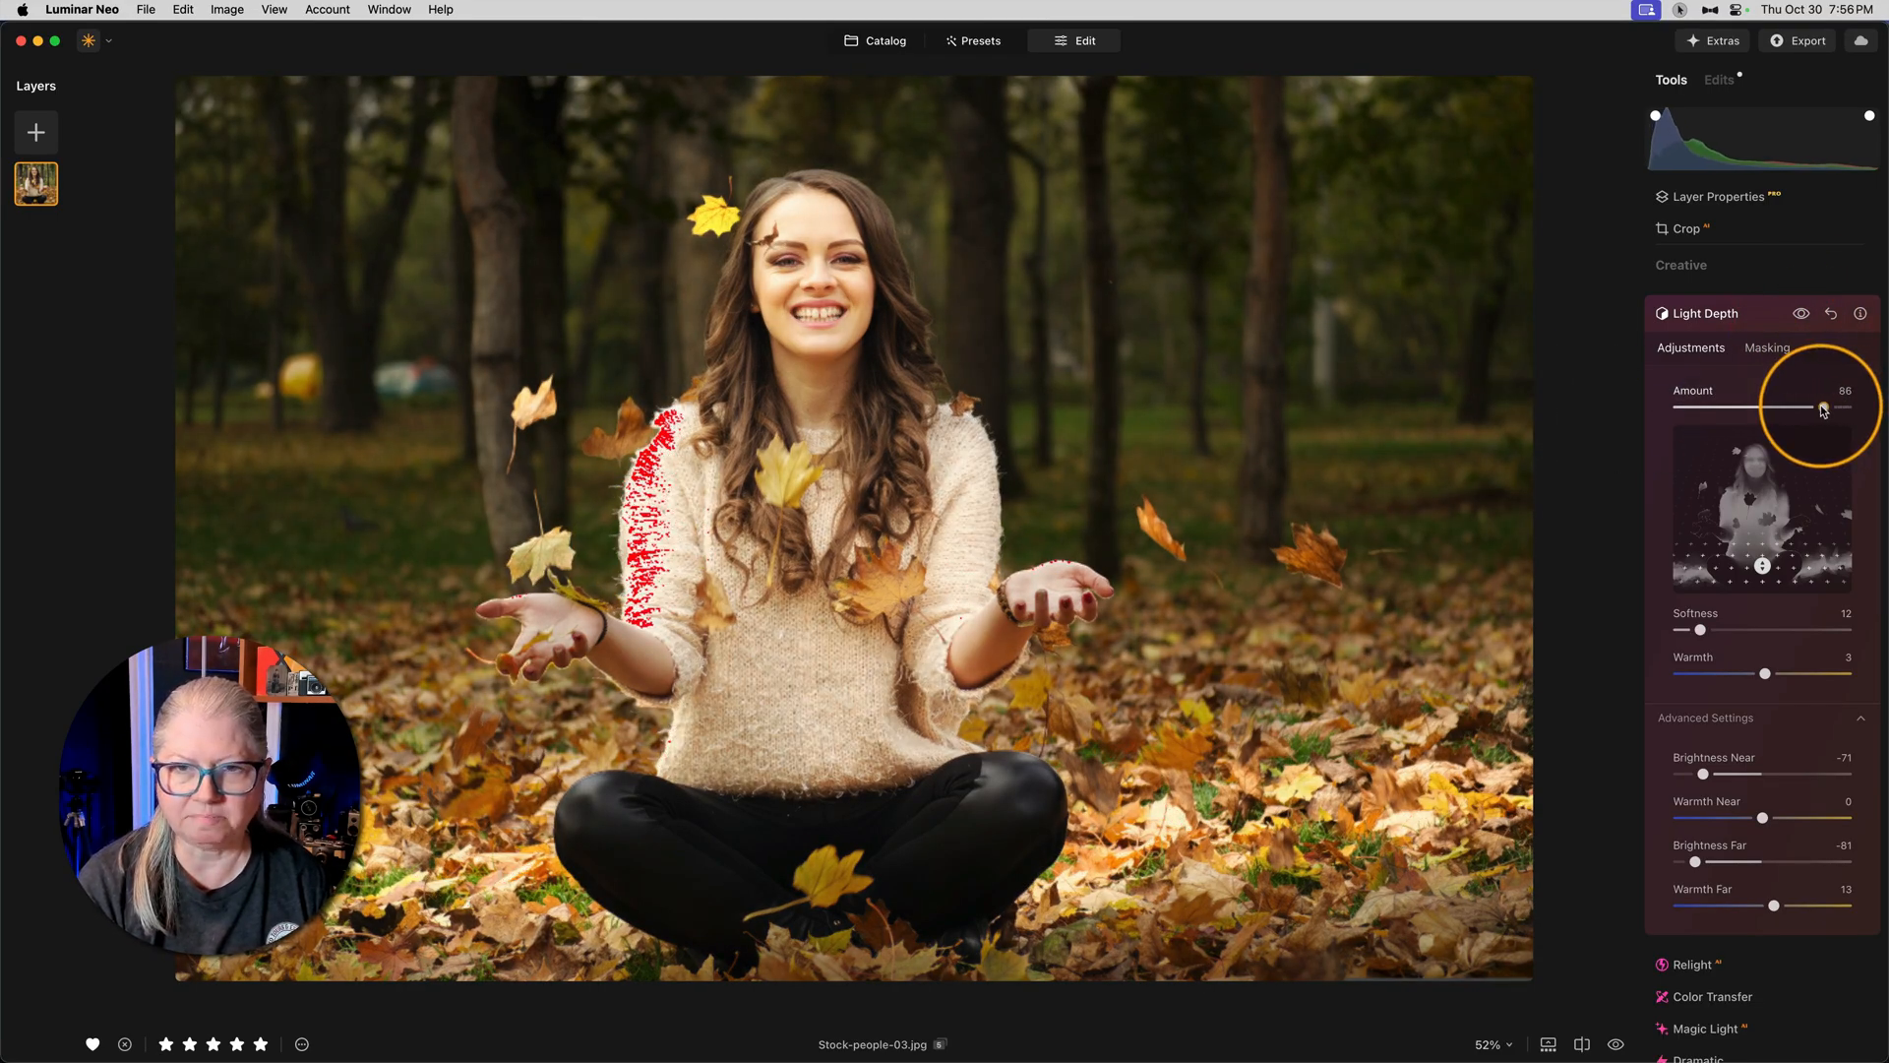
left_click_drag(1822, 408, 1816, 407)
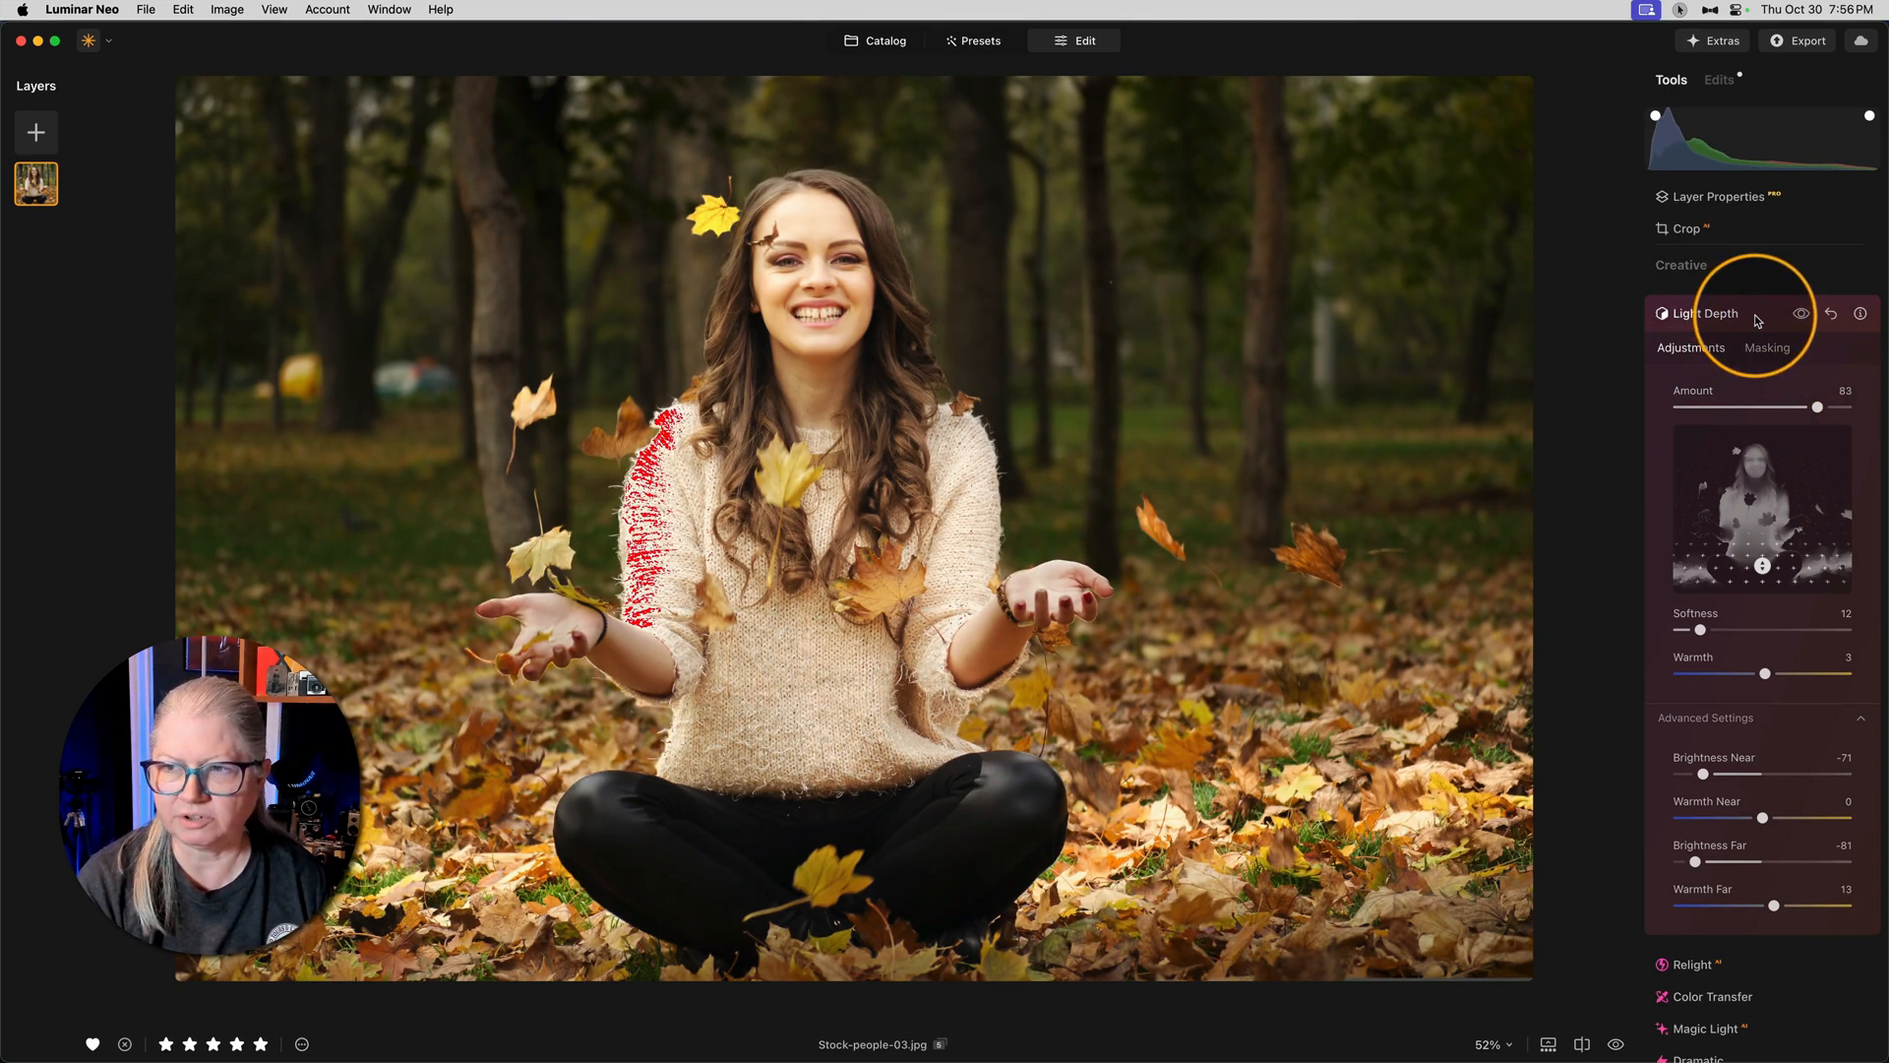
Step: Switch from Light Depth to Essentials > Develop to pull the highlights down
left_click(1704, 313)
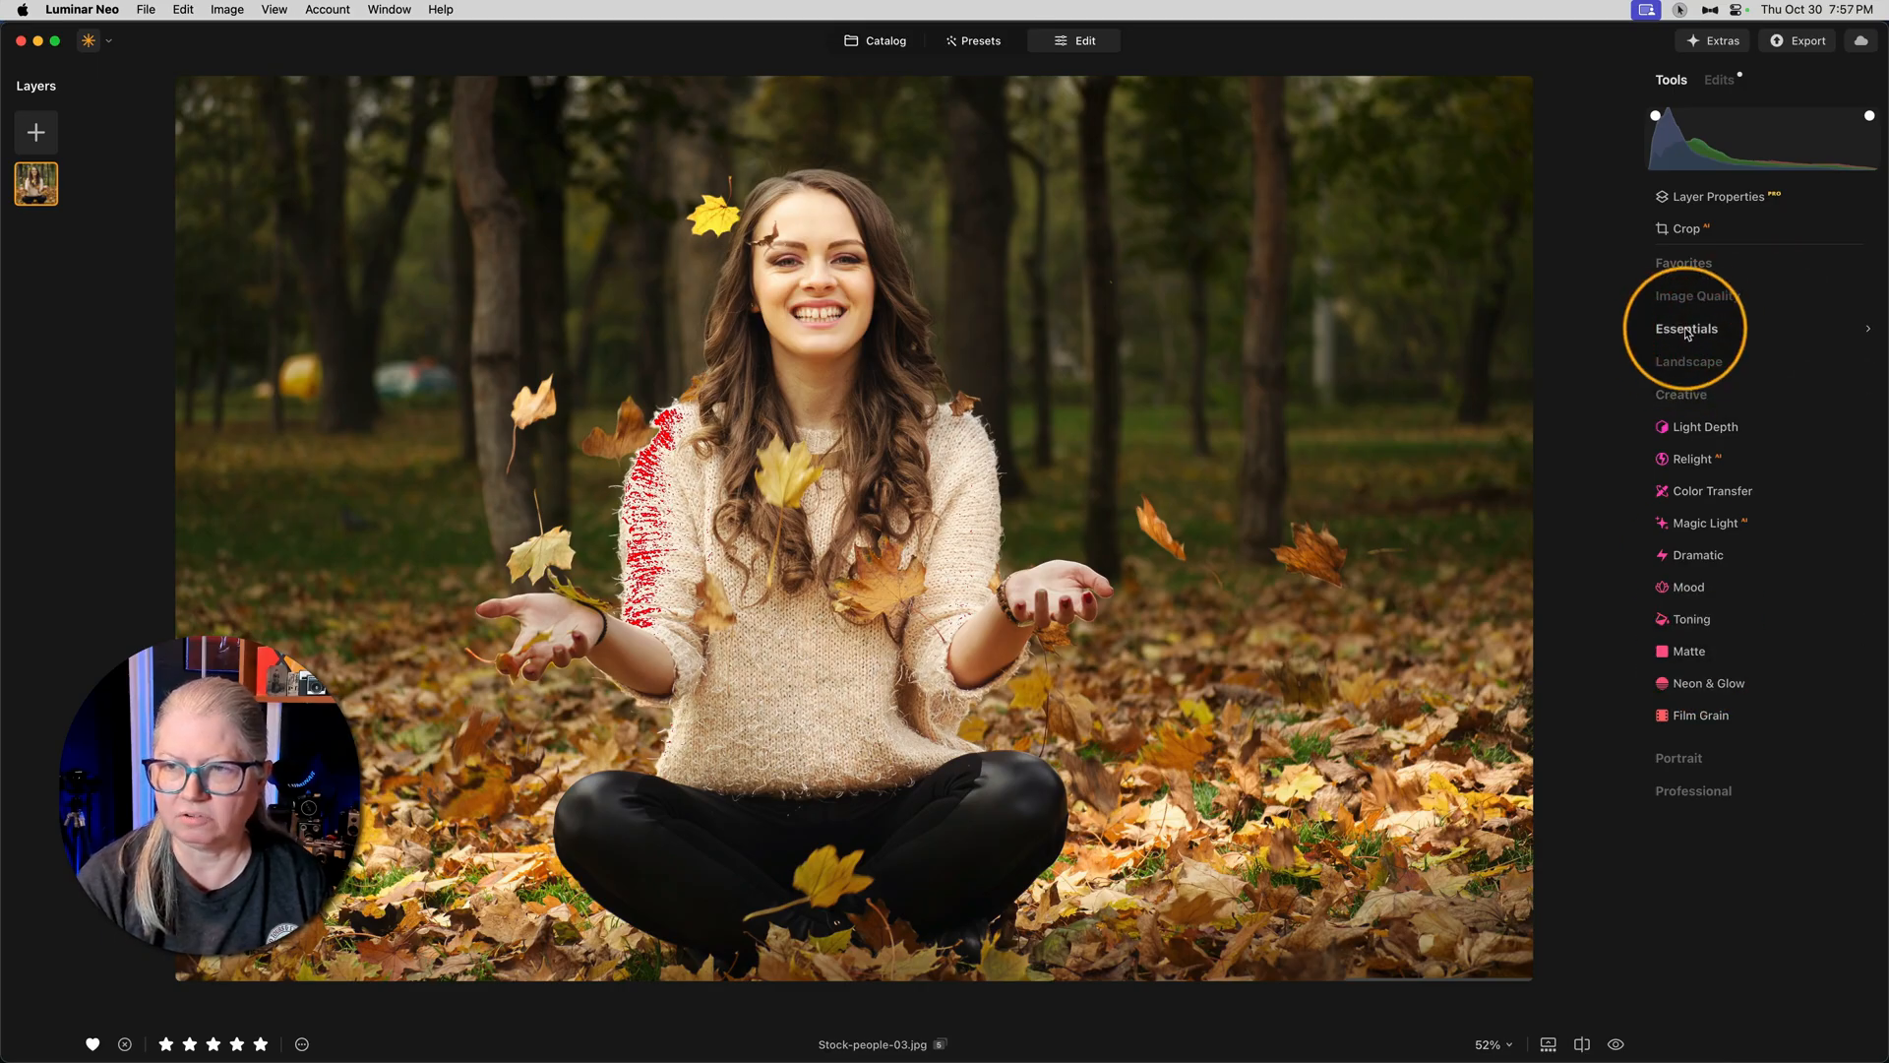
left_click(1686, 329)
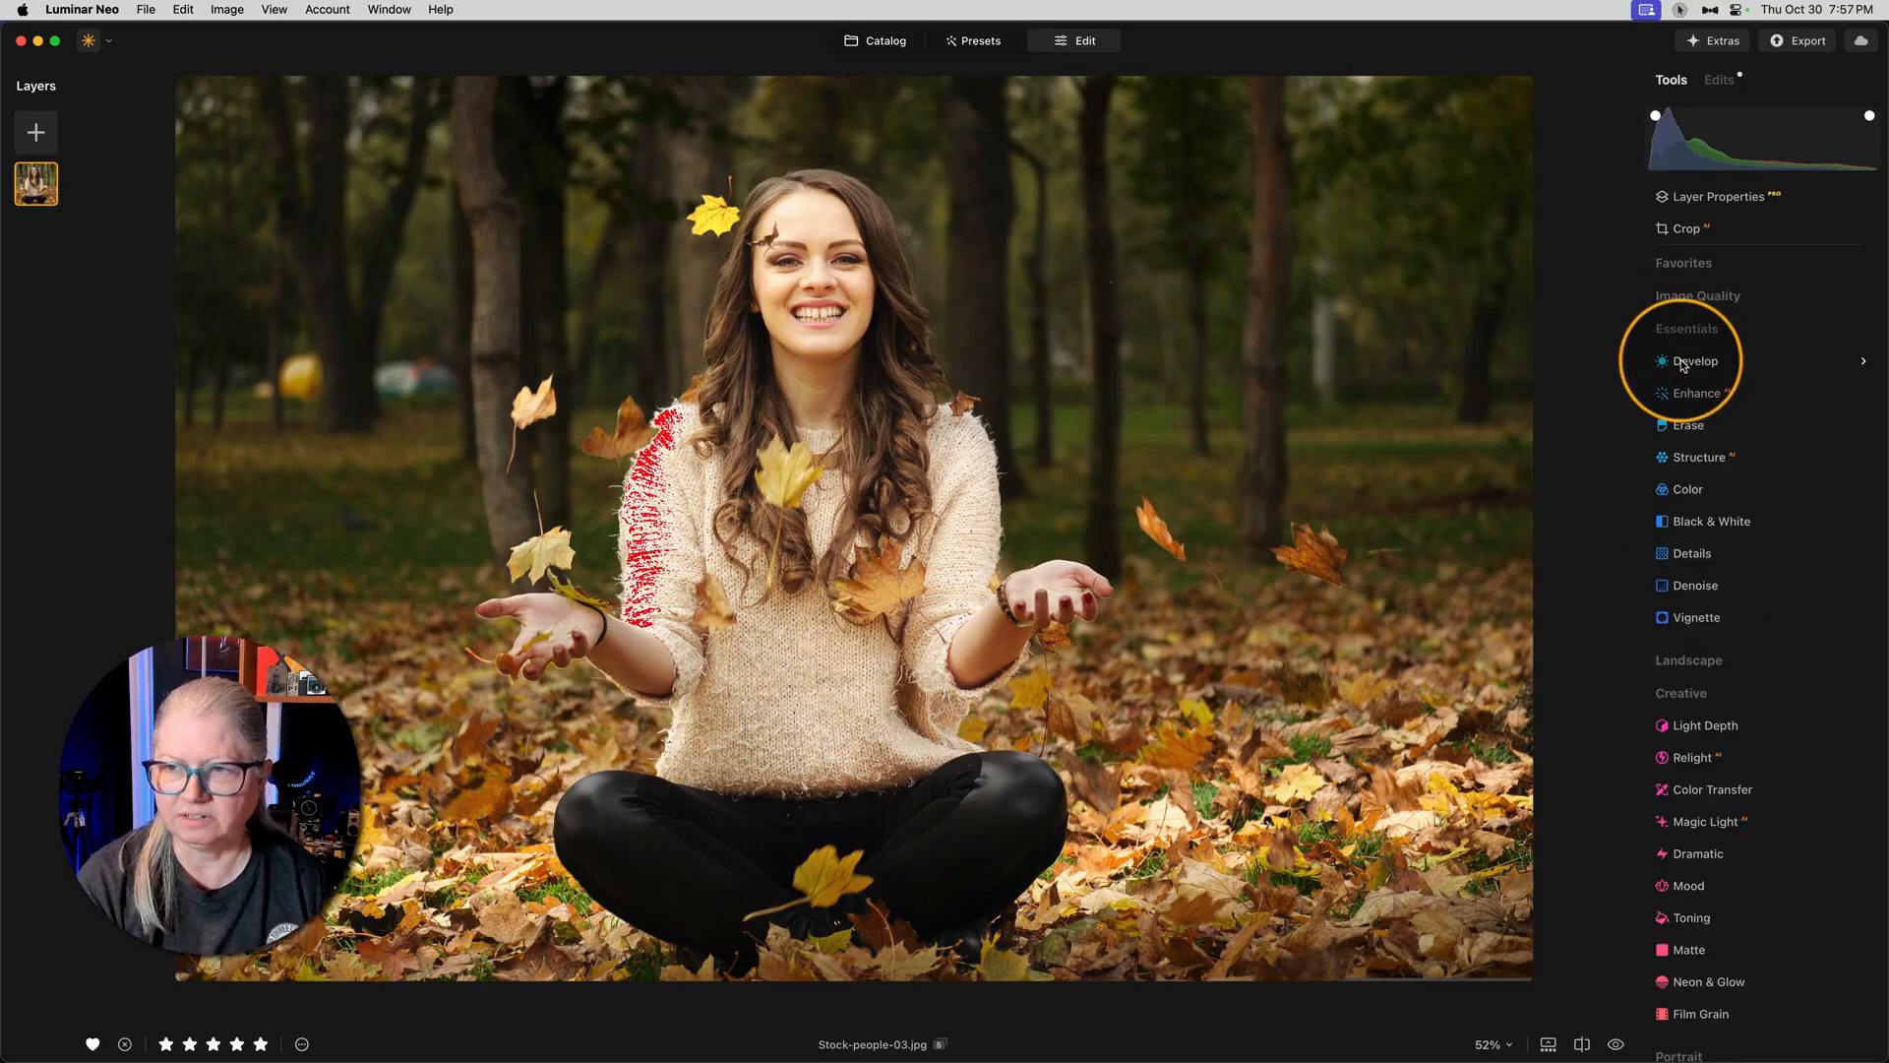
left_click(1694, 360)
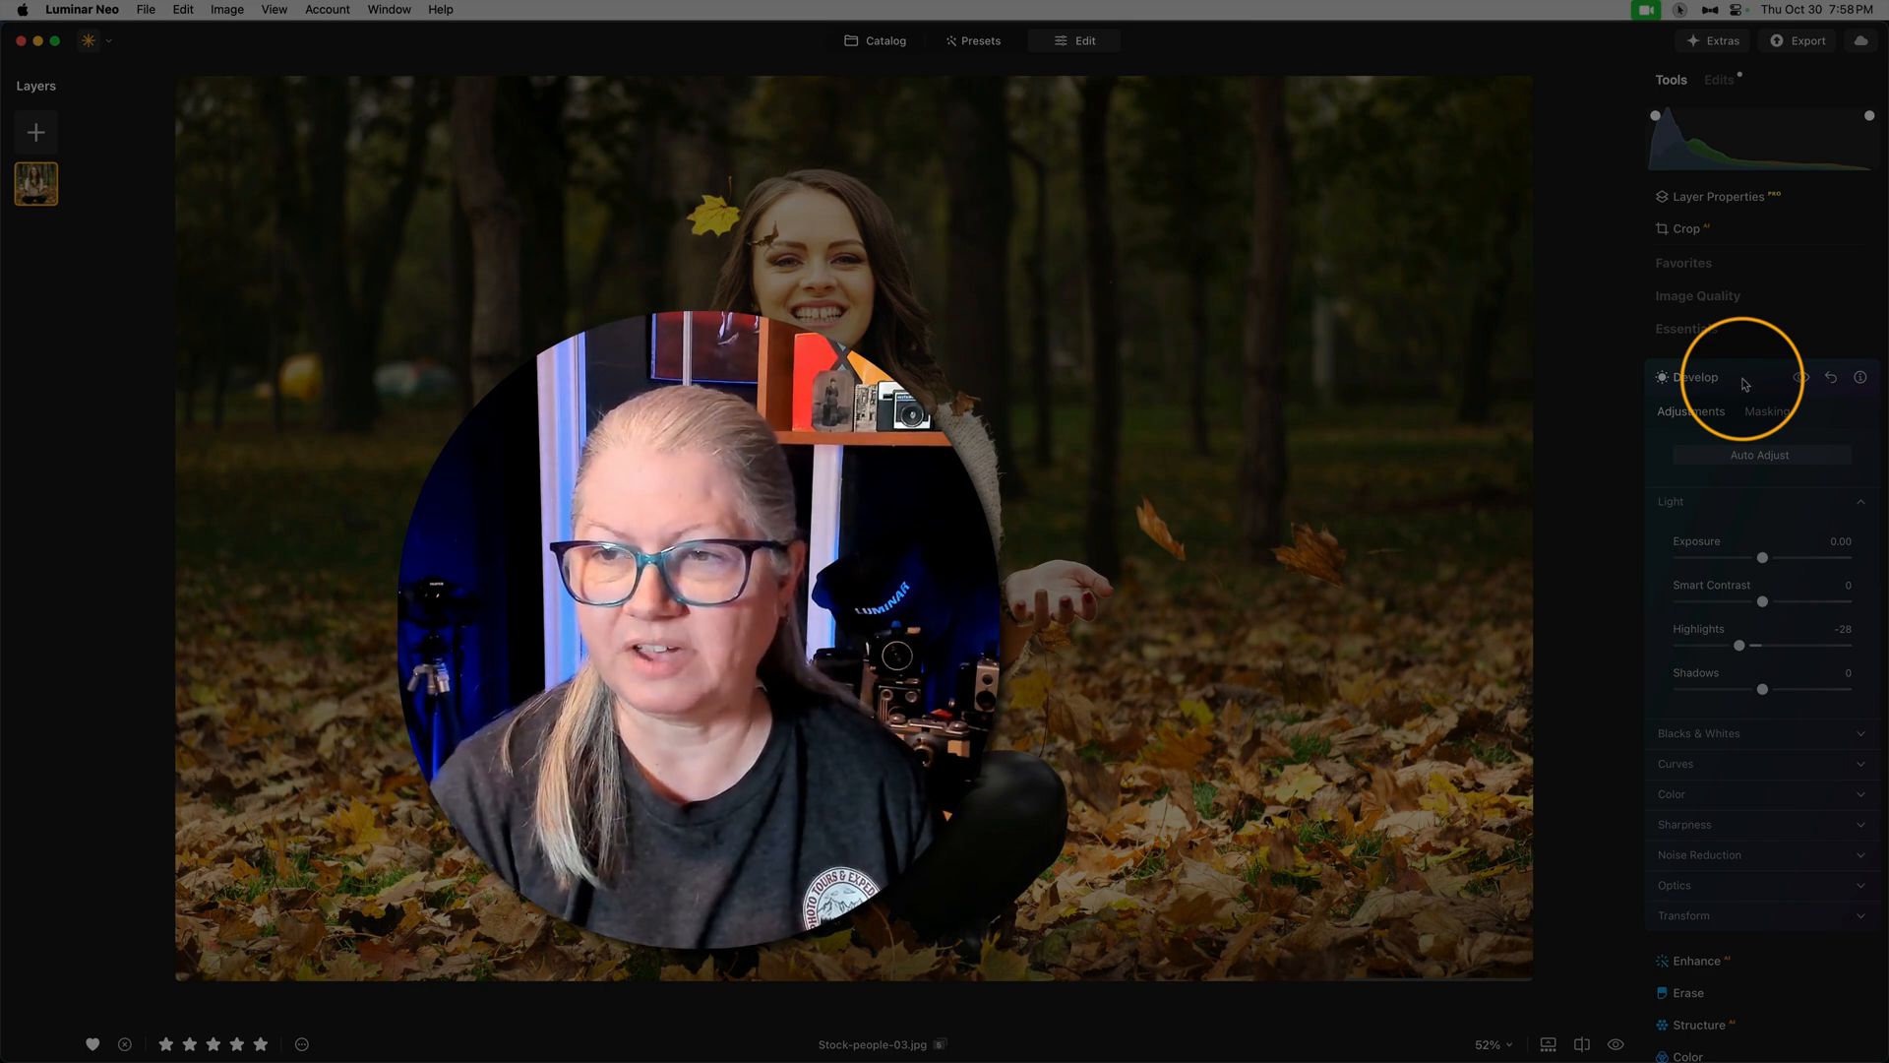
Step: Collapse Develop and expand Favorites, showing Light Depth, Mystical, Glow, Blur and Color Harmony
left_click(1694, 376)
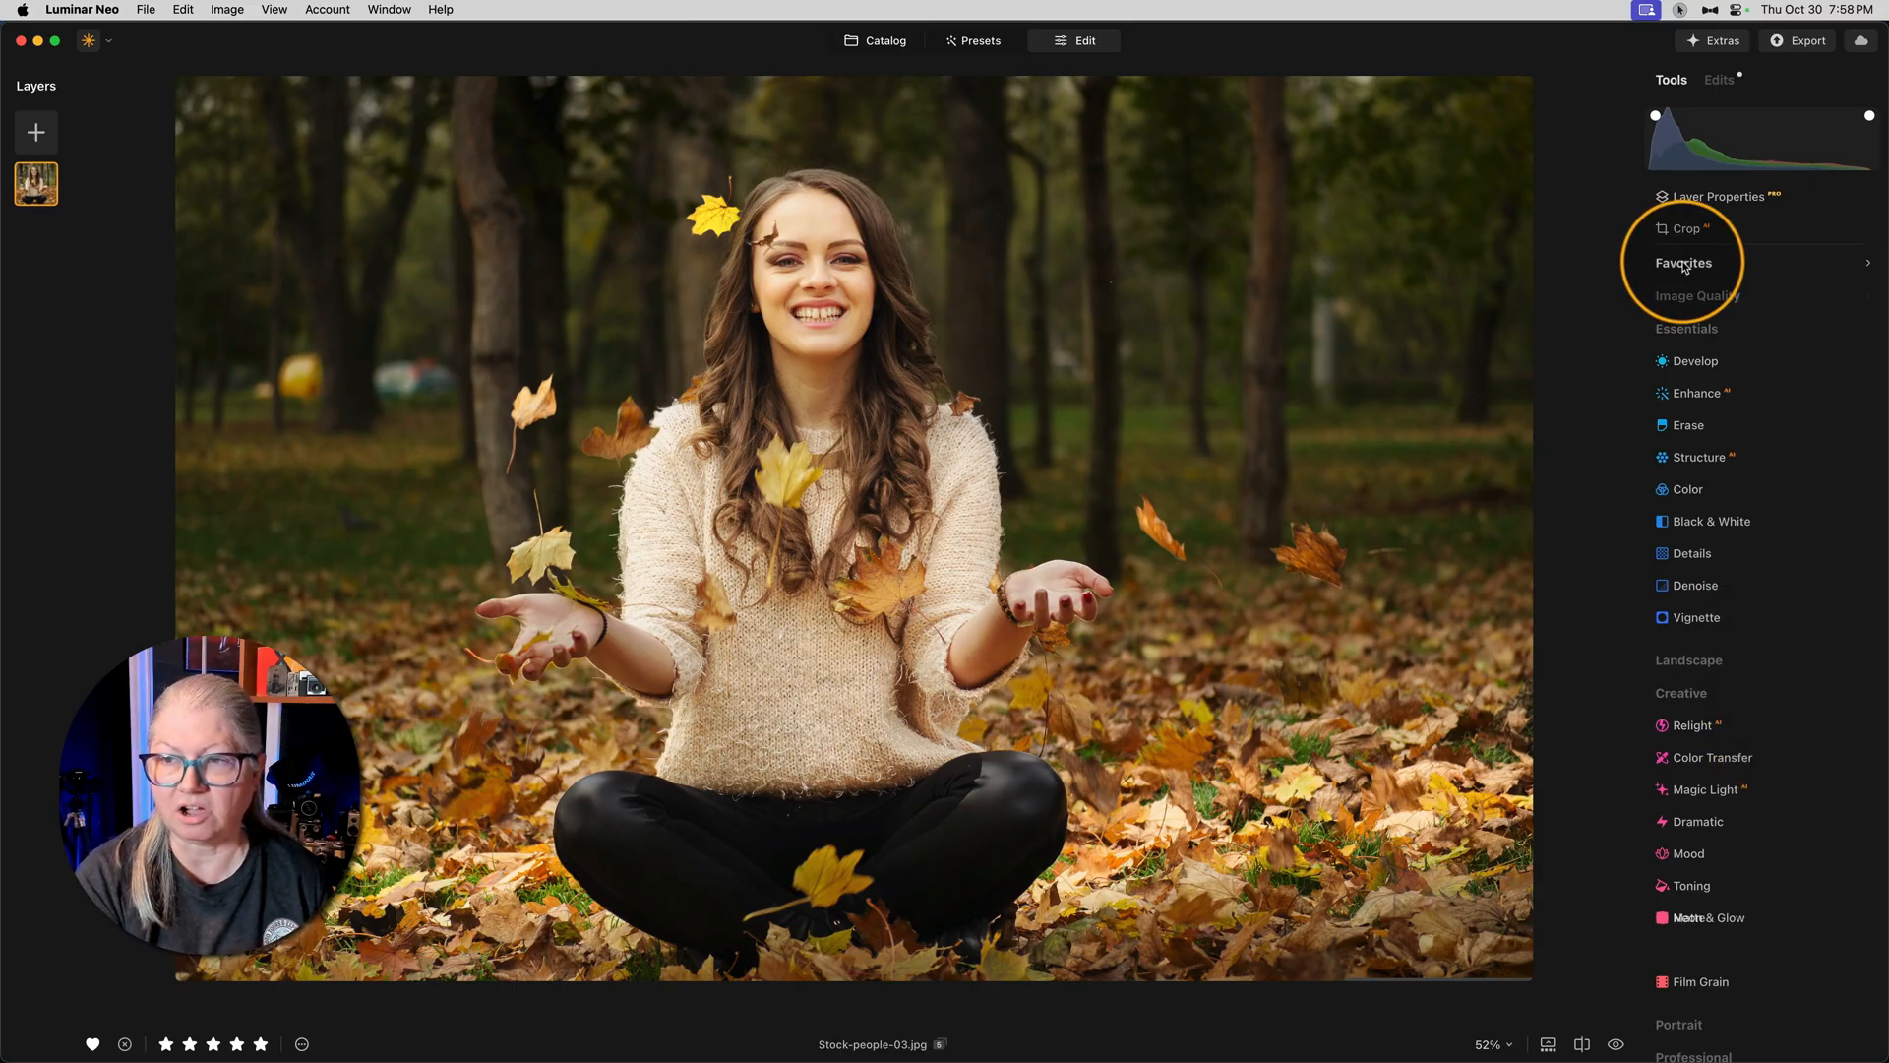
left_click(1682, 262)
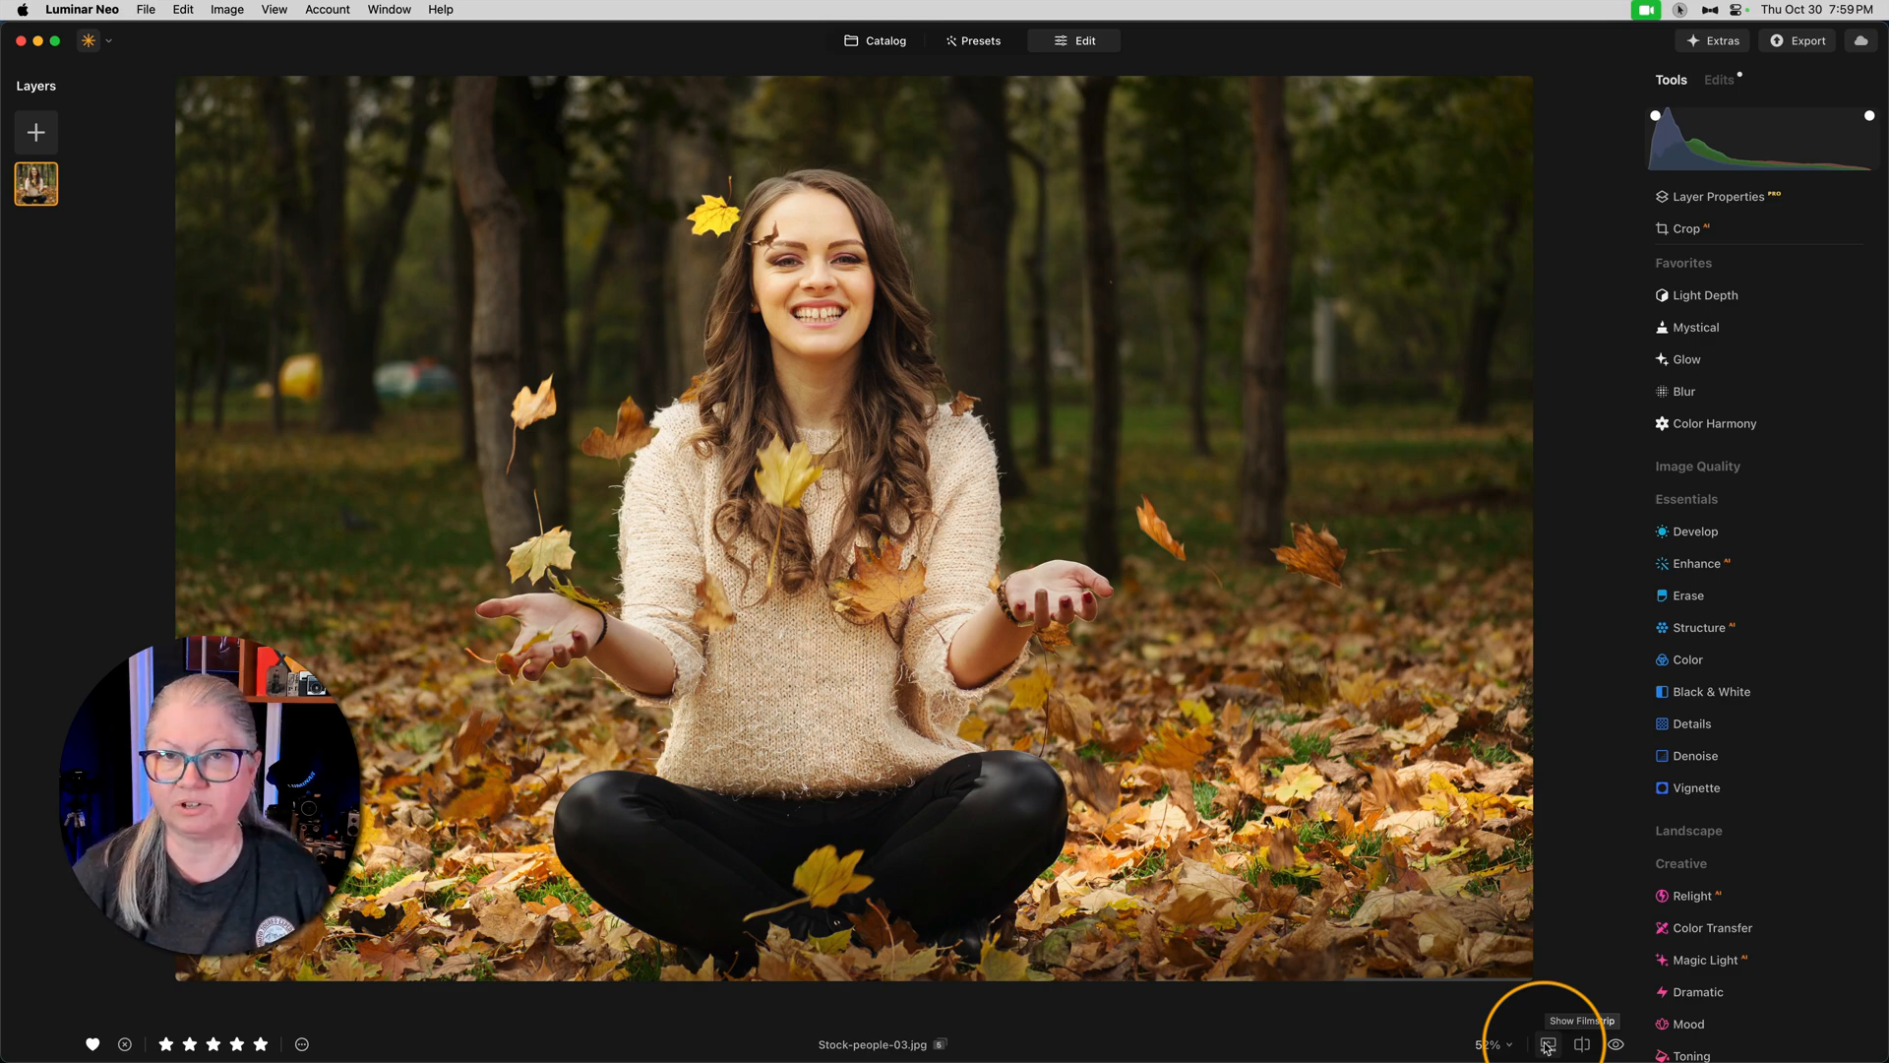
Step: Show the photo strip and review the Light Depth and Develop edits on the woman photo
left_click(1548, 1044)
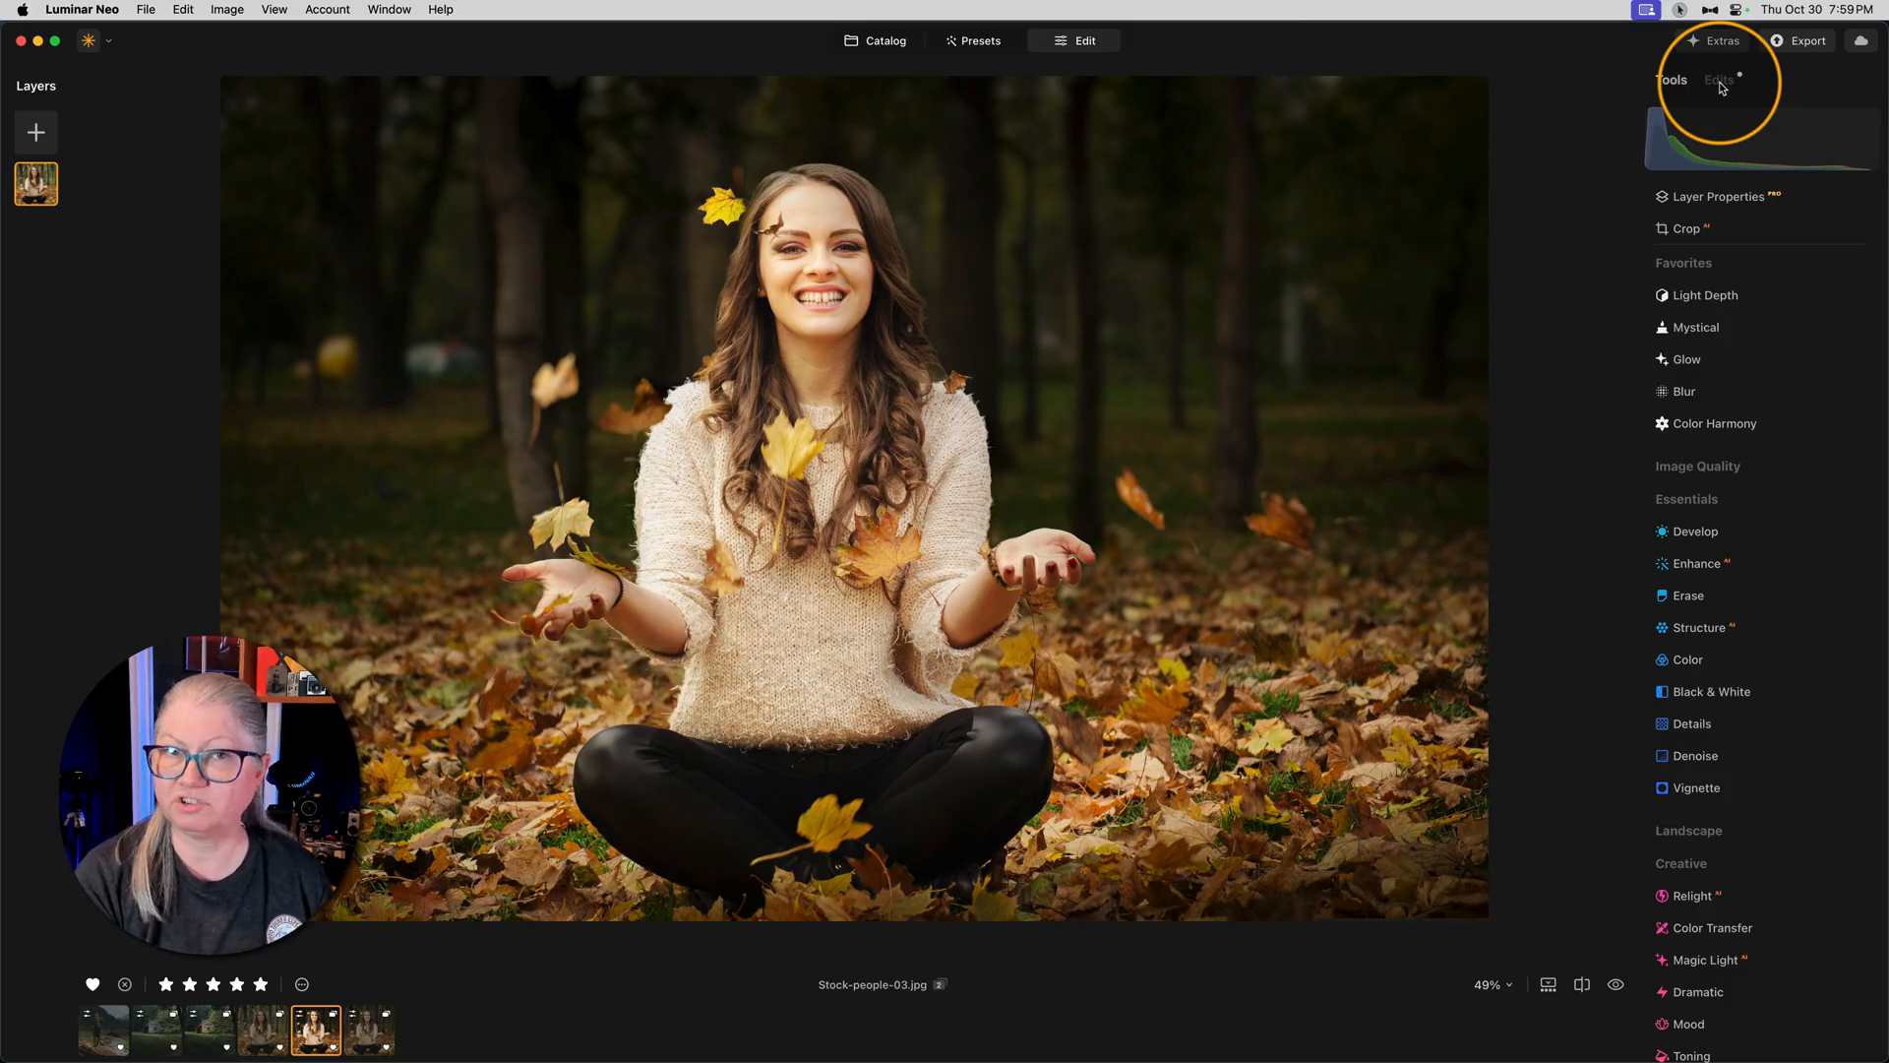
left_click(1717, 78)
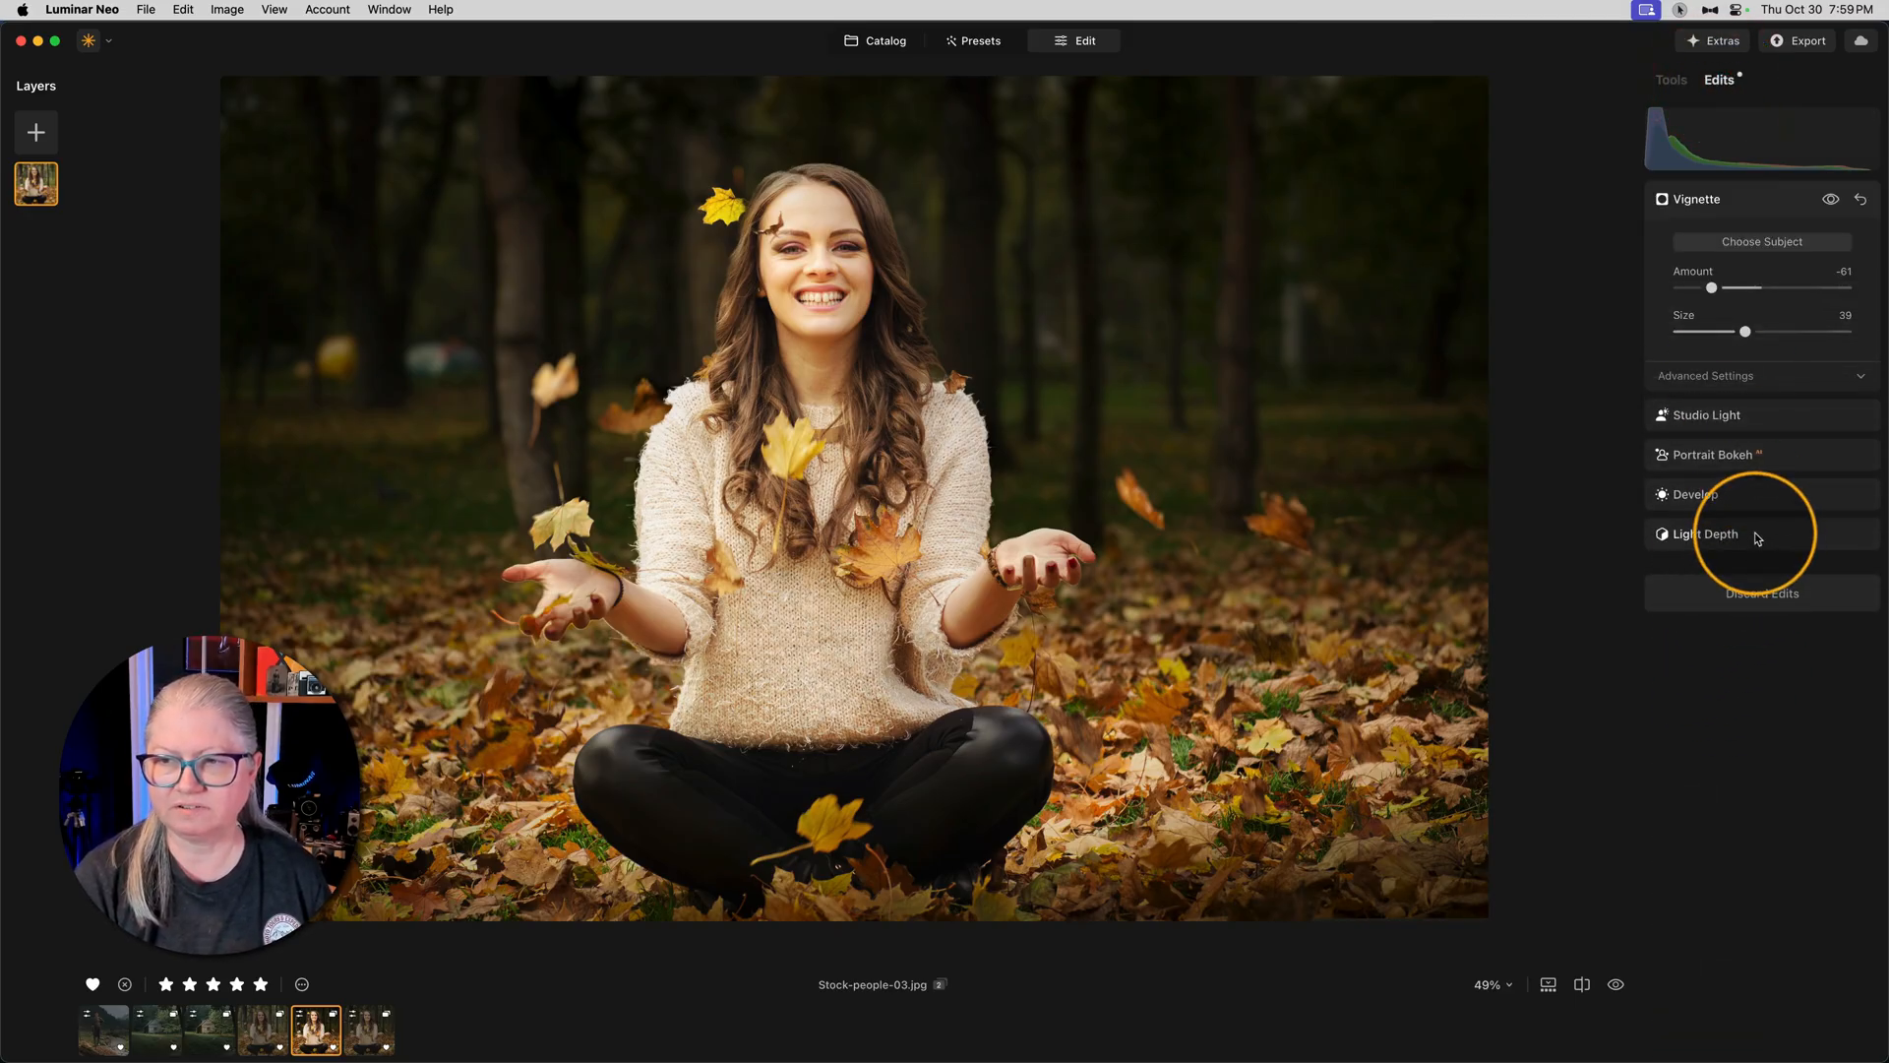
left_click(1706, 533)
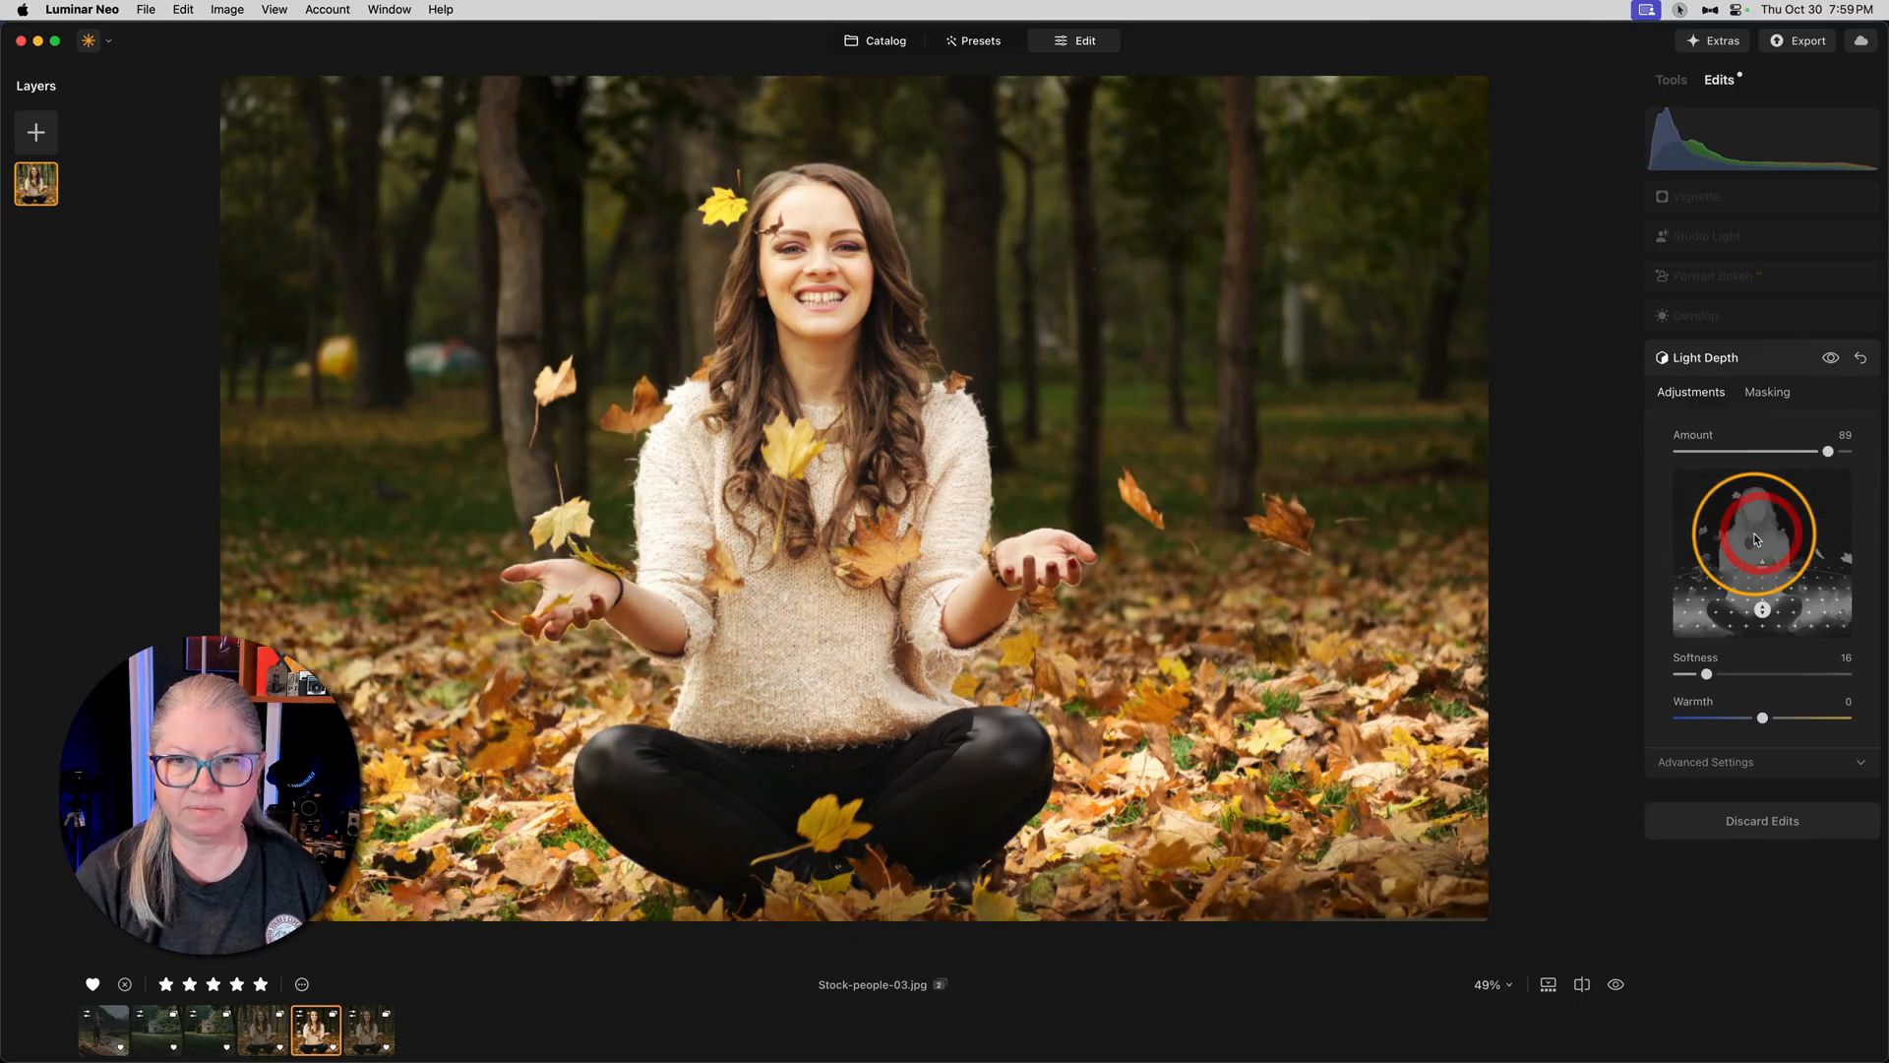
left_click(1697, 317)
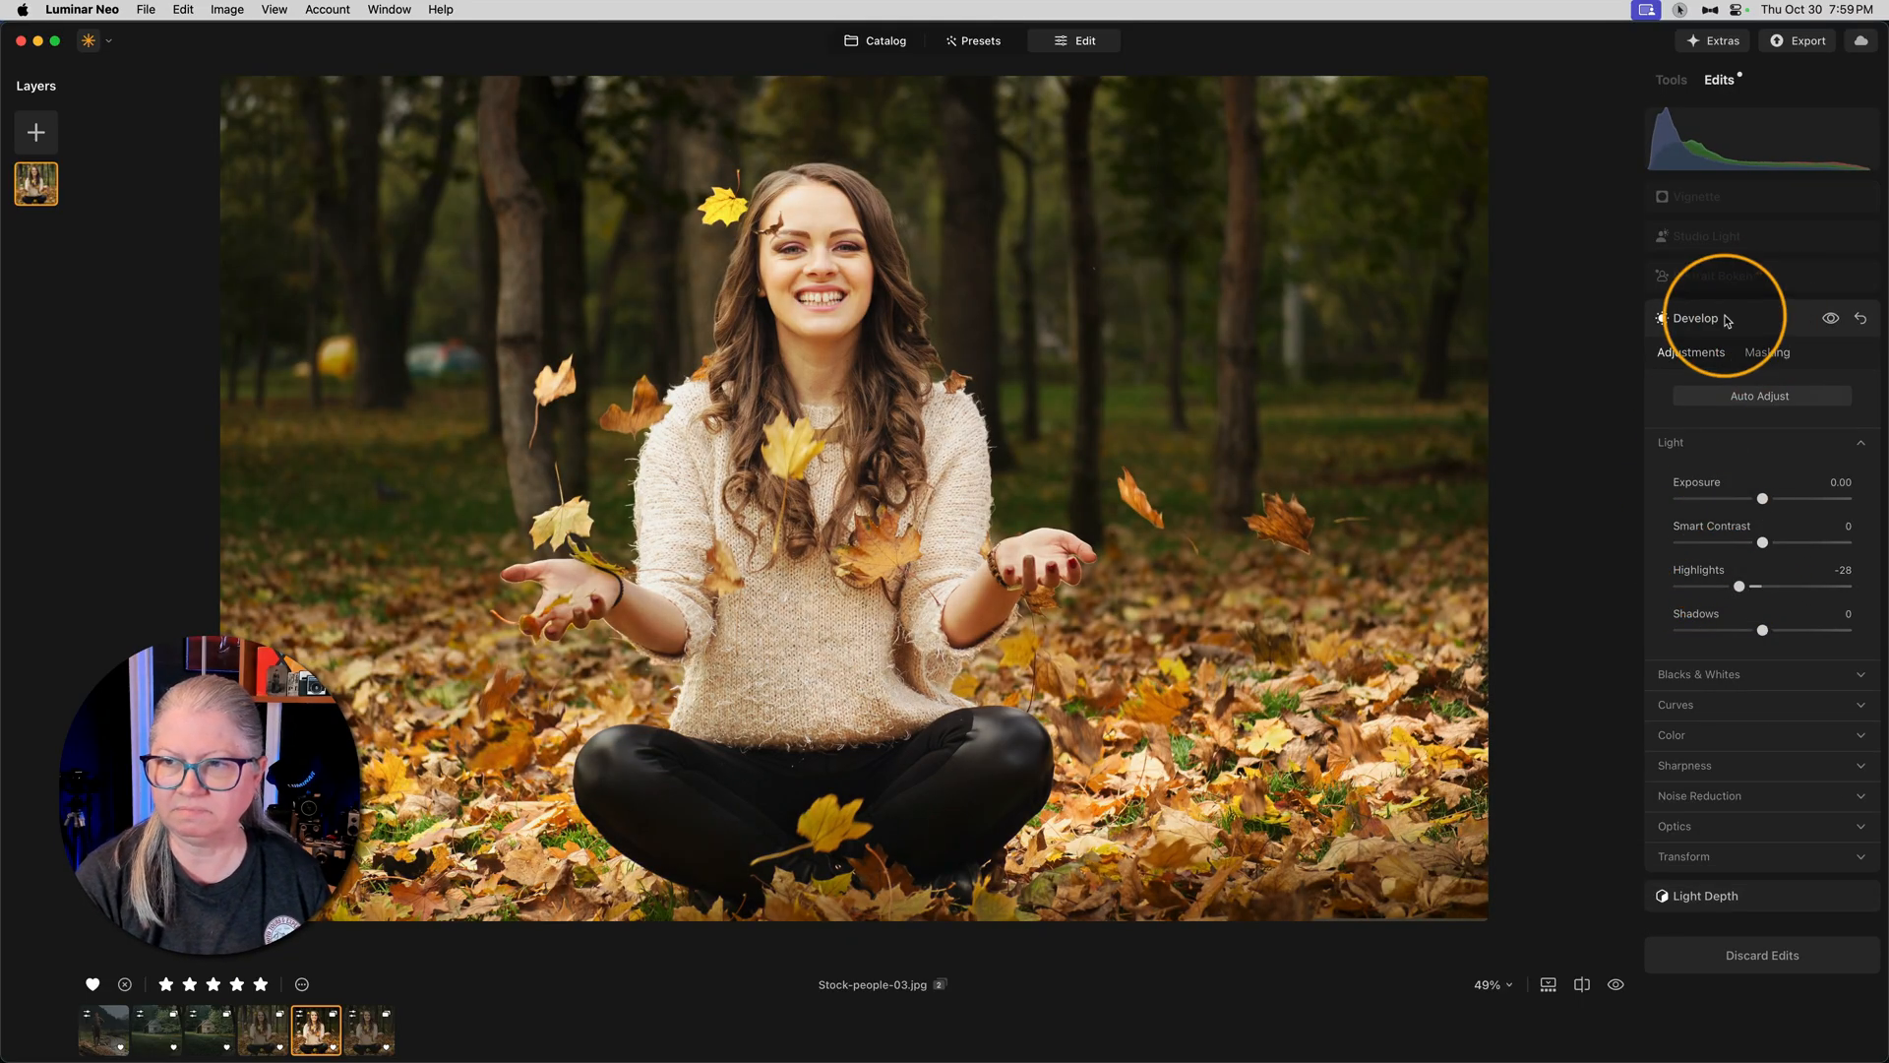
Step: Nudge the Portrait Bokeh background blur amount slightly up
left_click(1712, 277)
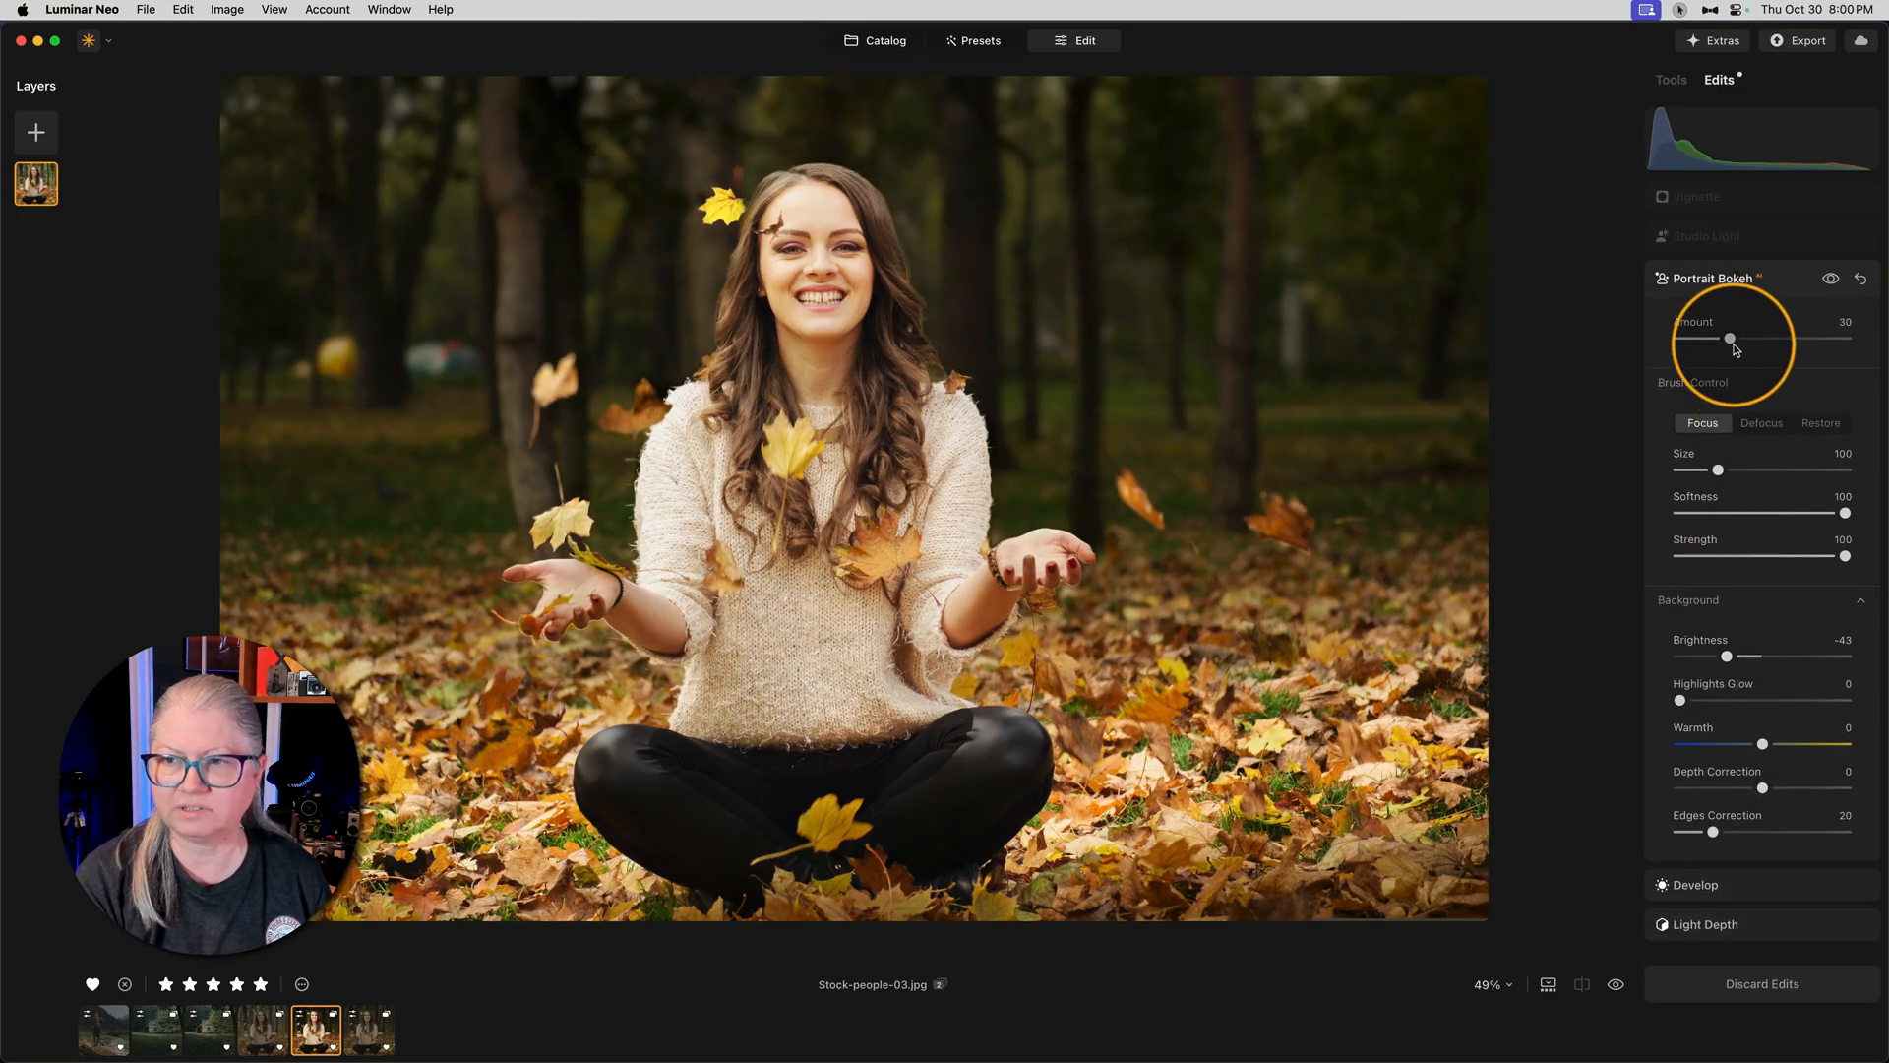
left_click_drag(1730, 337, 1726, 336)
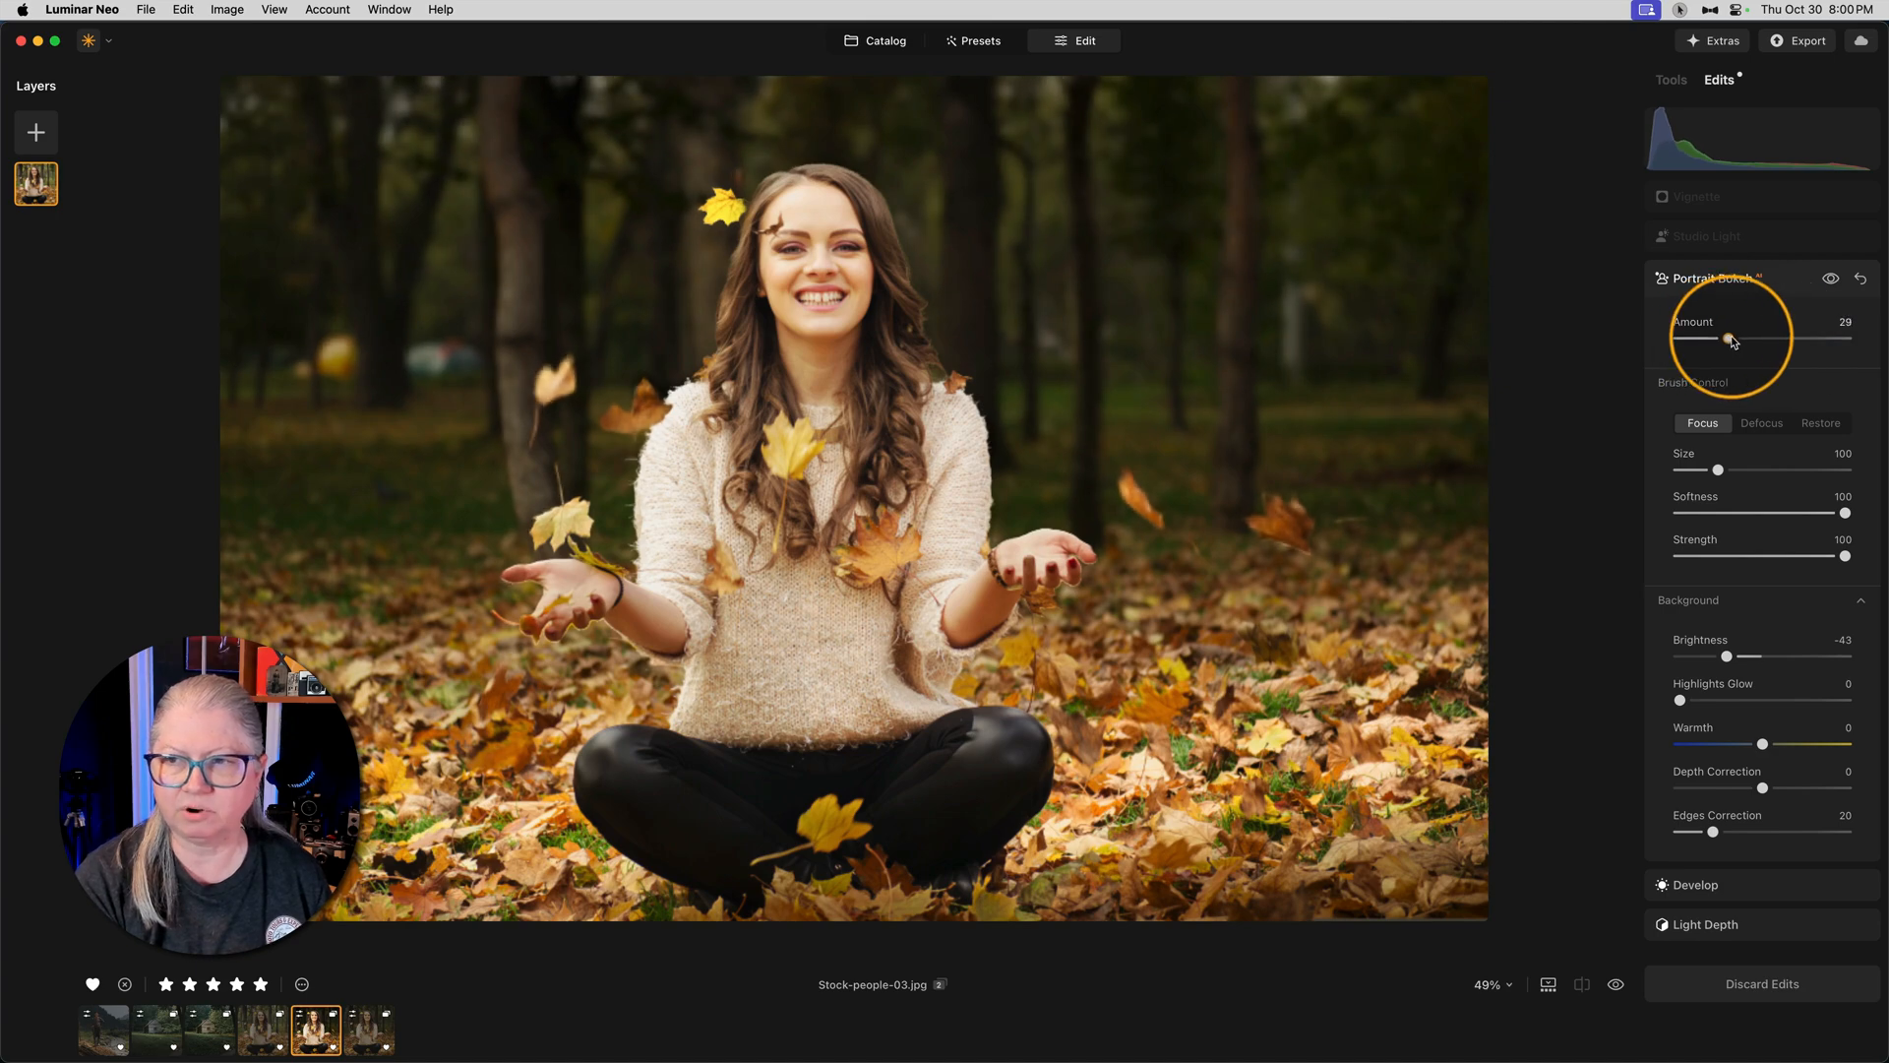
left_click_drag(1725, 339, 1747, 339)
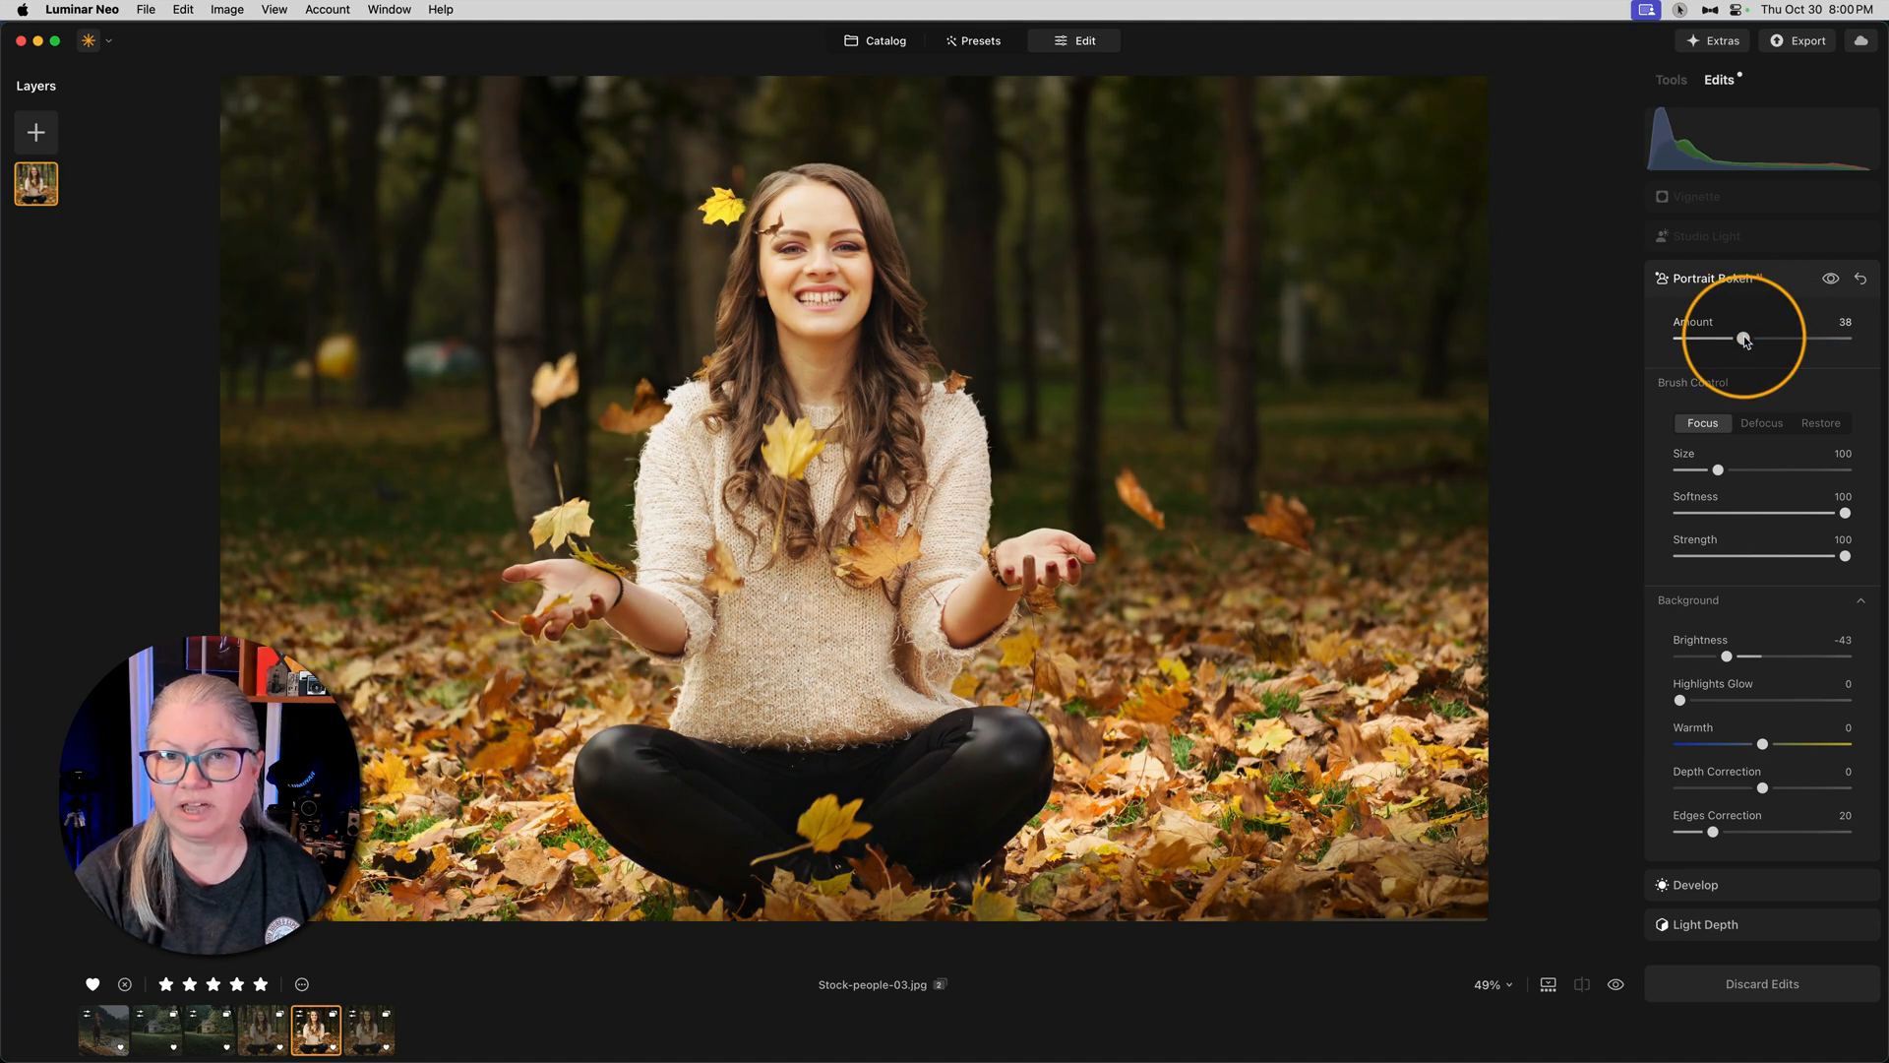
mouse_move(1745, 340)
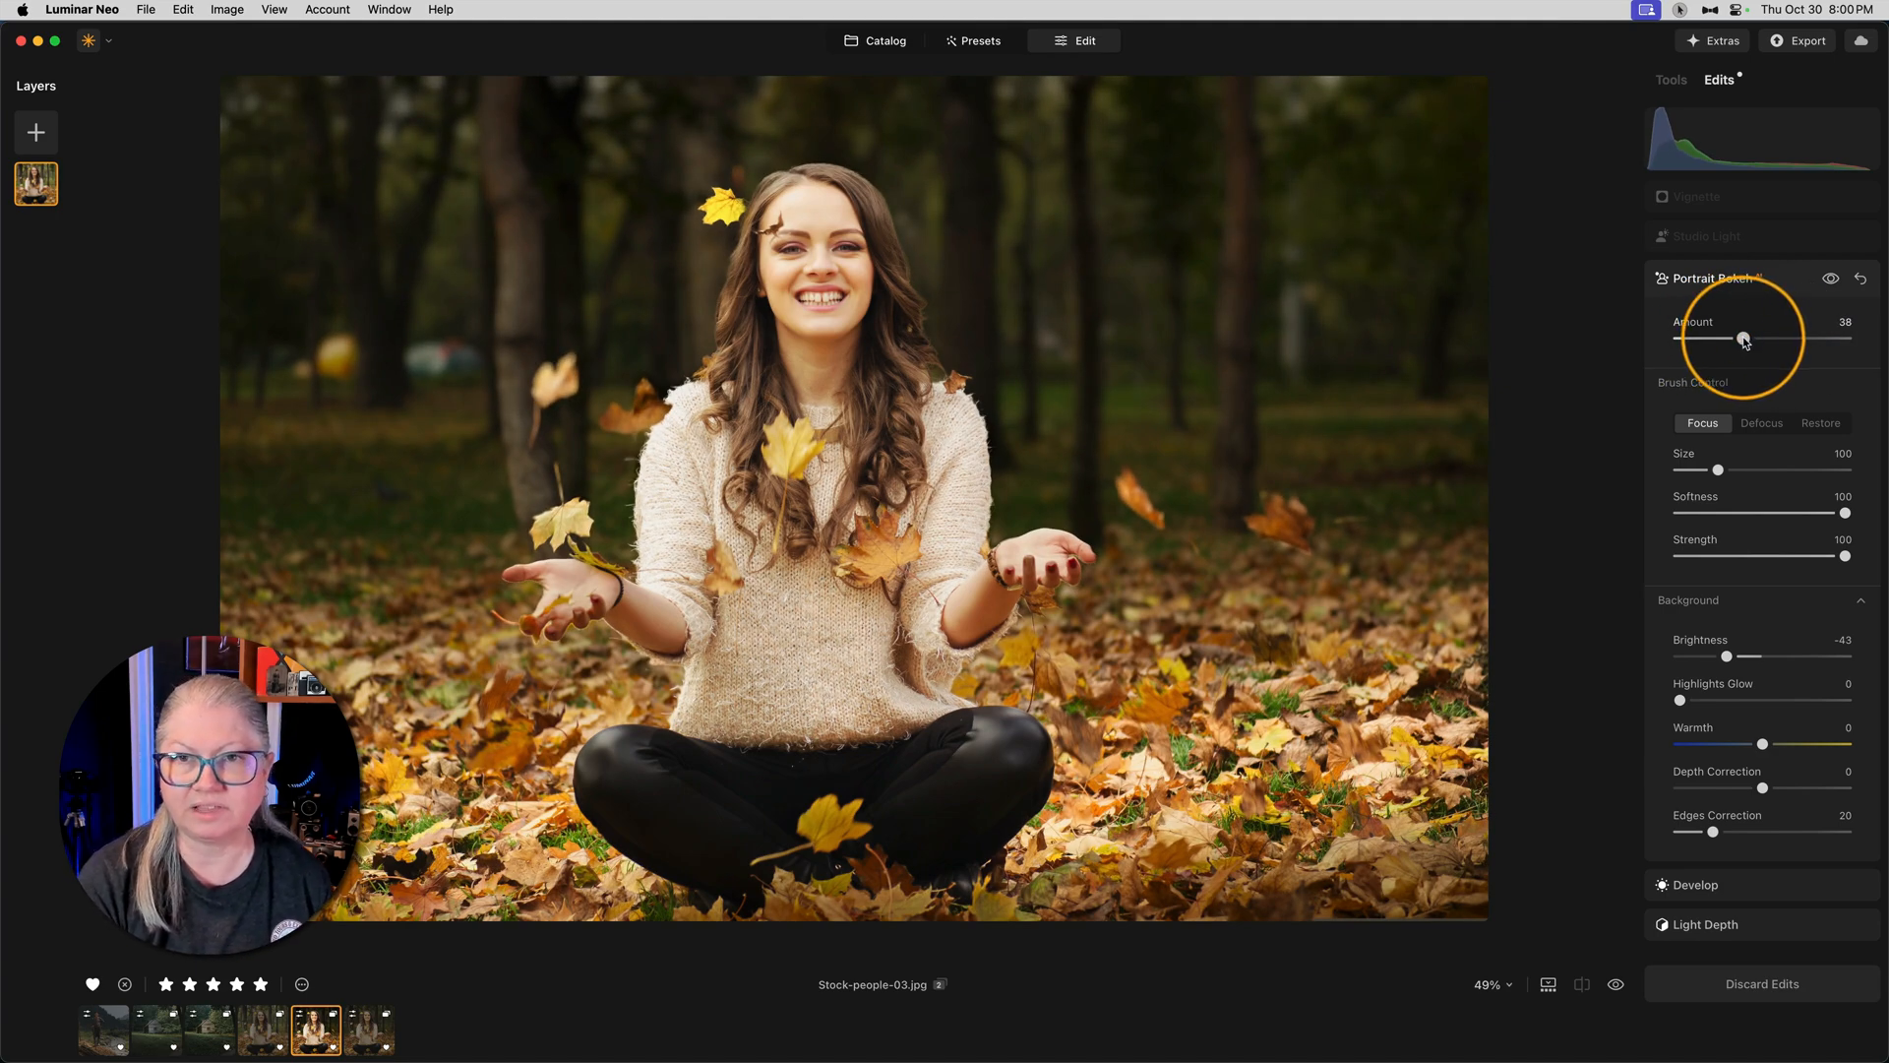
Step: Bring the Studio Light colour saturation down to a subtle level after trying it boosted
left_click(1708, 238)
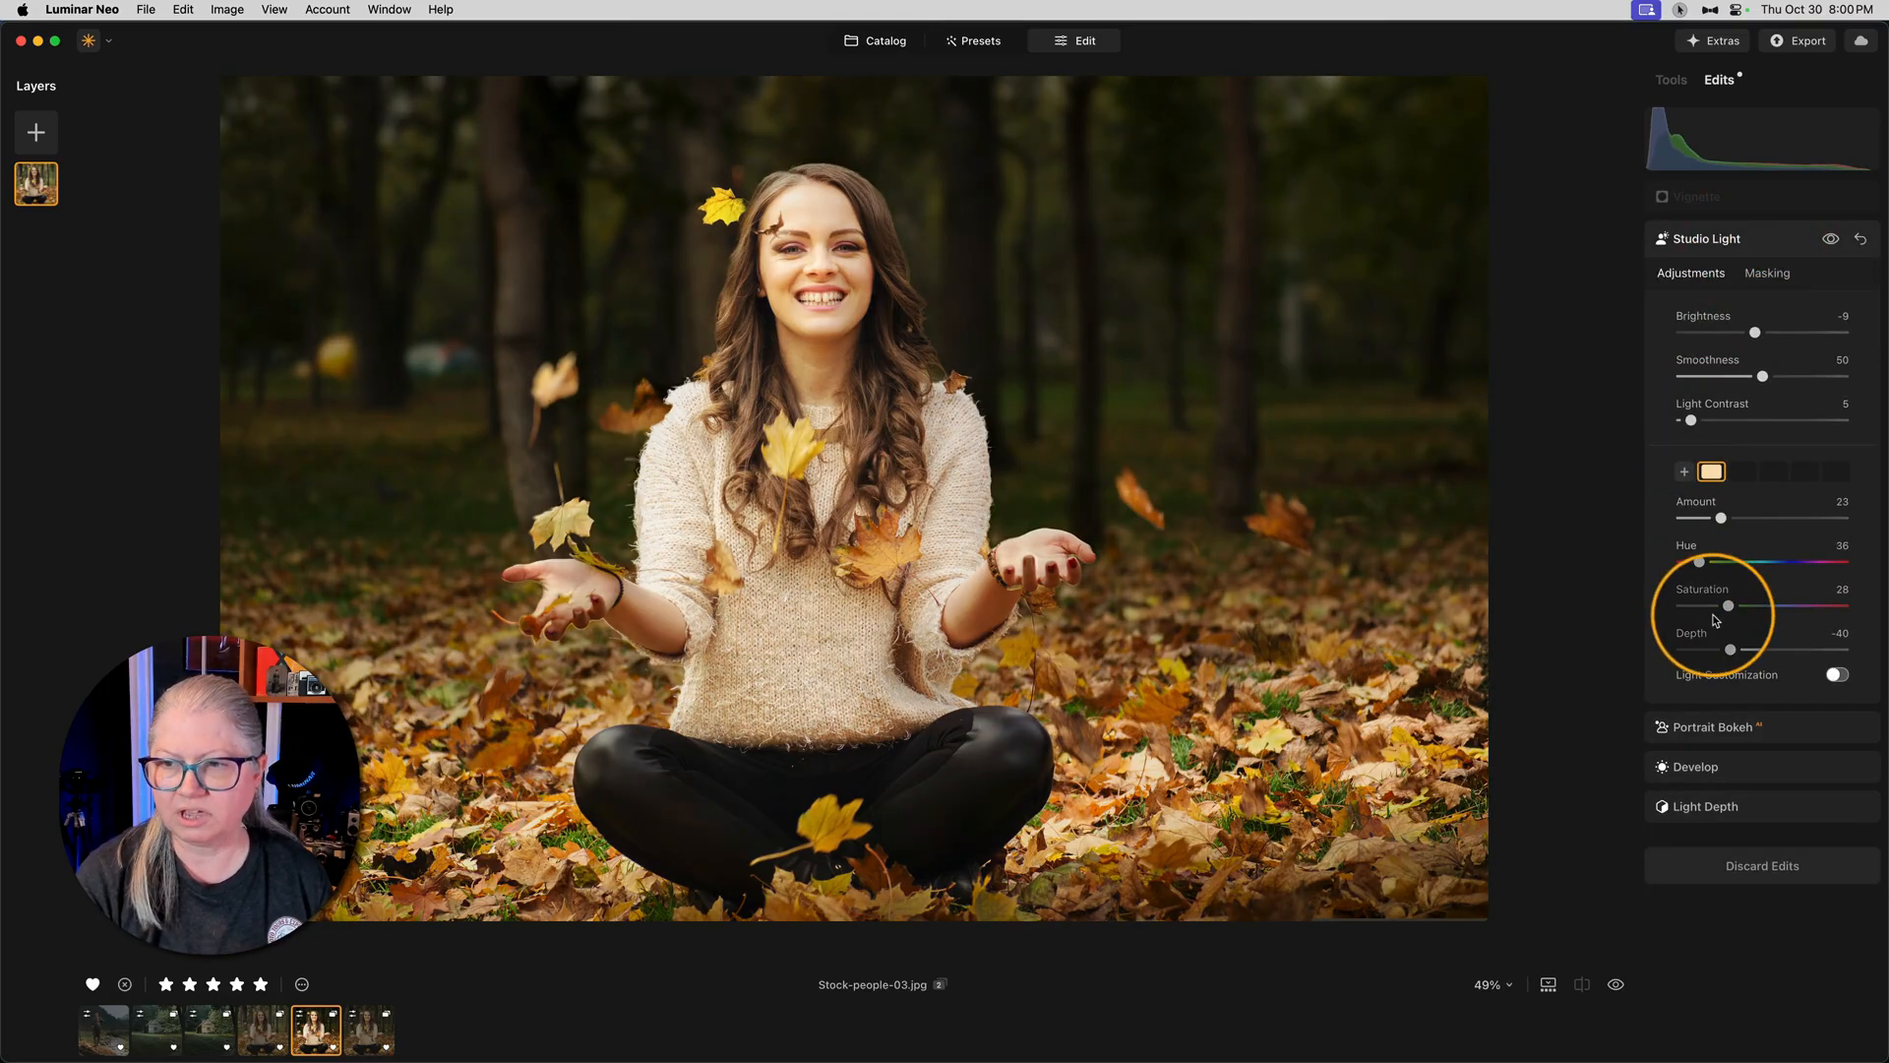
left_click_drag(1725, 606, 1797, 606)
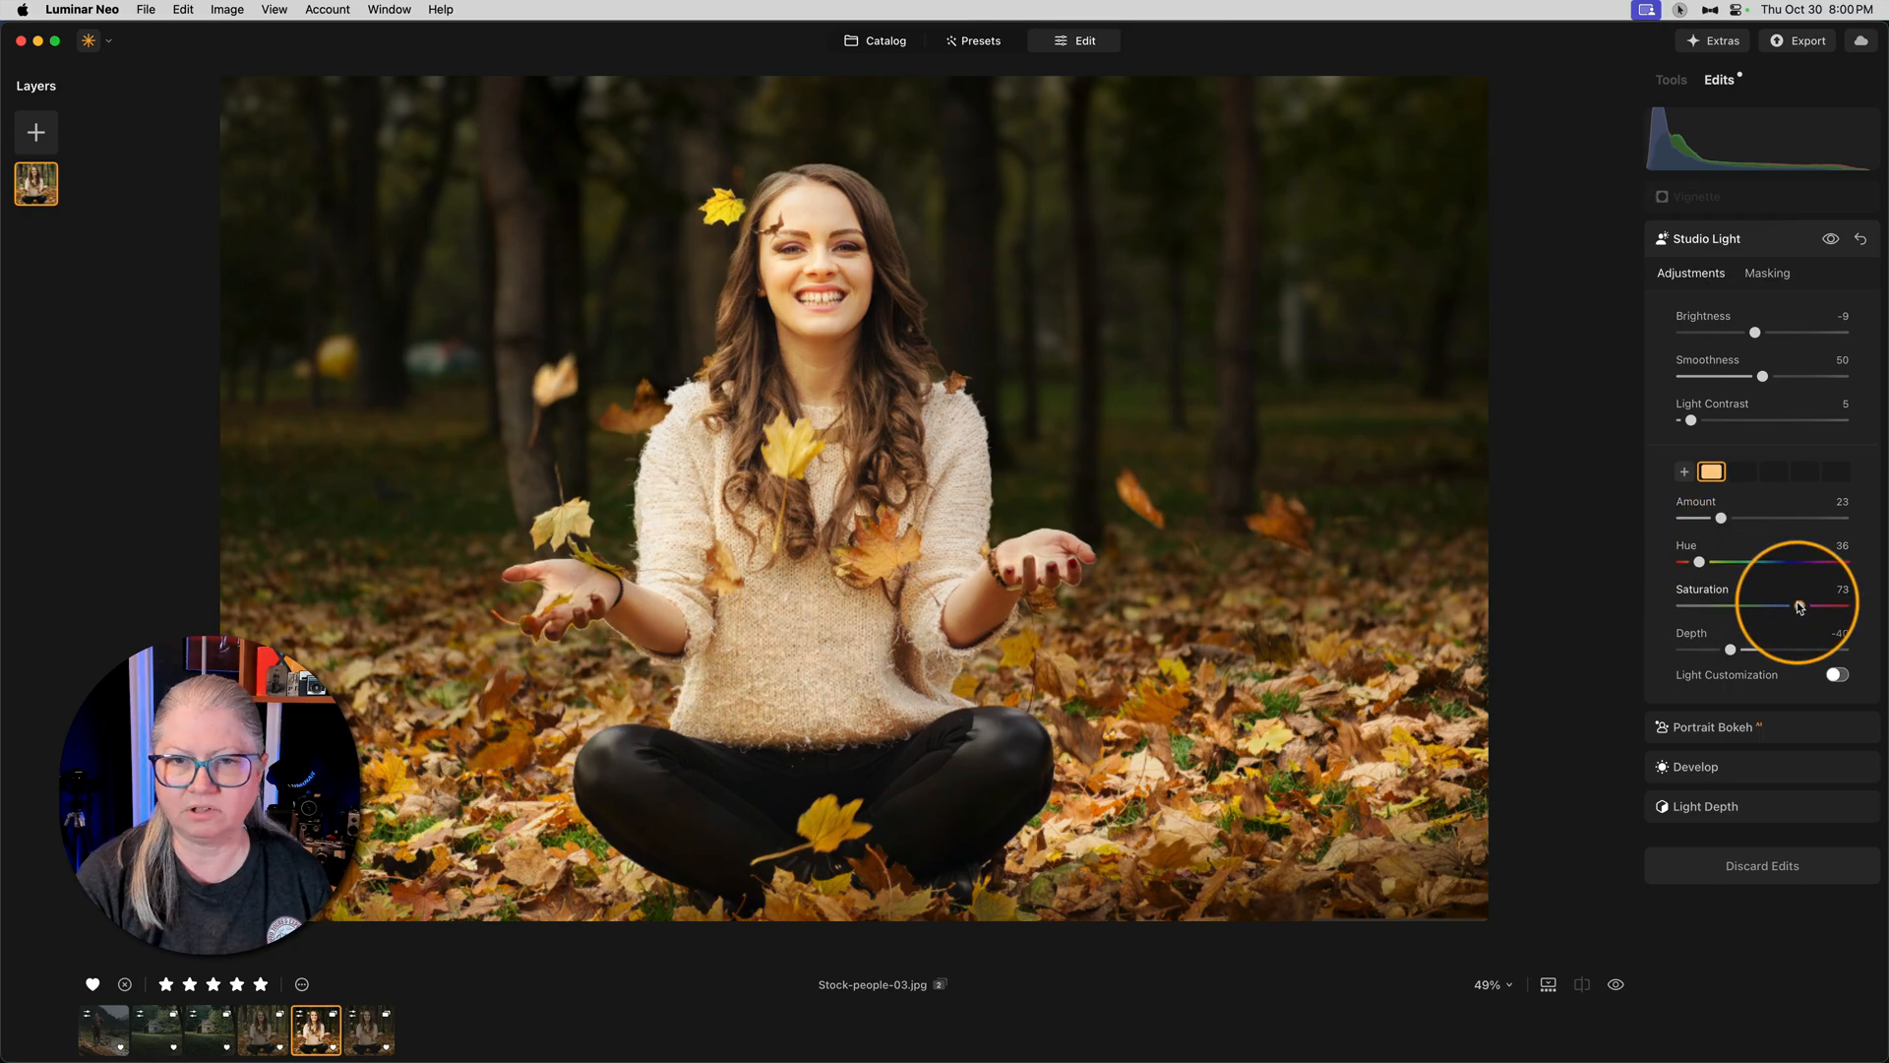
left_click_drag(1798, 606, 1745, 606)
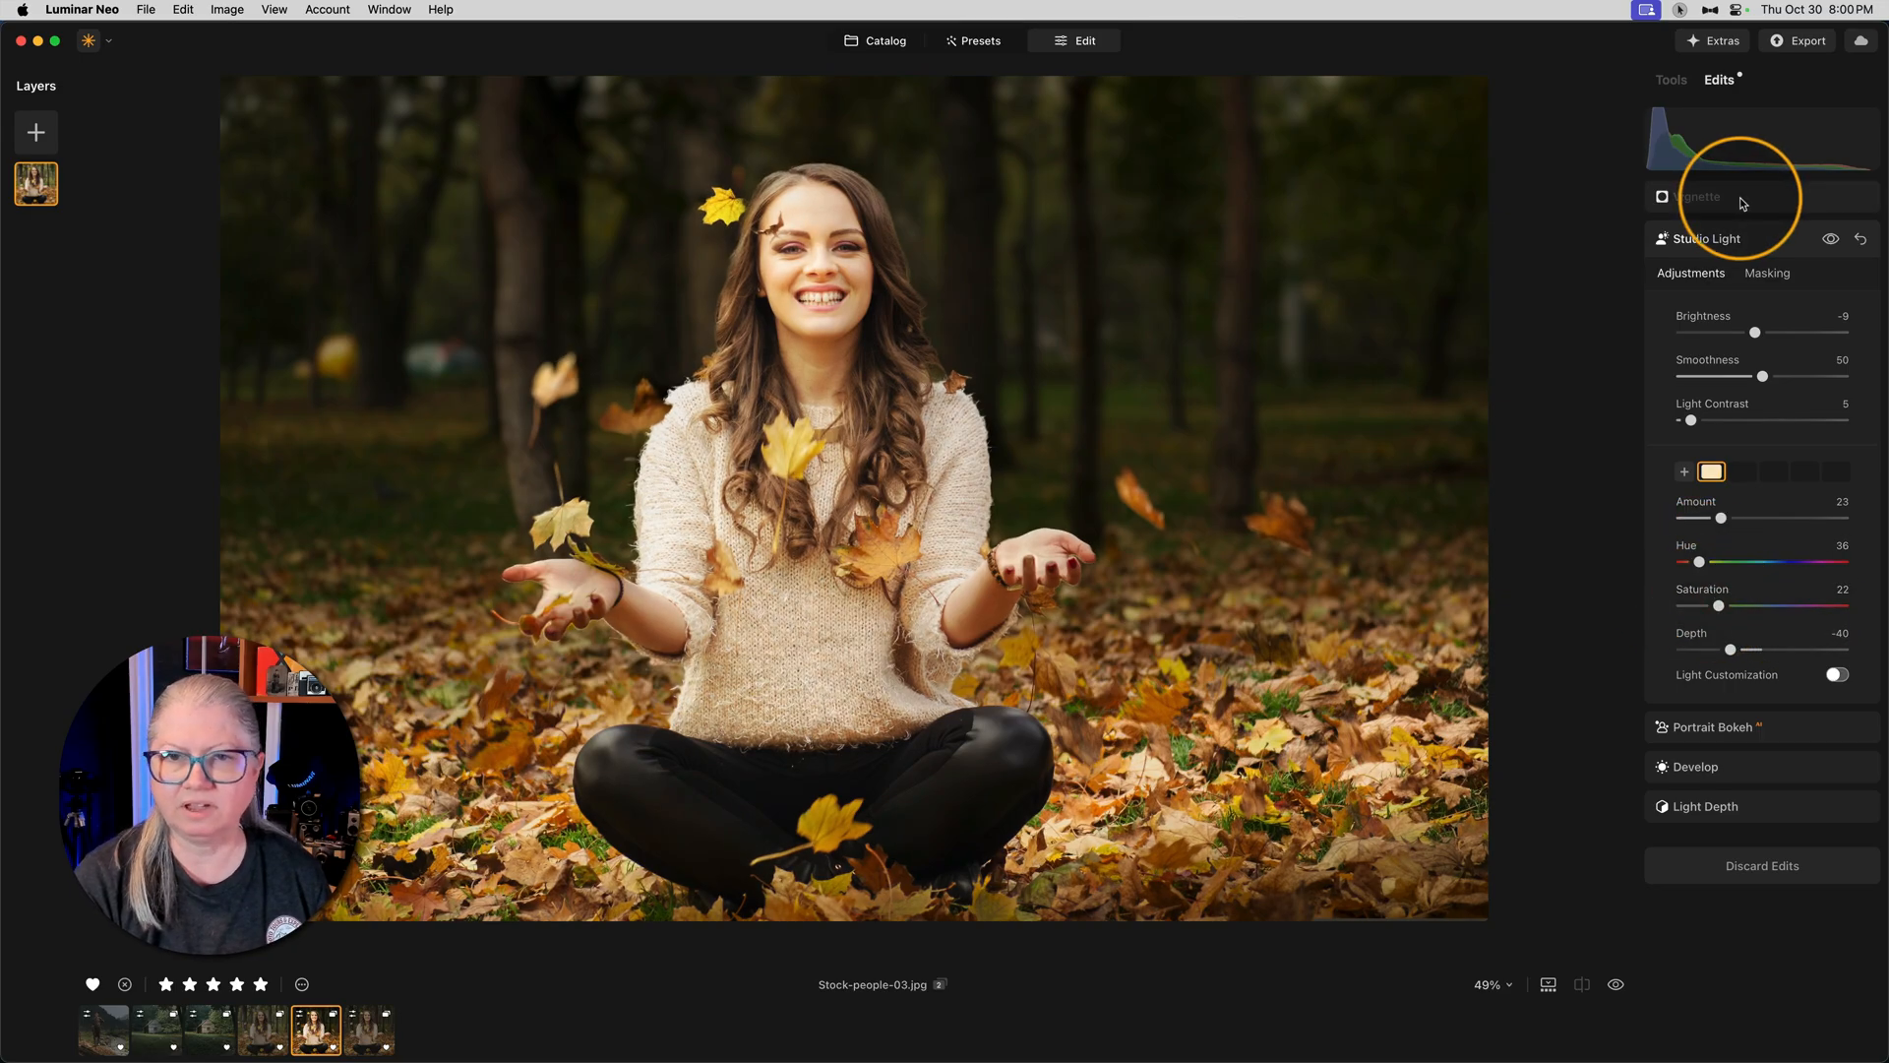
left_click(1700, 199)
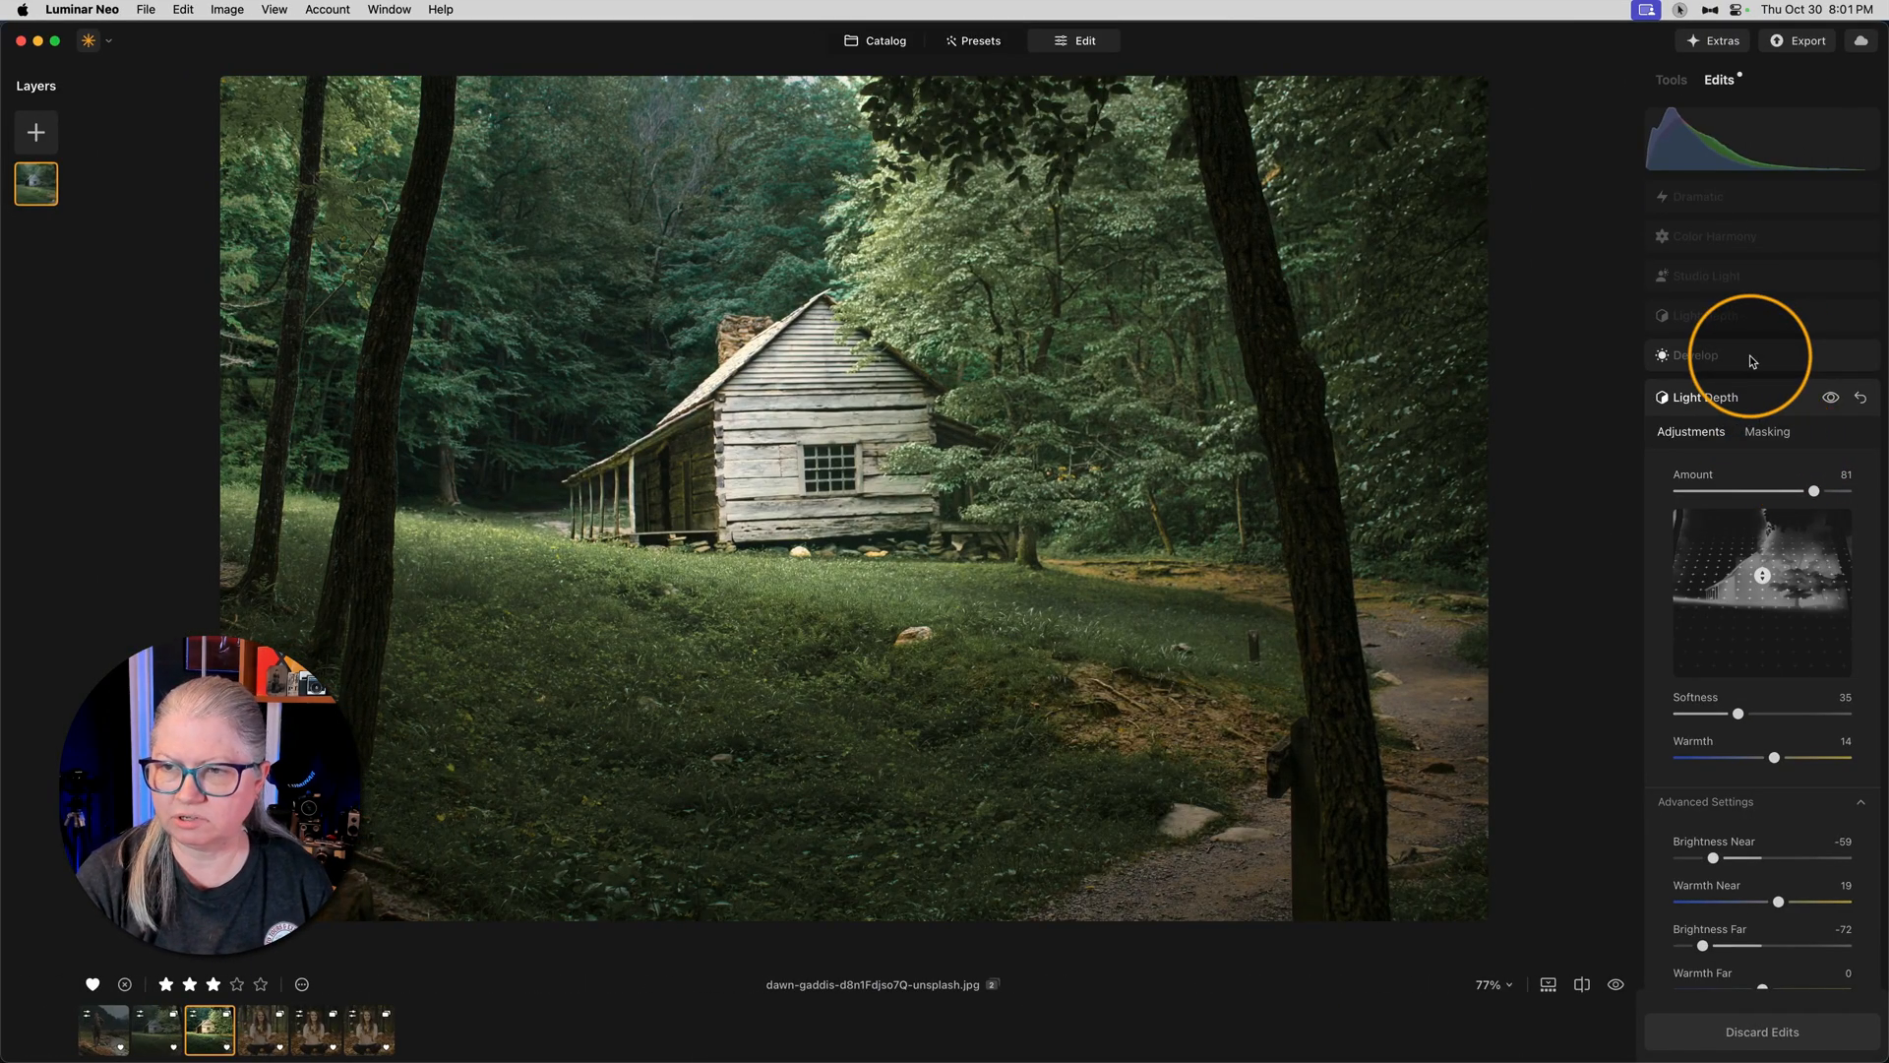
Step: Review the cabin photo's Develop and Studio Light edits, previewing without the studio light
left_click(1694, 356)
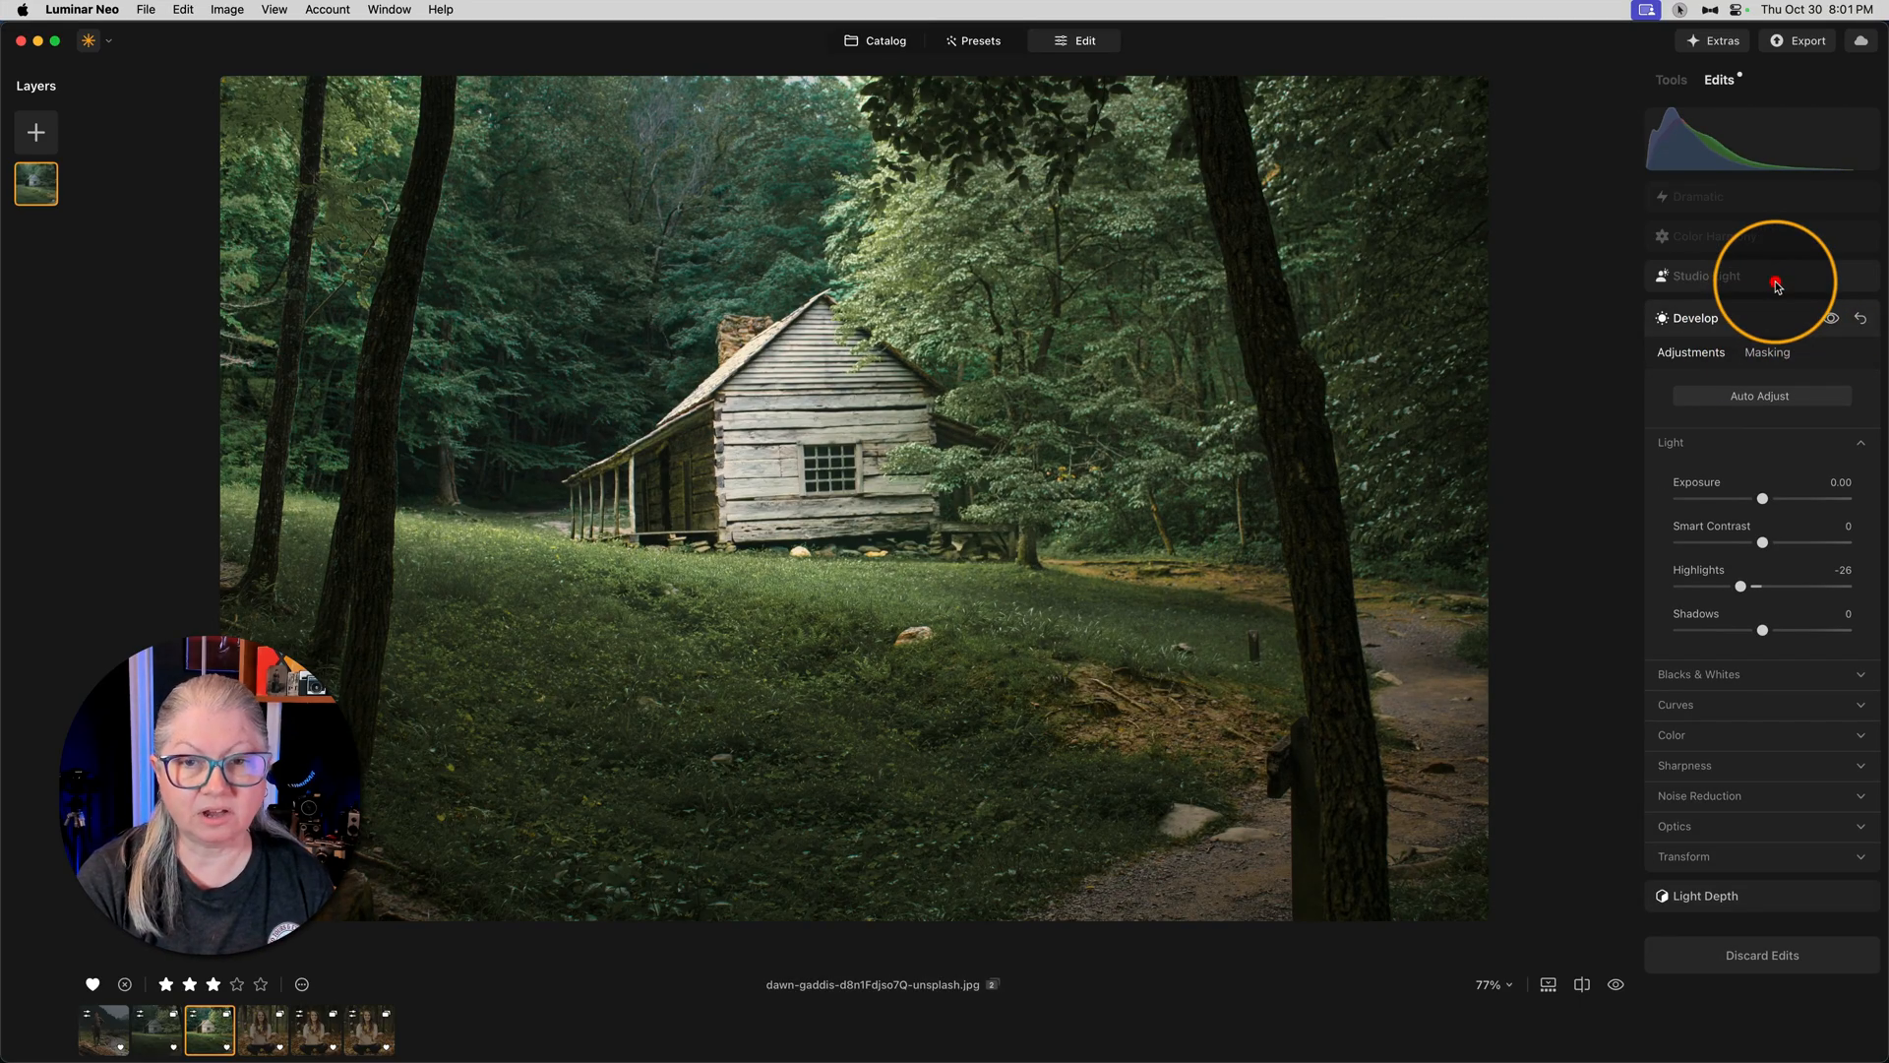
left_click(1702, 278)
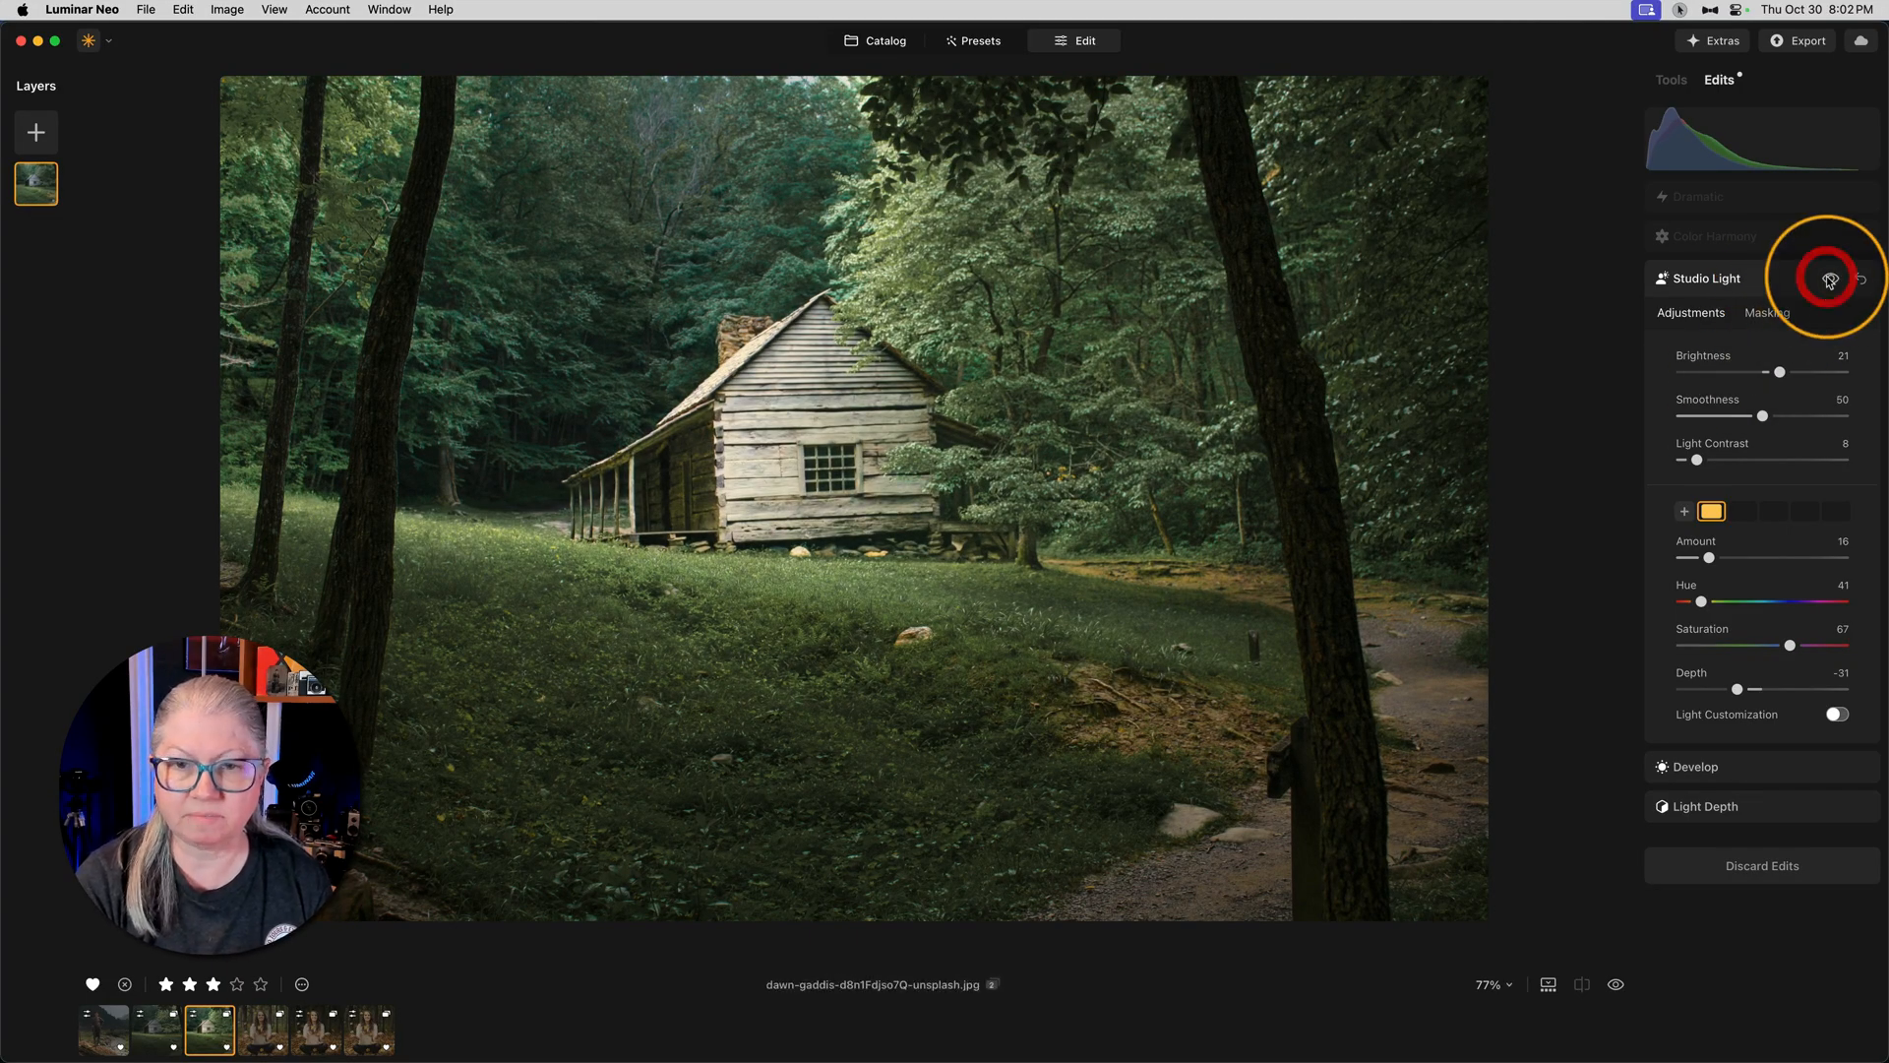
left_click(1767, 313)
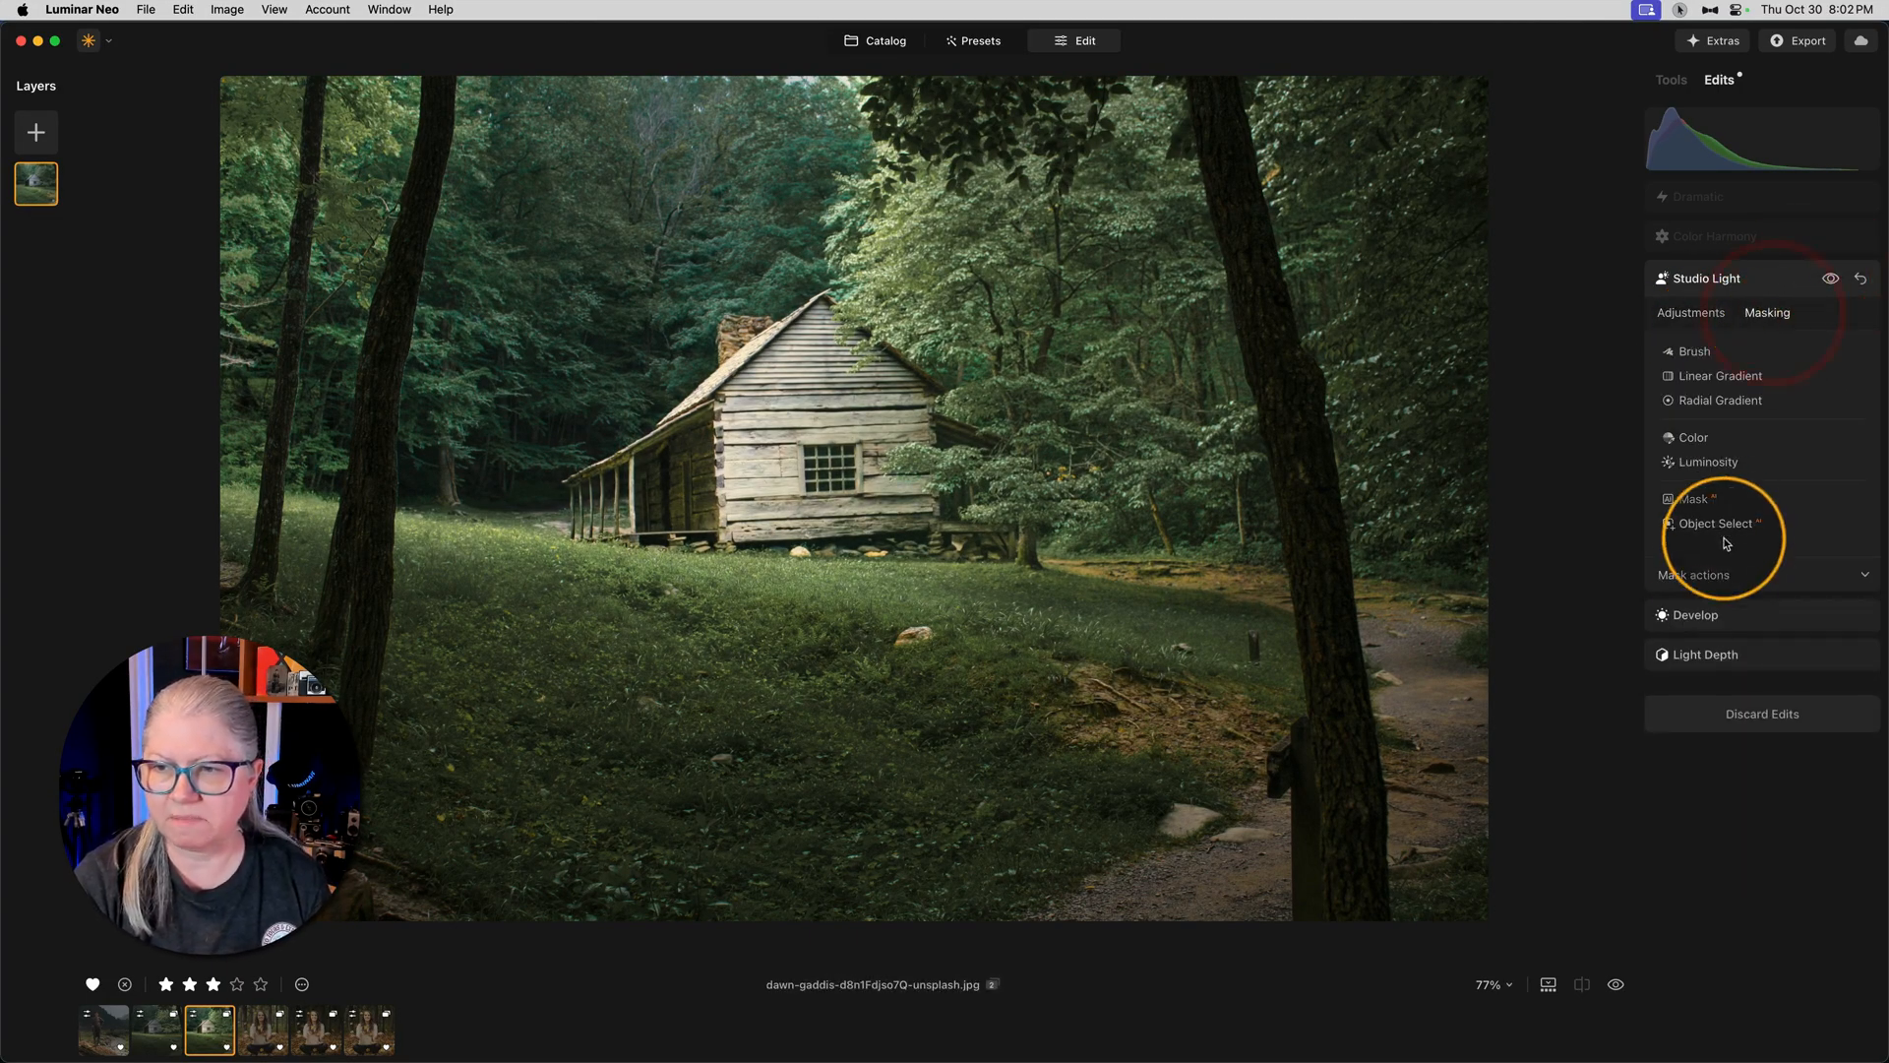
left_click(1818, 632)
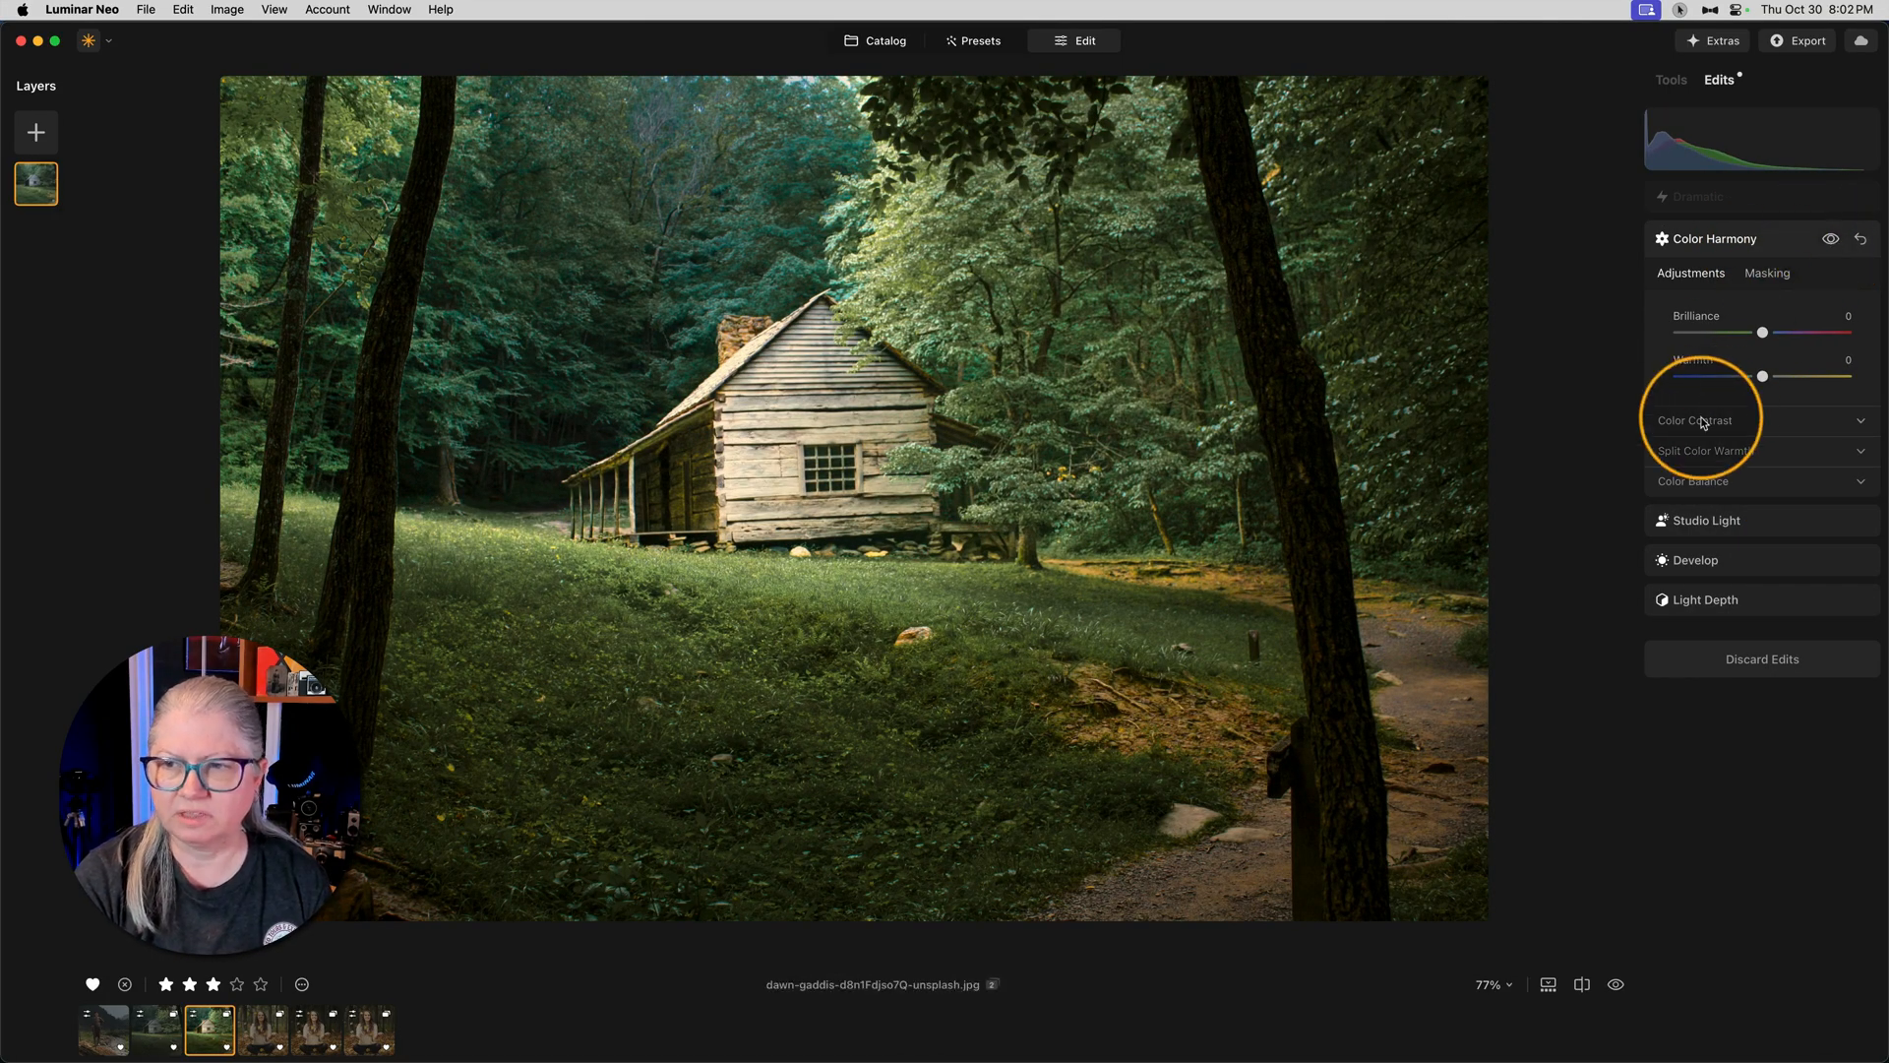
Step: Settle the Color Harmony colour contrast amount at about 27 after comparing stronger and subtler values
left_click(1694, 419)
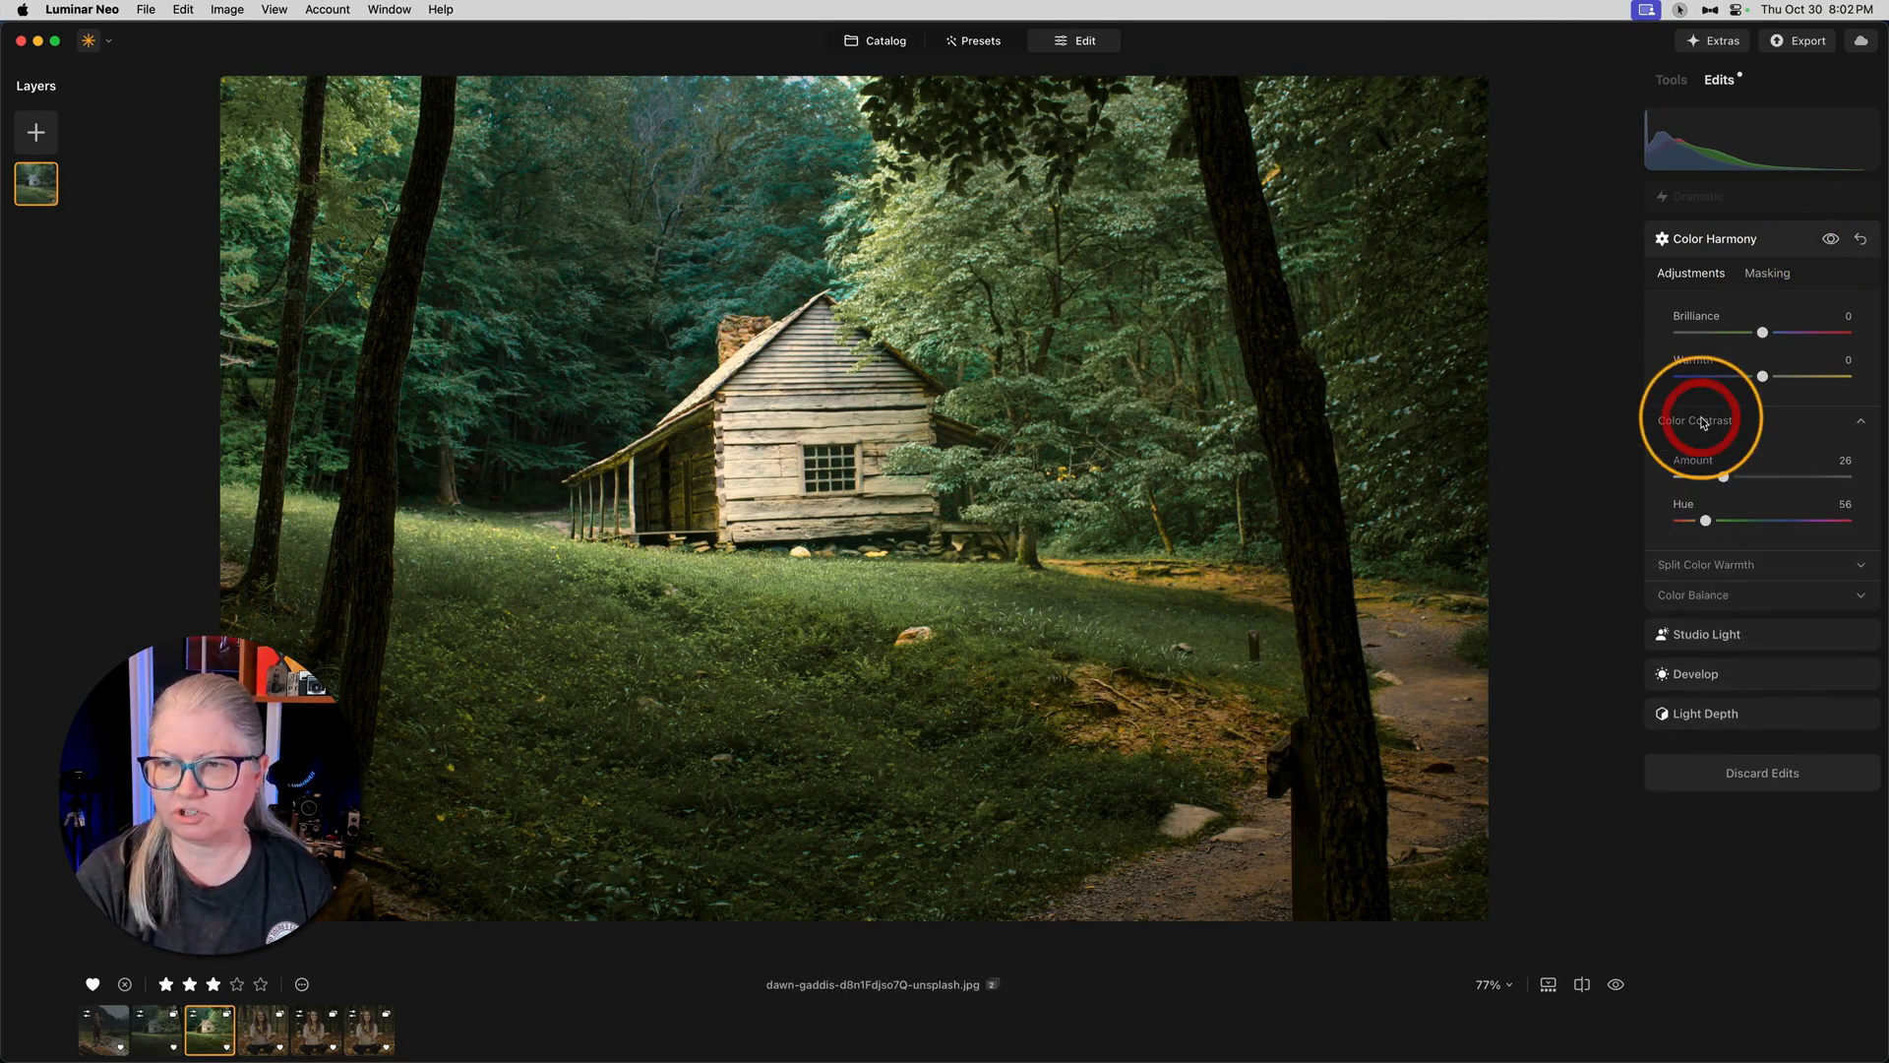
left_click_drag(1725, 476, 1793, 476)
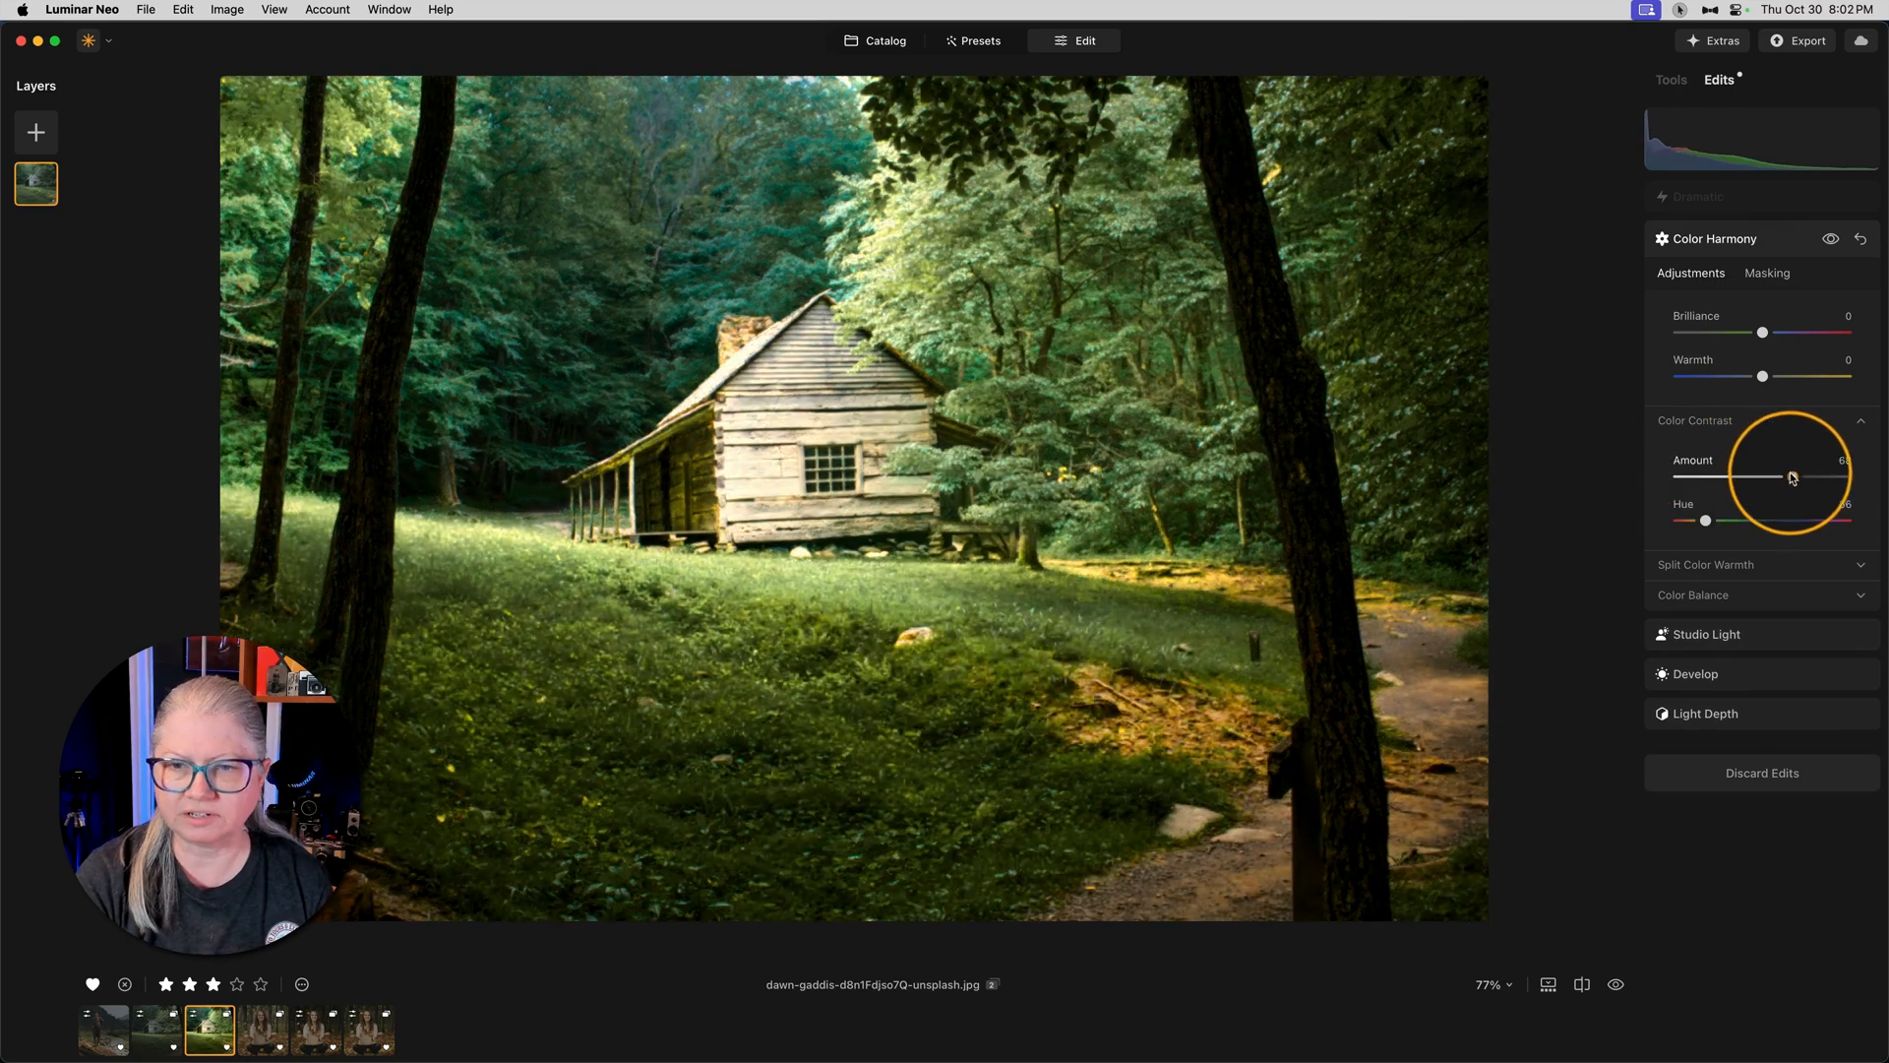
left_click_drag(1795, 476, 1759, 476)
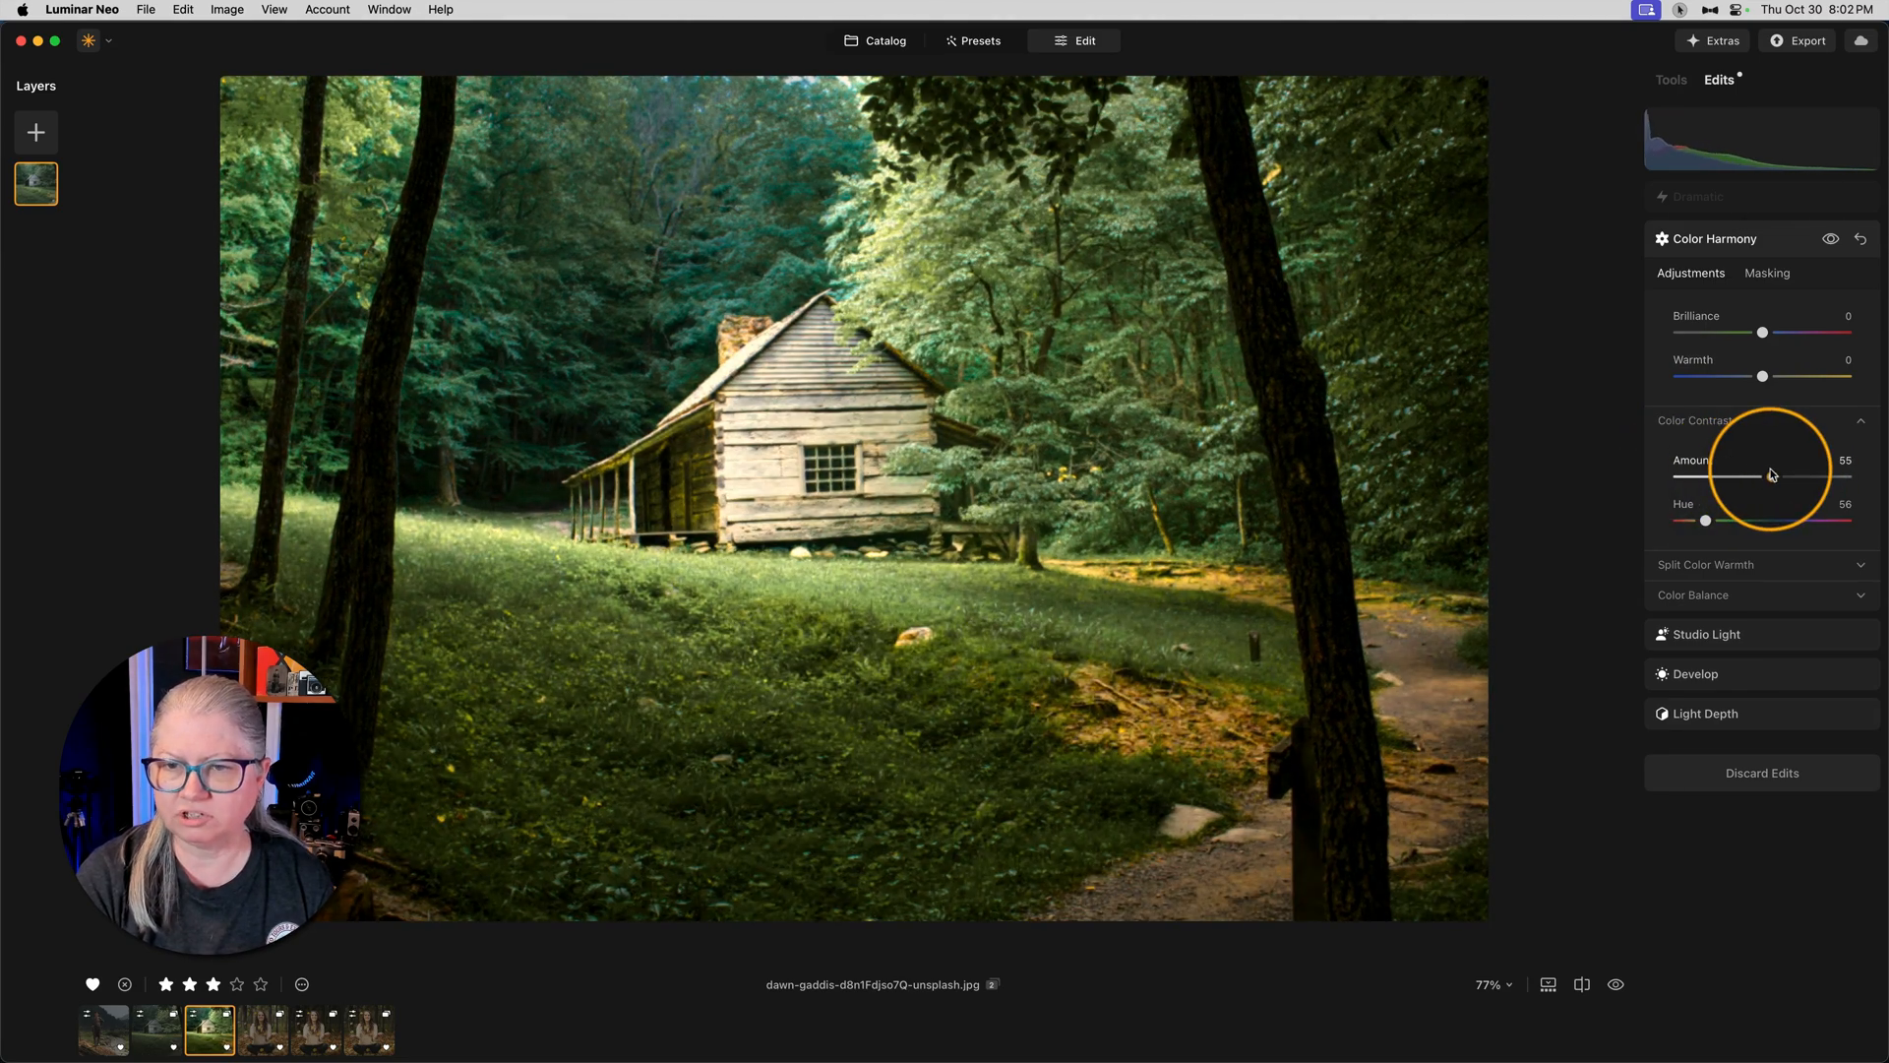
left_click_drag(1765, 474, 1728, 474)
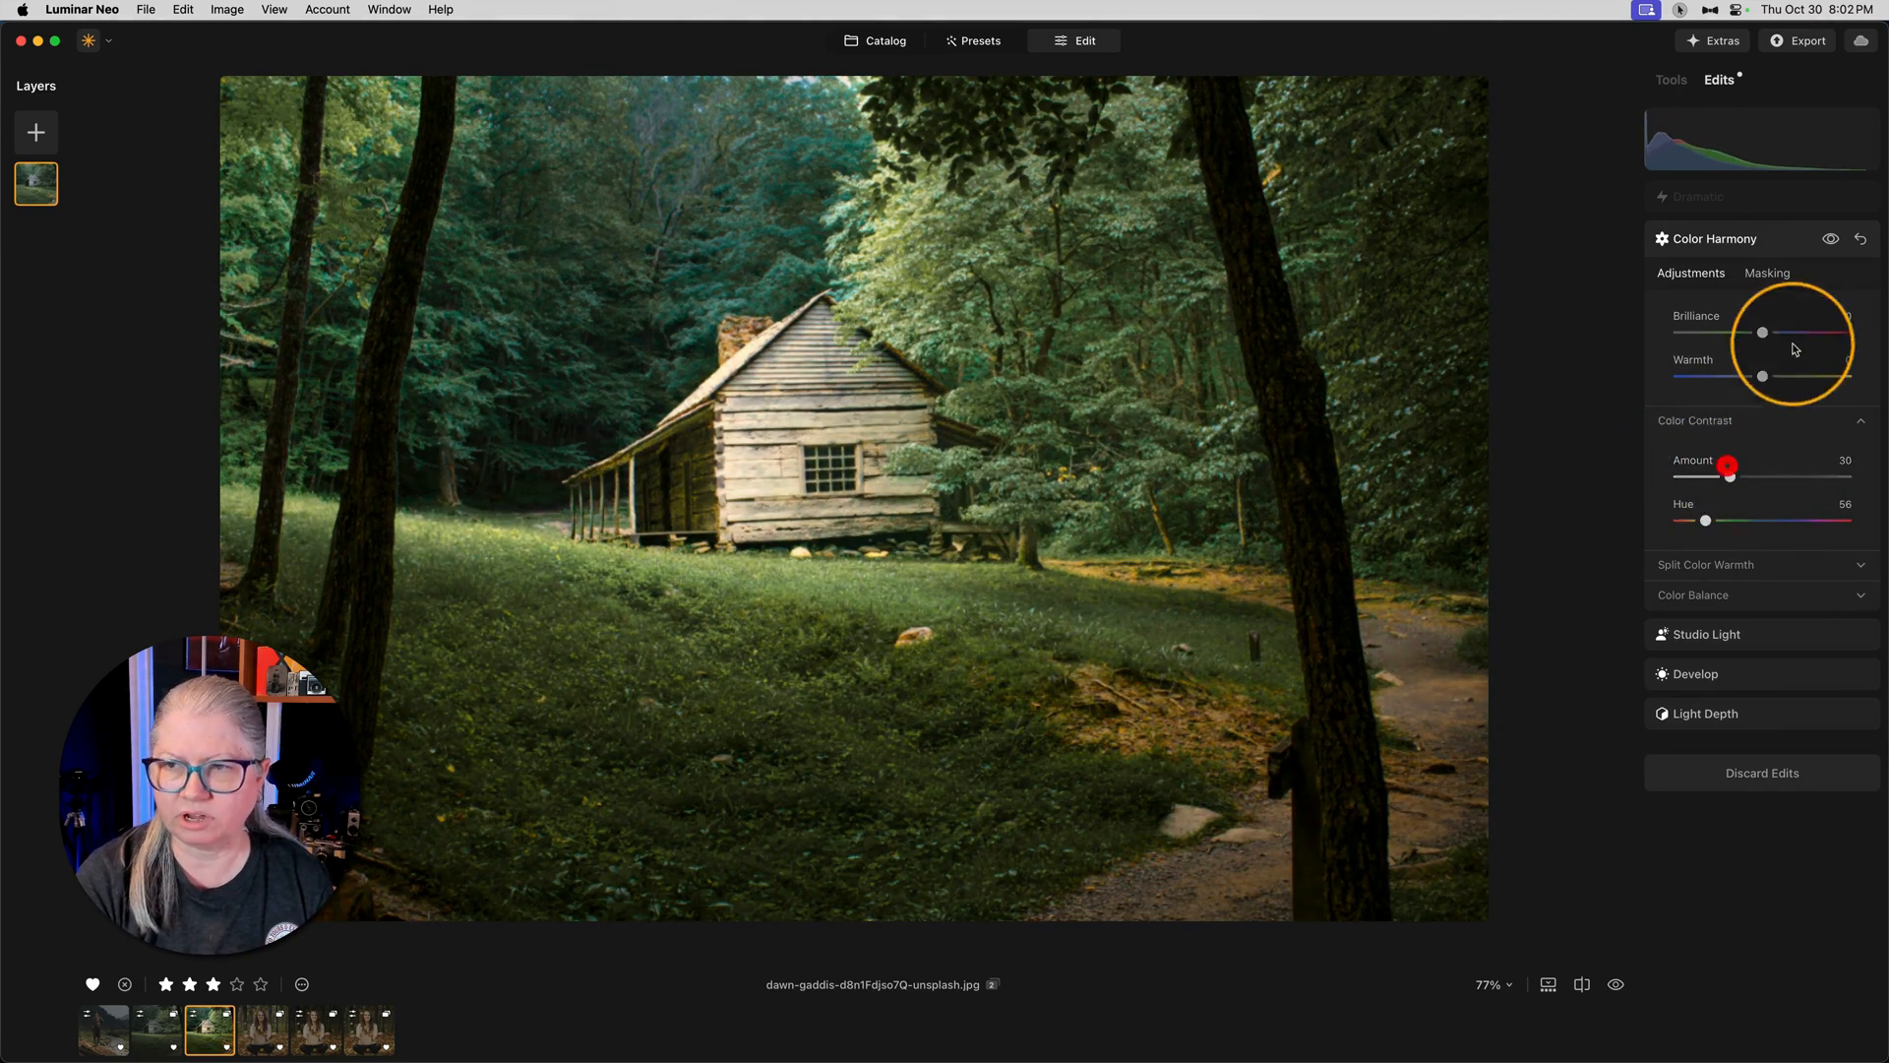
left_click_drag(1730, 475, 1790, 474)
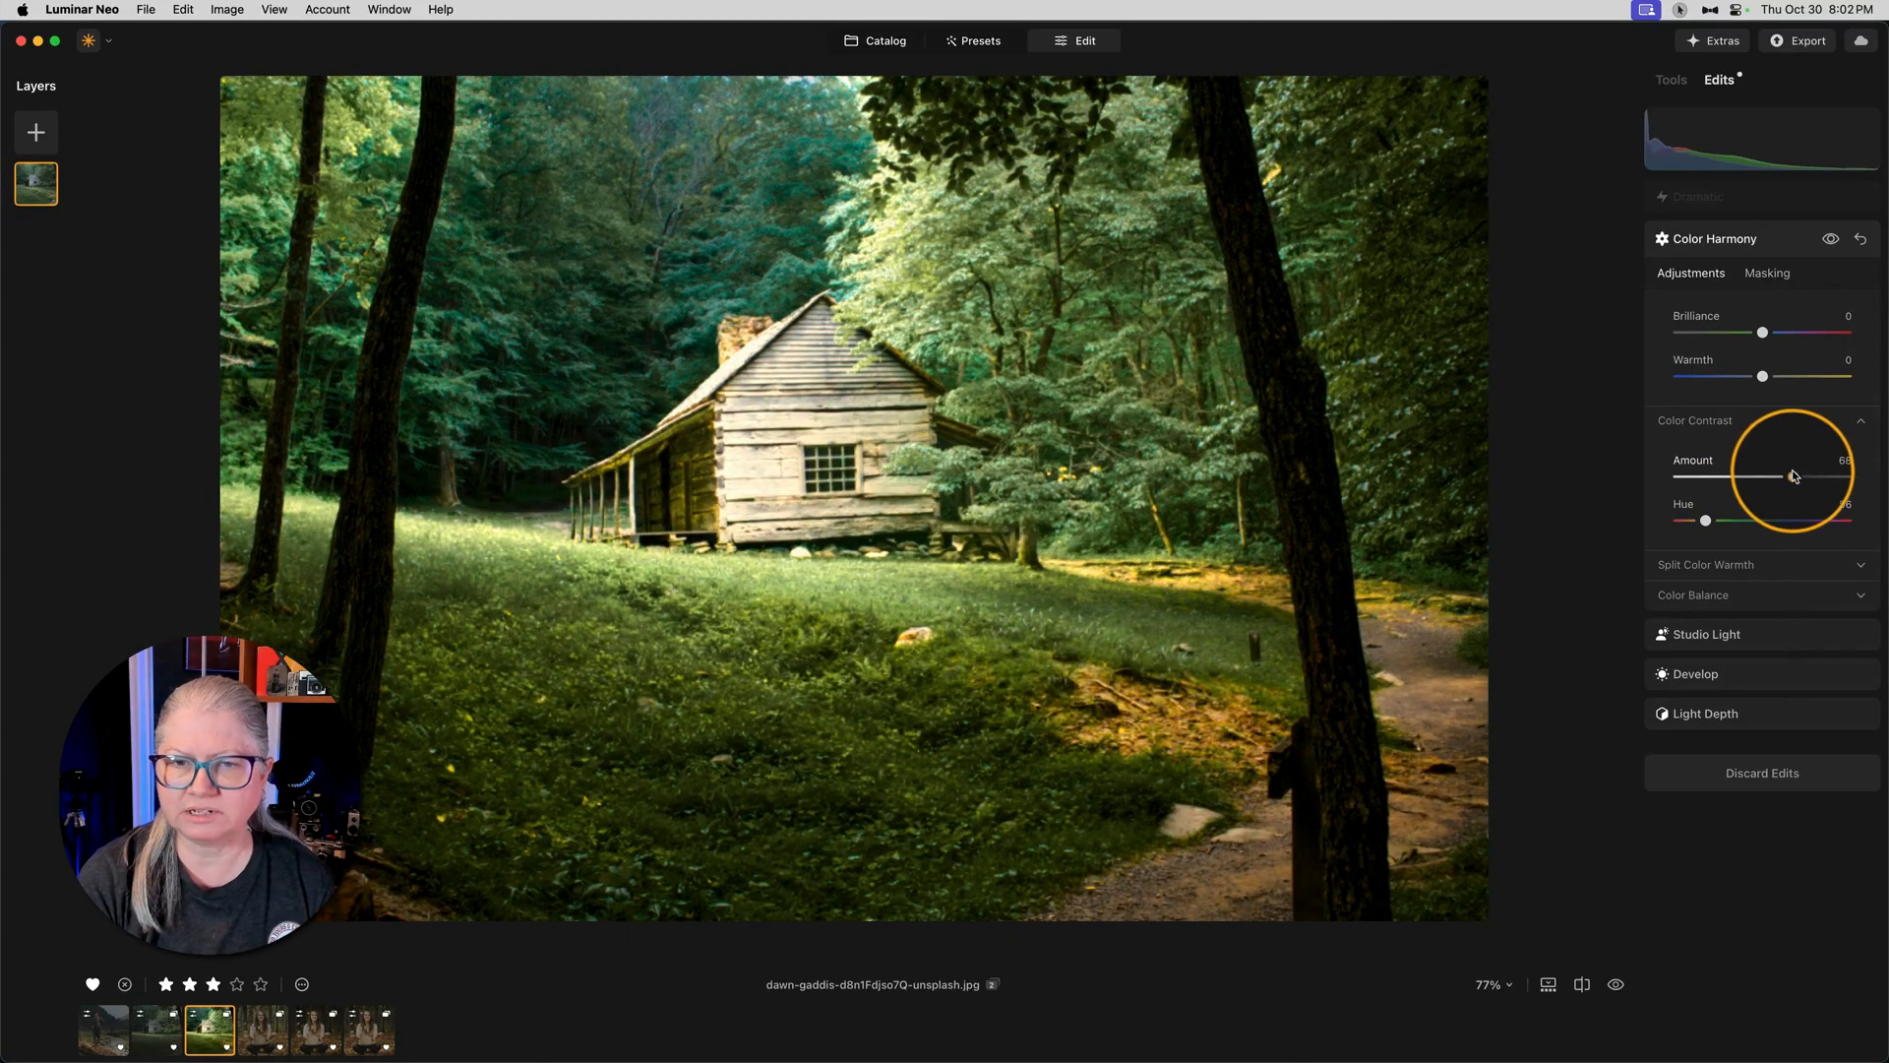
left_click_drag(1789, 474, 1698, 474)
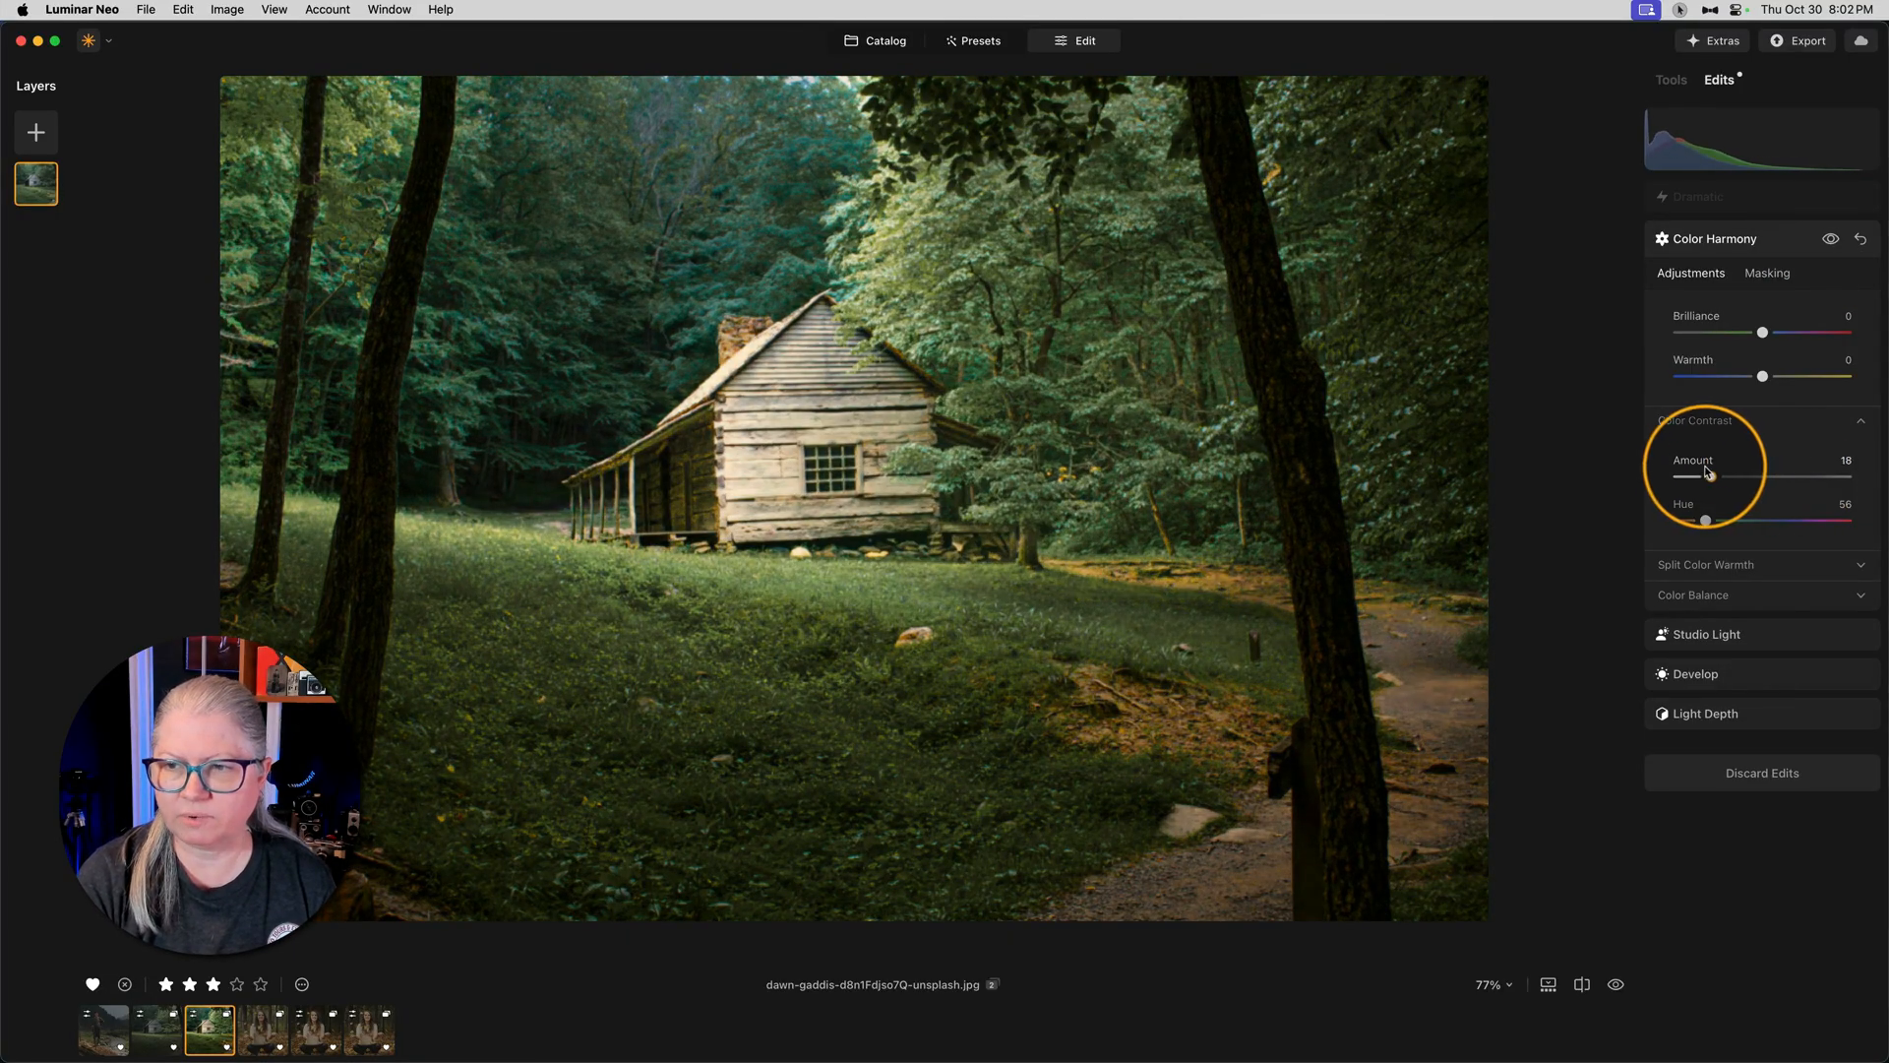
left_click_drag(1704, 474, 1717, 474)
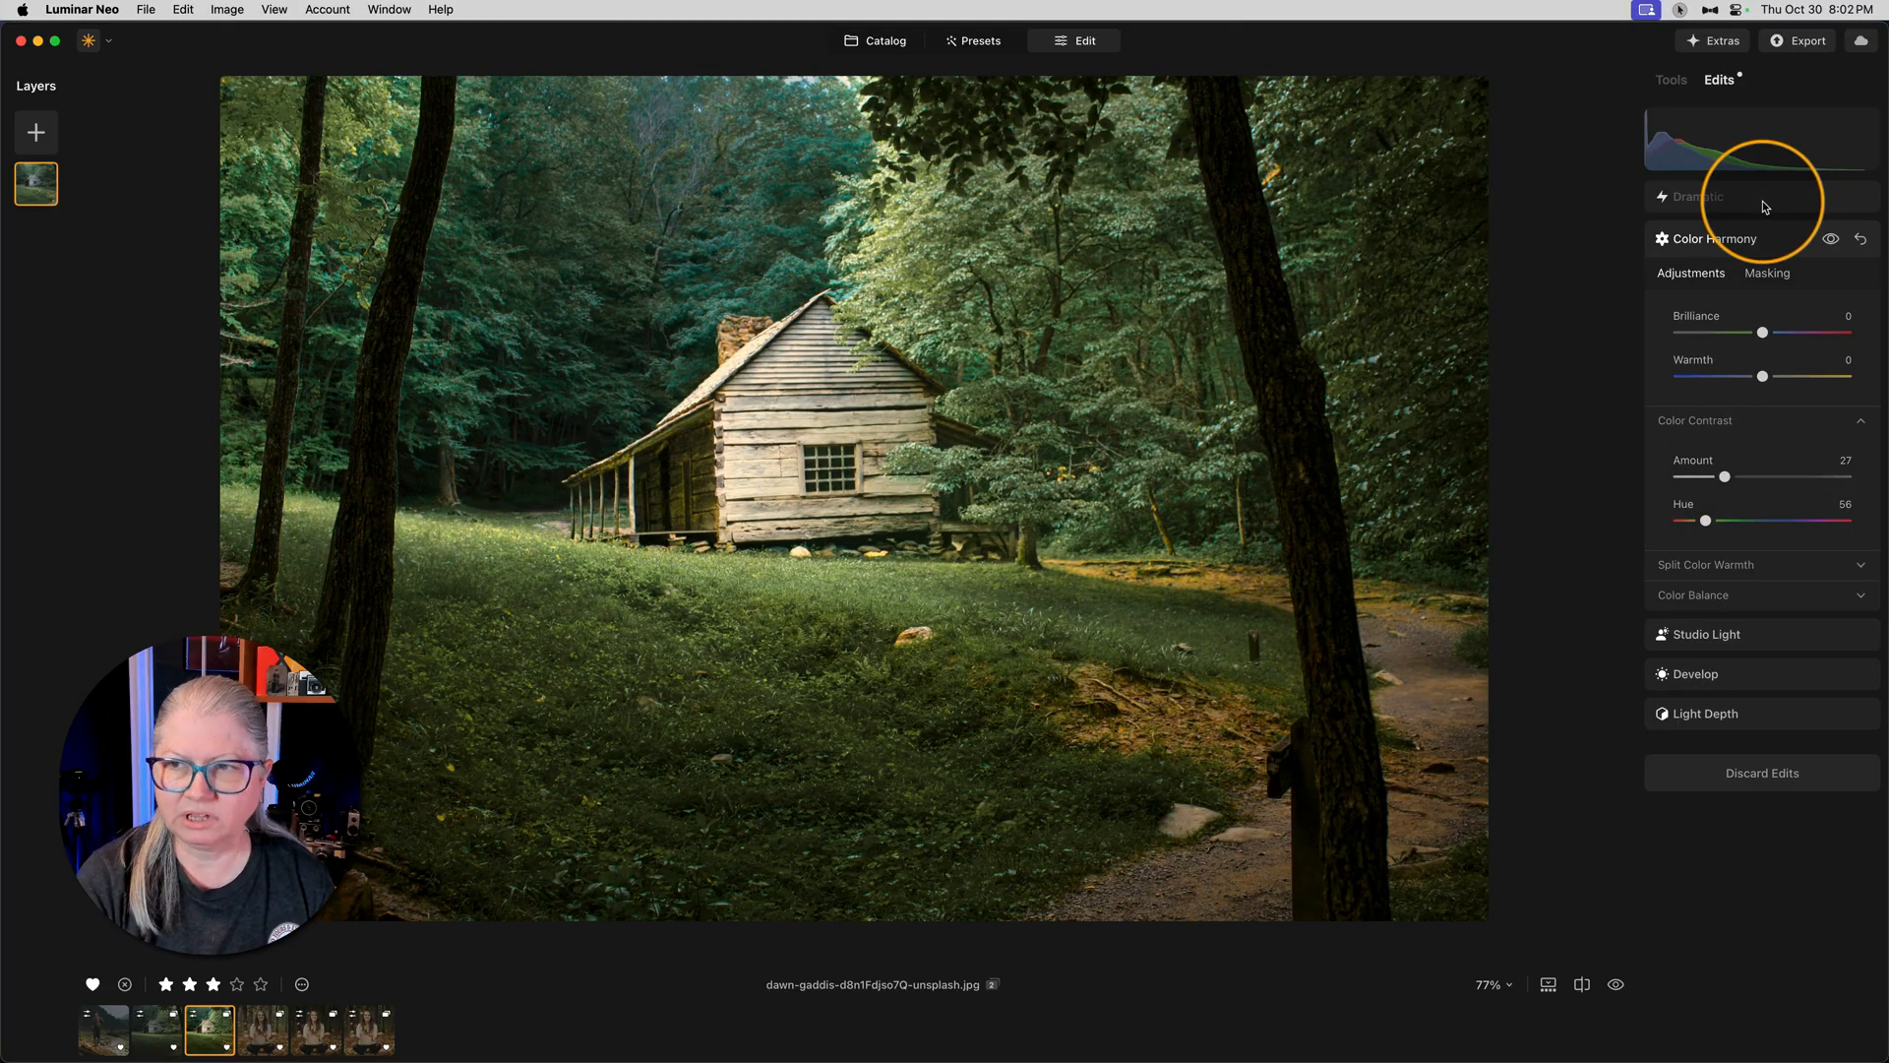
left_click(1698, 197)
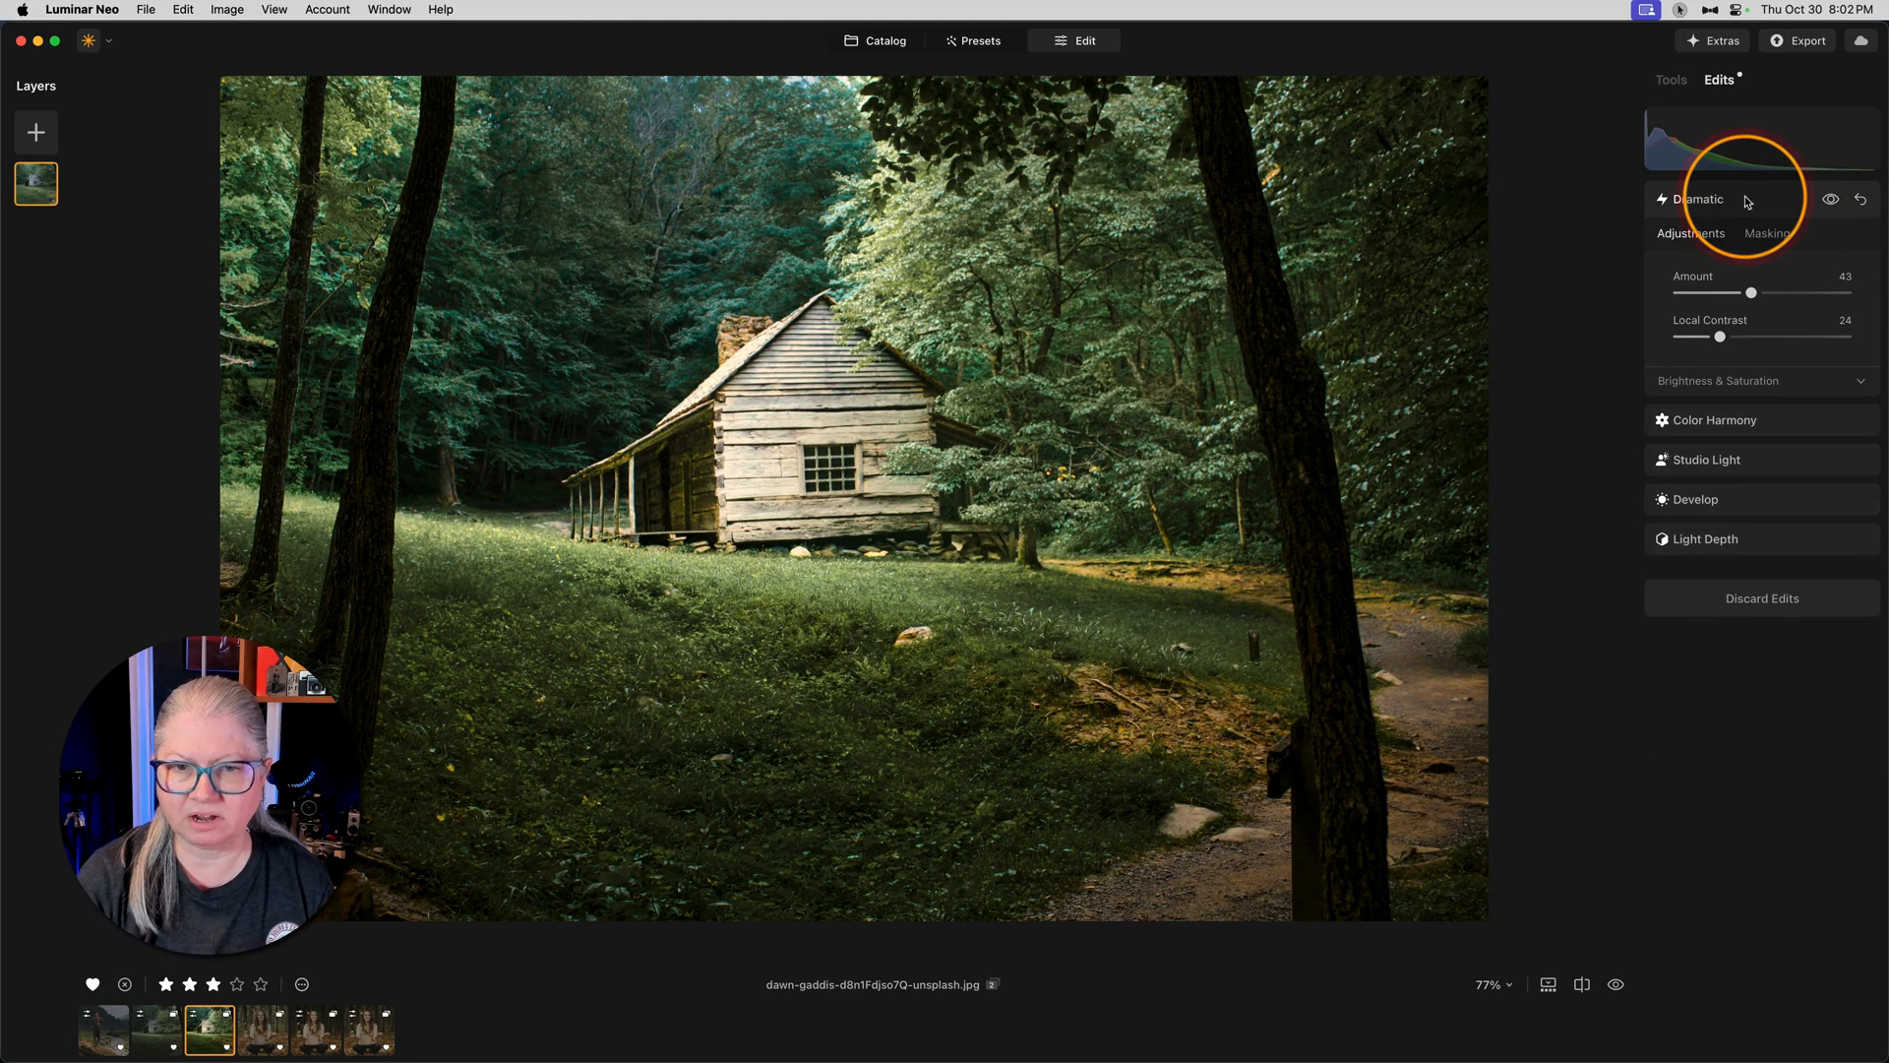